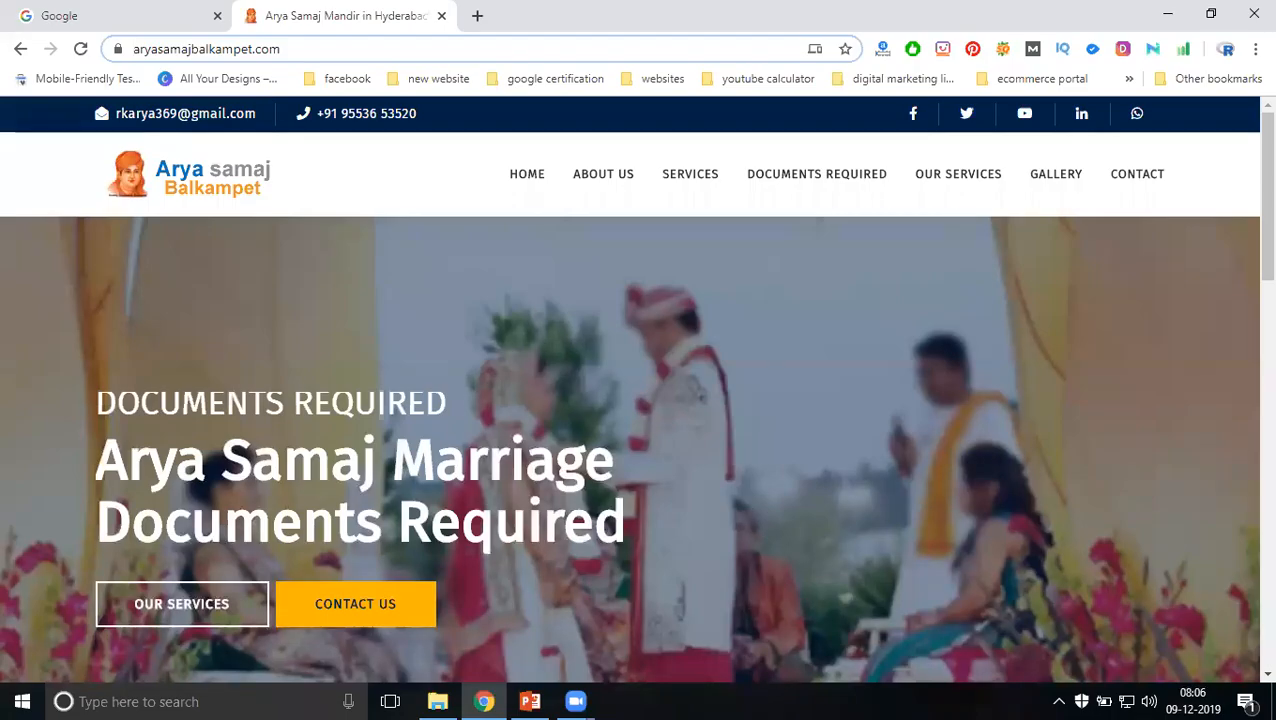
{"action": "mouse_move", "coordinate": [1108, 460]}
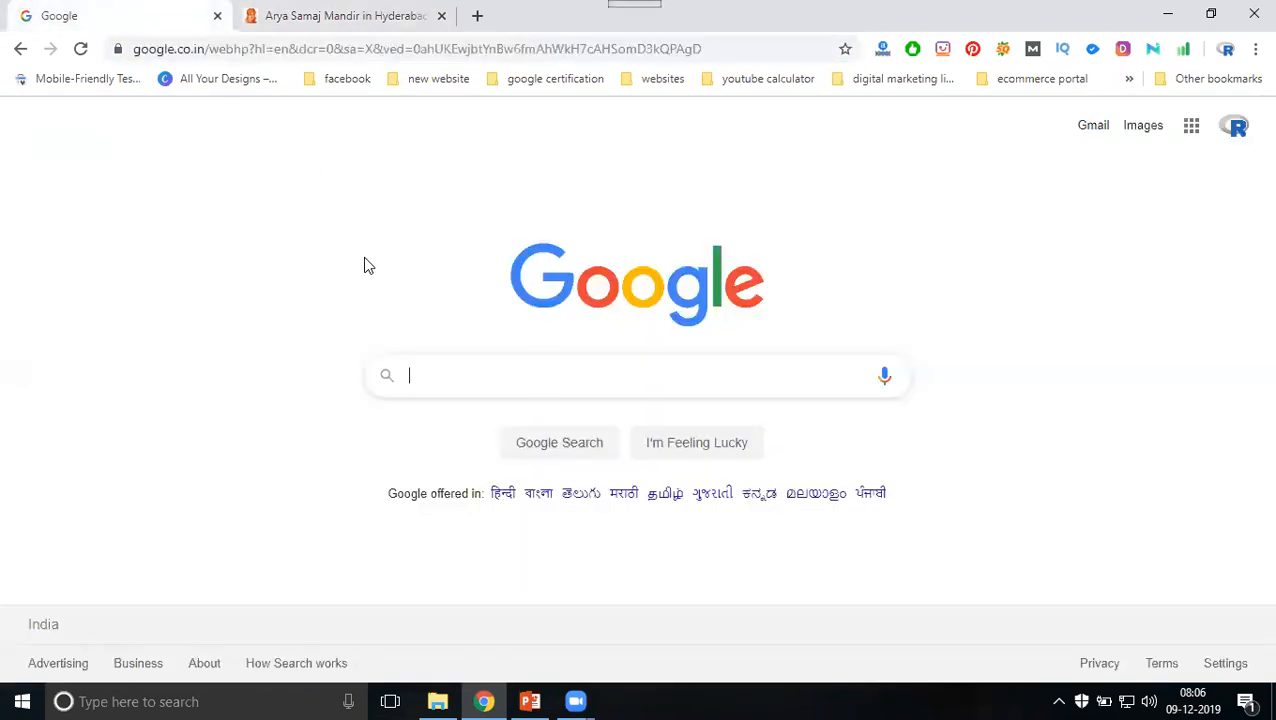
Step: Search Google for 'arya samaj mandir in hyderabad'
{"action": "type", "text": "arya samaj mandir in hyderabad"}
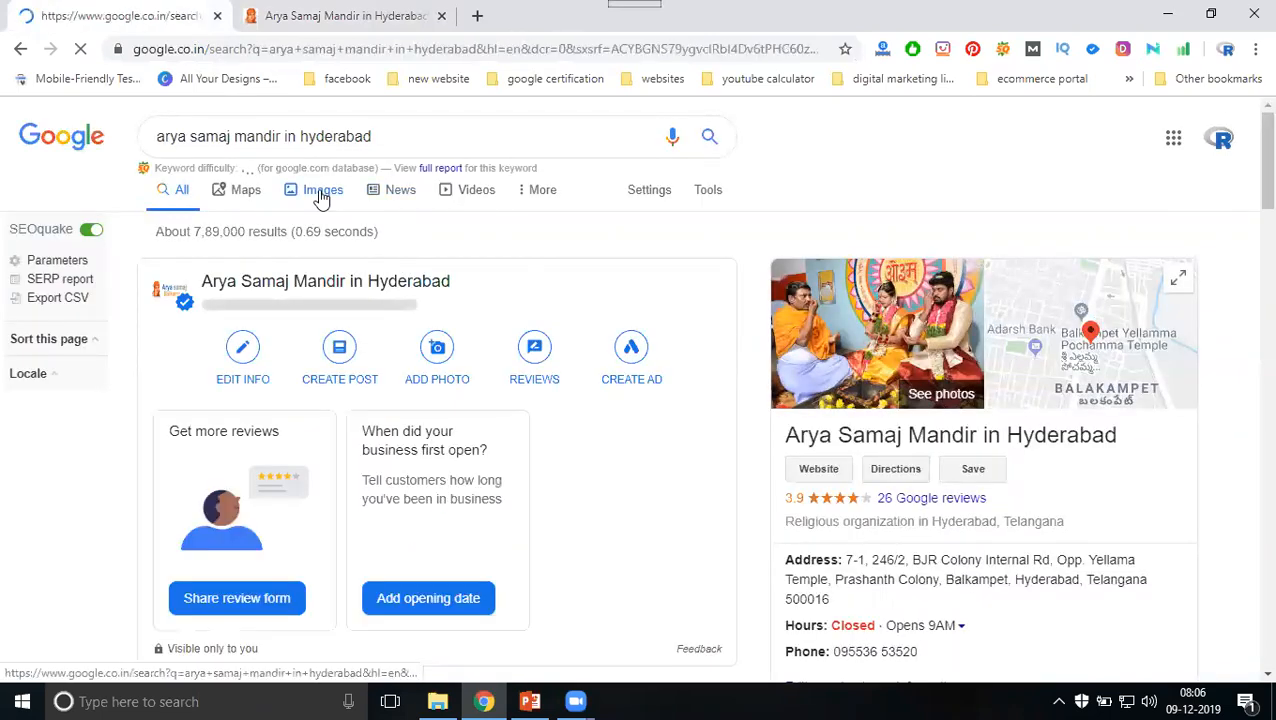
Step: Switch the results to Images and scroll through the temple photos
{"action": "left_click", "coordinate": [322, 190]}
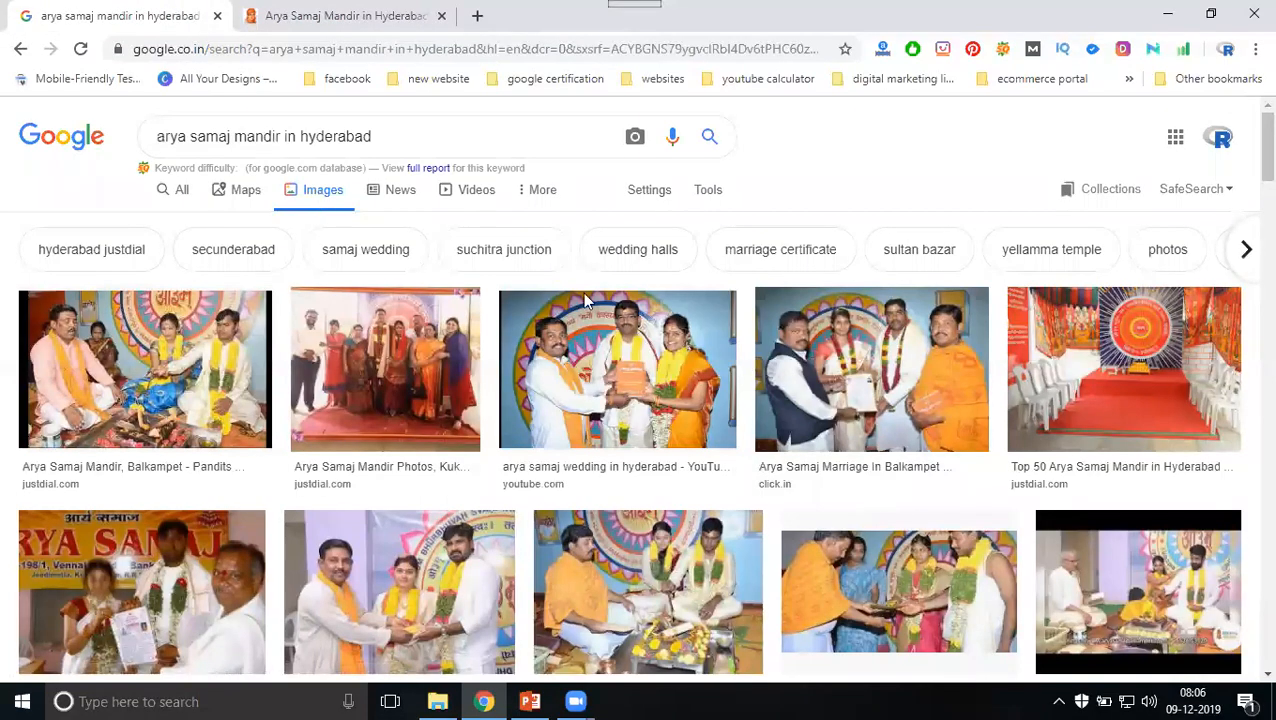
{"action": "scroll", "scroll_direction": "down", "scroll_amount": 3}
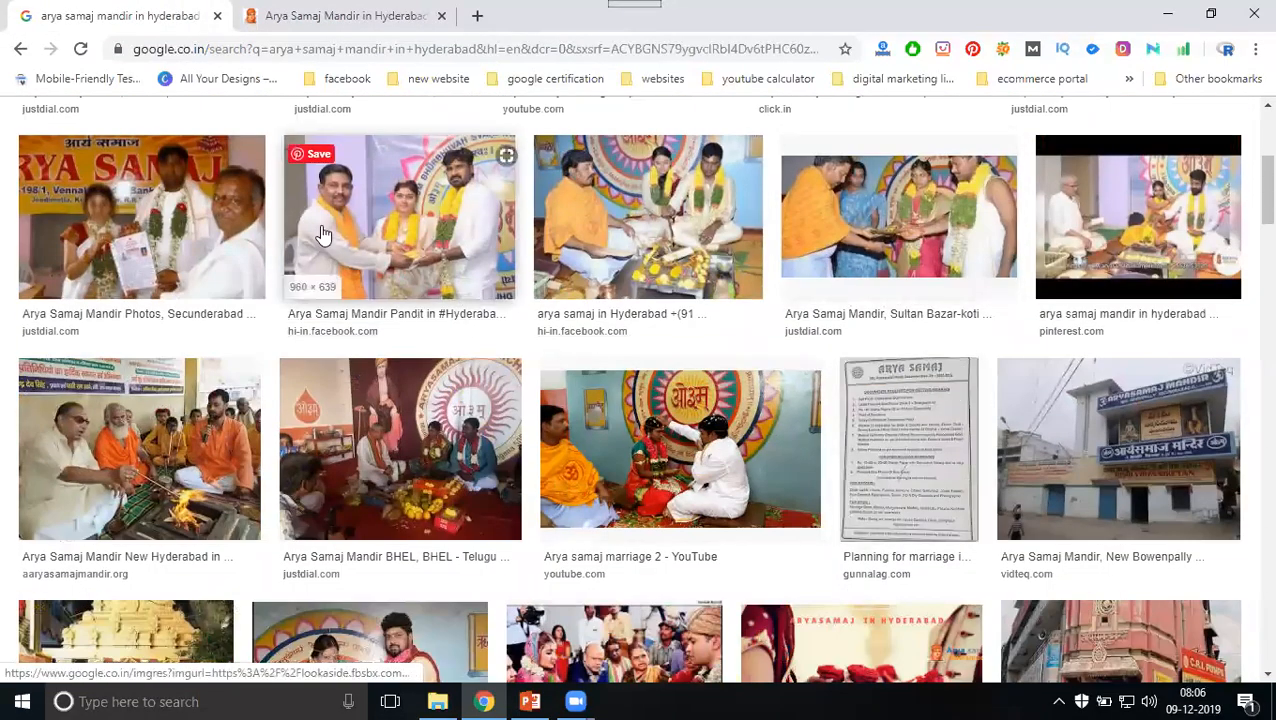
{"action": "mouse_move", "coordinate": [672, 224]}
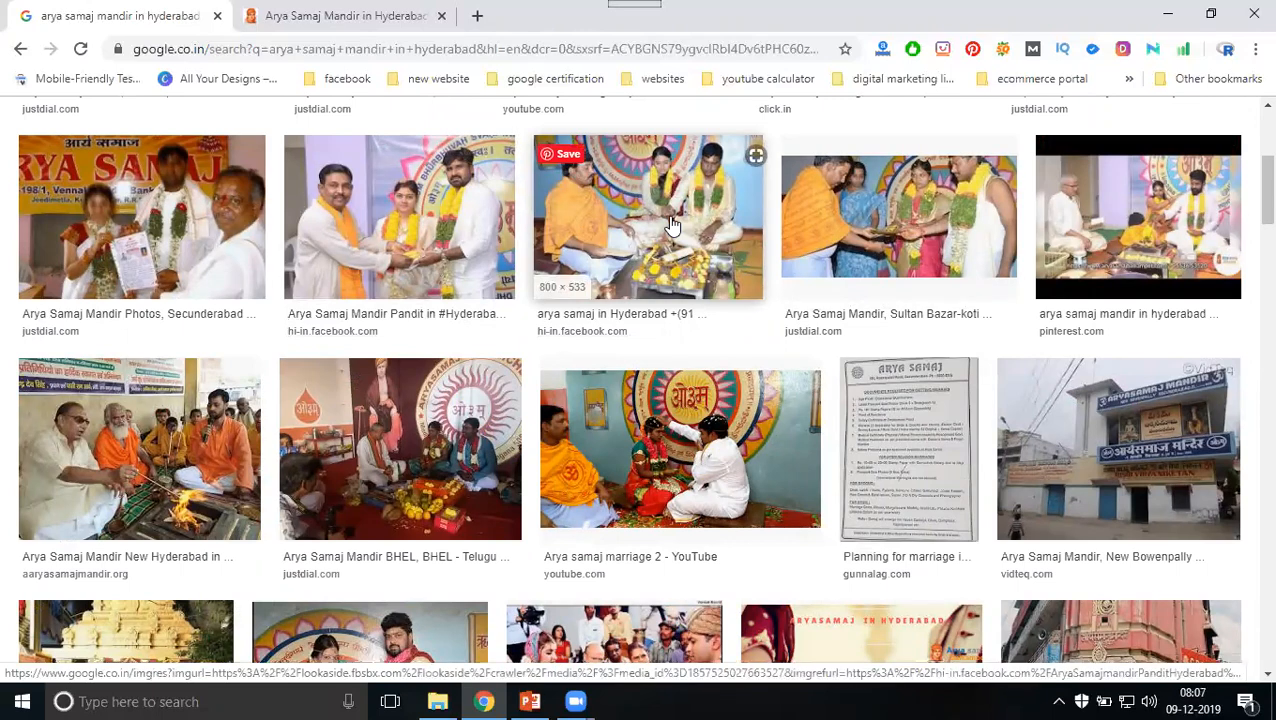
{"action": "scroll", "scroll_direction": "up", "scroll_amount": 3}
{"action": "type", "text": "p"}
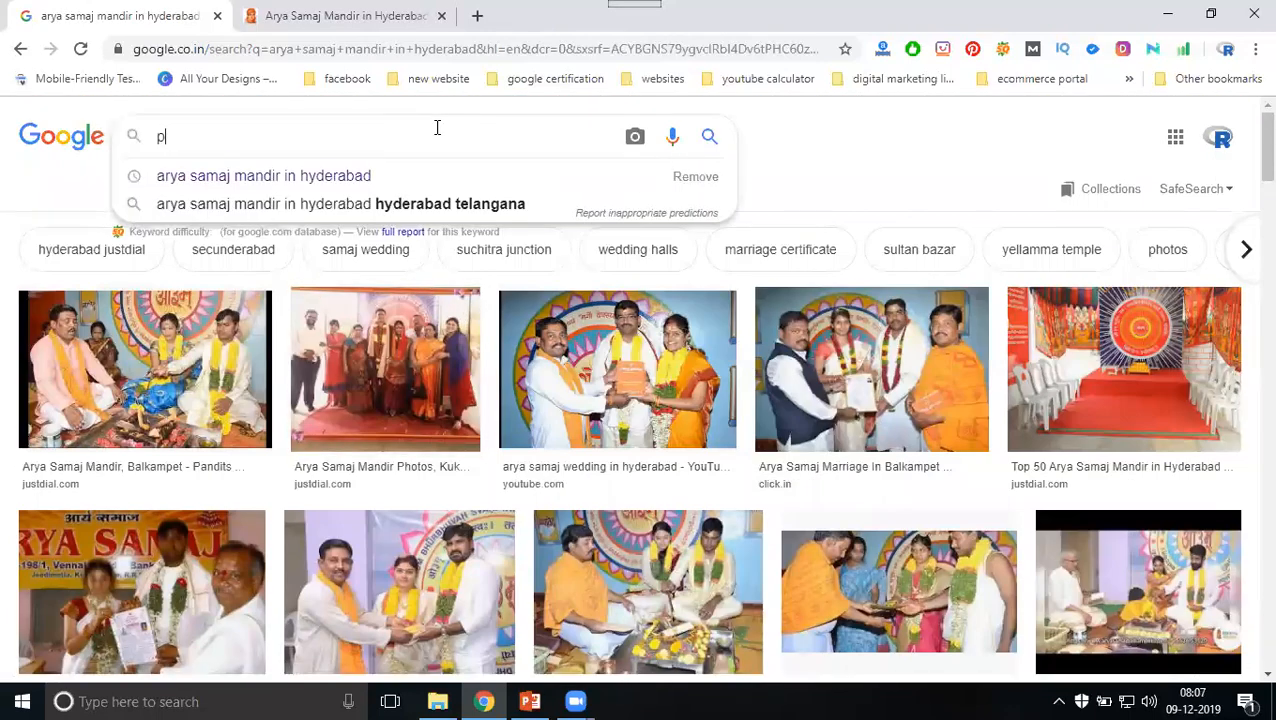
Step: Search 'pawankalyan' images, browse them, then return to the Arya Samaj site tab
{"action": "type", "text": "awankalyan"}
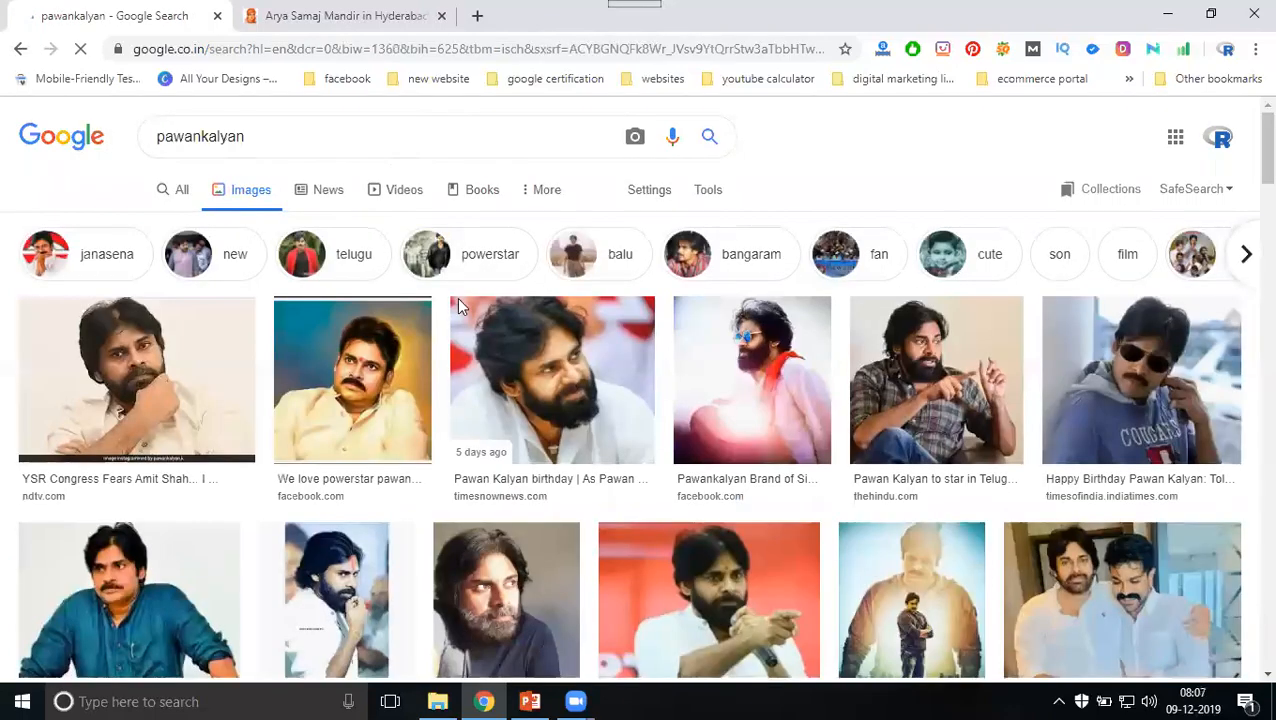
{"action": "scroll", "scroll_direction": "down", "scroll_amount": 3}
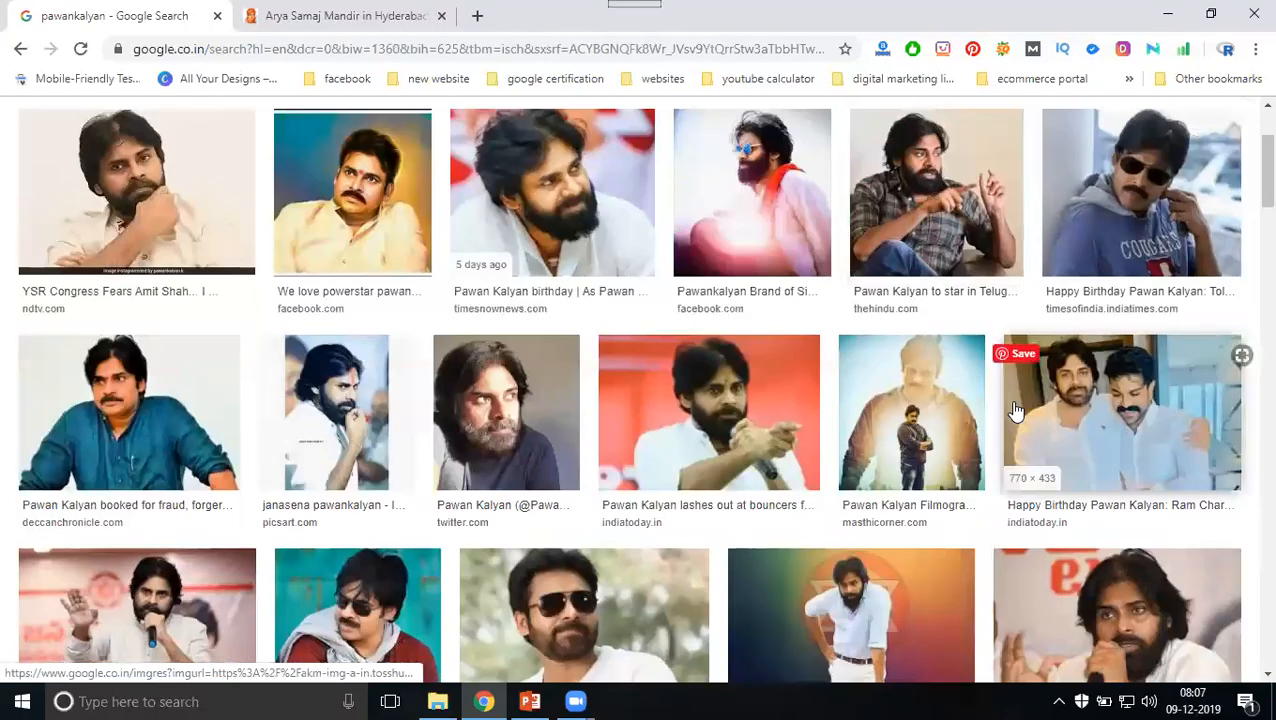
{"action": "scroll", "scroll_direction": "down", "scroll_amount": 3}
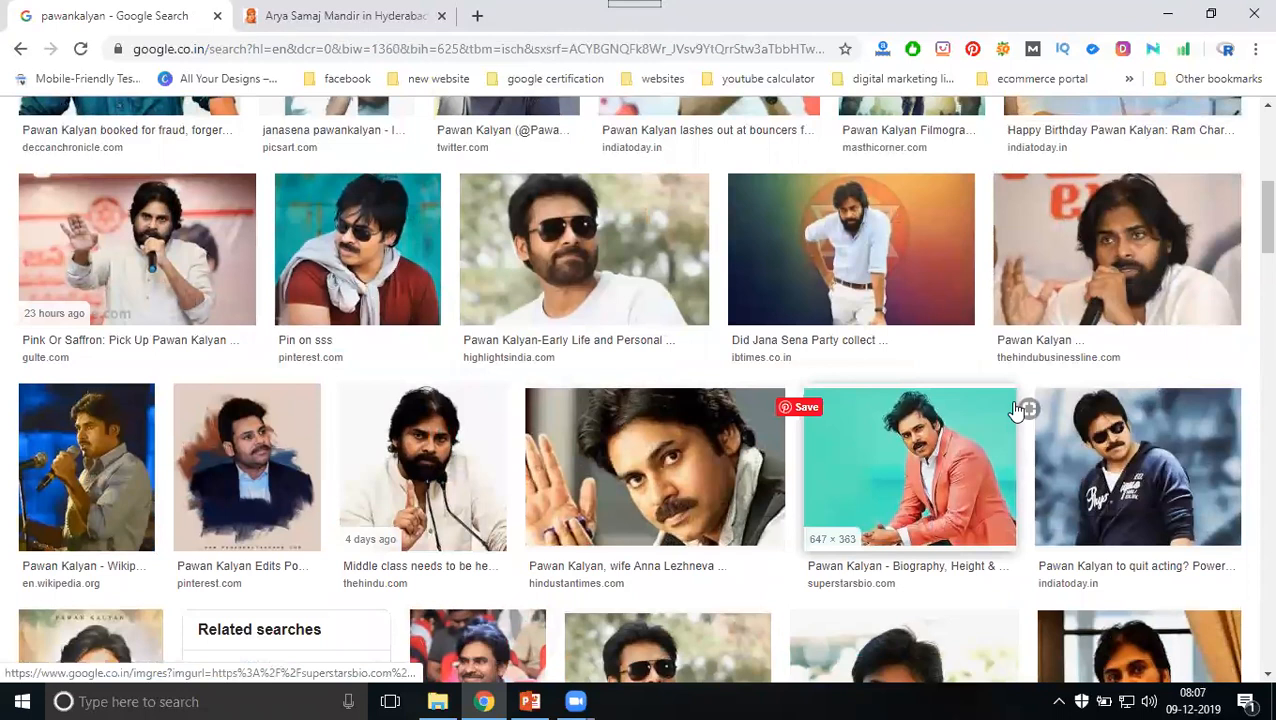
{"action": "mouse_move", "coordinate": [1020, 410]}
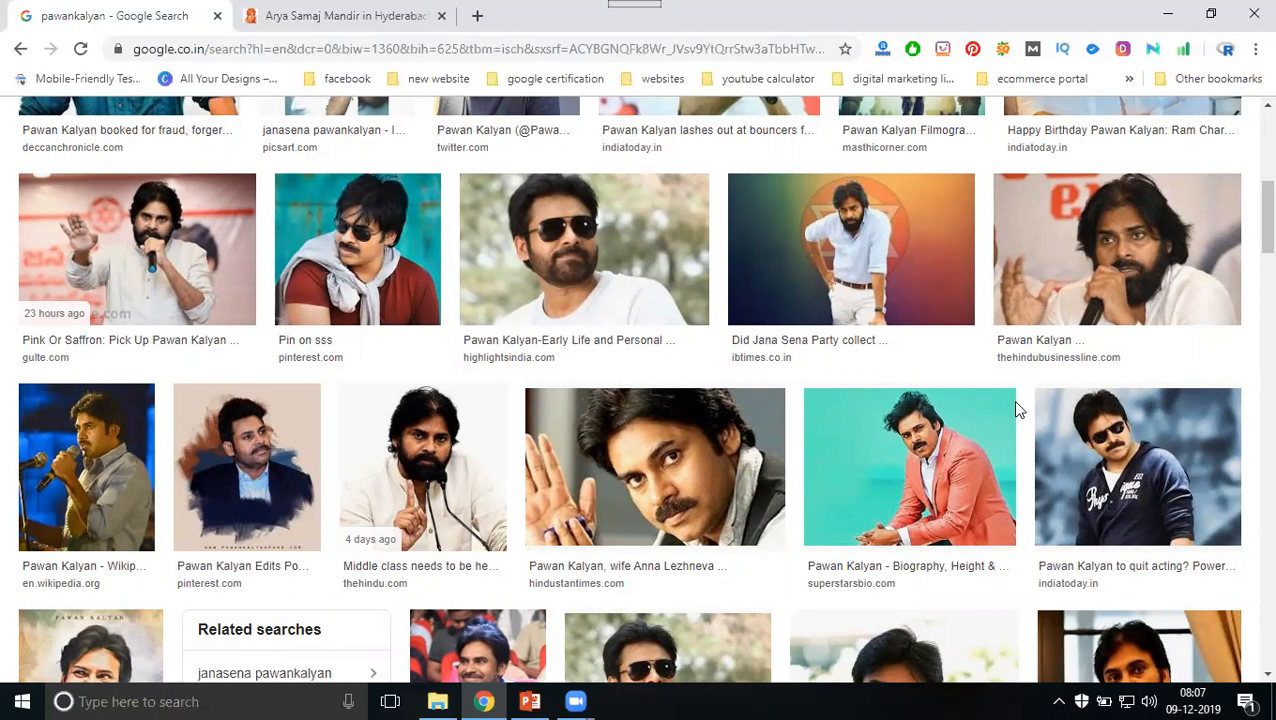
{"action": "mouse_move", "coordinate": [1012, 384]}
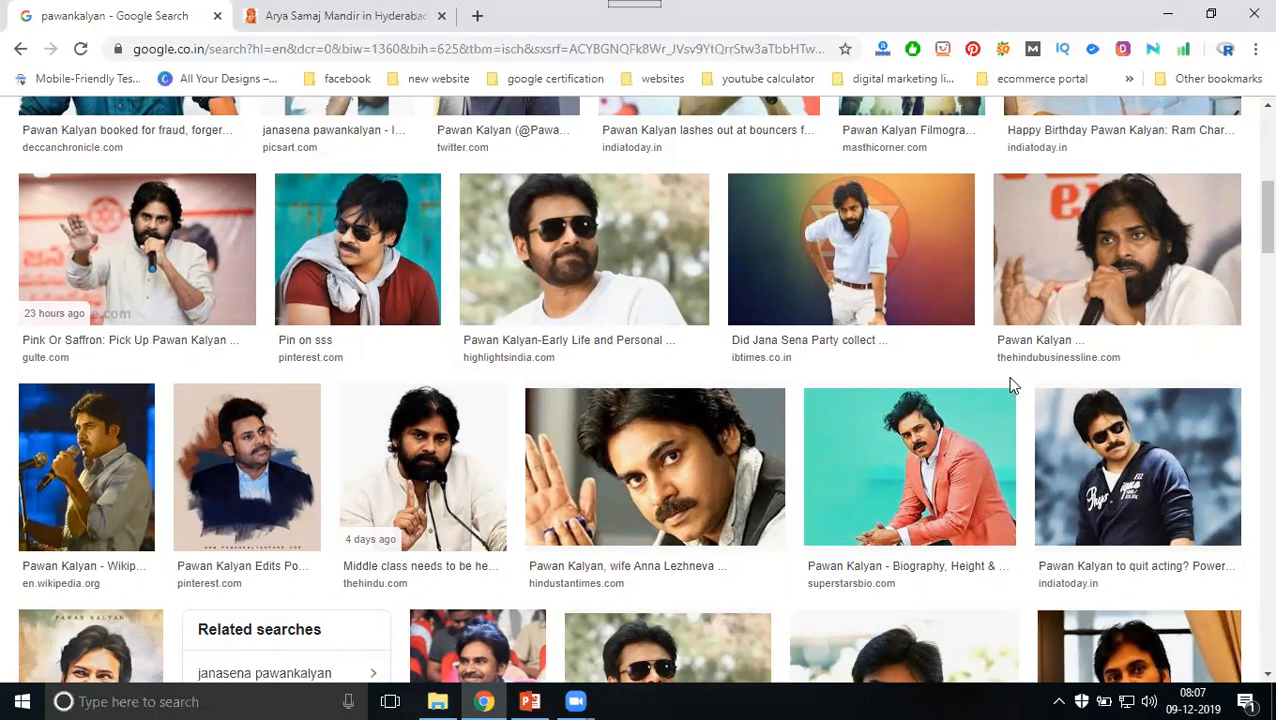
{"action": "mouse_move", "coordinate": [1116, 256]}
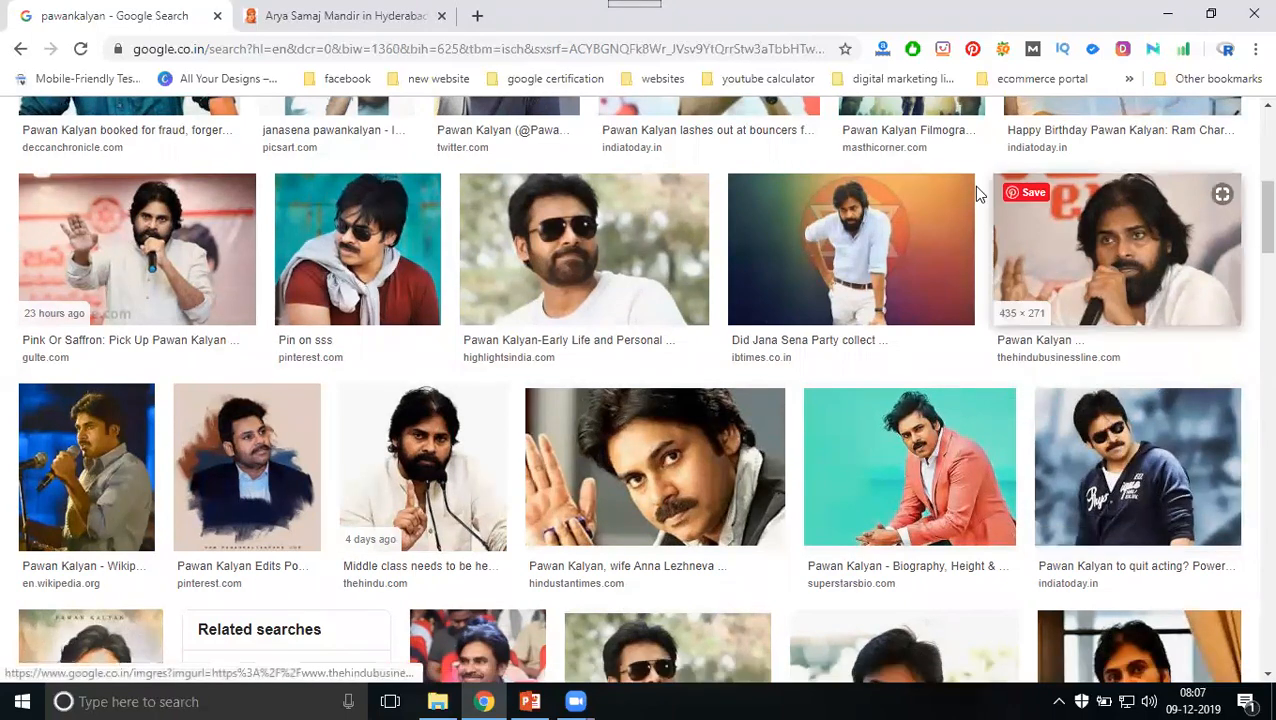
{"action": "left_click", "coordinate": [340, 18]}
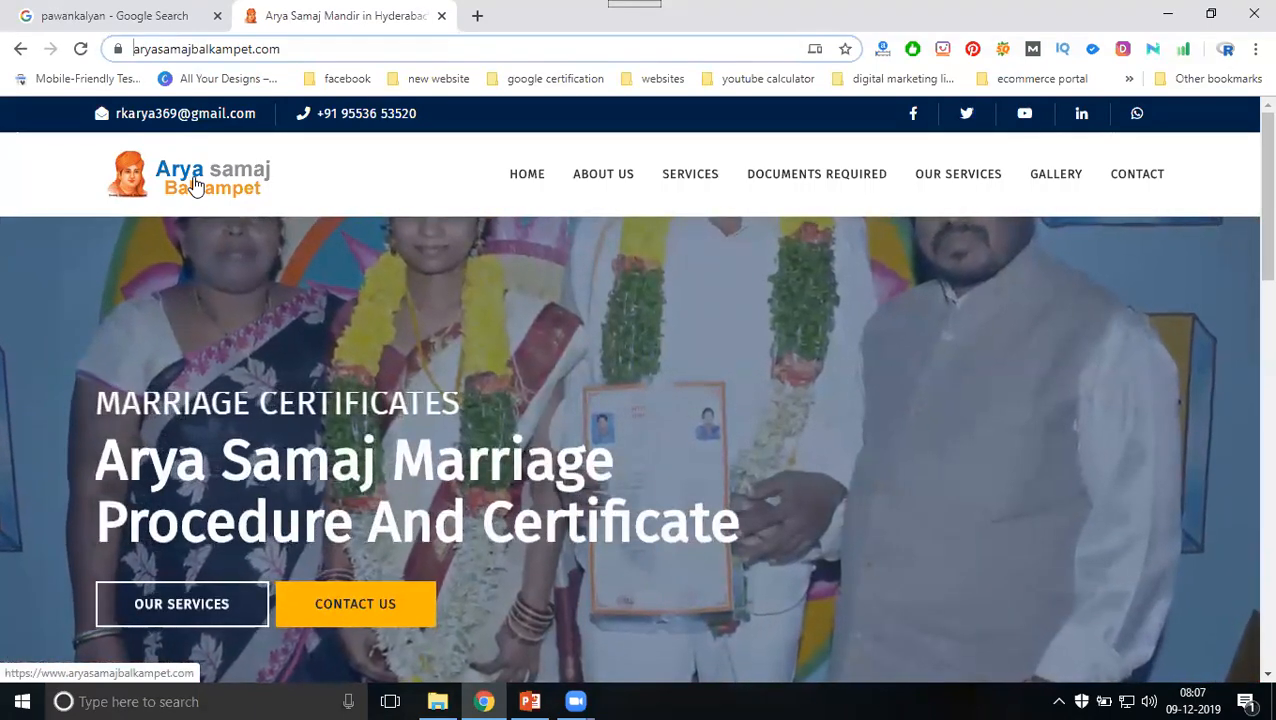
Step: Show the ALT TAG slide and highlight img and alt="name" in the example tag
{"action": "left_click", "coordinate": [526, 700]}
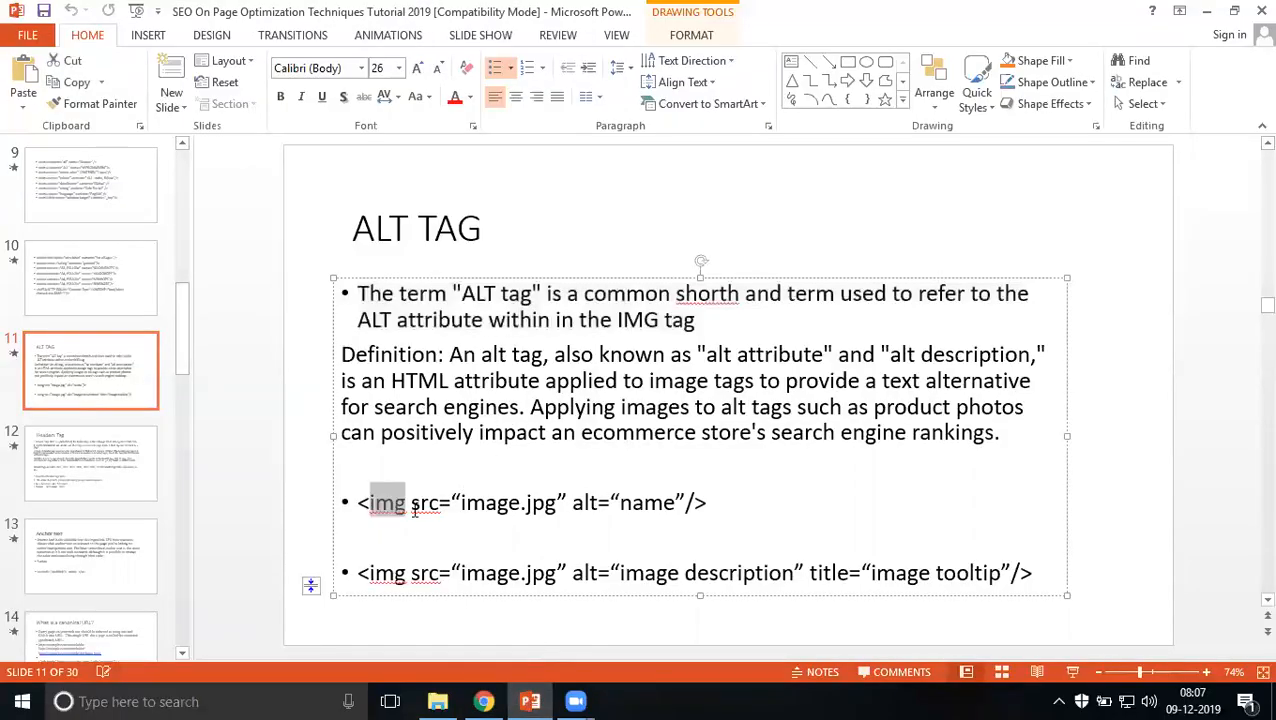
{"action": "double_click", "coordinate": [388, 504]}
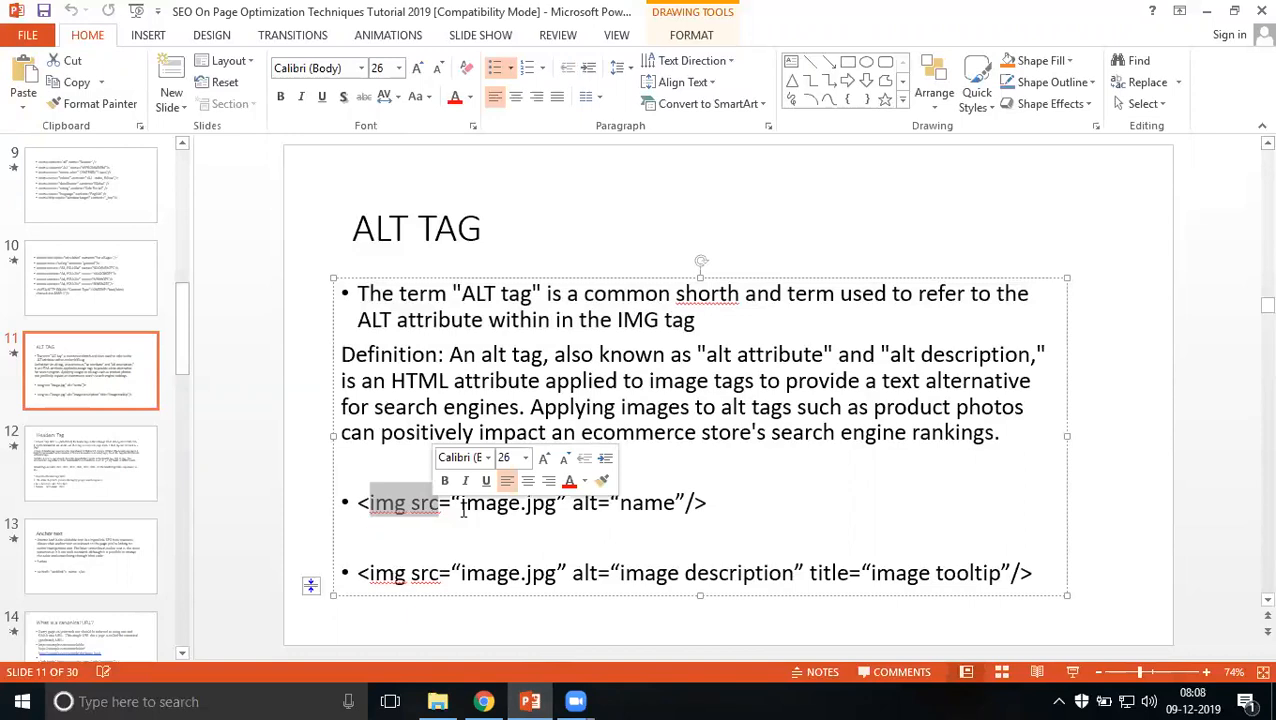
{"action": "left_click", "coordinate": [476, 502]}
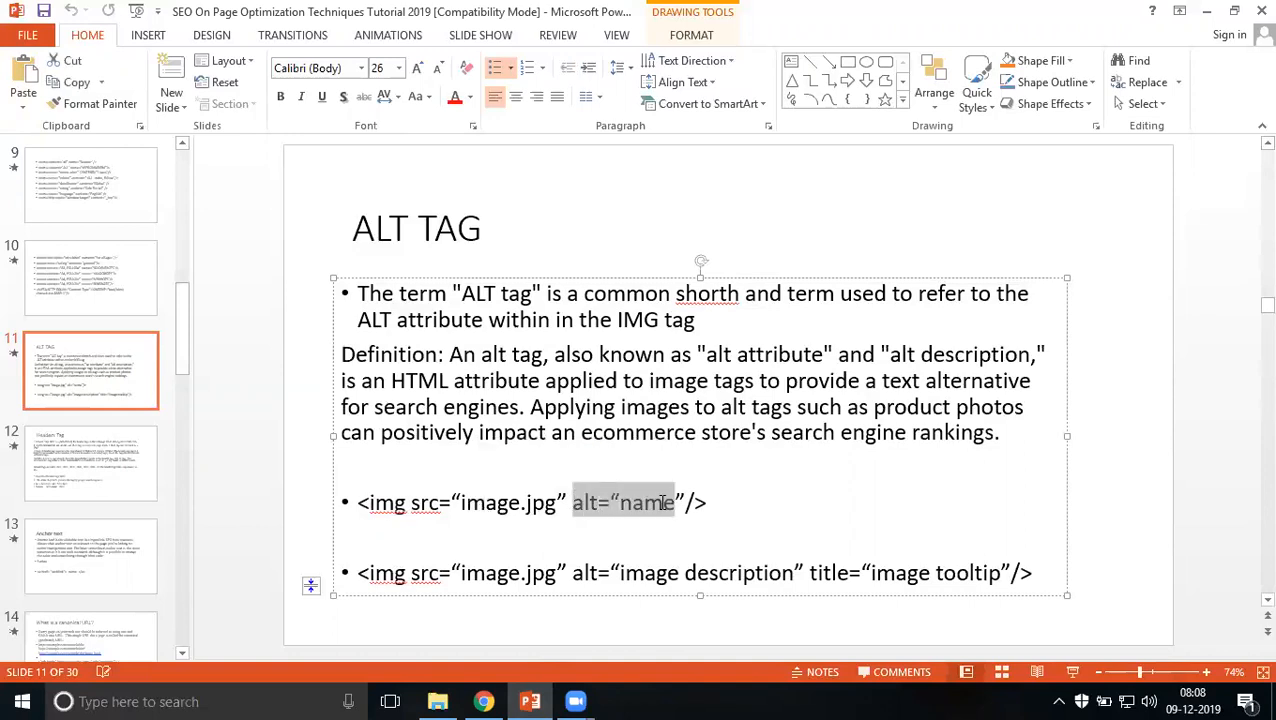
{"action": "left_click", "coordinate": [678, 504]}
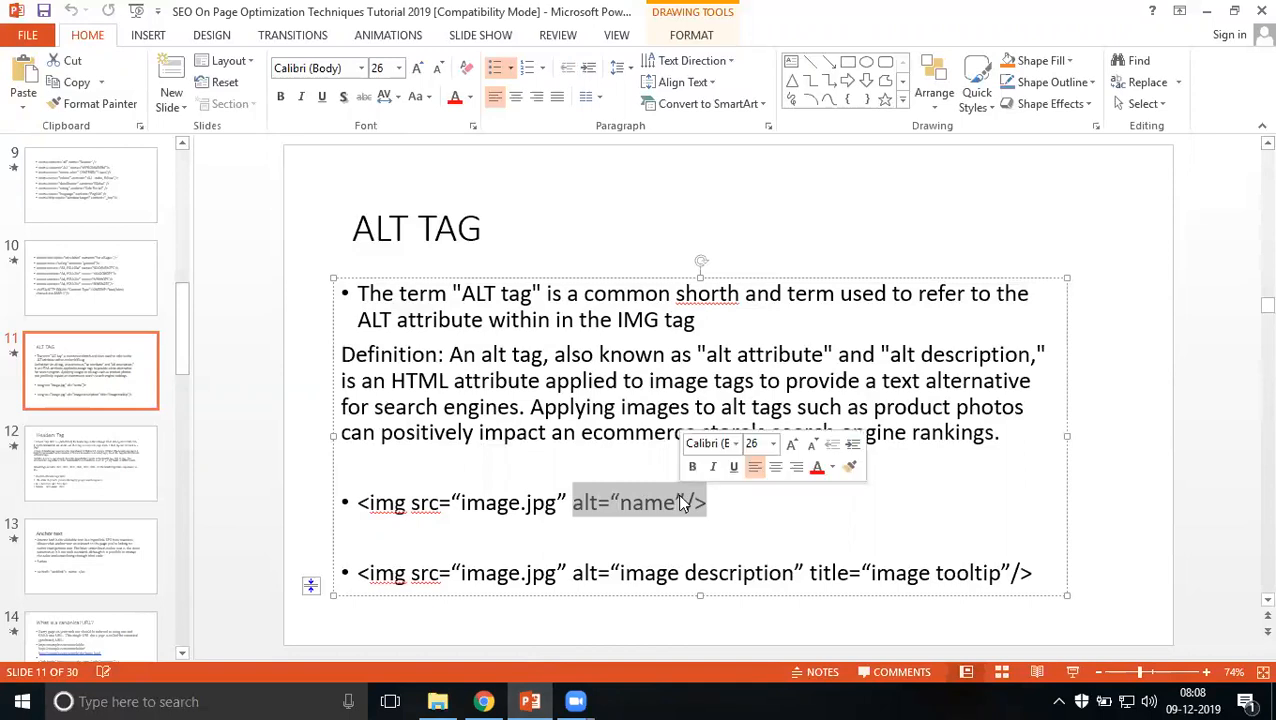
{"action": "mouse_move", "coordinate": [698, 500]}
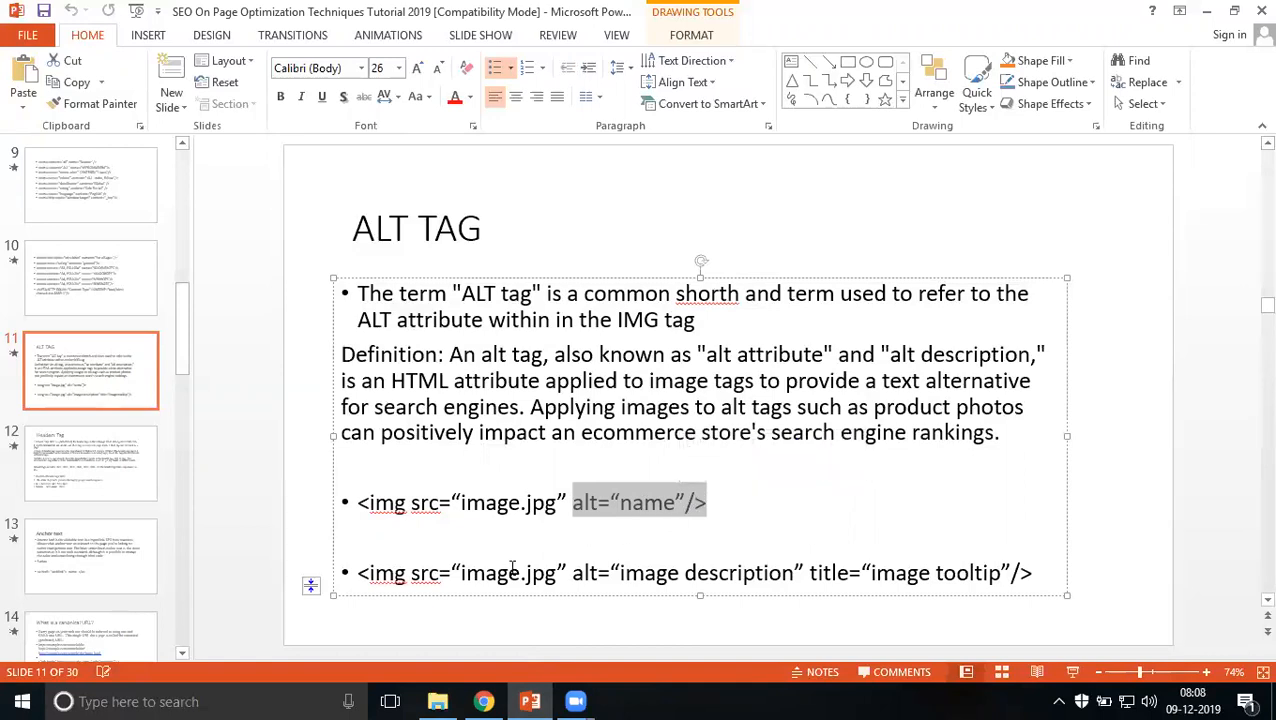
{"action": "mouse_move", "coordinate": [448, 364]}
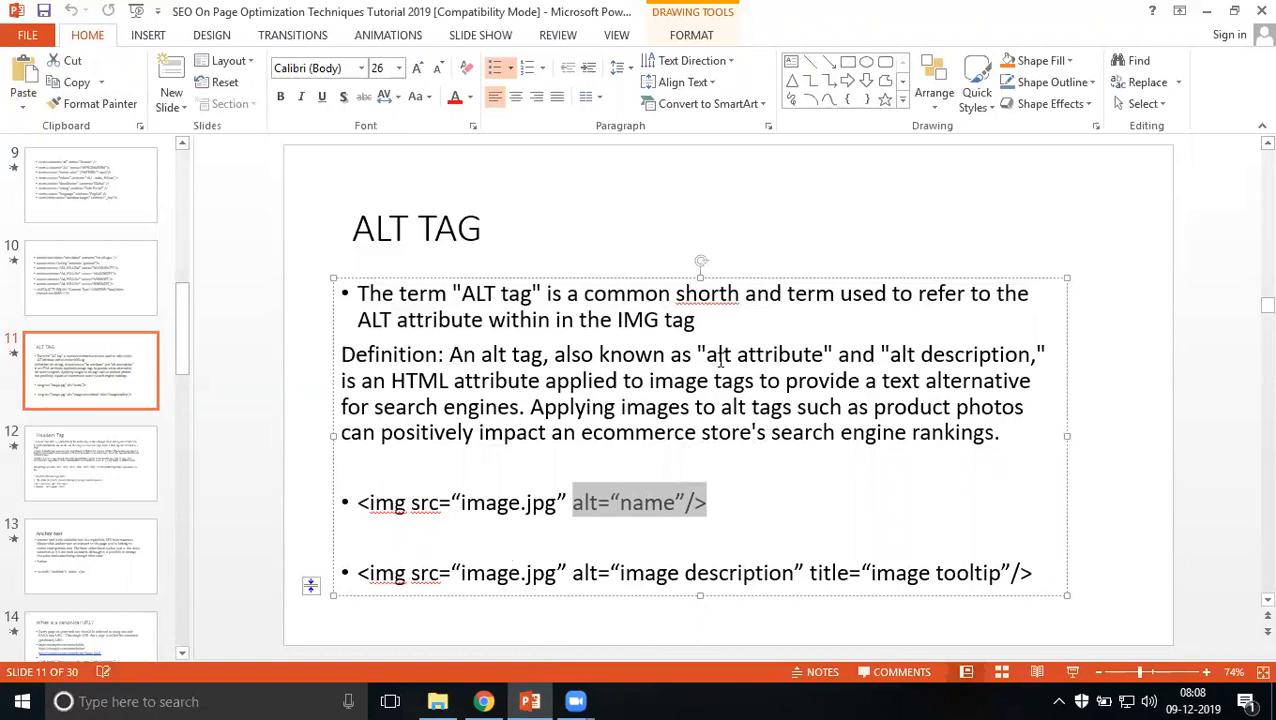
{"action": "mouse_move", "coordinate": [958, 364]}
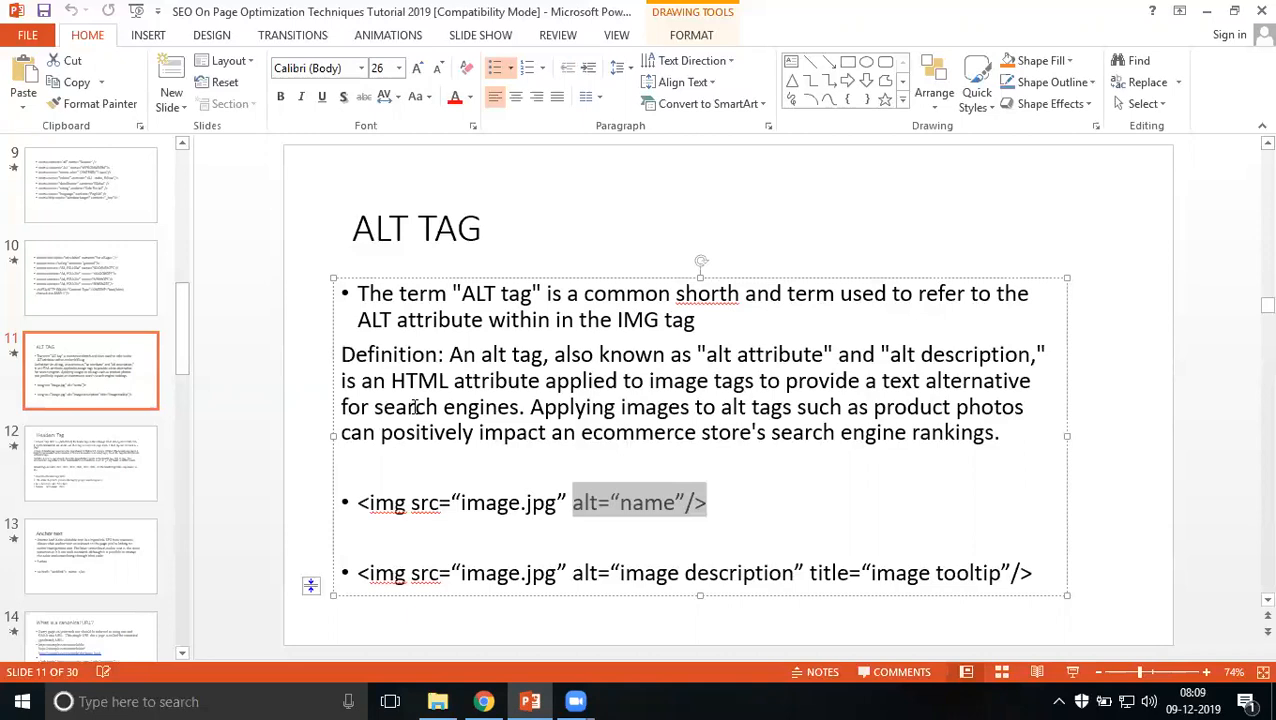
{"action": "mouse_move", "coordinate": [432, 410]}
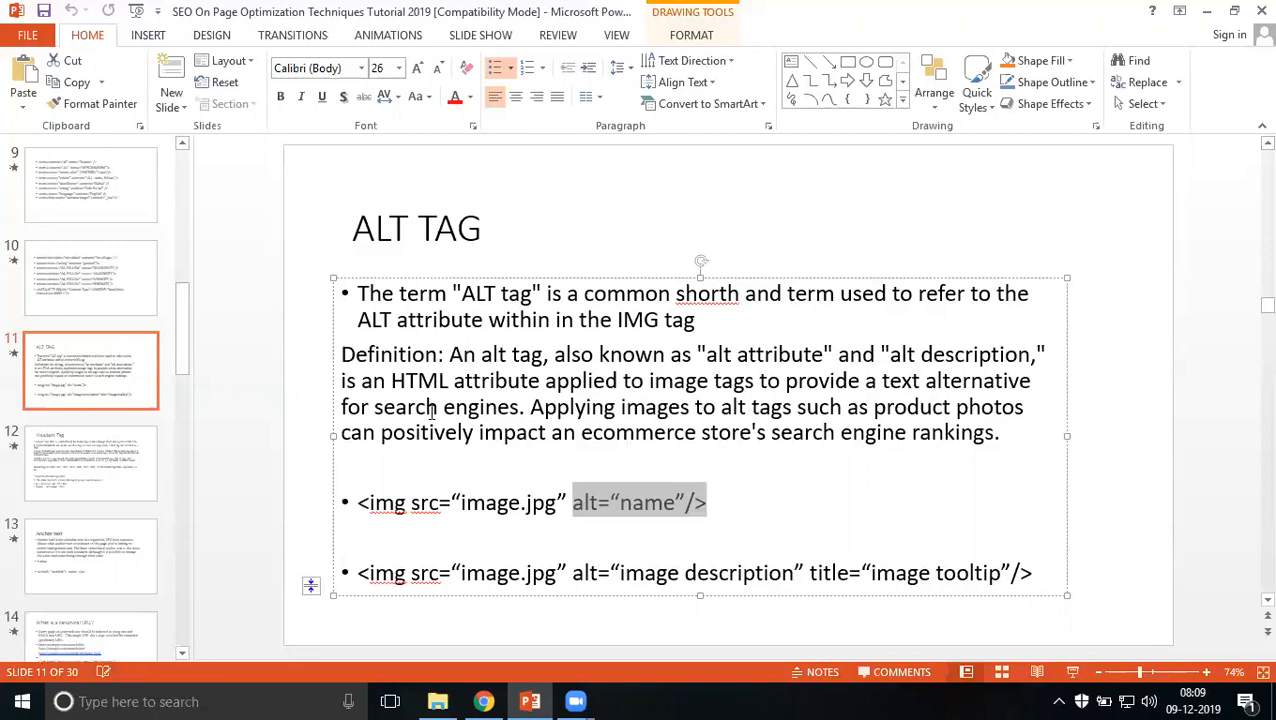
Step: Find 'jpg' in the homepage source and step to the marriage.jpg match
{"action": "left_click", "coordinate": [480, 700]}
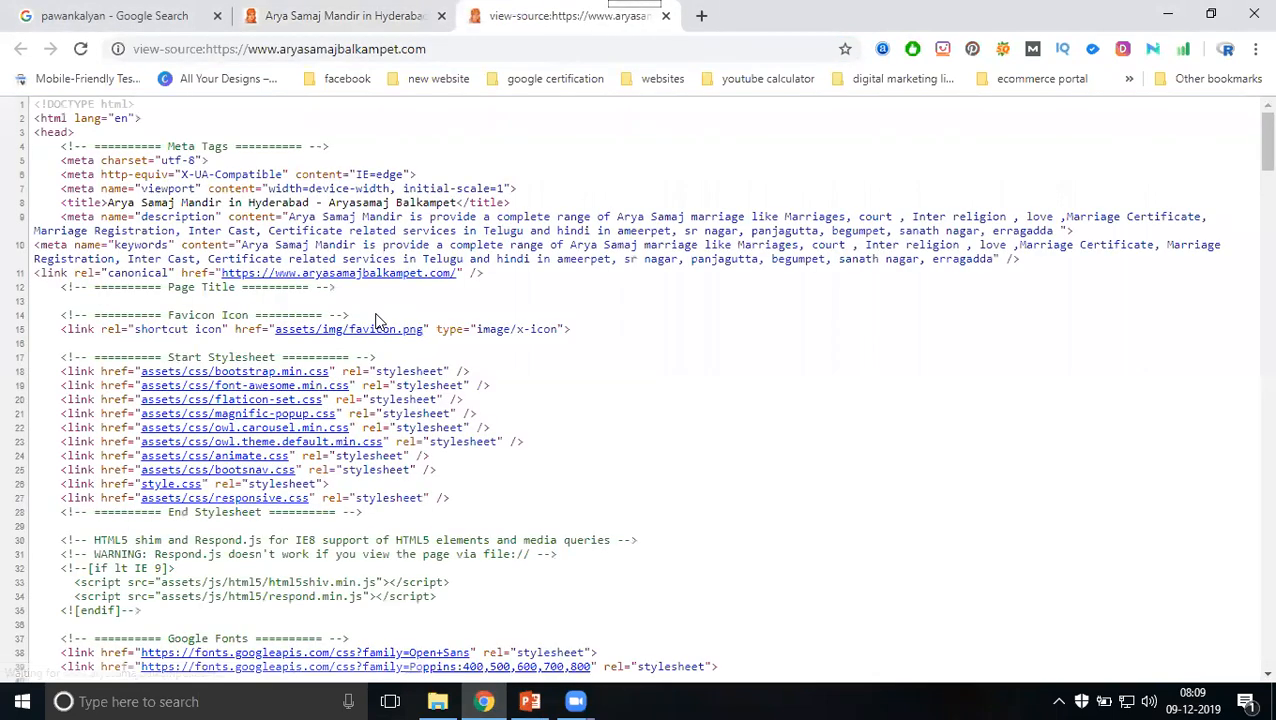
{"action": "key", "text": "ctrl+f"}
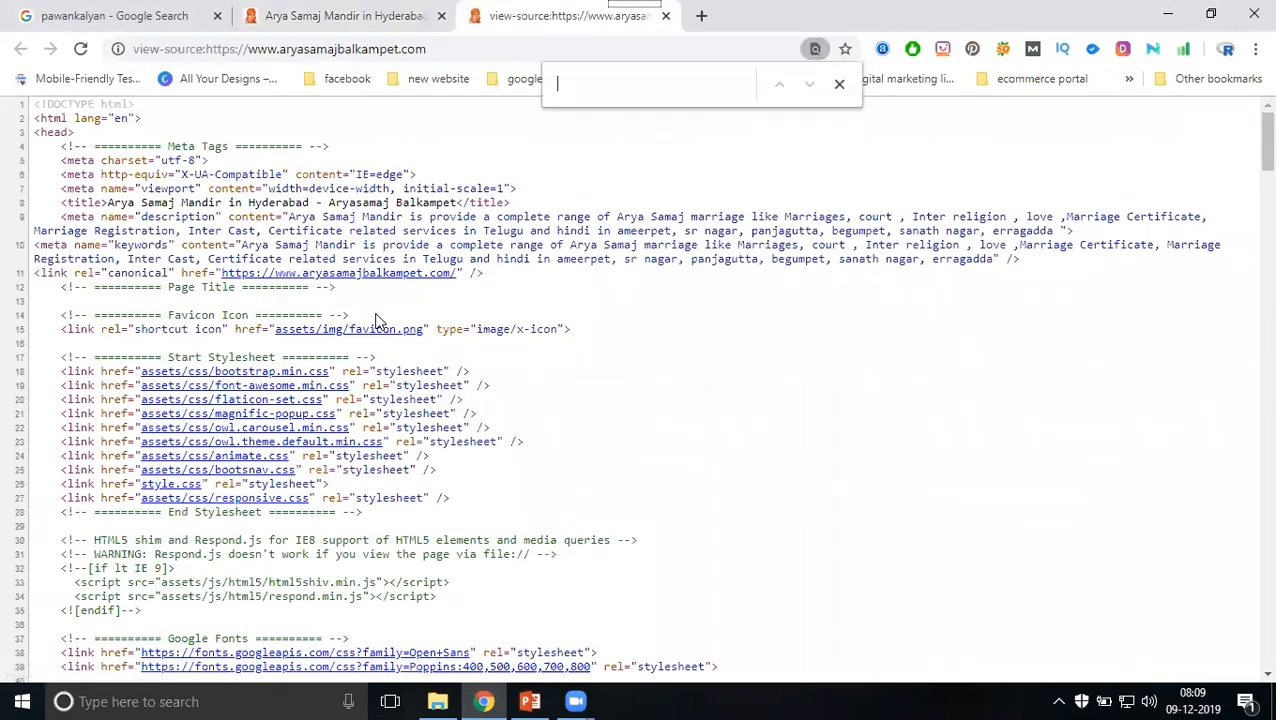
{"action": "type", "text": "jpg"}
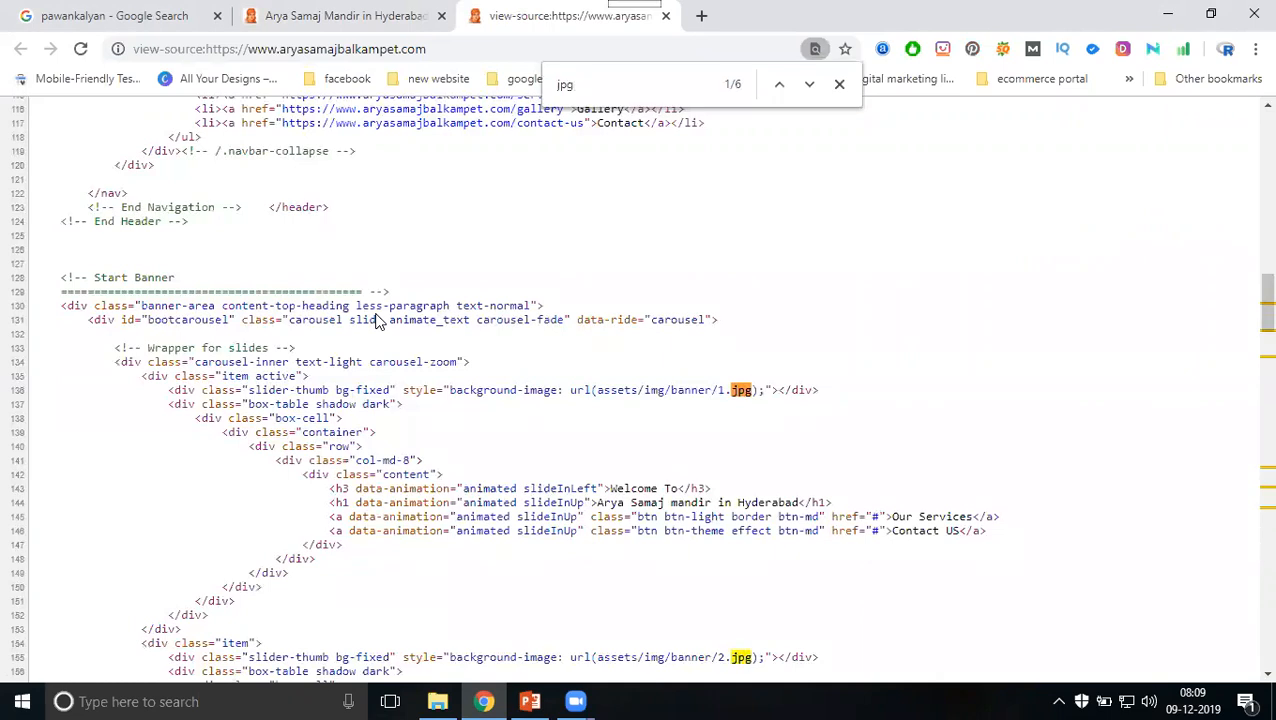
{"action": "mouse_move", "coordinate": [720, 406]}
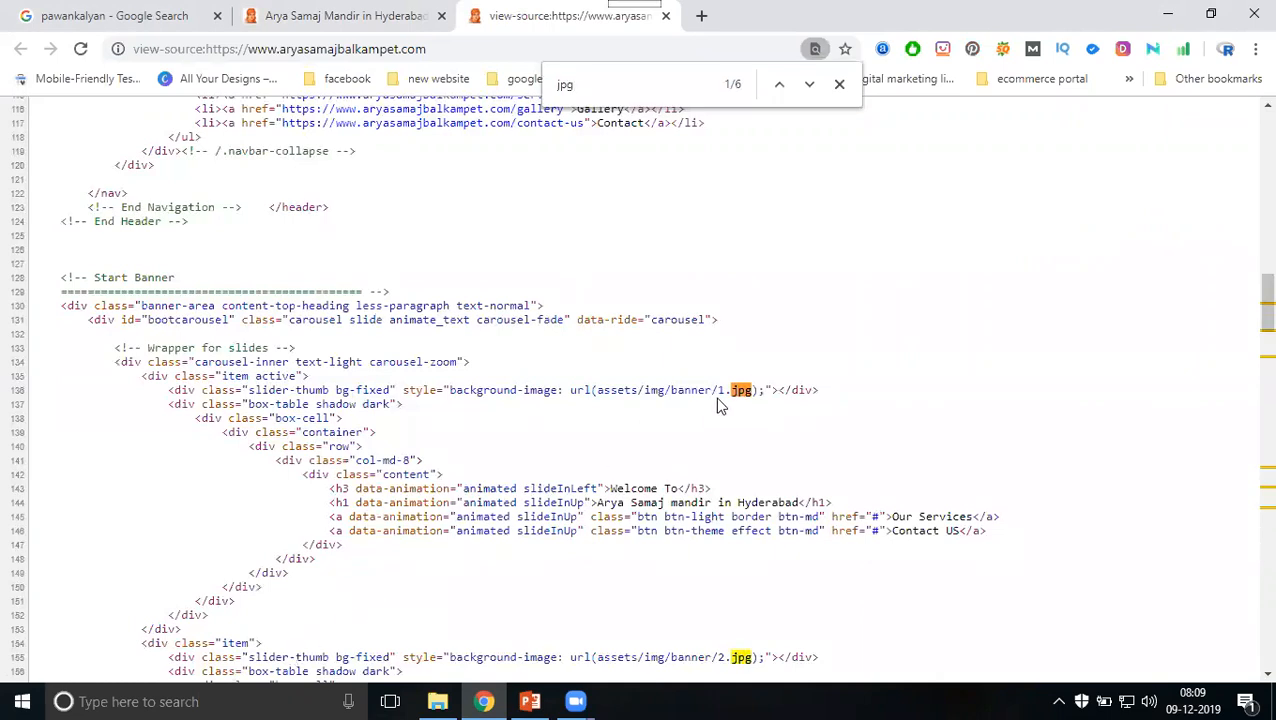
{"action": "left_click", "coordinate": [808, 84]}
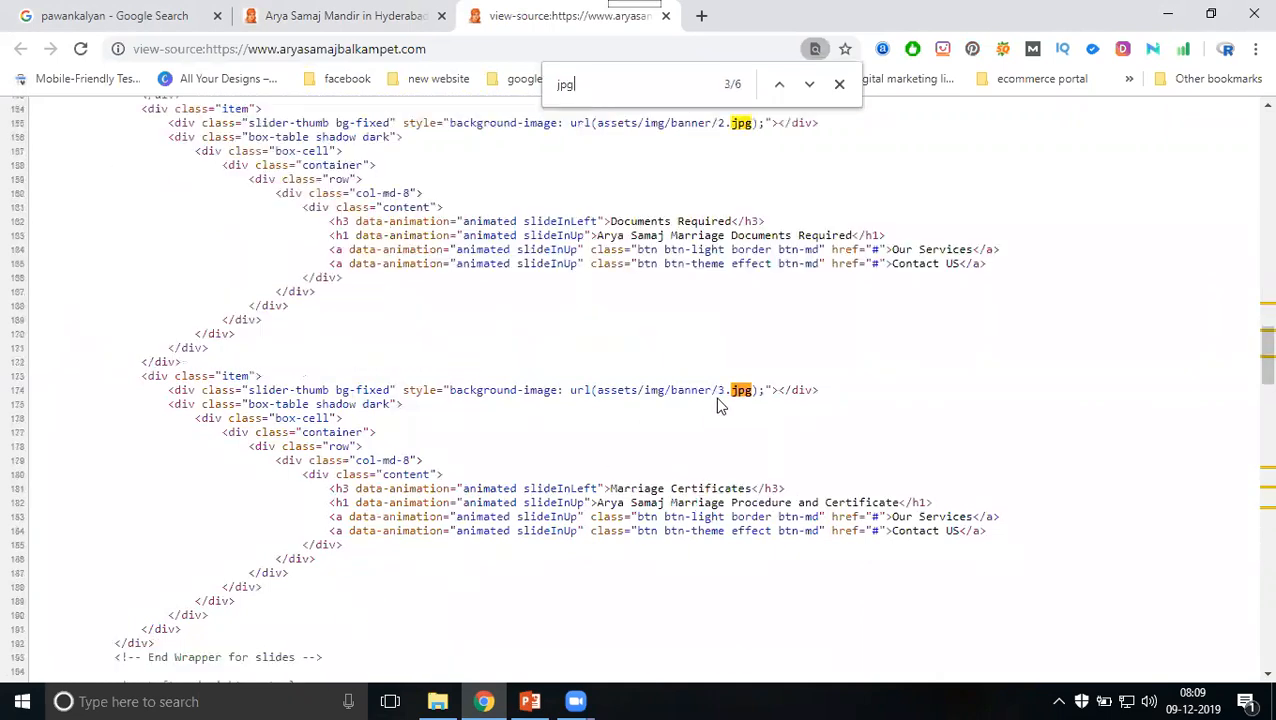
{"action": "left_click", "coordinate": [808, 84]}
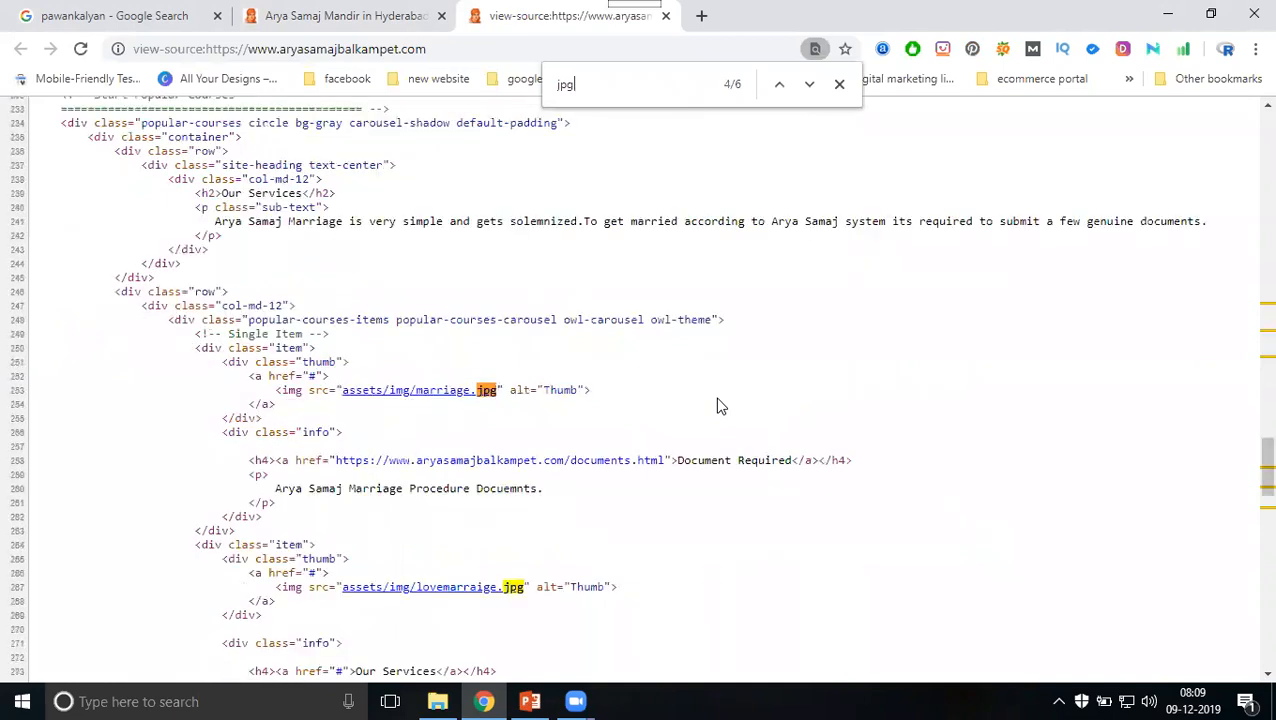
Step: Preview marriage.jpg, return to the source and select its 'Thumb' alt value
{"action": "left_click", "coordinate": [434, 390]}
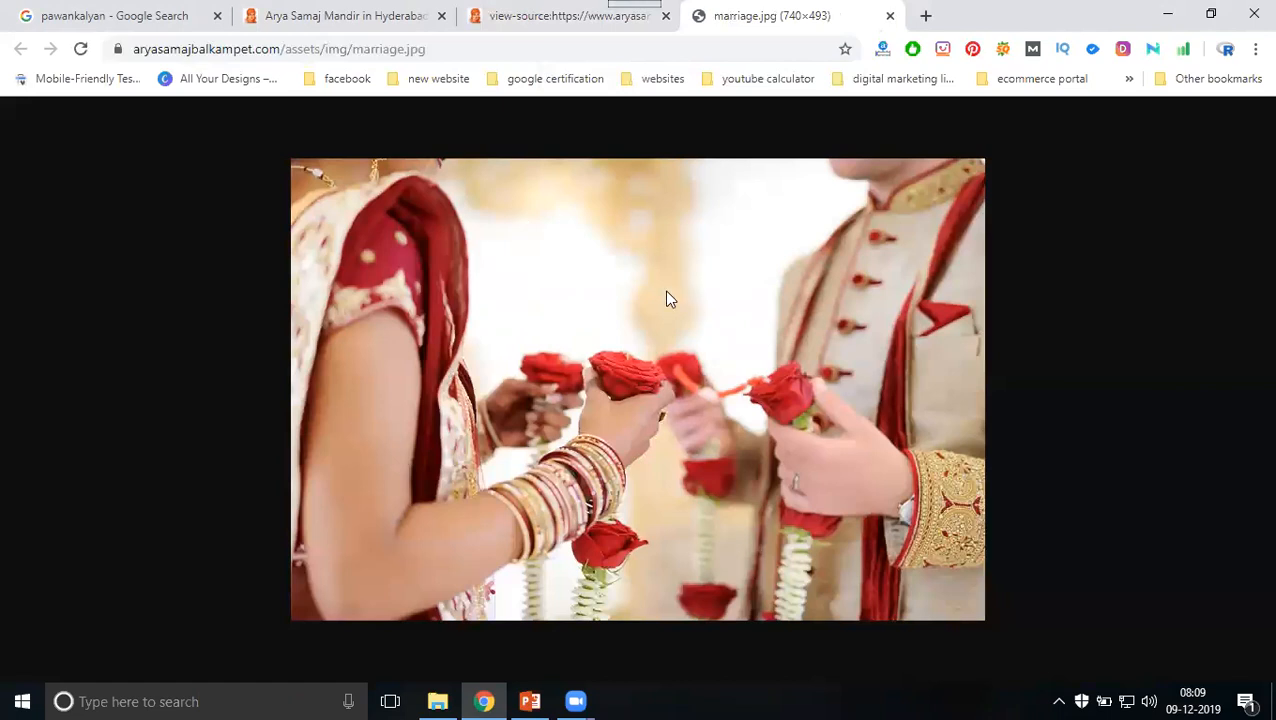
{"action": "left_click", "coordinate": [570, 16]}
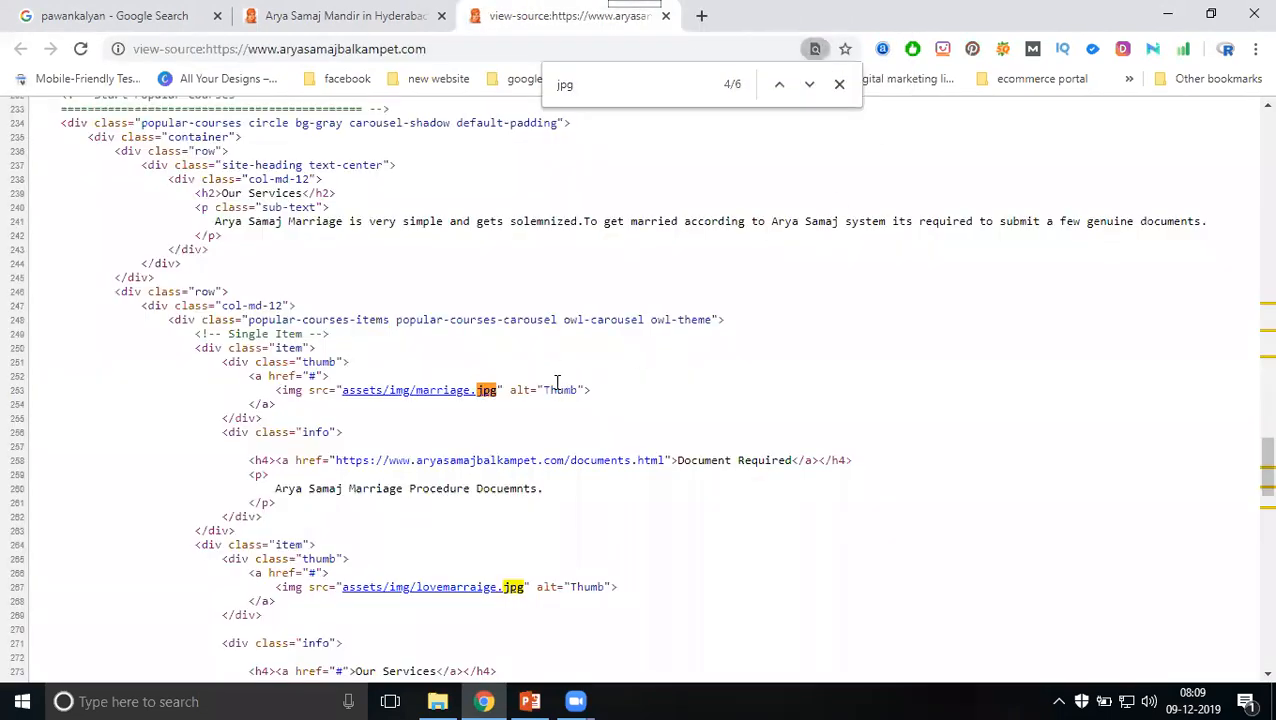
{"action": "double_click", "coordinate": [558, 390]}
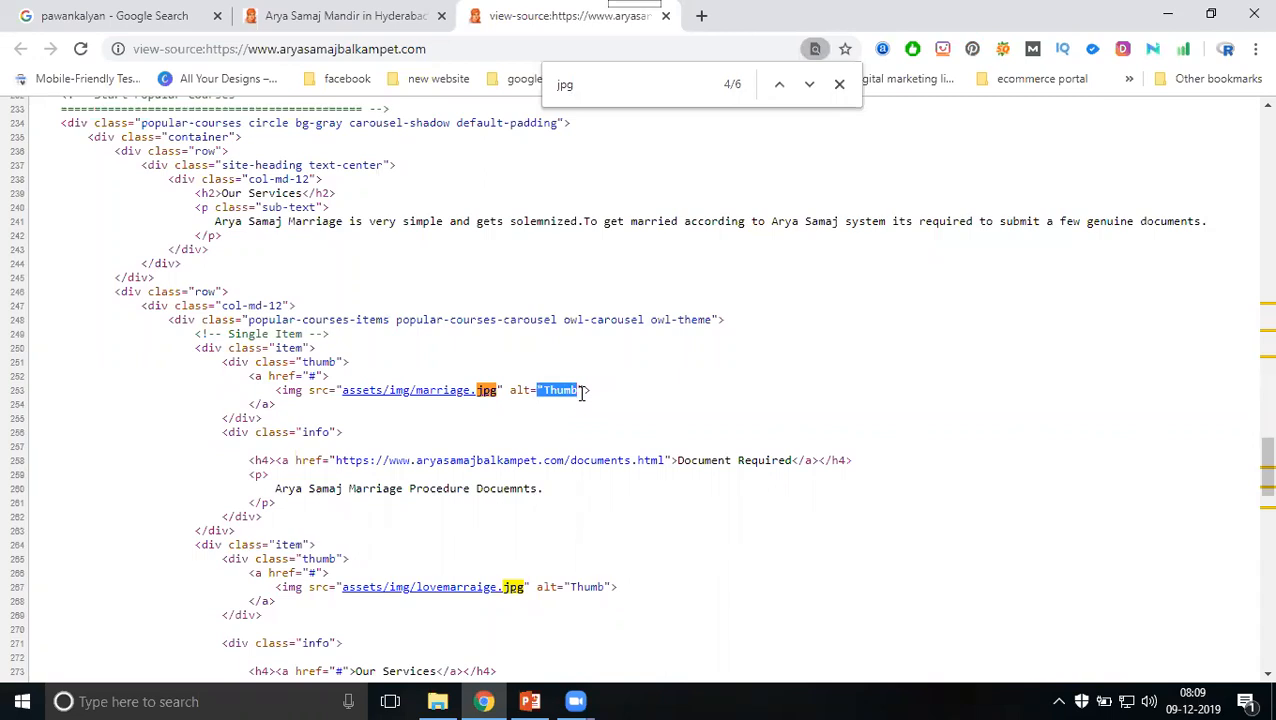
{"action": "mouse_move", "coordinate": [584, 412]}
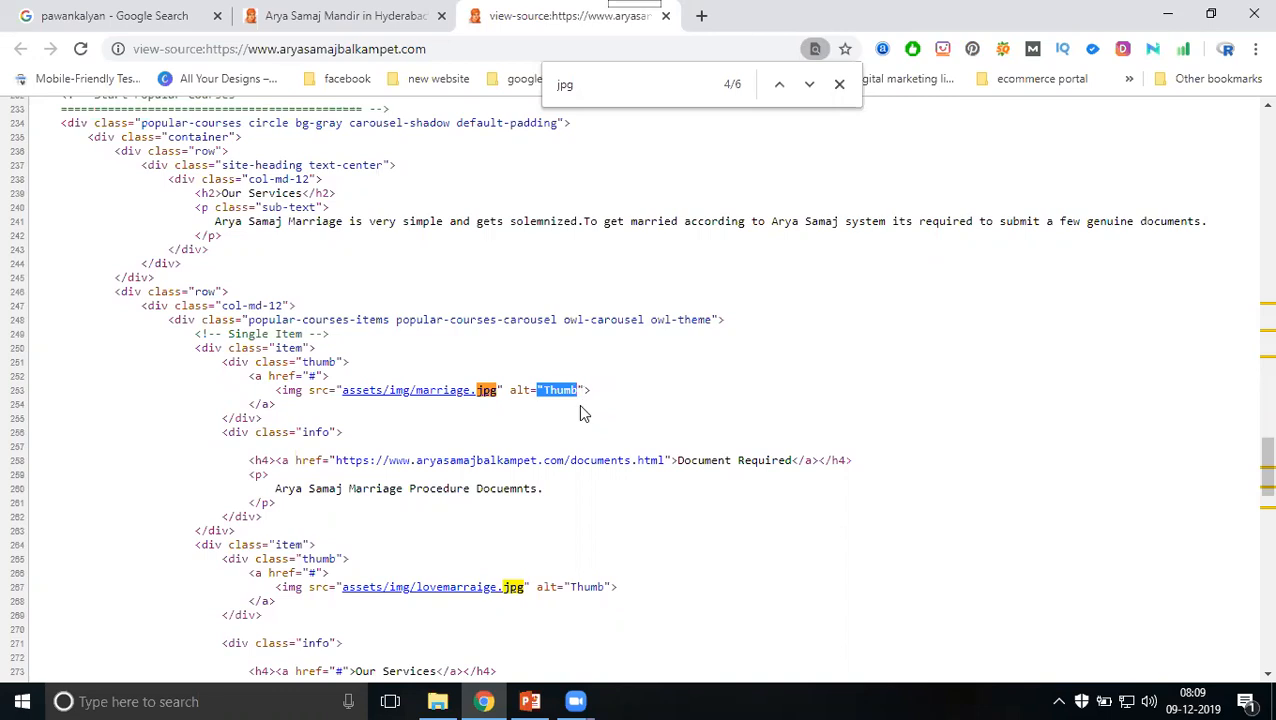
Step: Continue stepping through the remaining jpg matches further down the source
{"action": "scroll", "scroll_direction": "down", "scroll_amount": 3}
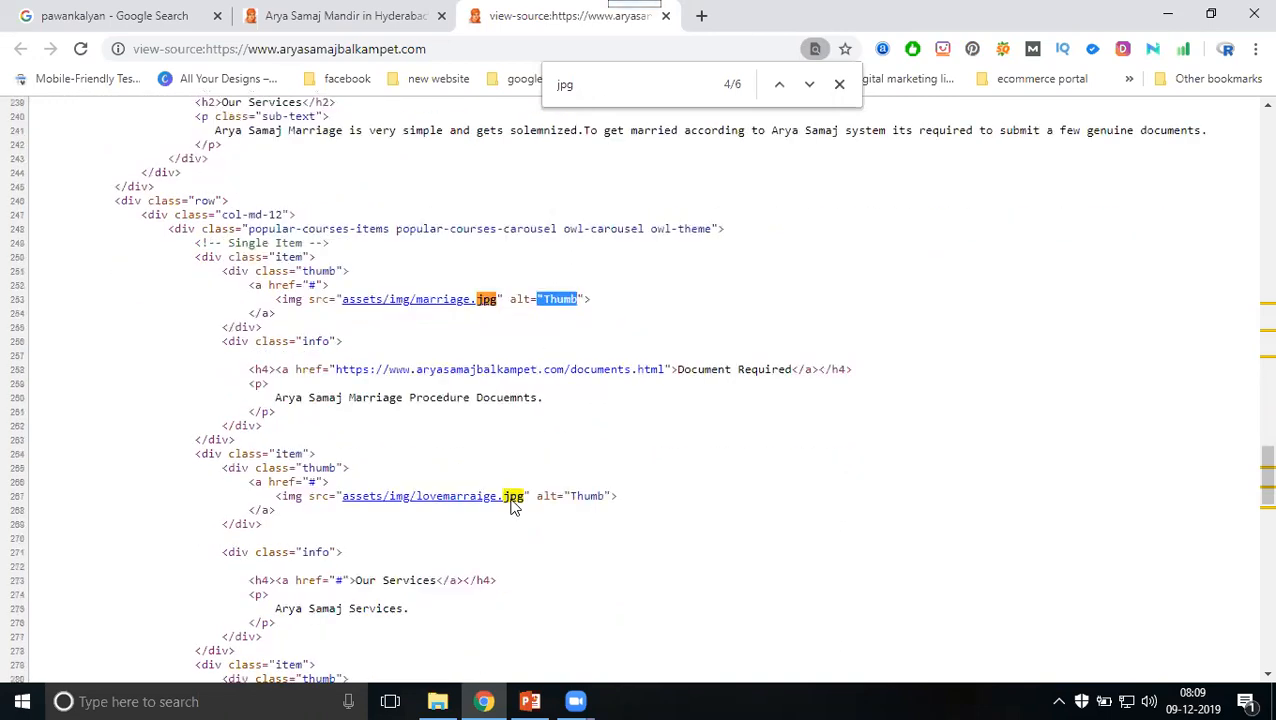
{"action": "scroll", "scroll_direction": "down", "scroll_amount": 3}
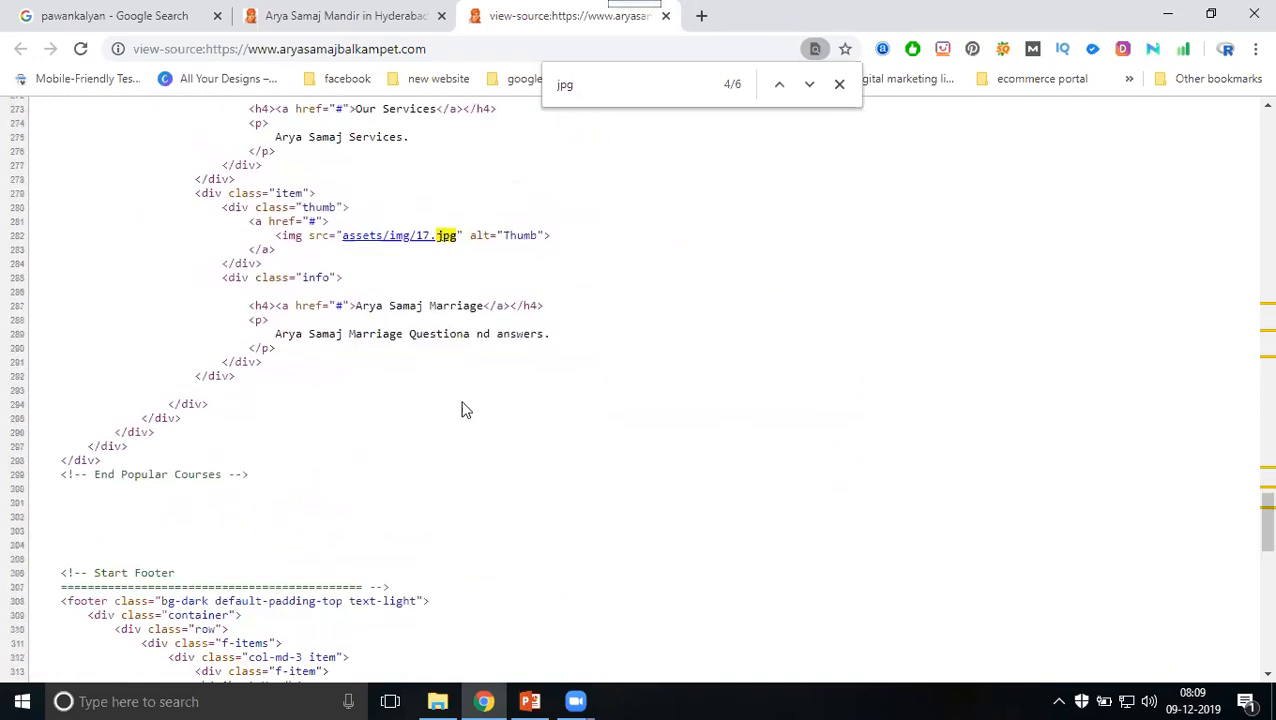
{"action": "left_click", "coordinate": [808, 84]}
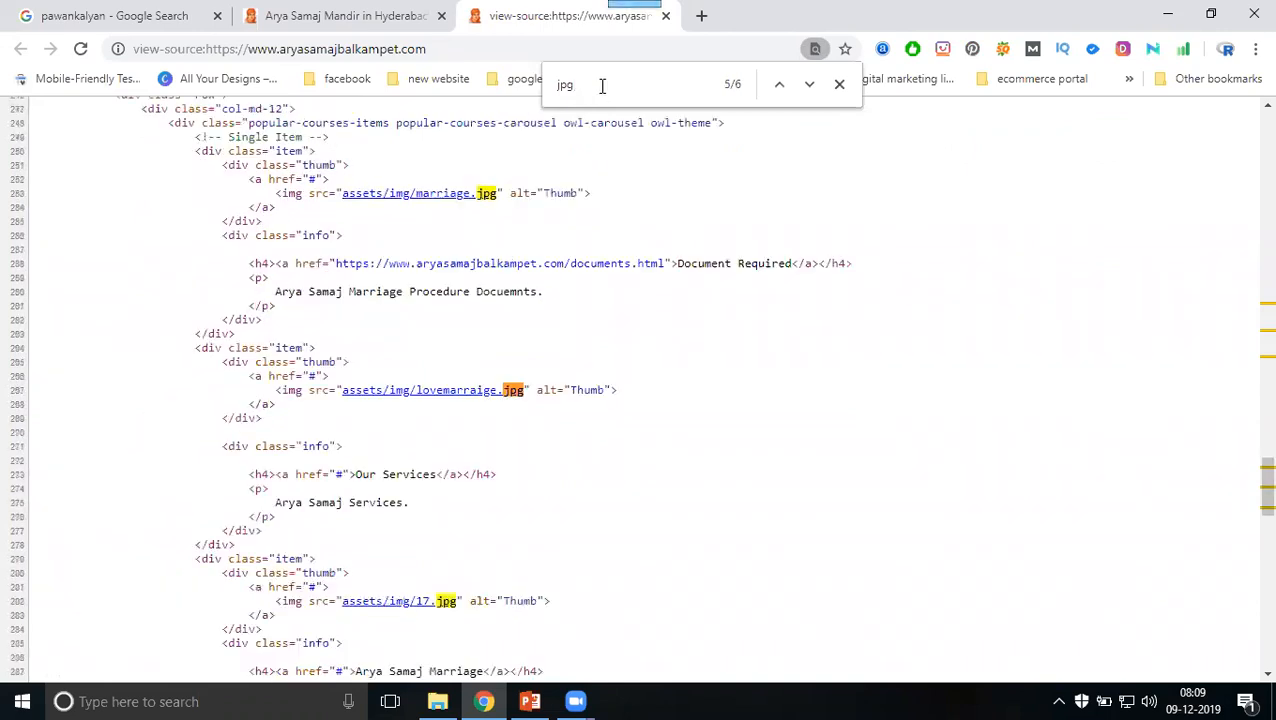
{"action": "left_click", "coordinate": [808, 84]}
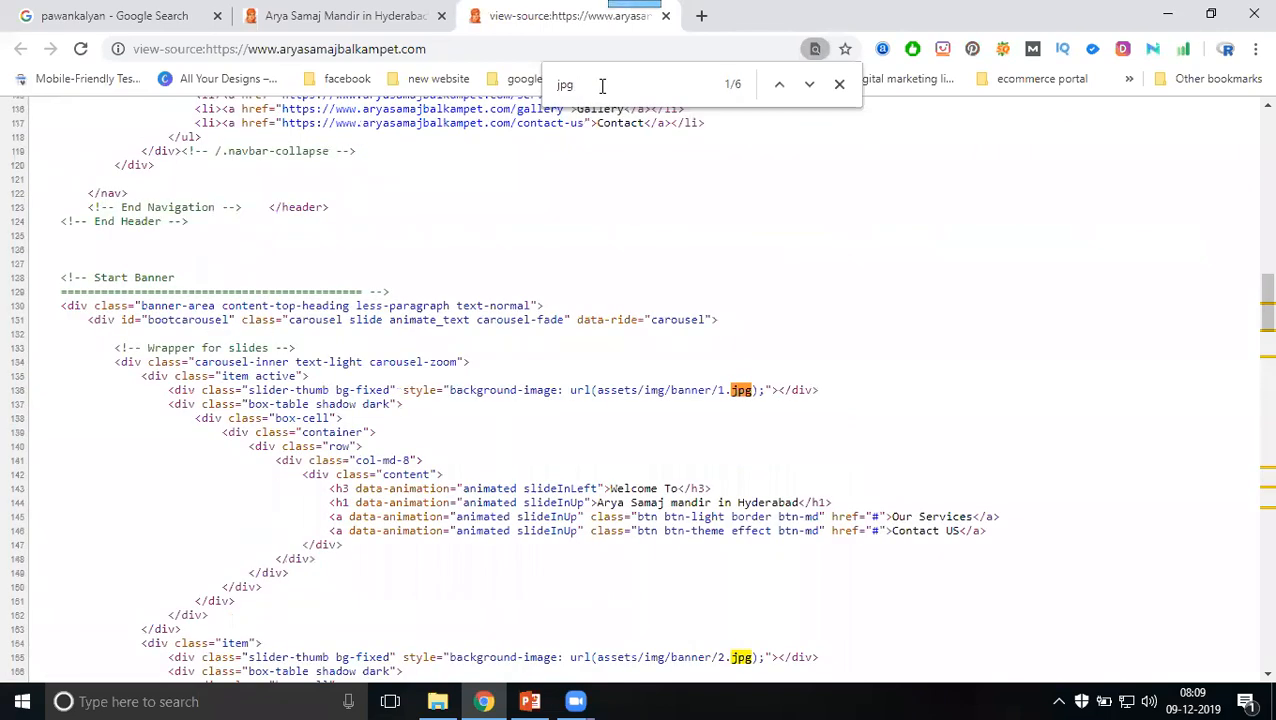
{"action": "left_click", "coordinate": [808, 84]}
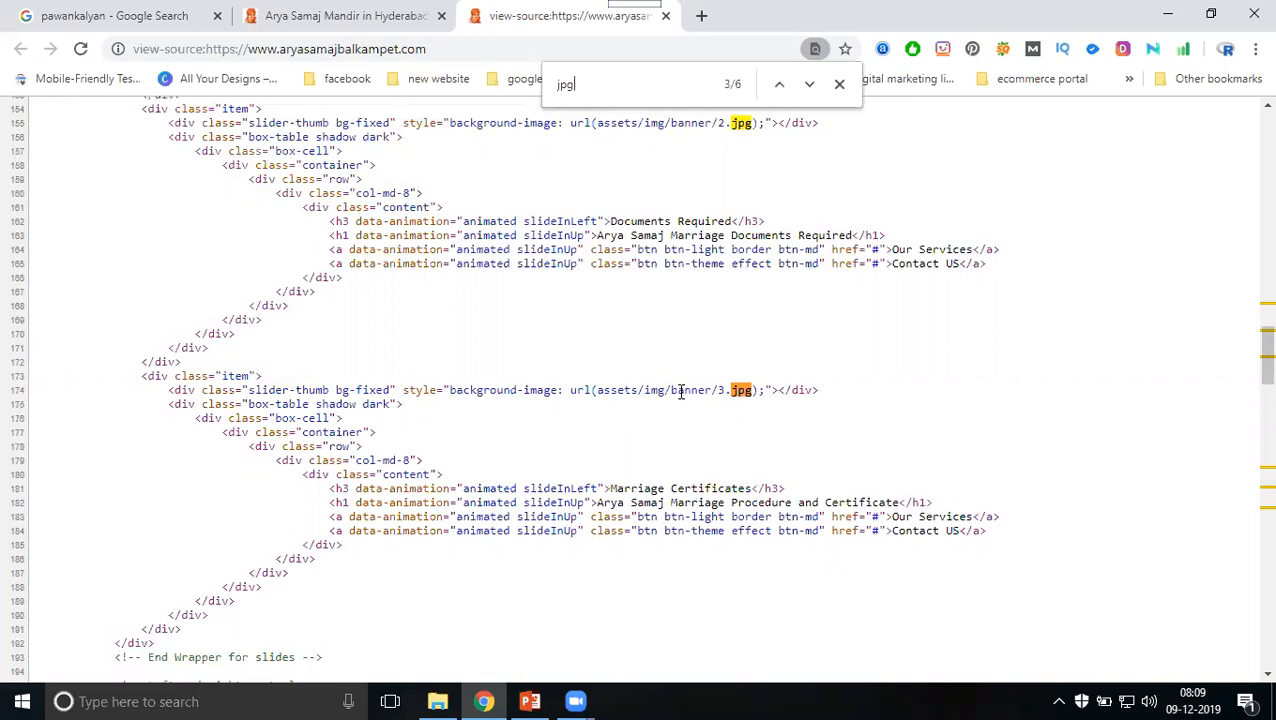
Step: Open cPanel's File Manager and enter the public_html folder
{"action": "left_click", "coordinate": [530, 700]}
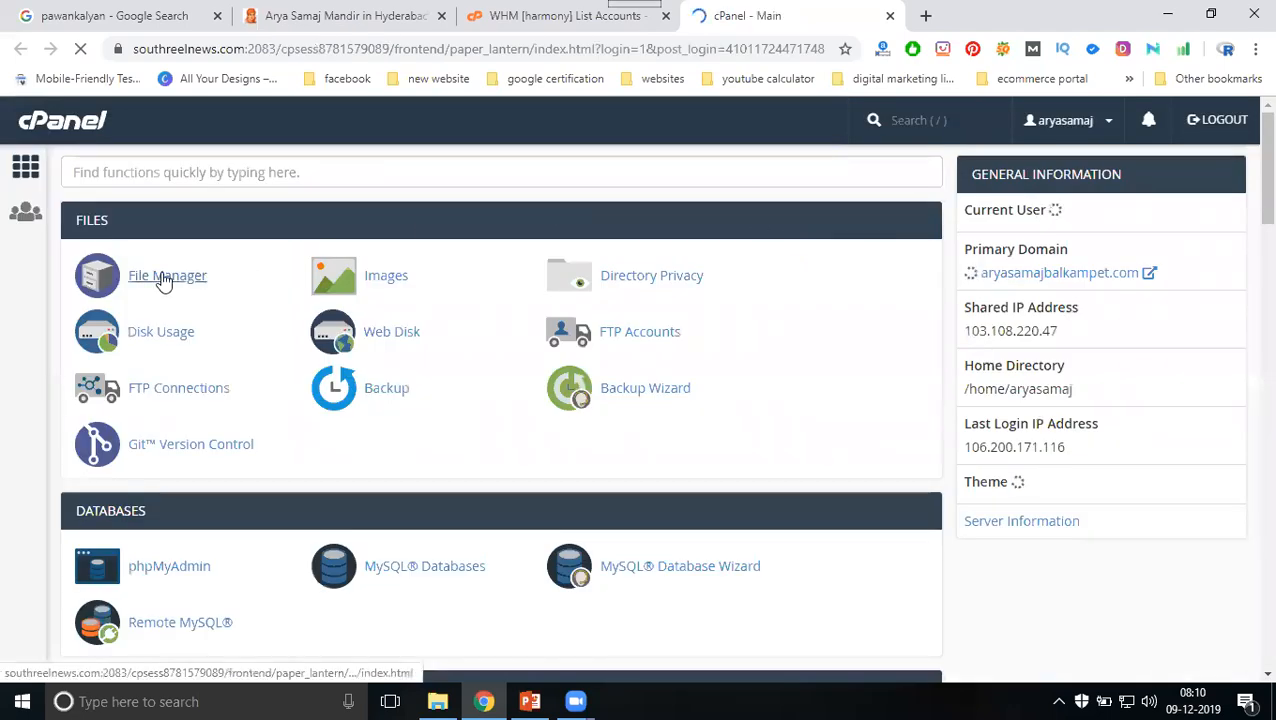
{"action": "left_click", "coordinate": [168, 276]}
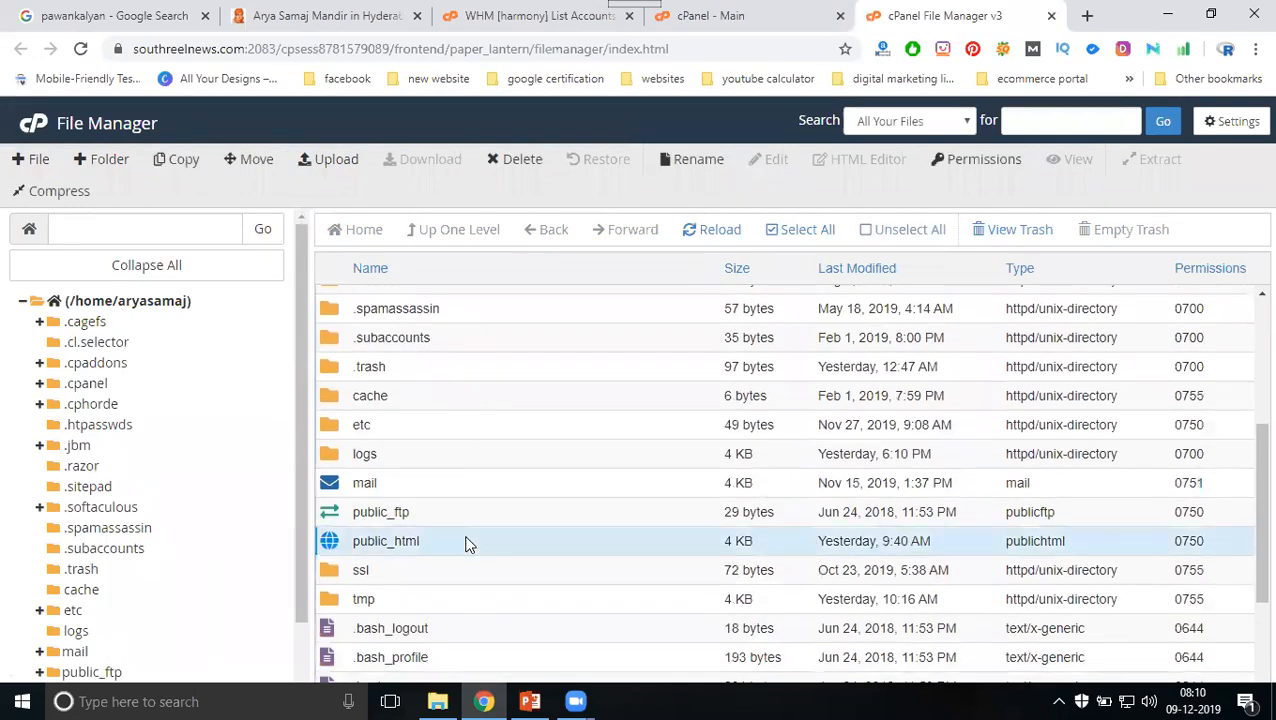
{"action": "double_click", "coordinate": [386, 540]}
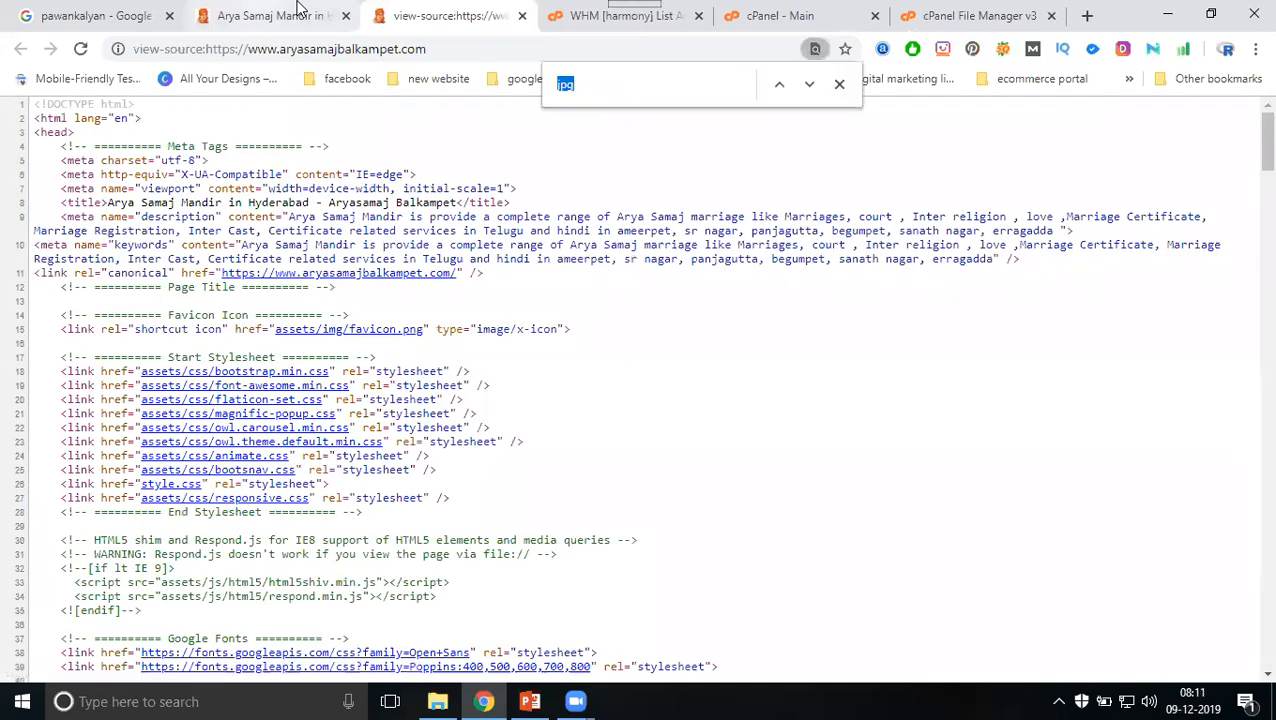
Step: Jump to the marriage.jpg match, select its whole img tag line and copy it
{"action": "left_click", "coordinate": [808, 84]}
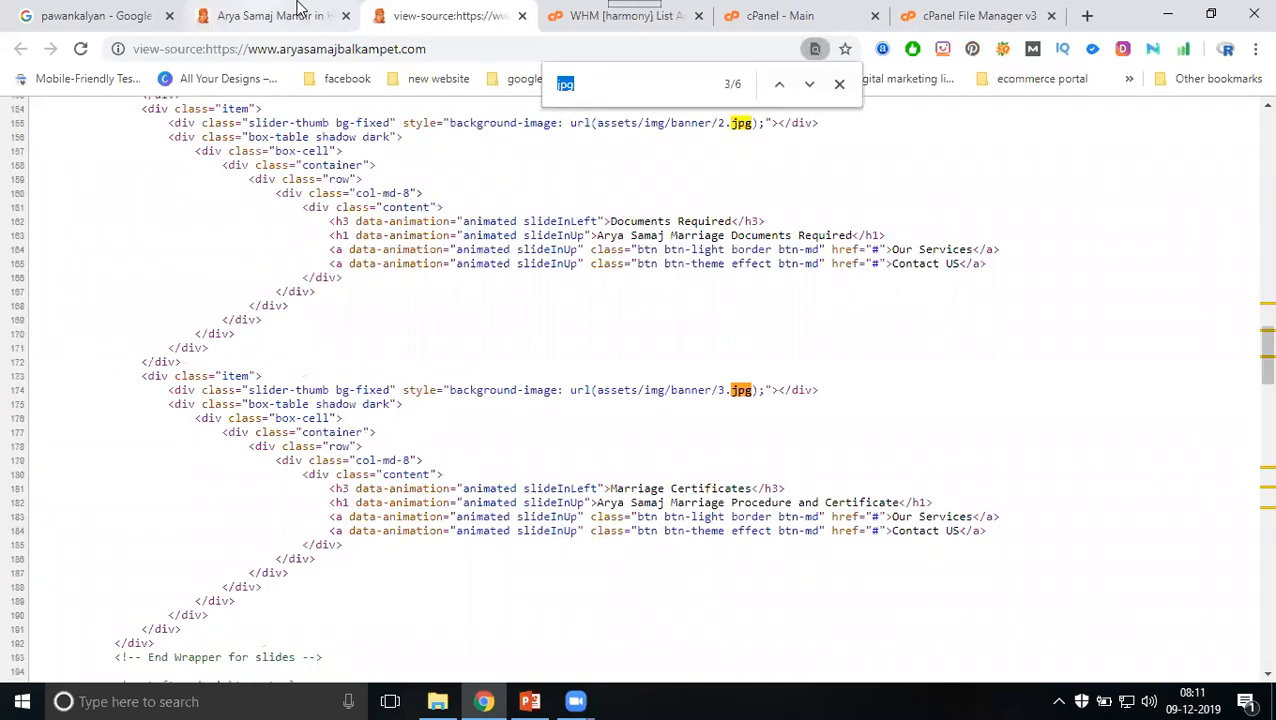
{"action": "left_click", "coordinate": [808, 84]}
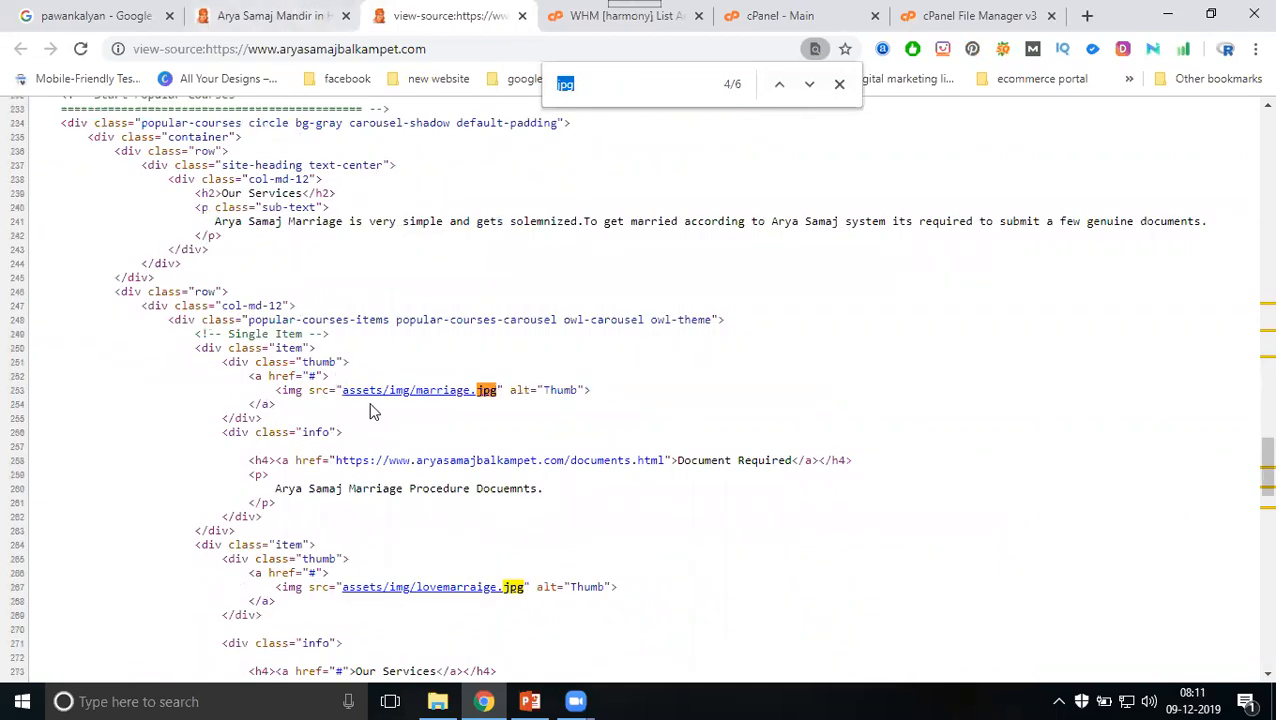
{"action": "mouse_move", "coordinate": [488, 408]}
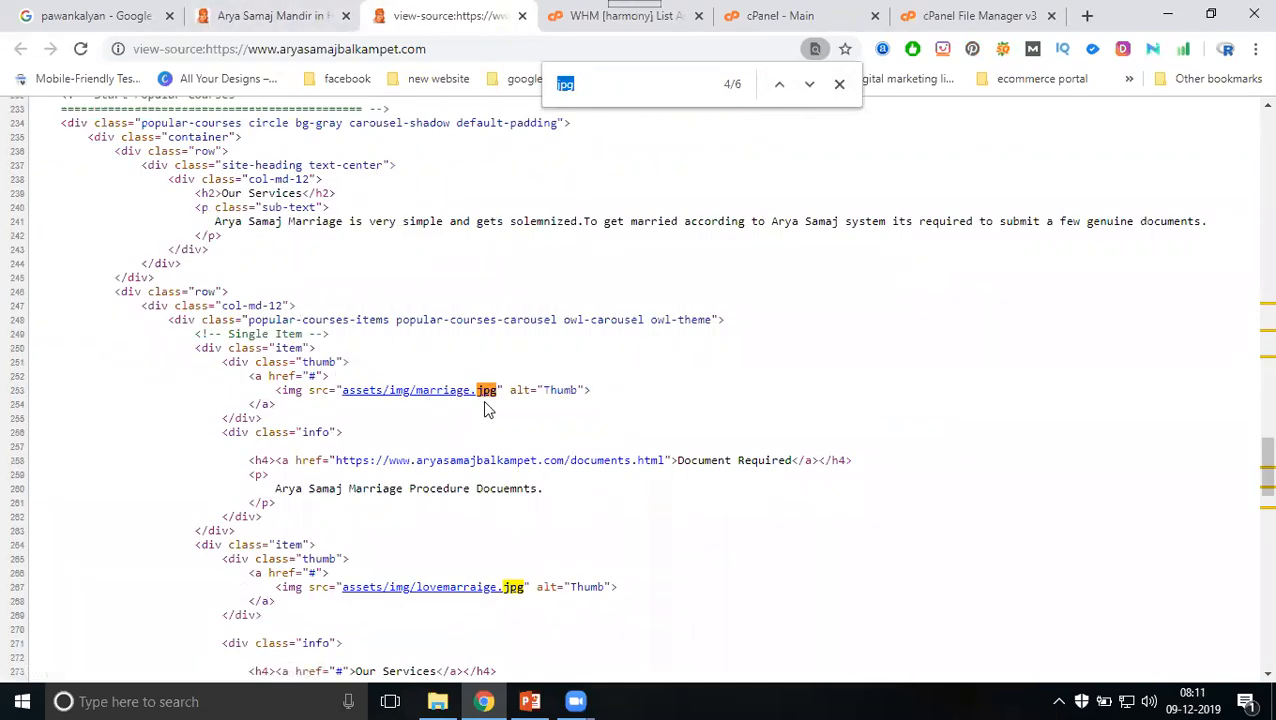
{"action": "mouse_move", "coordinate": [526, 404]}
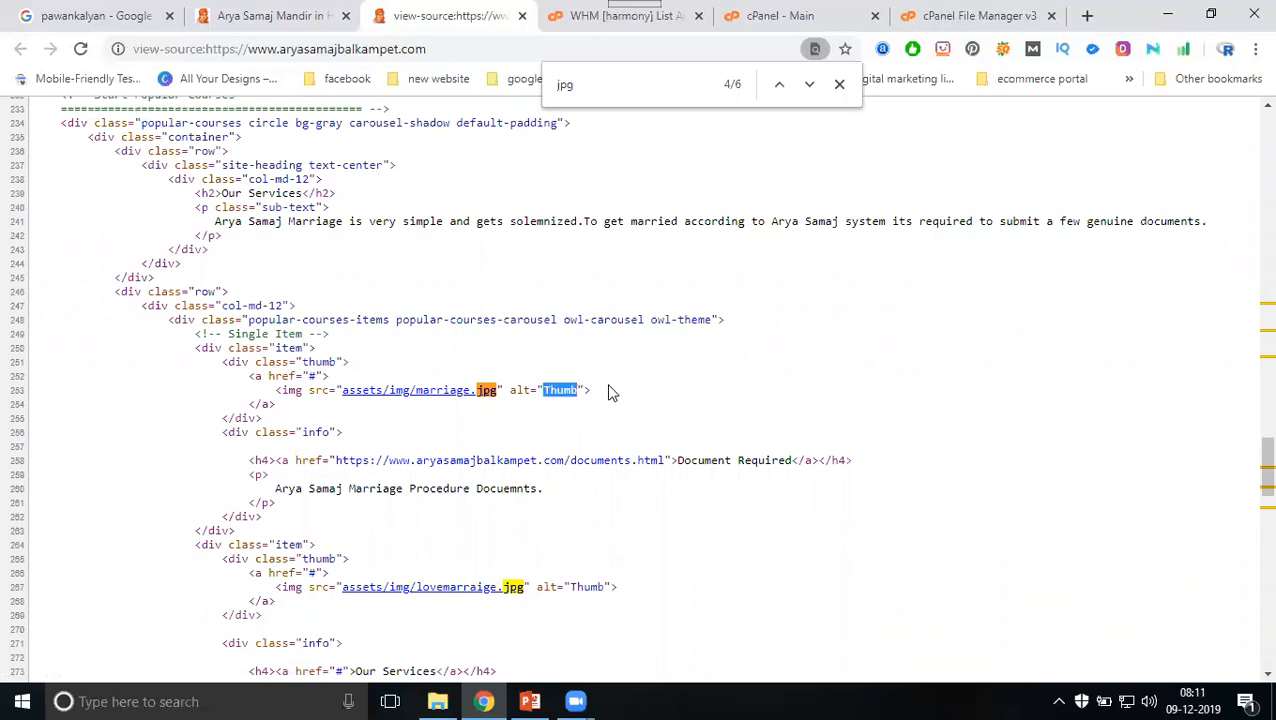
{"action": "triple_click", "coordinate": [430, 390]}
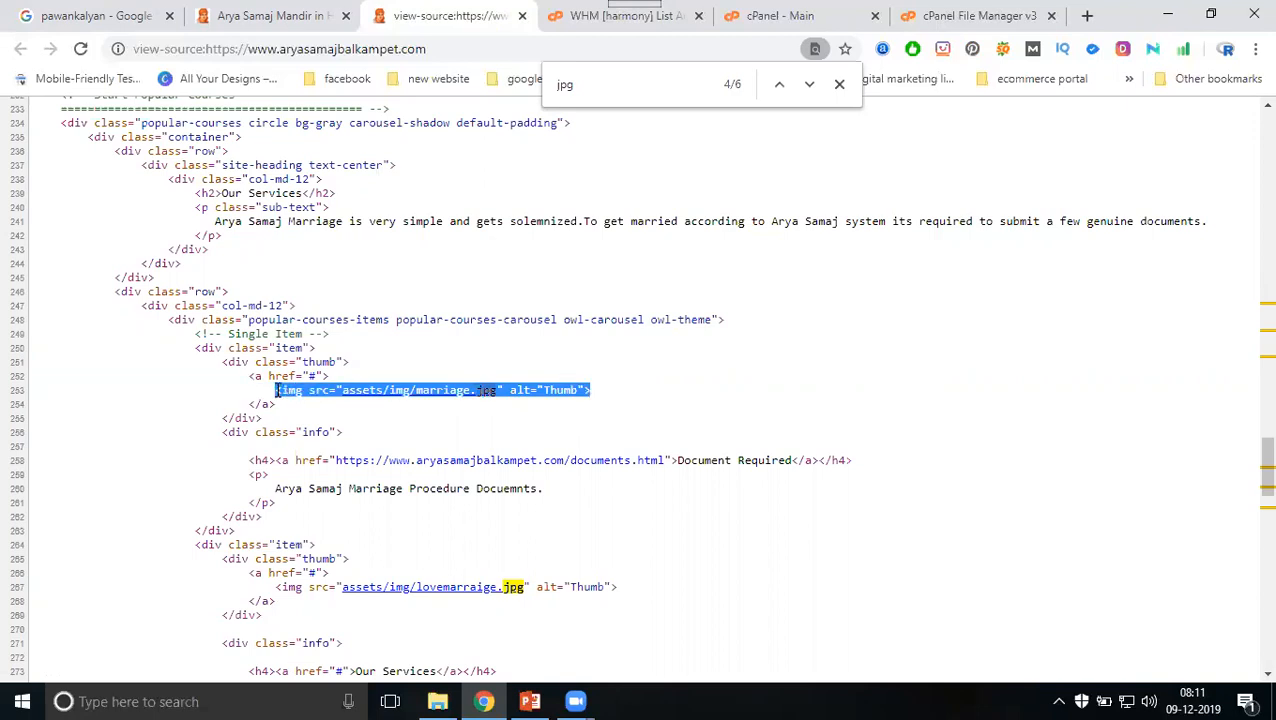
{"action": "key", "text": "Win+r"}
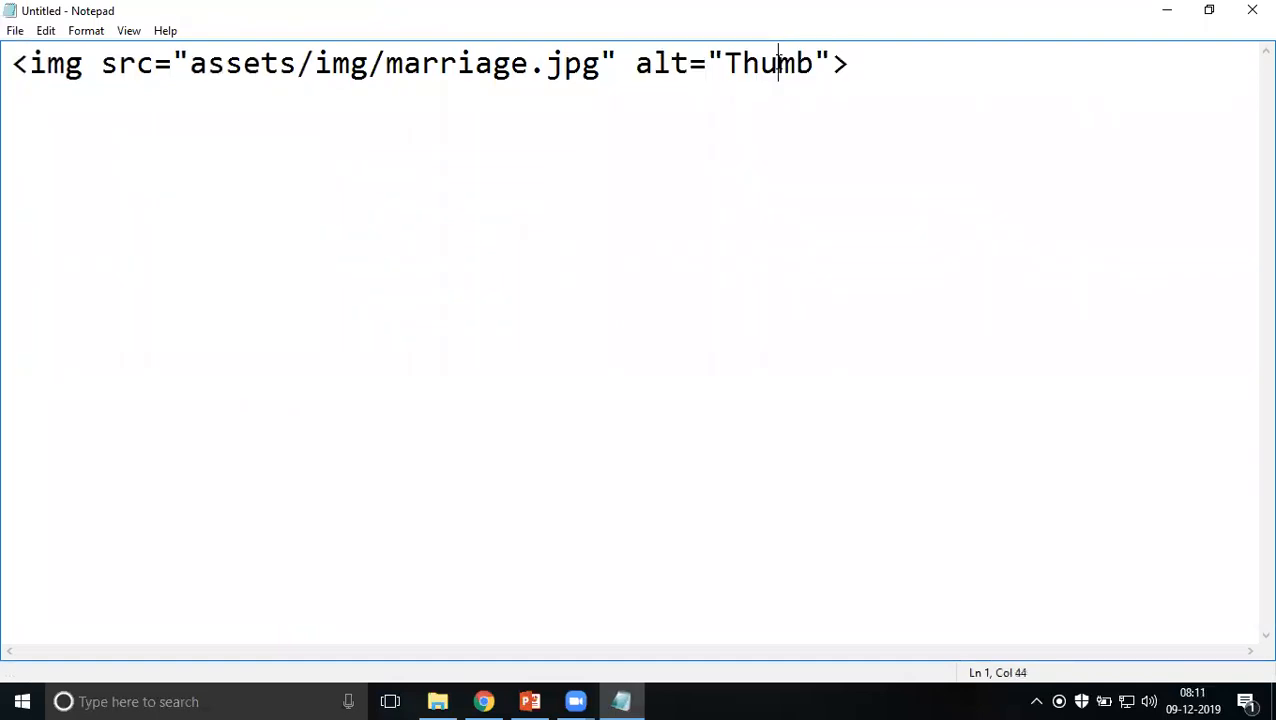
Step: Replace the alt value 'Thumb' with 'Arya Samaj Mandir in Hyderabad' in Notepad
{"action": "double_click", "coordinate": [770, 62]}
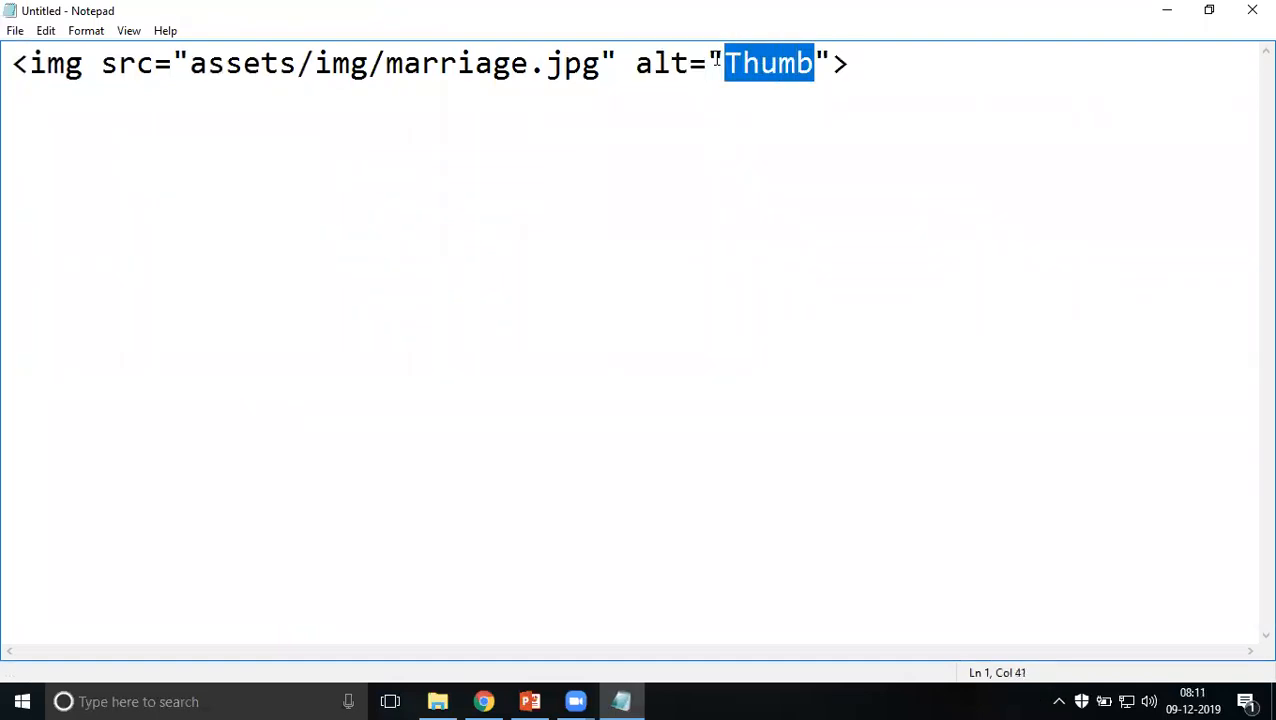
{"action": "type", "text": "Arya Samaj Mandir"}
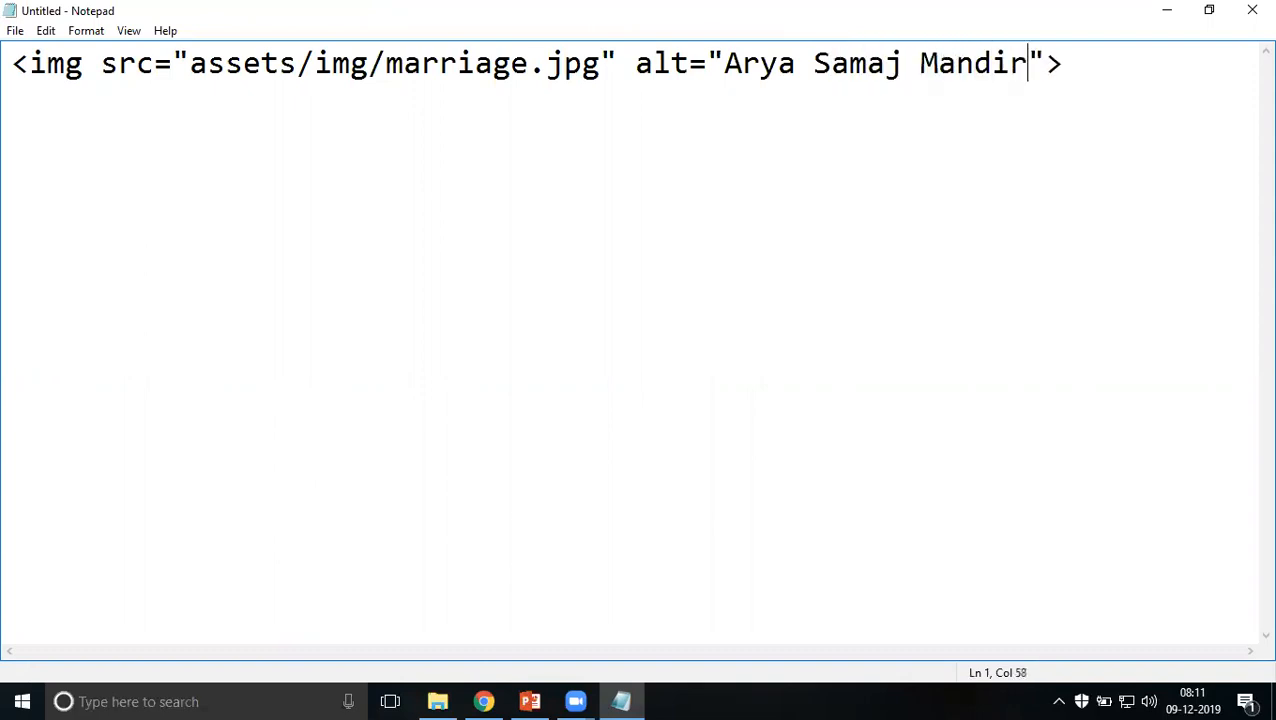
{"action": "type", "text": "in Hy"}
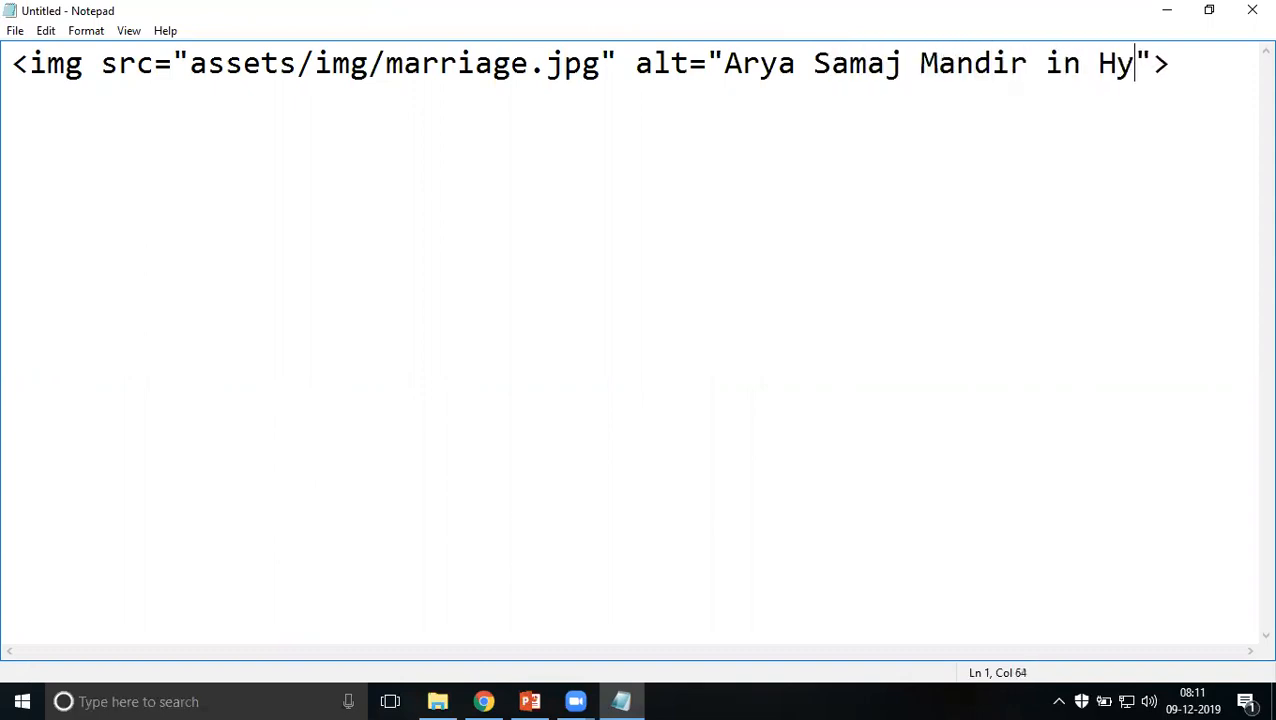
{"action": "type", "text": "derabad"}
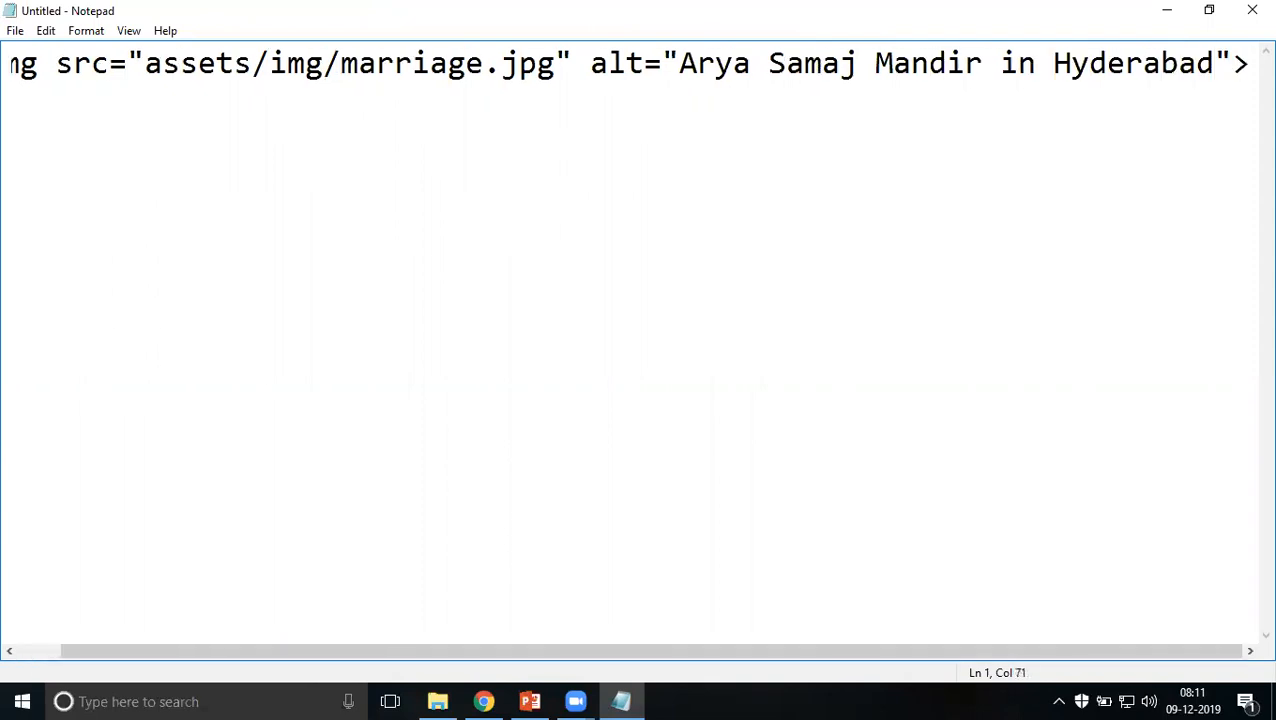
{"action": "mouse_move", "coordinate": [752, 278]}
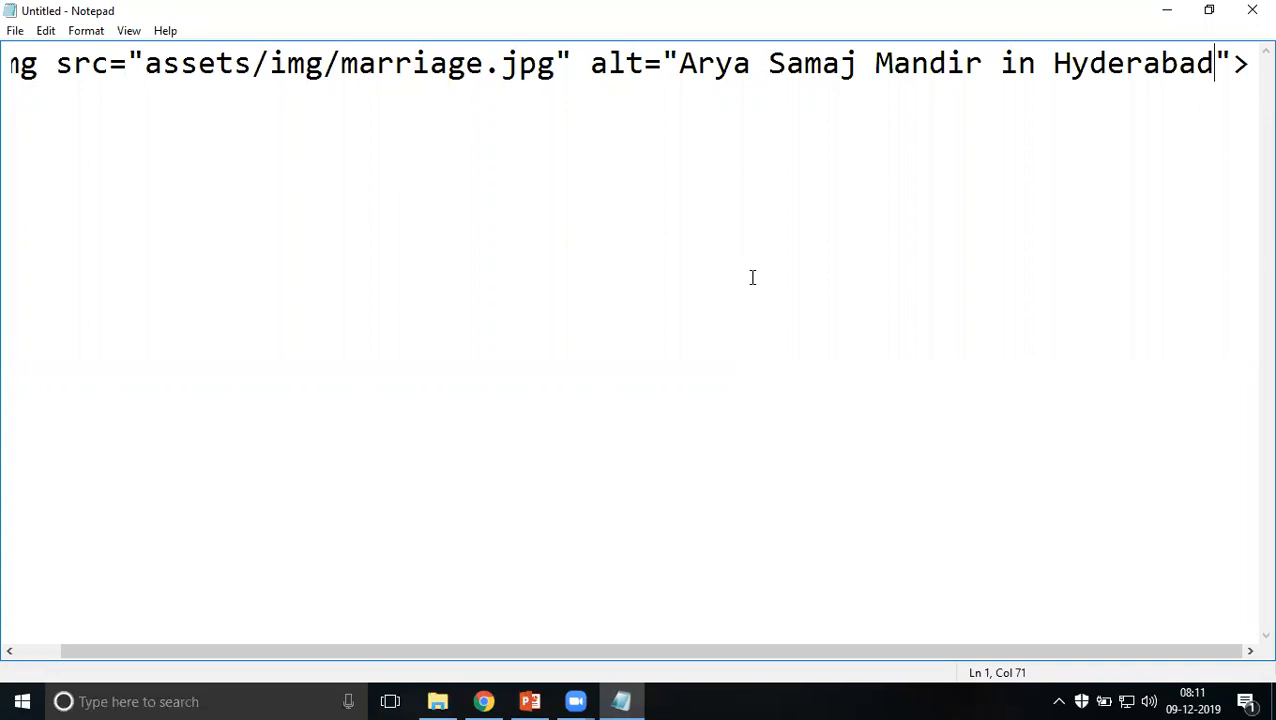
{"action": "mouse_move", "coordinate": [1172, 12]}
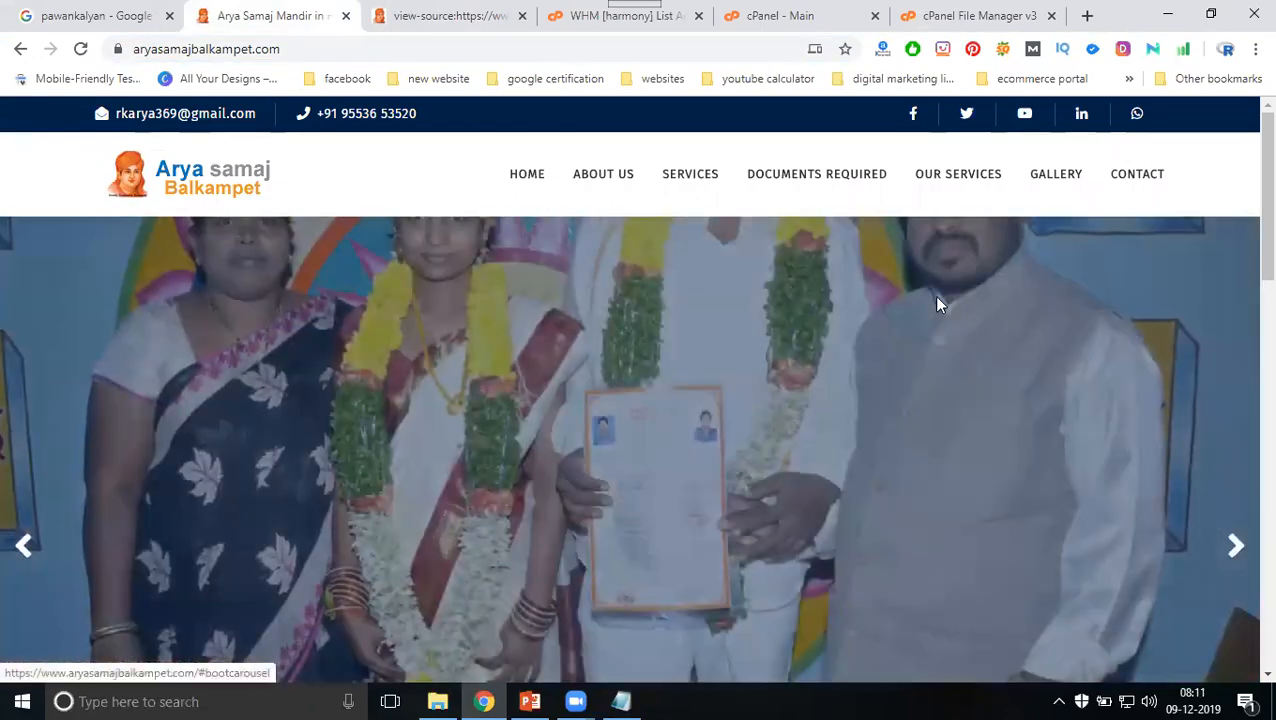
Step: Compare the Our Services cards on the live homepage with the page source
{"action": "left_click", "coordinate": [464, 16]}
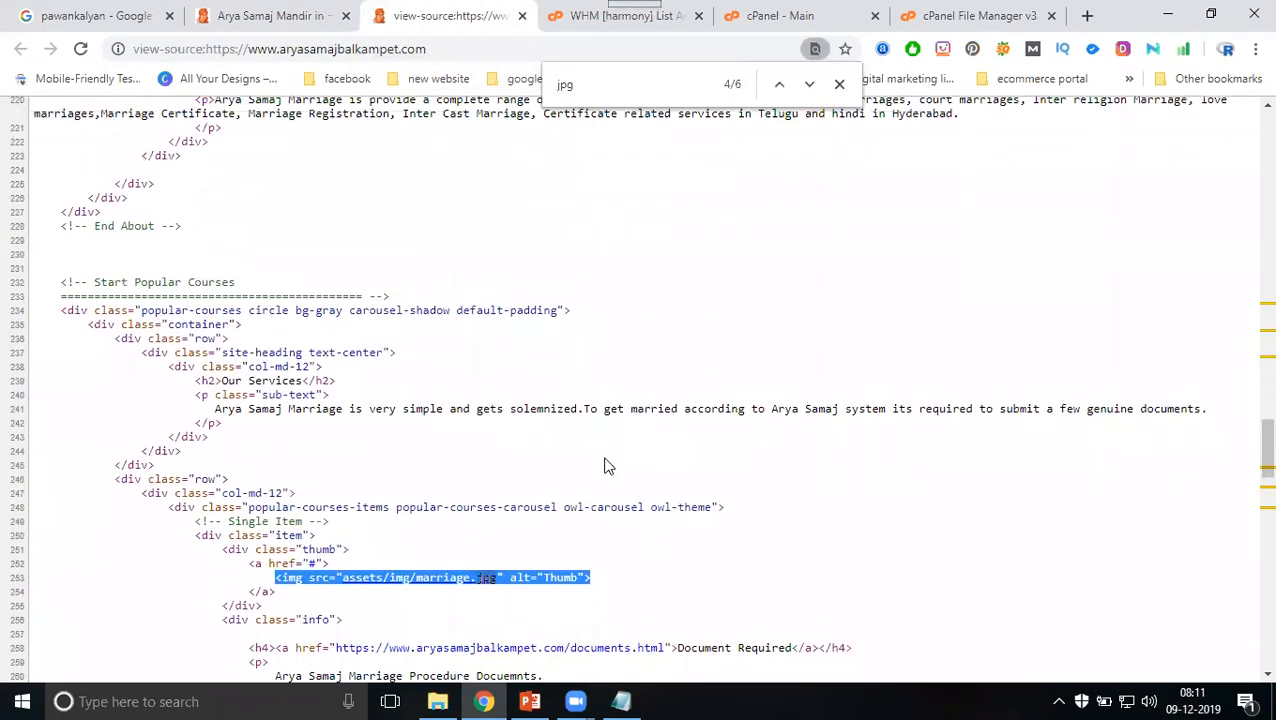
{"action": "left_click", "coordinate": [264, 16]}
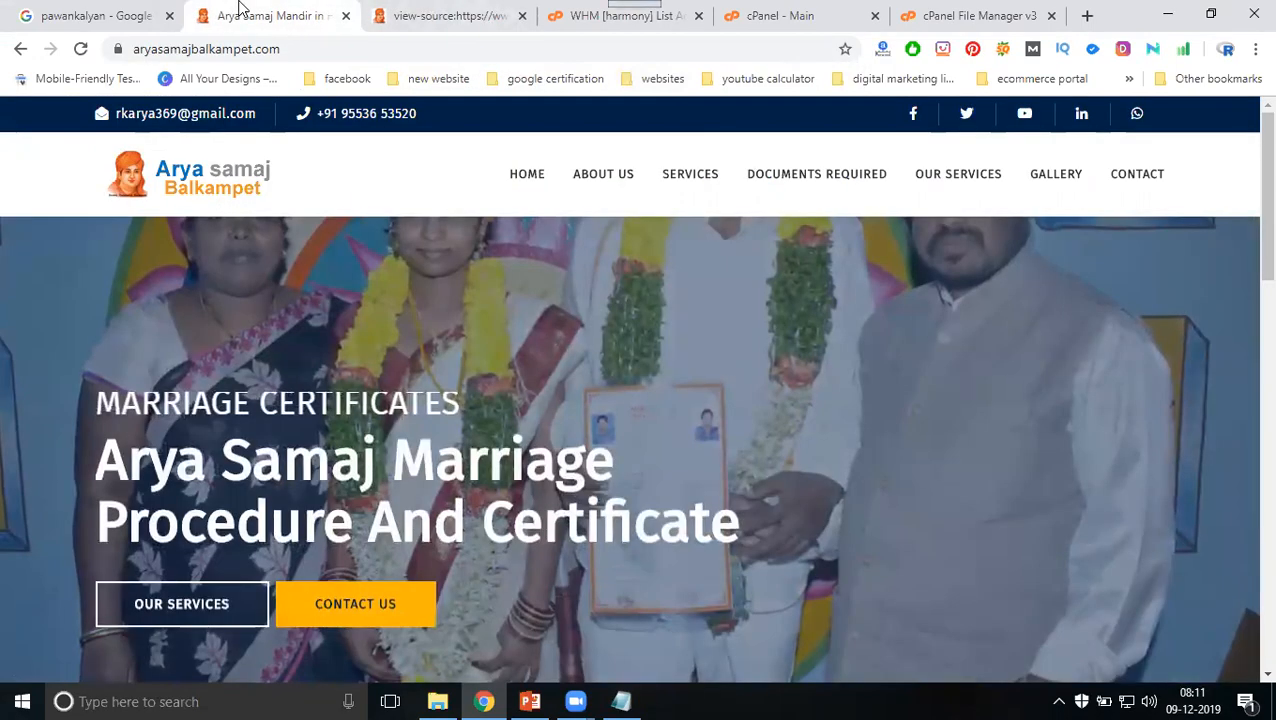
{"action": "scroll", "scroll_direction": "down", "scroll_amount": 3}
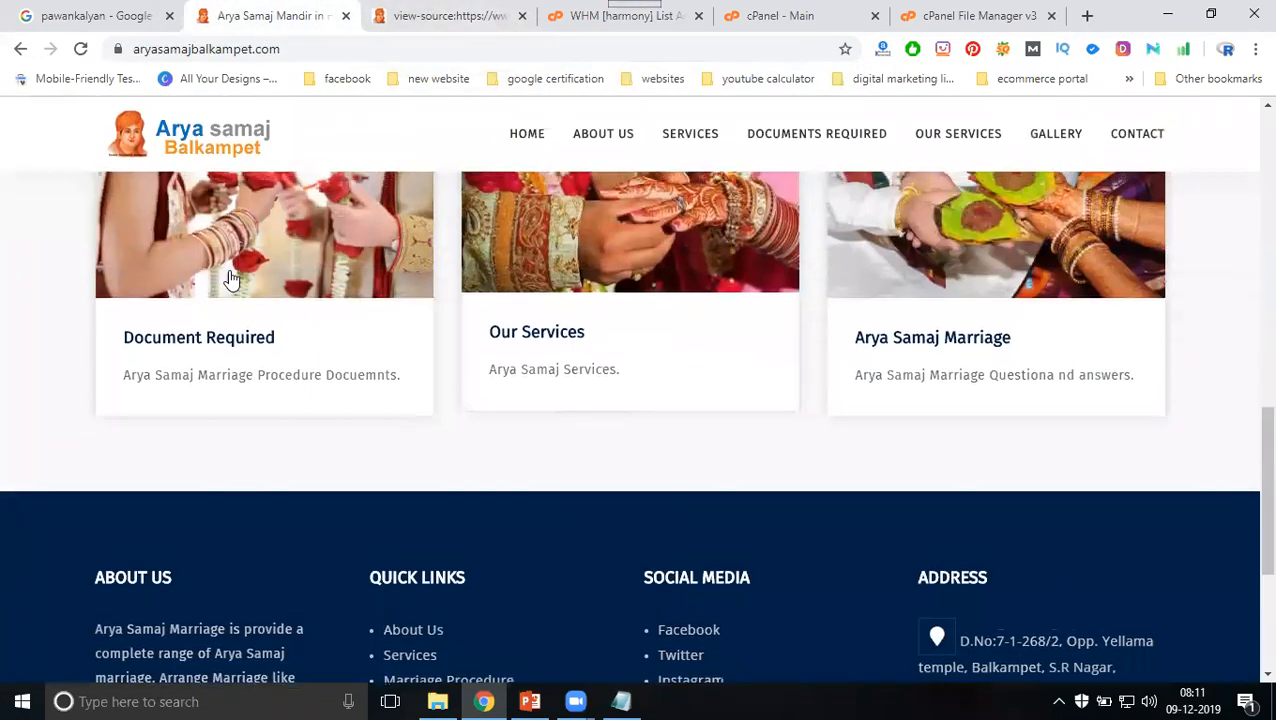
{"action": "scroll", "scroll_direction": "up", "scroll_amount": 3}
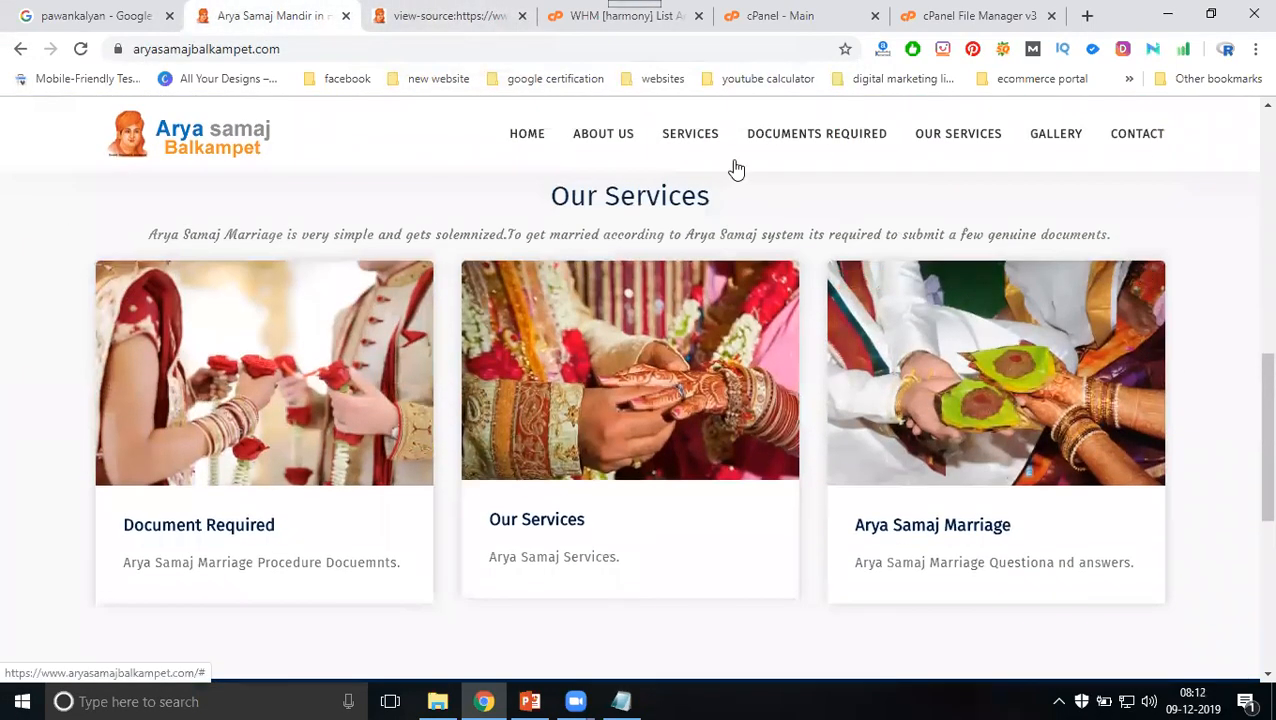
{"action": "left_click", "coordinate": [464, 16]}
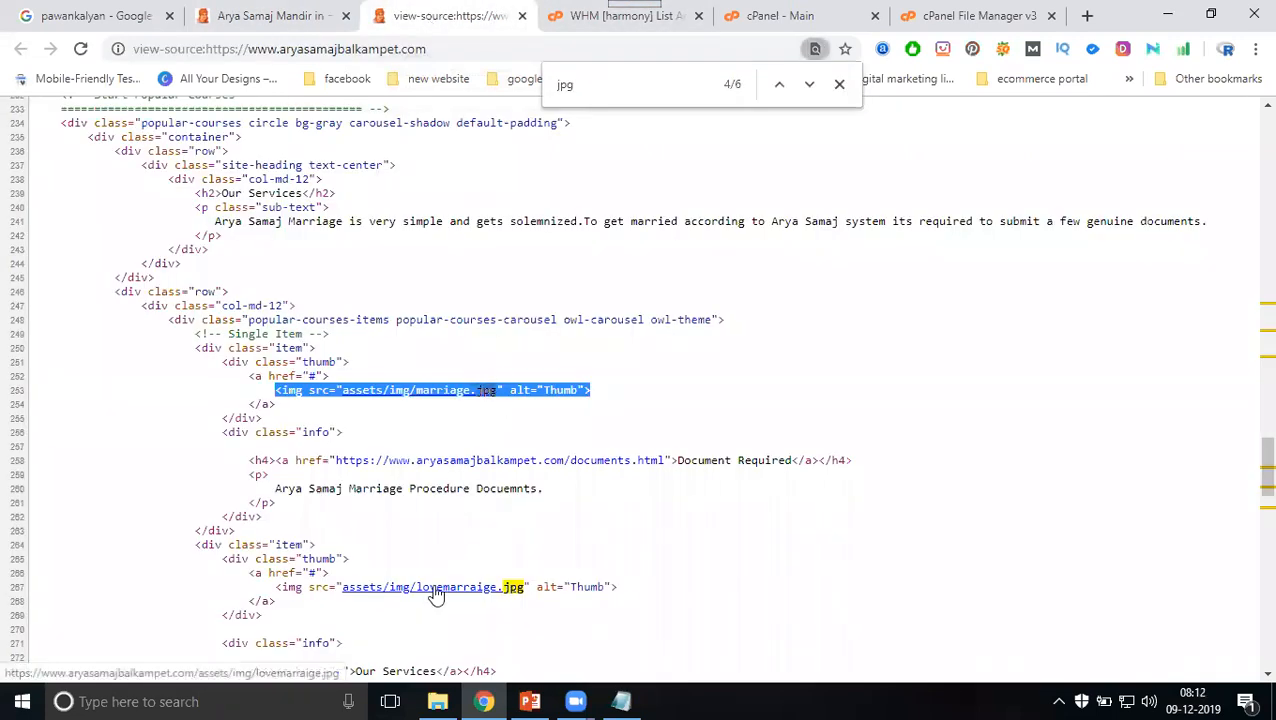
Step: Preview lovemarriage.jpg and 17.jpg from the source, then close the image tab
{"action": "left_click", "coordinate": [230, 16]}
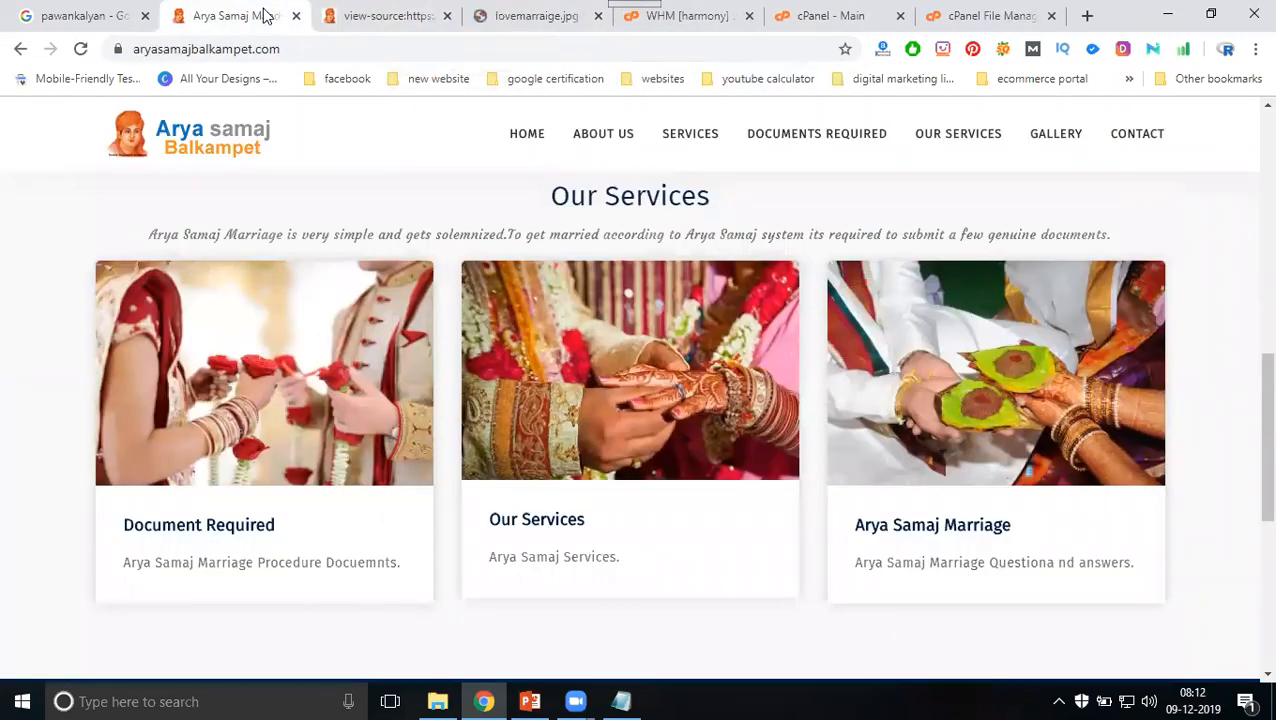
{"action": "mouse_move", "coordinate": [656, 404]}
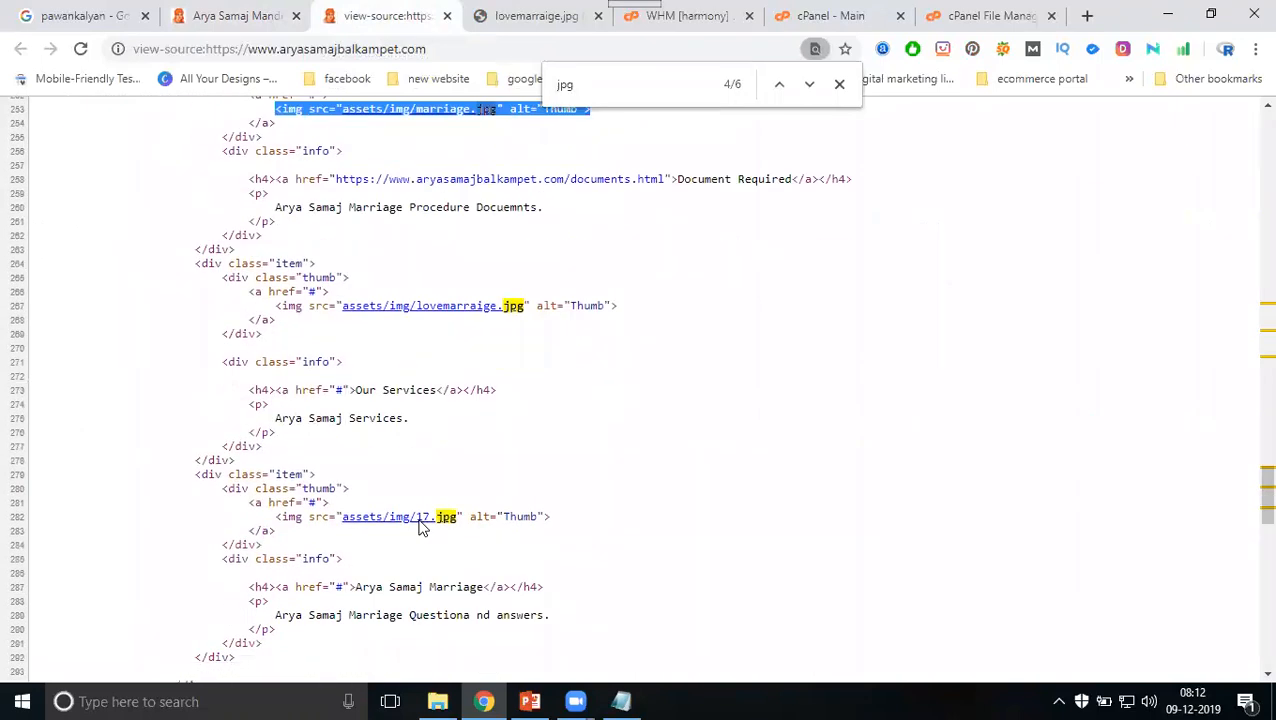
{"action": "left_click", "coordinate": [224, 18]}
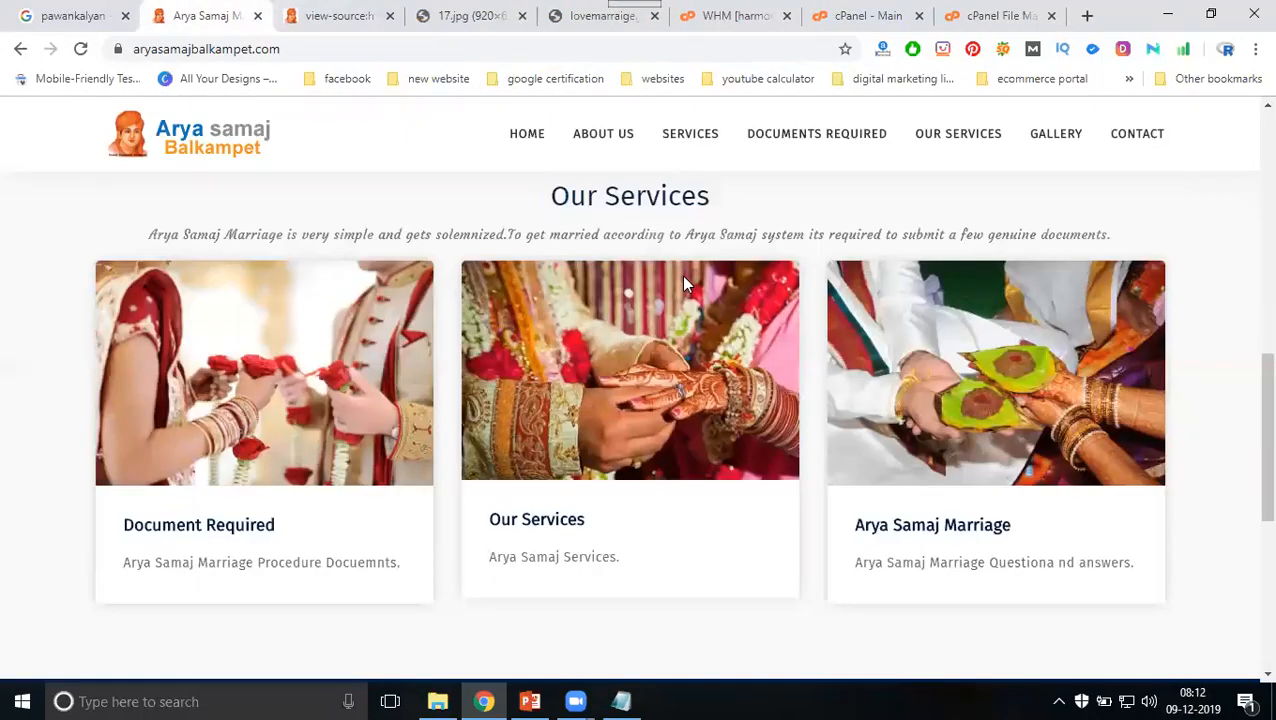
{"action": "mouse_move", "coordinate": [898, 318]}
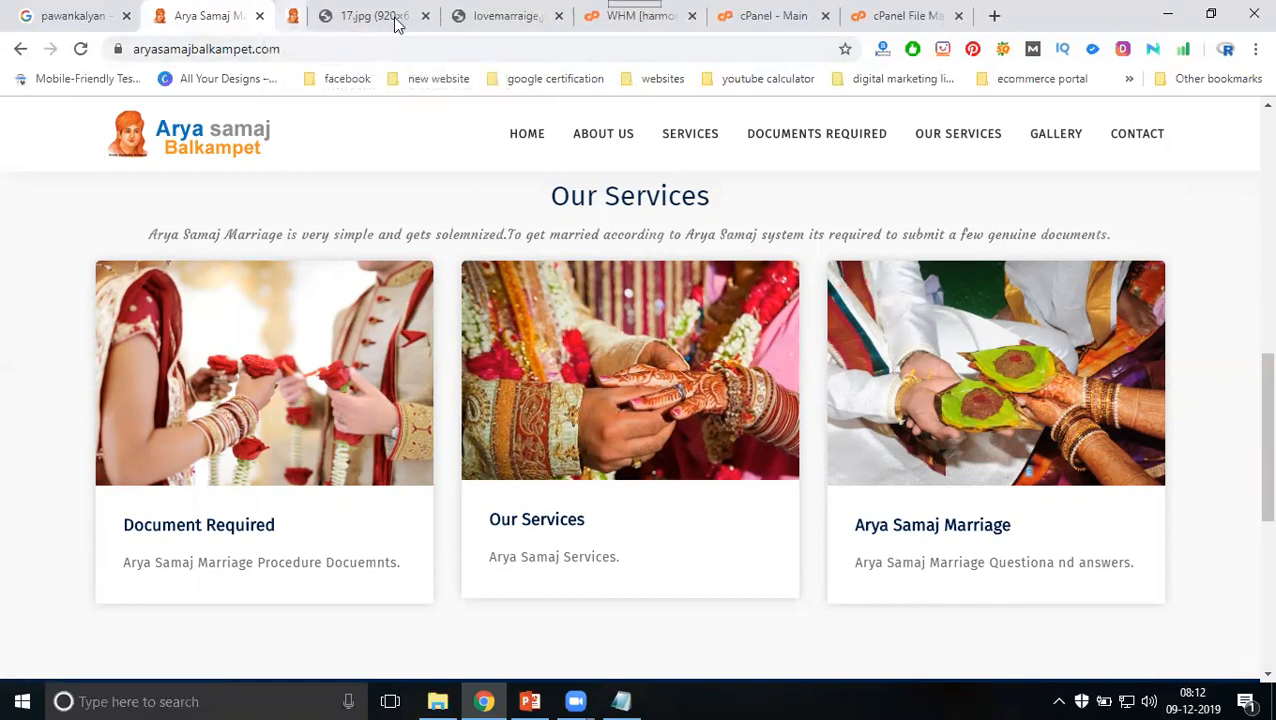
{"action": "left_click", "coordinate": [428, 16]}
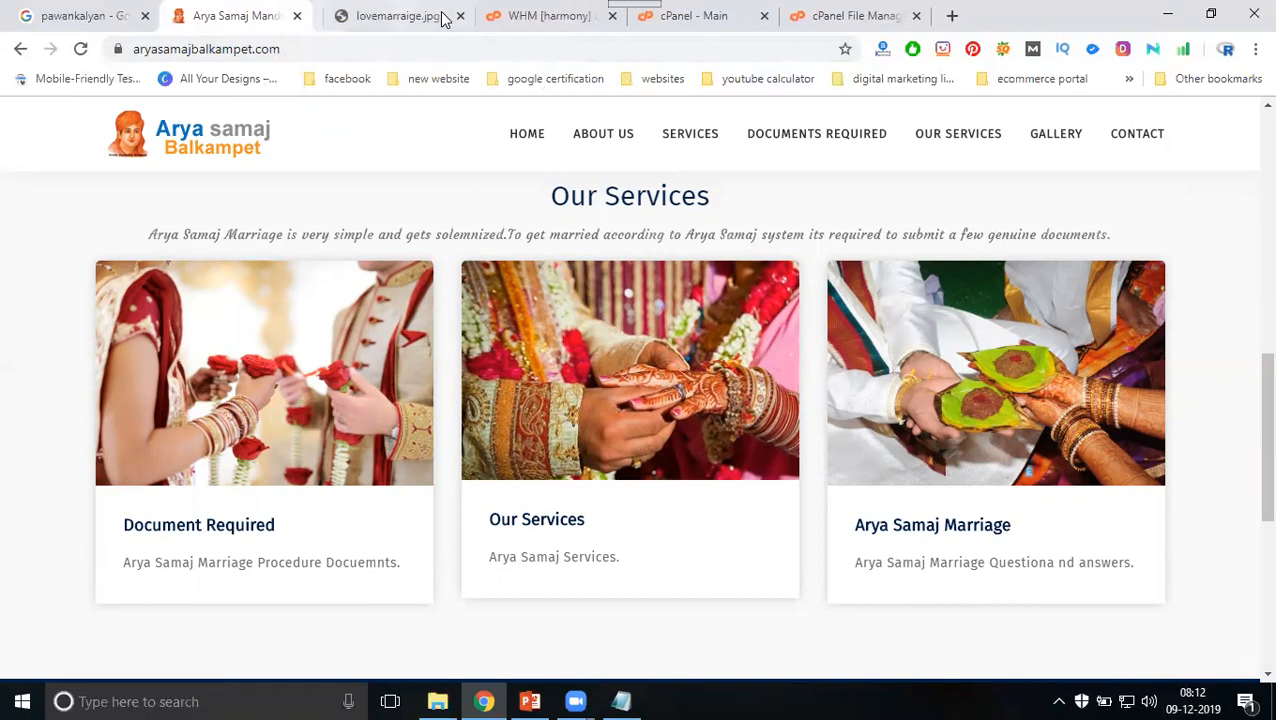
Step: Navigate File Manager into application/views and open home.php in the editor
{"action": "left_click", "coordinate": [700, 16]}
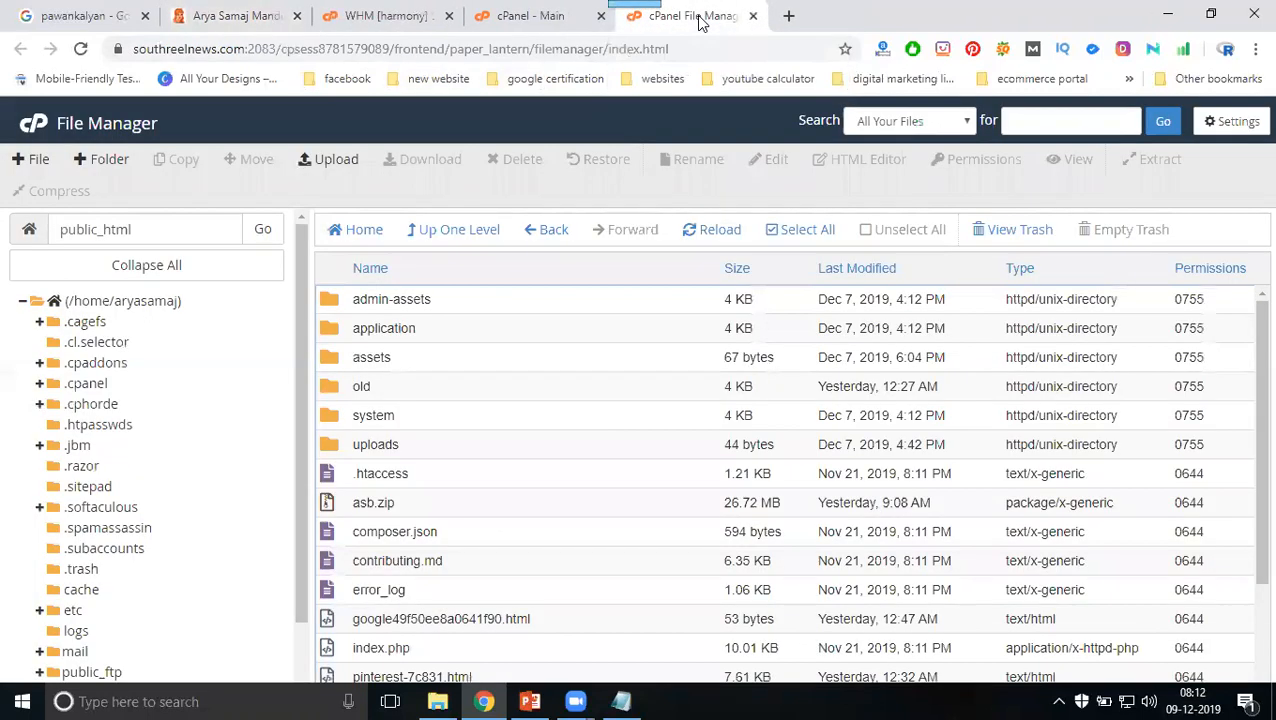
{"action": "double_click", "coordinate": [384, 328]}
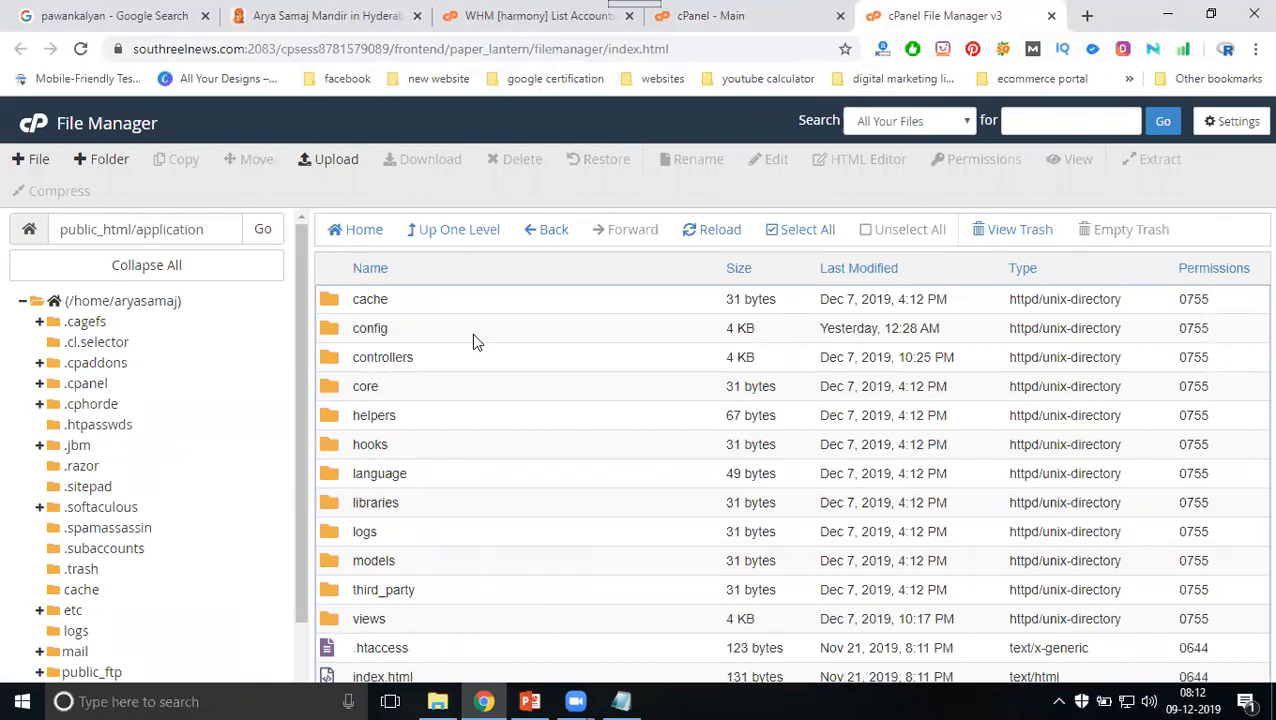
{"action": "left_click", "coordinate": [368, 620]}
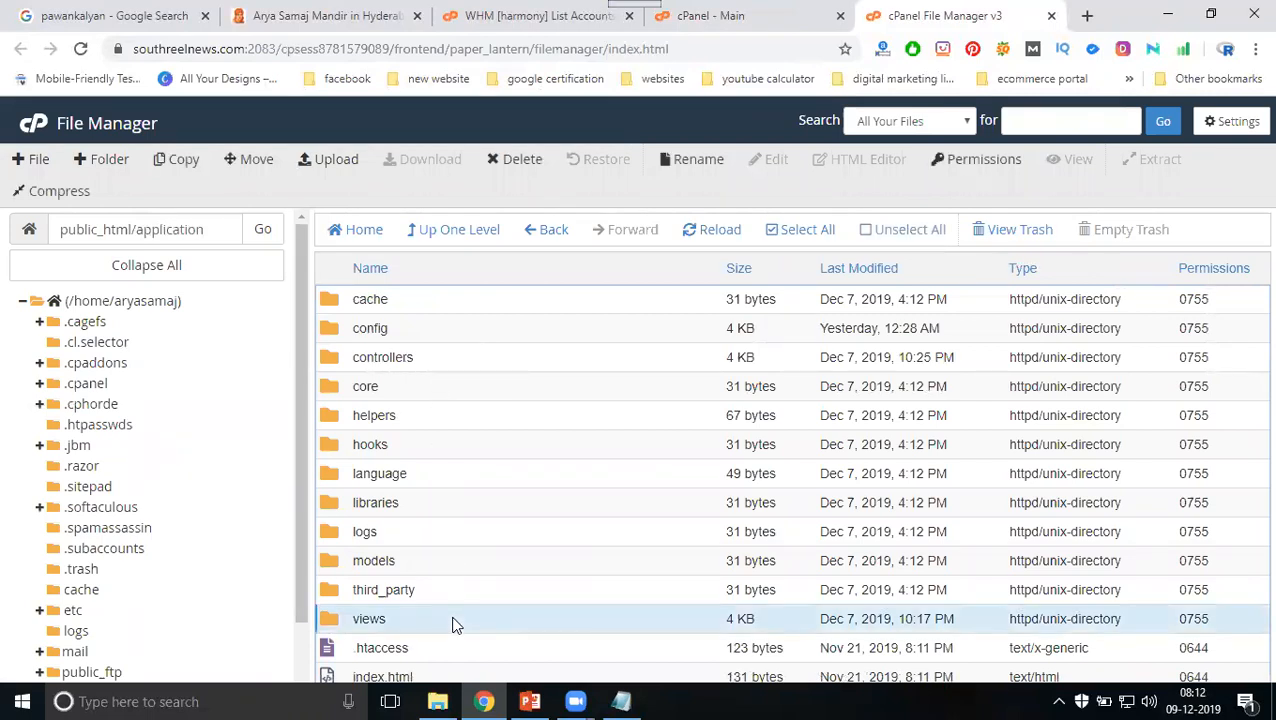
{"action": "double_click", "coordinate": [368, 620]}
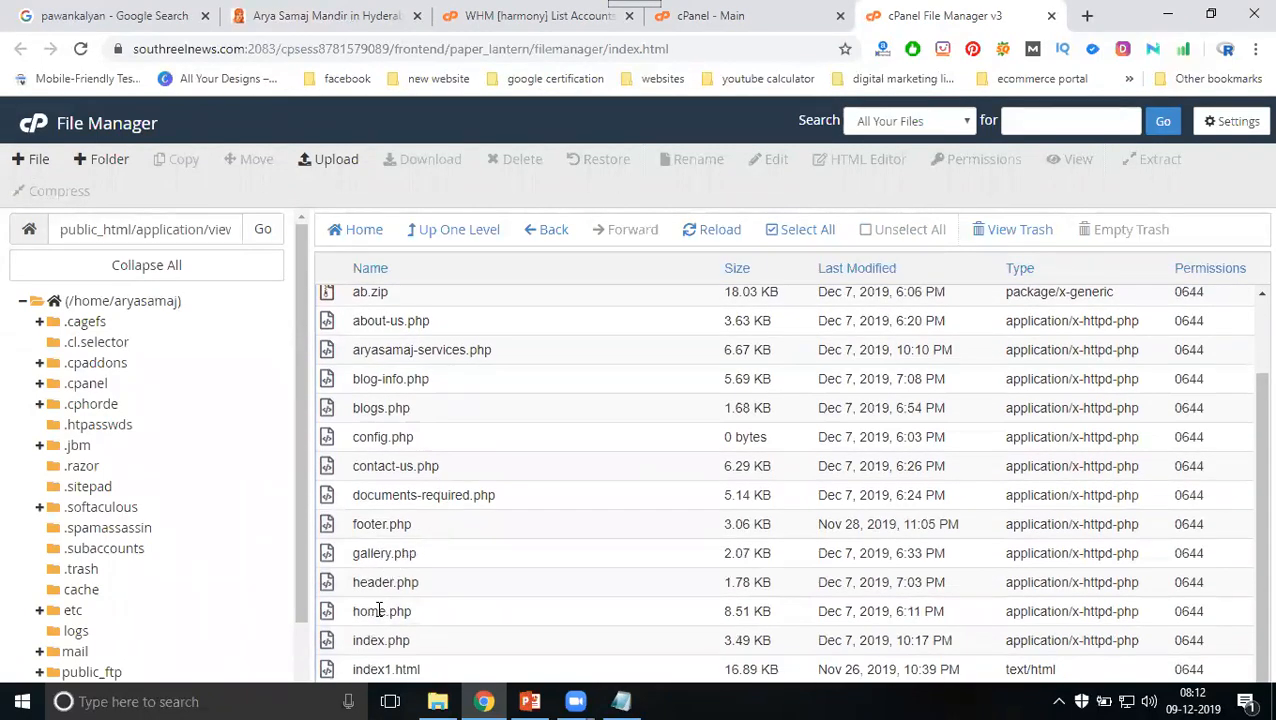
{"action": "double_click", "coordinate": [380, 612]}
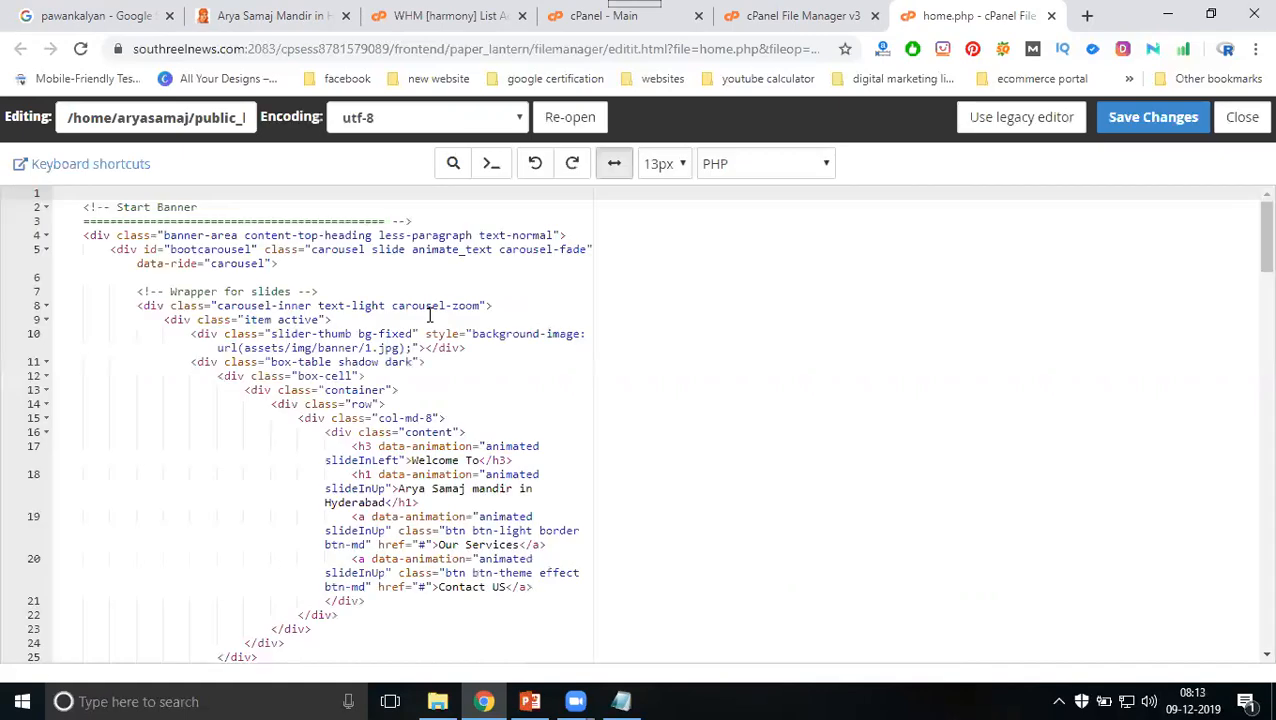
Step: Search the home.php code for 'jpg' and copy the prepared alt attribute from the Notepad notes
{"action": "left_click", "coordinate": [544, 284]}
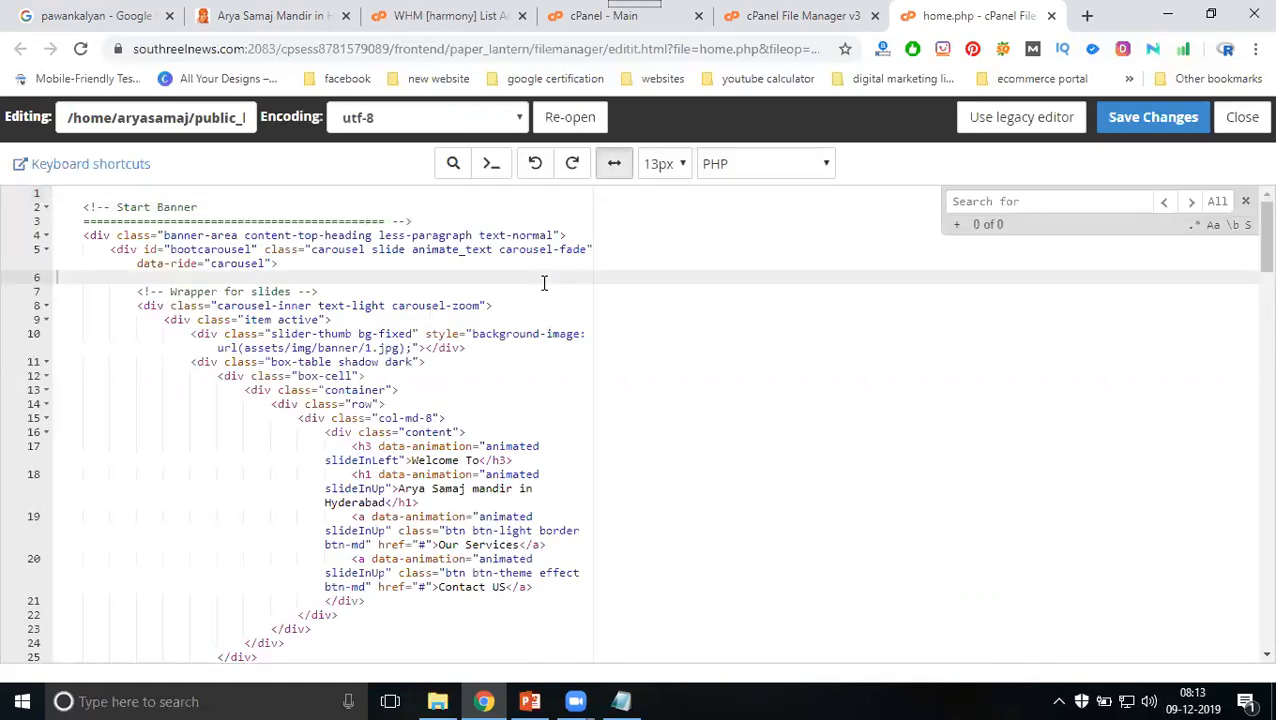
{"action": "type", "text": "jpg"}
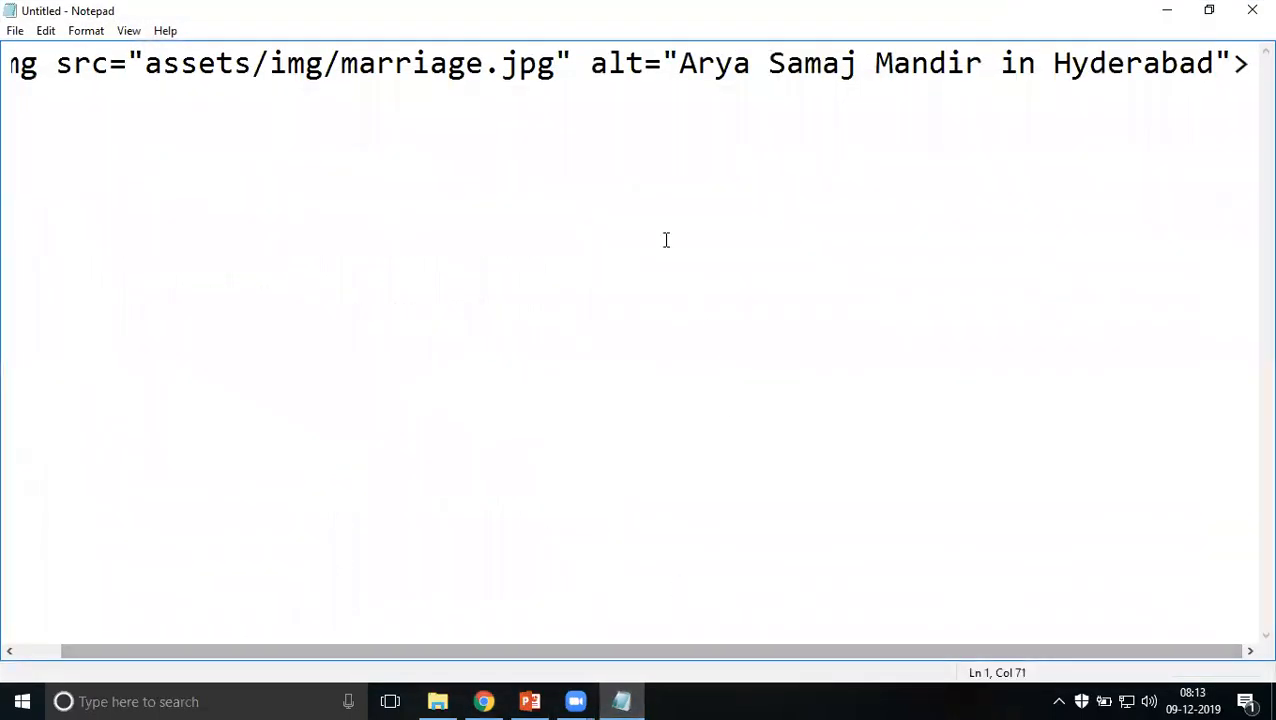
{"action": "left_click_drag", "start_coordinate": [590, 62], "coordinate": [1220, 62]}
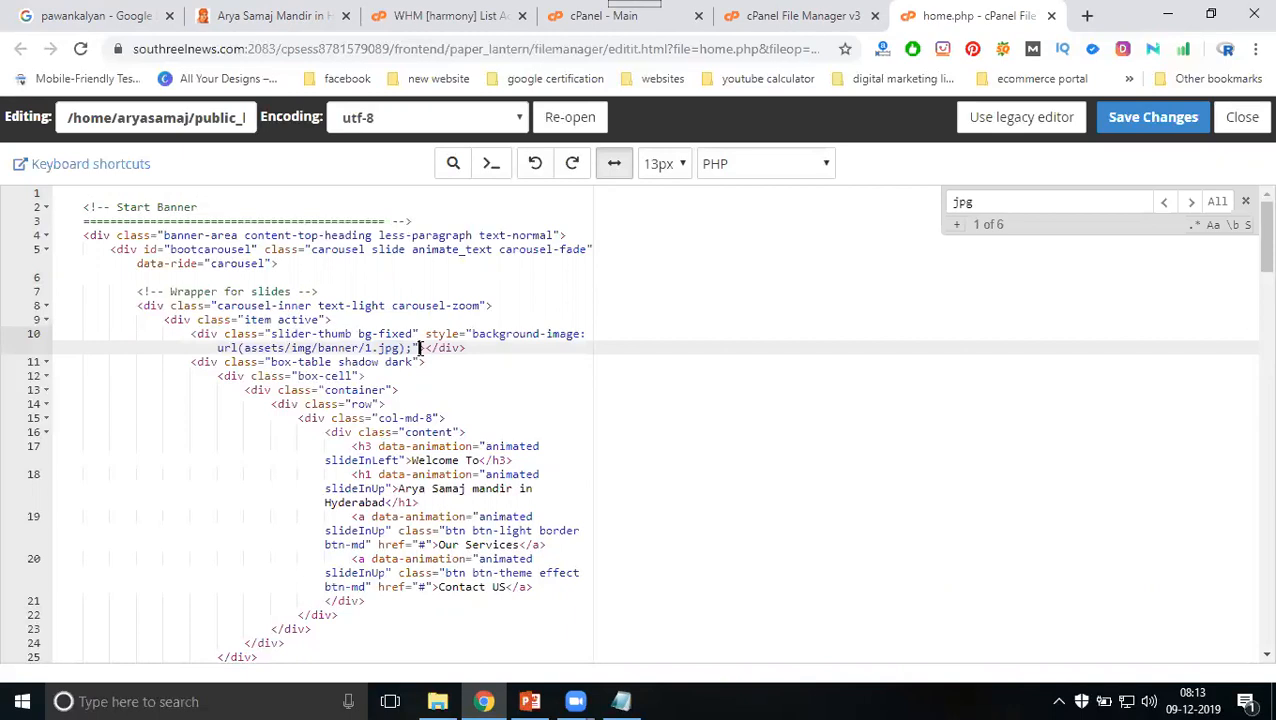
Step: Give the first two banner images alt="Arya Samaj Mandir in Hyderabad", trimming 'Mandir' from the second
{"action": "type", "text": "alt=\"Arya Samaj Mandir in Hyderabad\""}
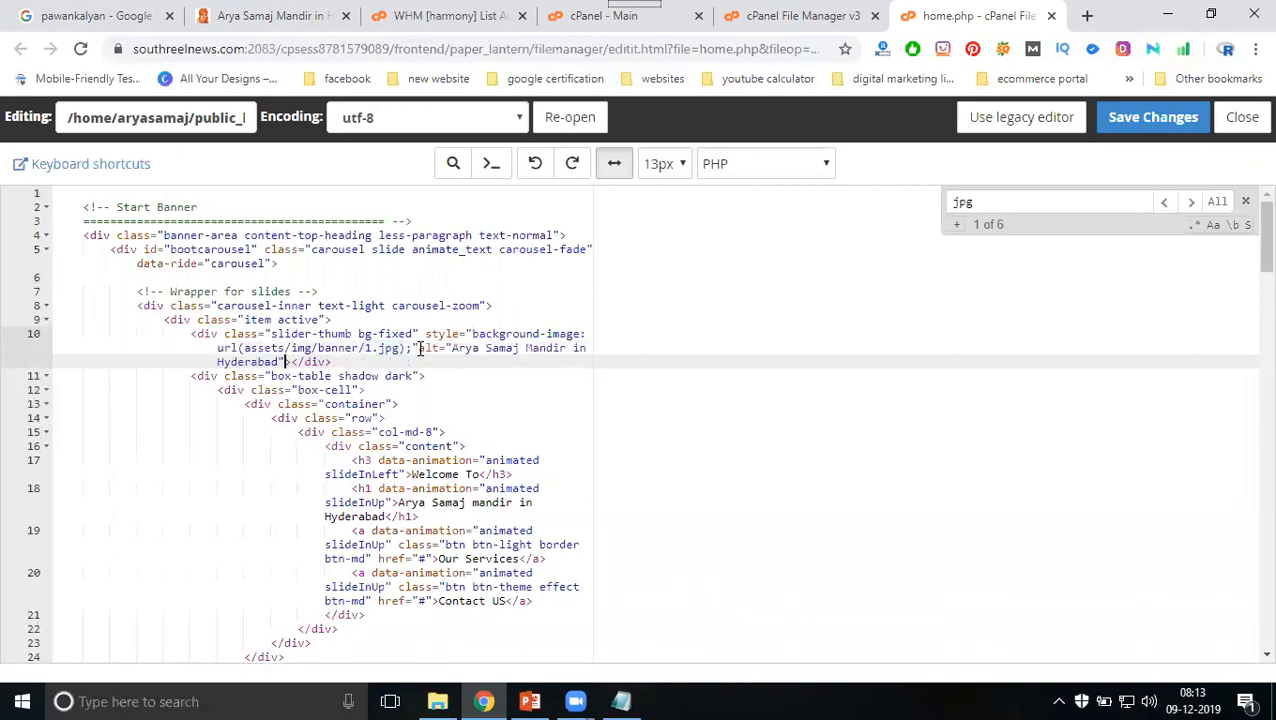
{"action": "scroll", "scroll_direction": "down", "scroll_amount": 3}
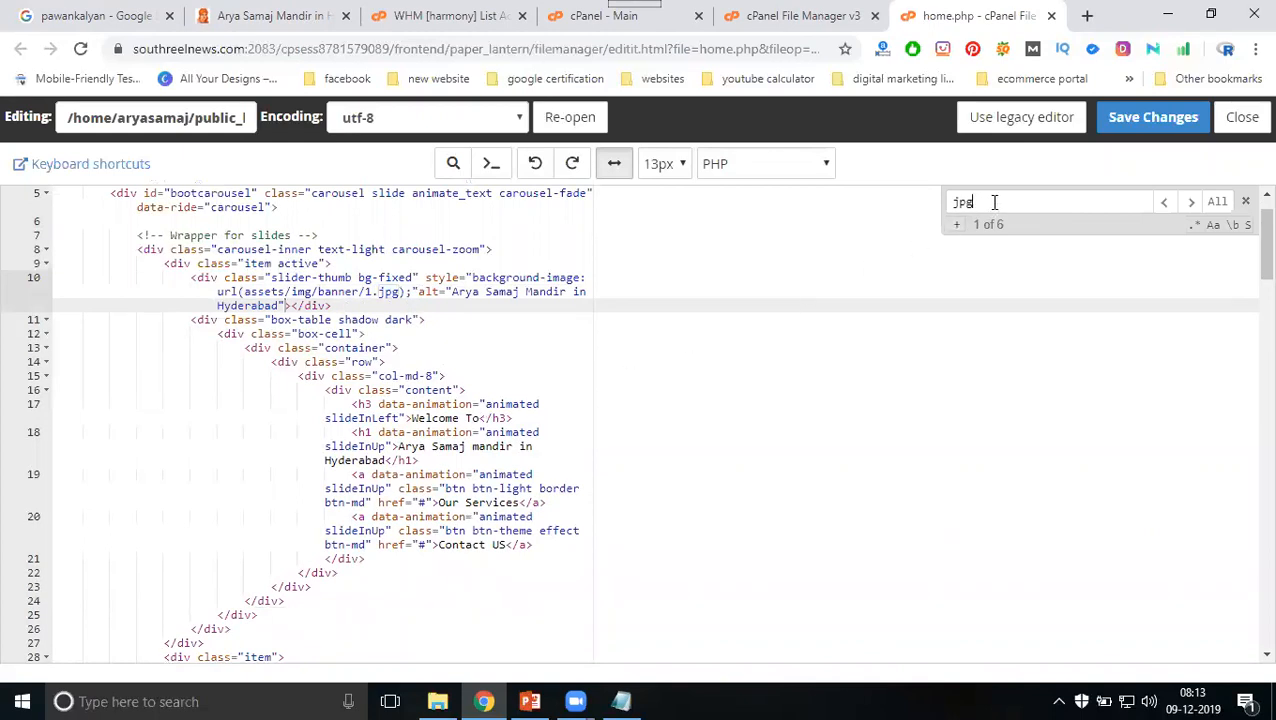
{"action": "left_click", "coordinate": [1192, 200]}
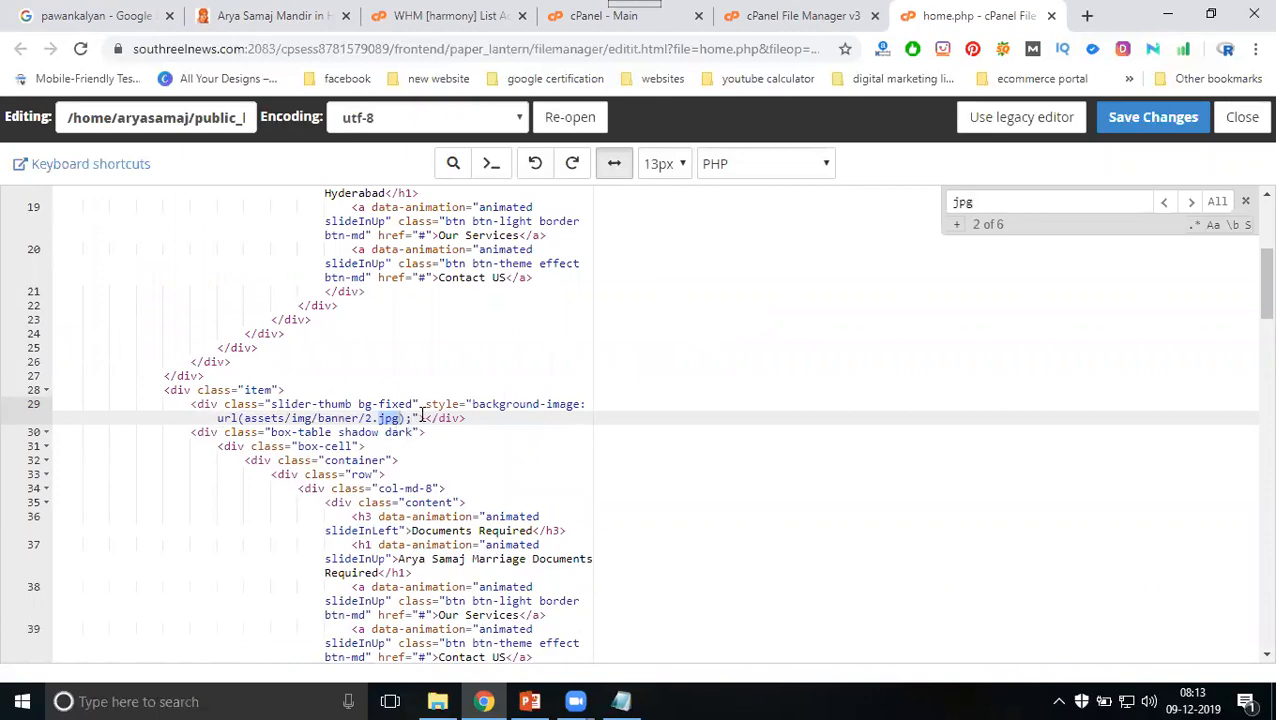
{"action": "type", "text": "alt=\"Arya Samaj Mandir in Hyderabad\""}
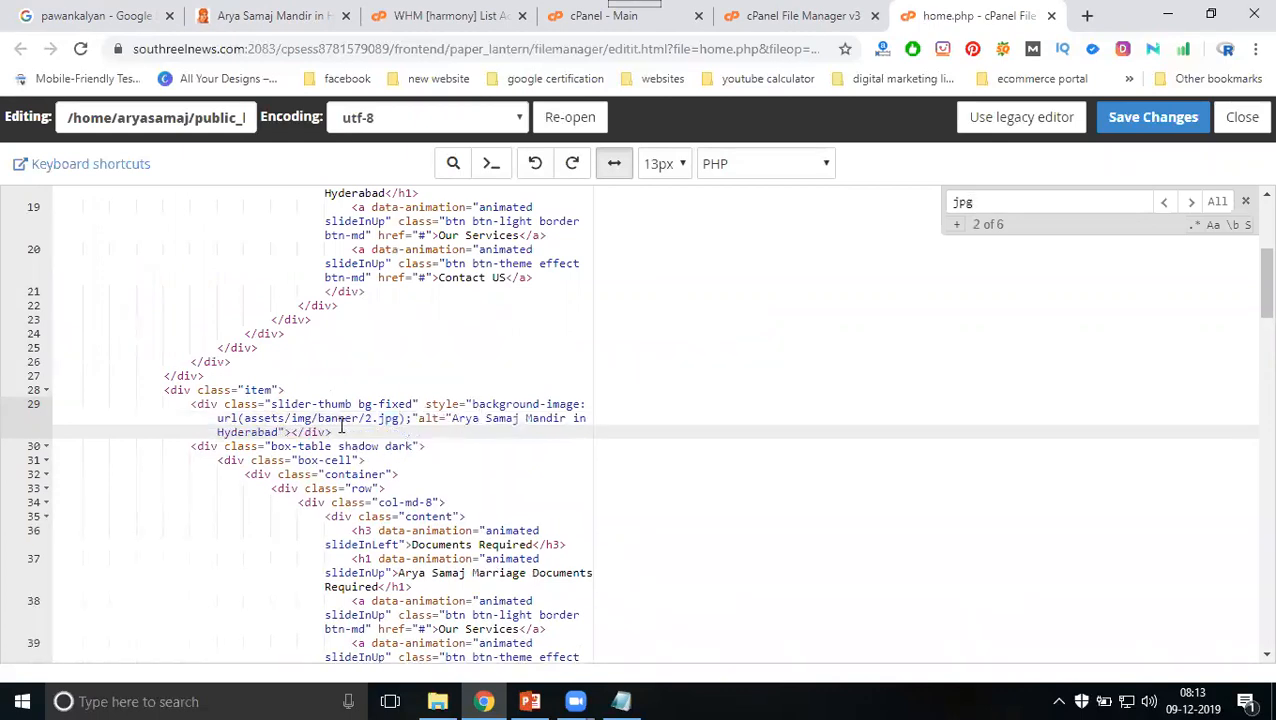
{"action": "double_click", "coordinate": [544, 418]}
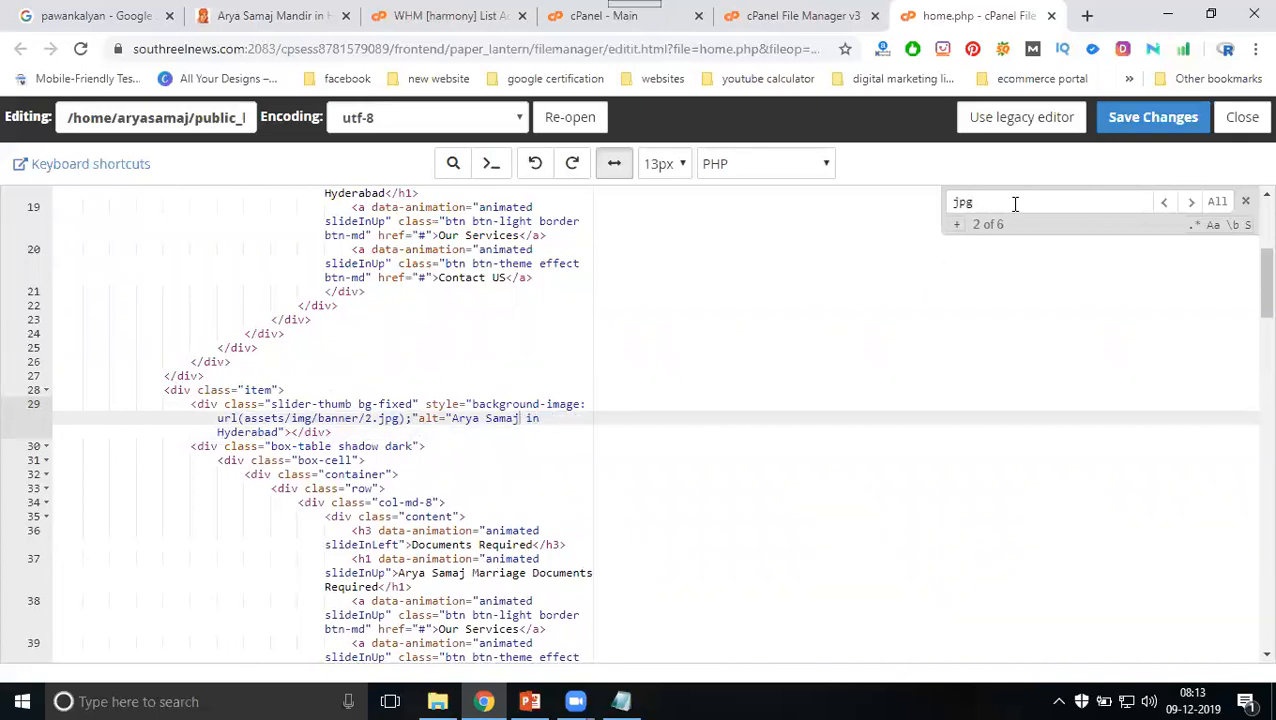
Step: Give the third banner the same alt with 'balkampet' in place of 'Hyderabad' and save home.php
{"action": "left_click", "coordinate": [1192, 200]}
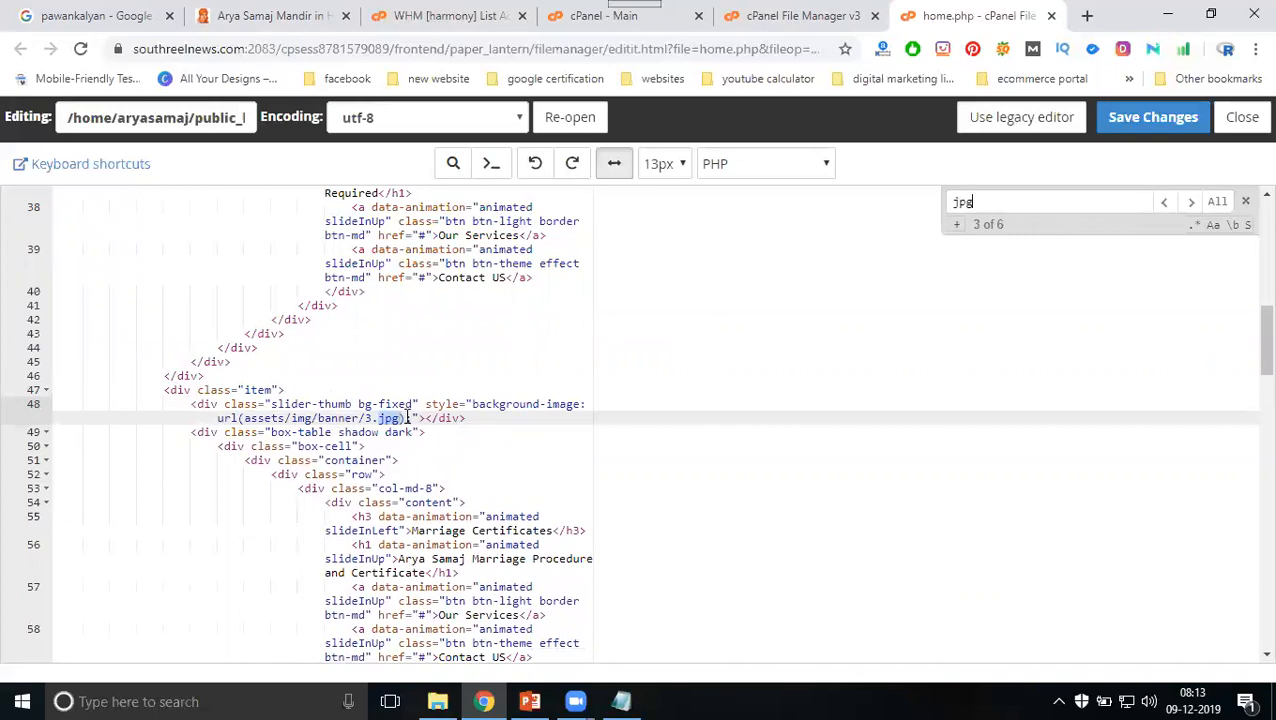
{"action": "type", "text": "alt=\"Arya Samaj Mandir in Hyderabad\""}
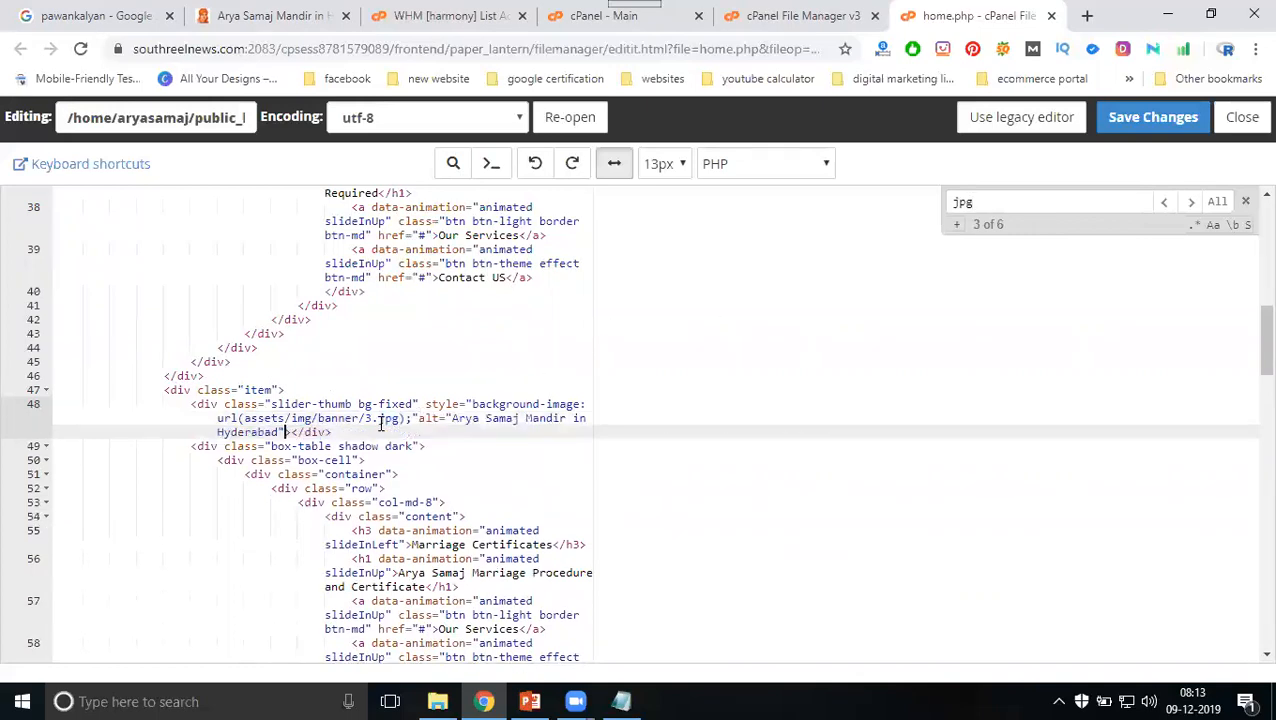
{"action": "double_click", "coordinate": [248, 432]}
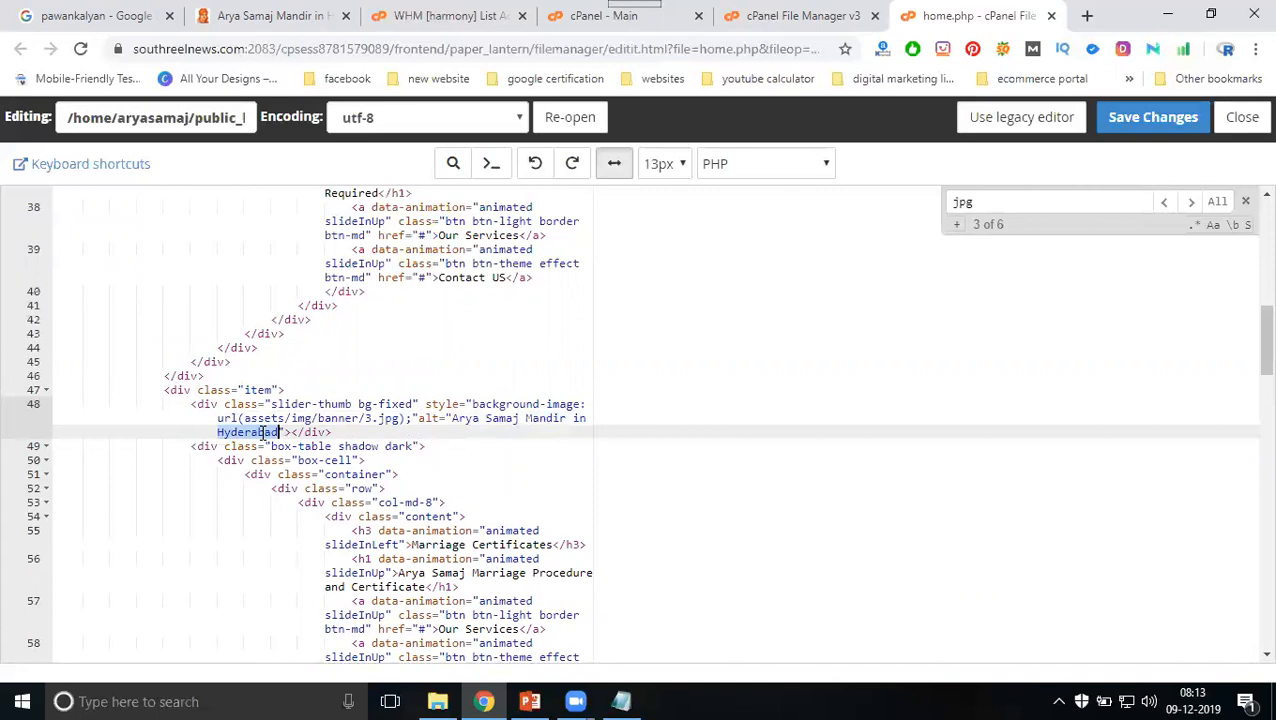
{"action": "type", "text": "balkampet"}
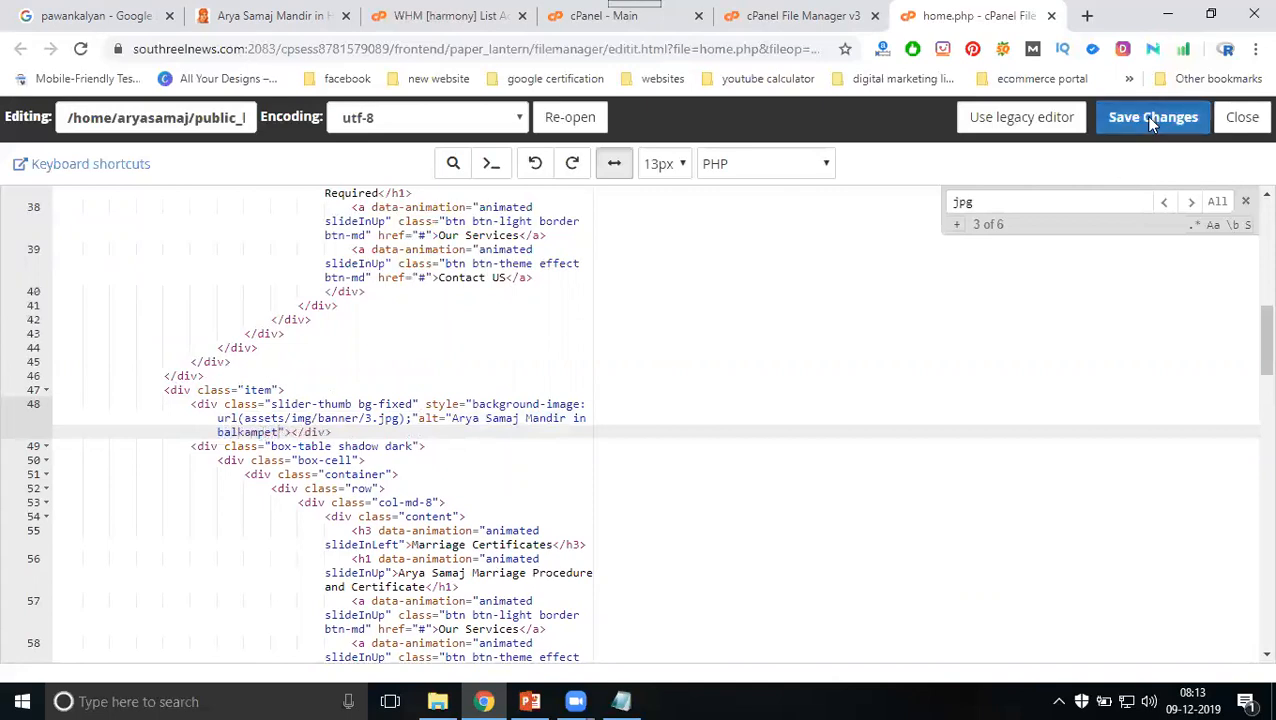
{"action": "left_click", "coordinate": [1152, 116]}
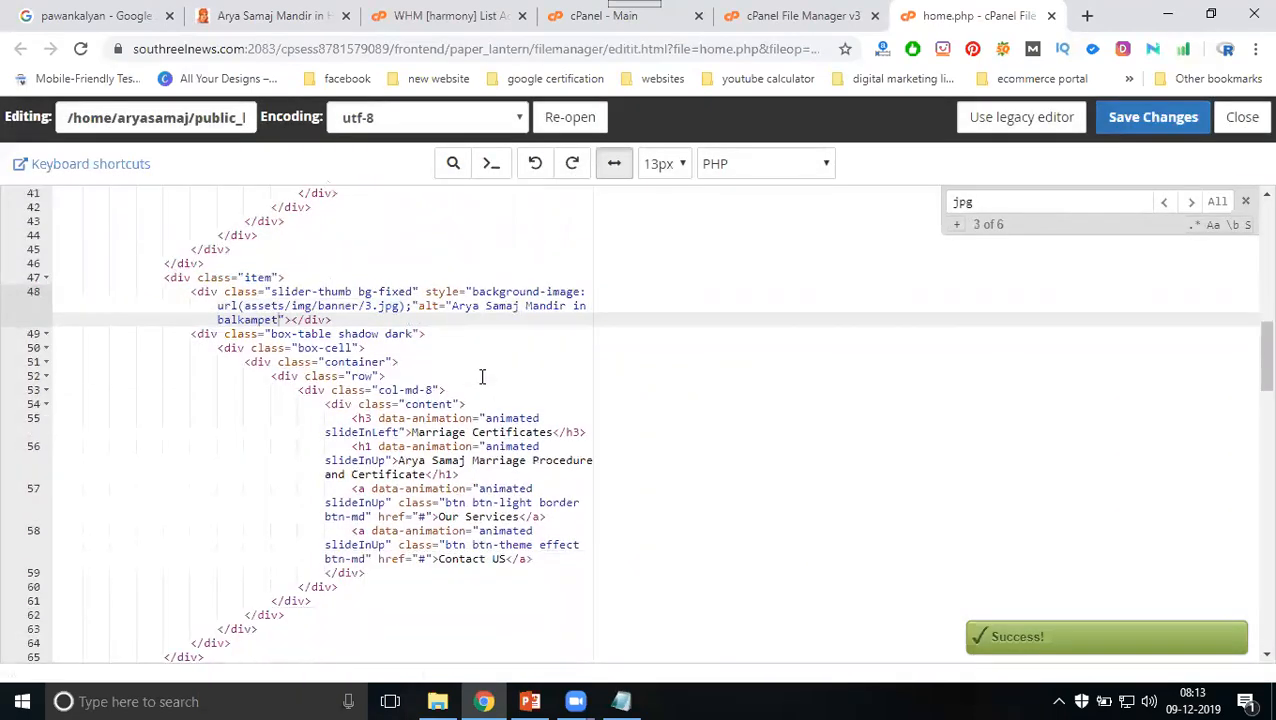
{"action": "scroll", "scroll_direction": "down", "scroll_amount": 3}
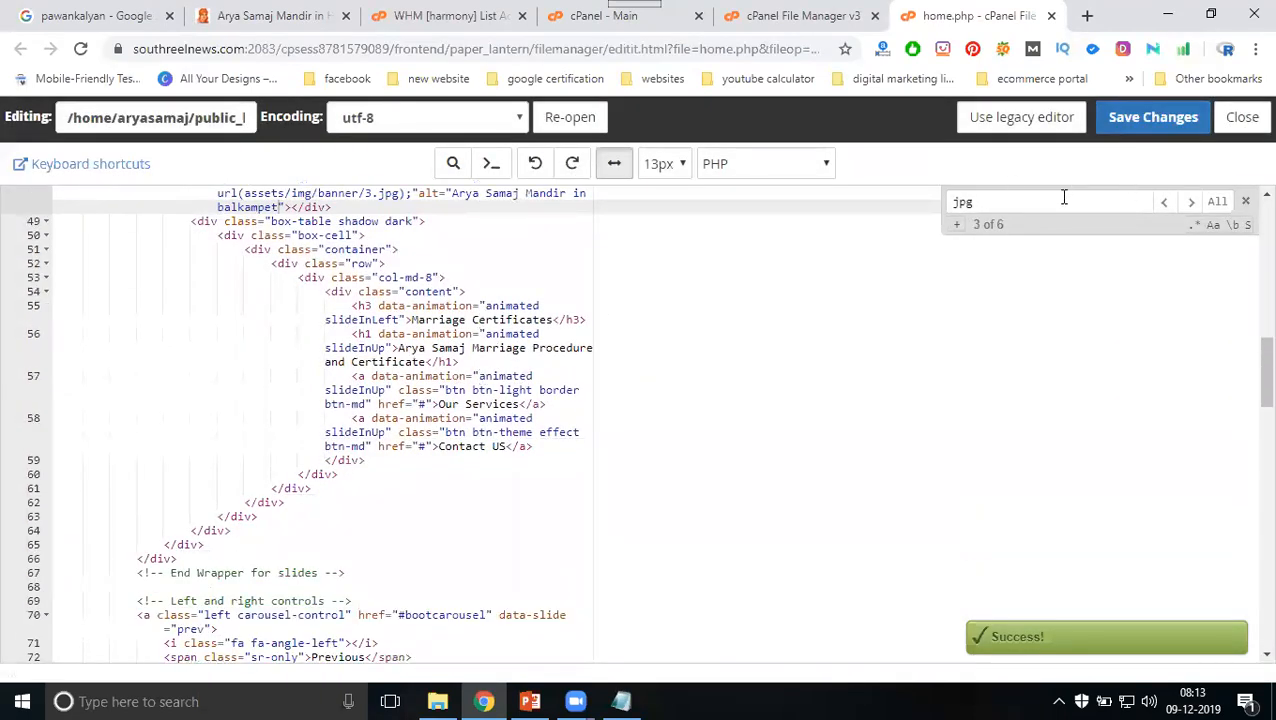
Step: Search the homepage view-source for 'jpg' and check the new alt on the three banner images
{"action": "left_click", "coordinate": [1192, 200]}
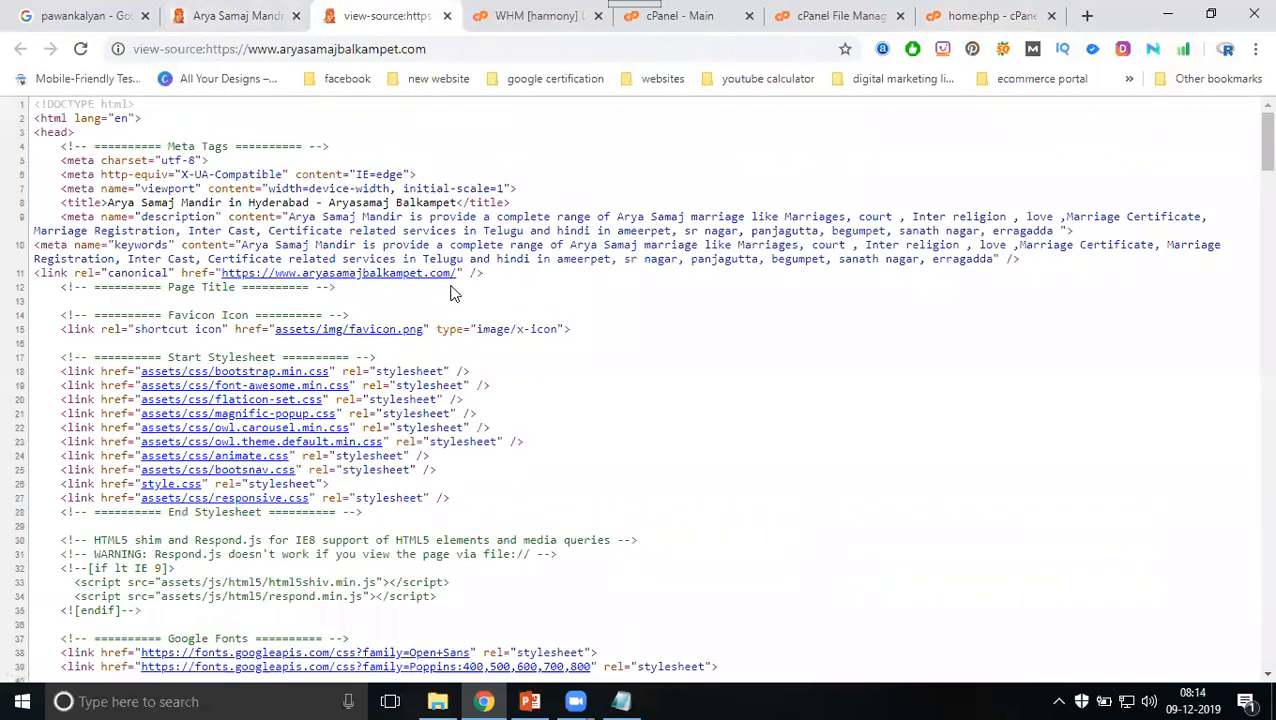
{"action": "scroll", "scroll_direction": "down", "scroll_amount": 3}
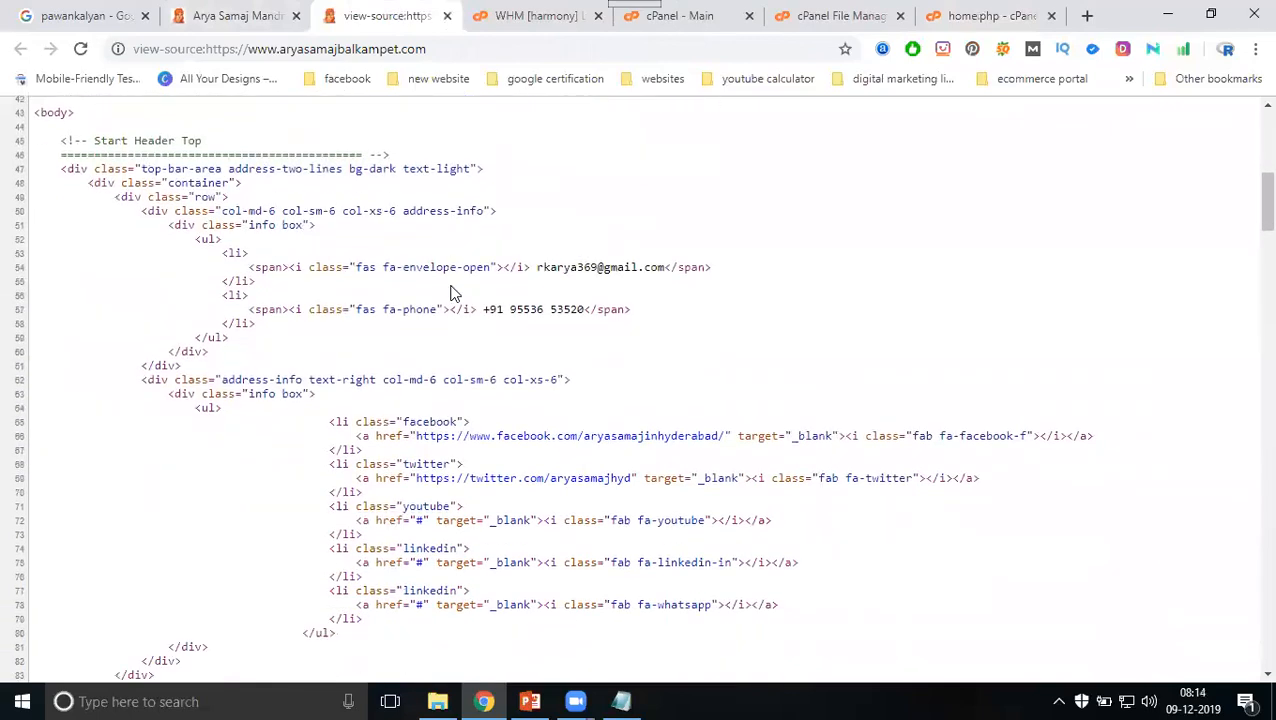
{"action": "type", "text": "jpg"}
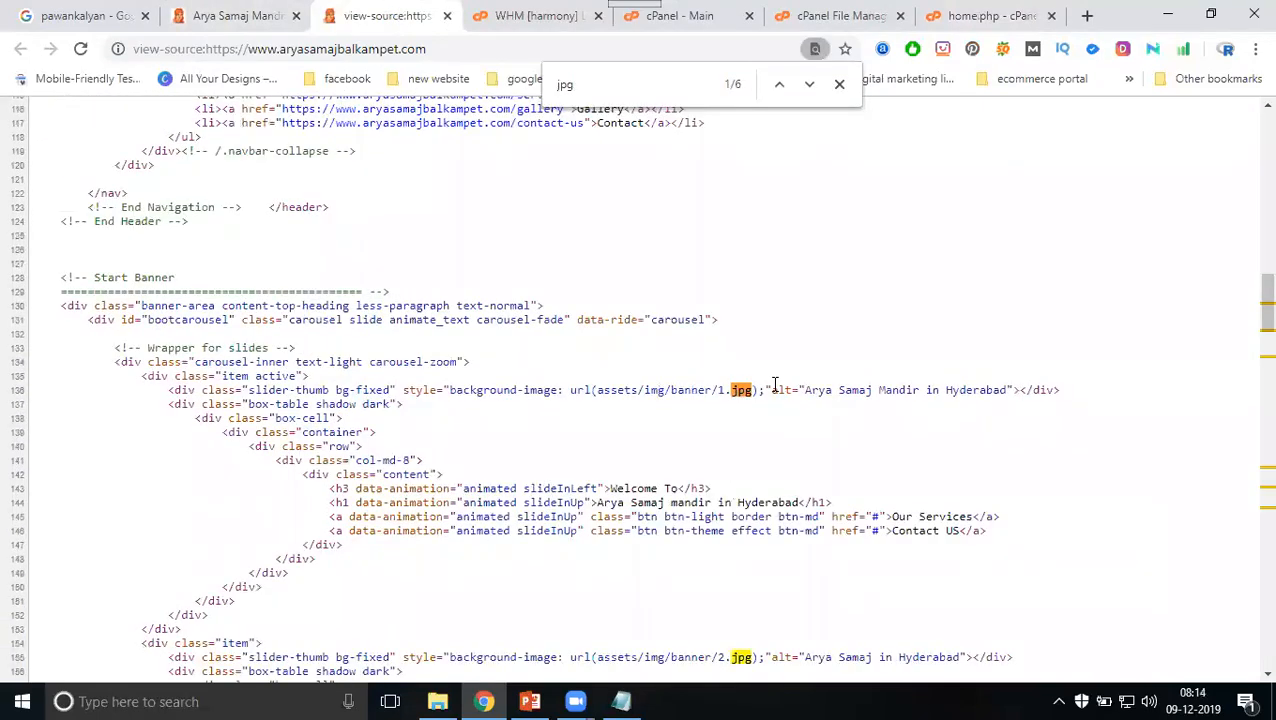
{"action": "left_click_drag", "start_coordinate": [770, 390], "coordinate": [1008, 390]}
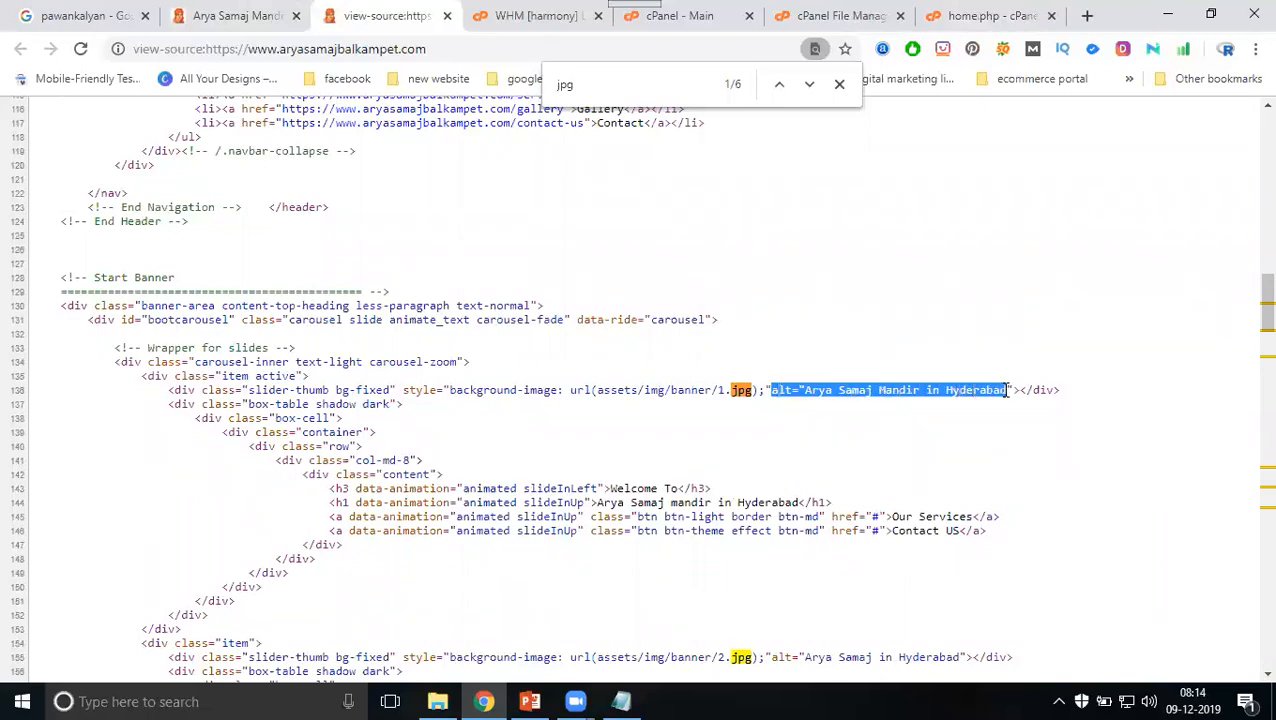
{"action": "mouse_move", "coordinate": [862, 516]}
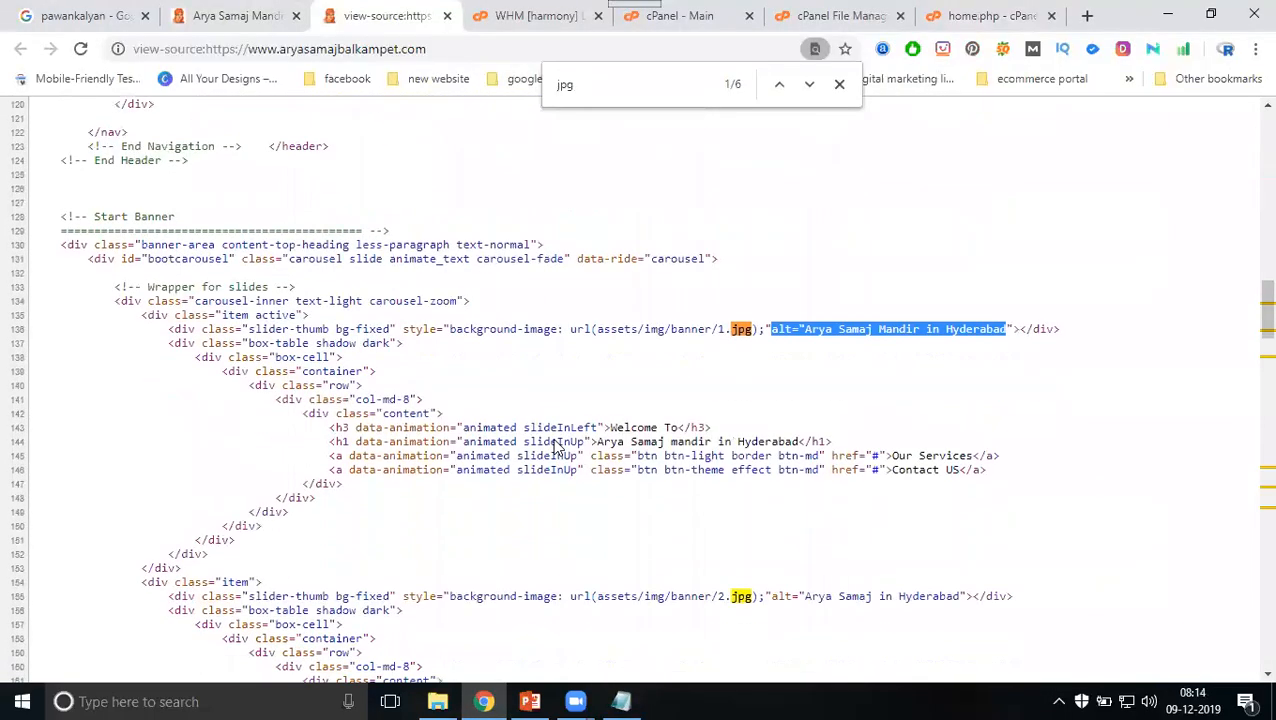
{"action": "scroll", "scroll_direction": "down", "scroll_amount": 3}
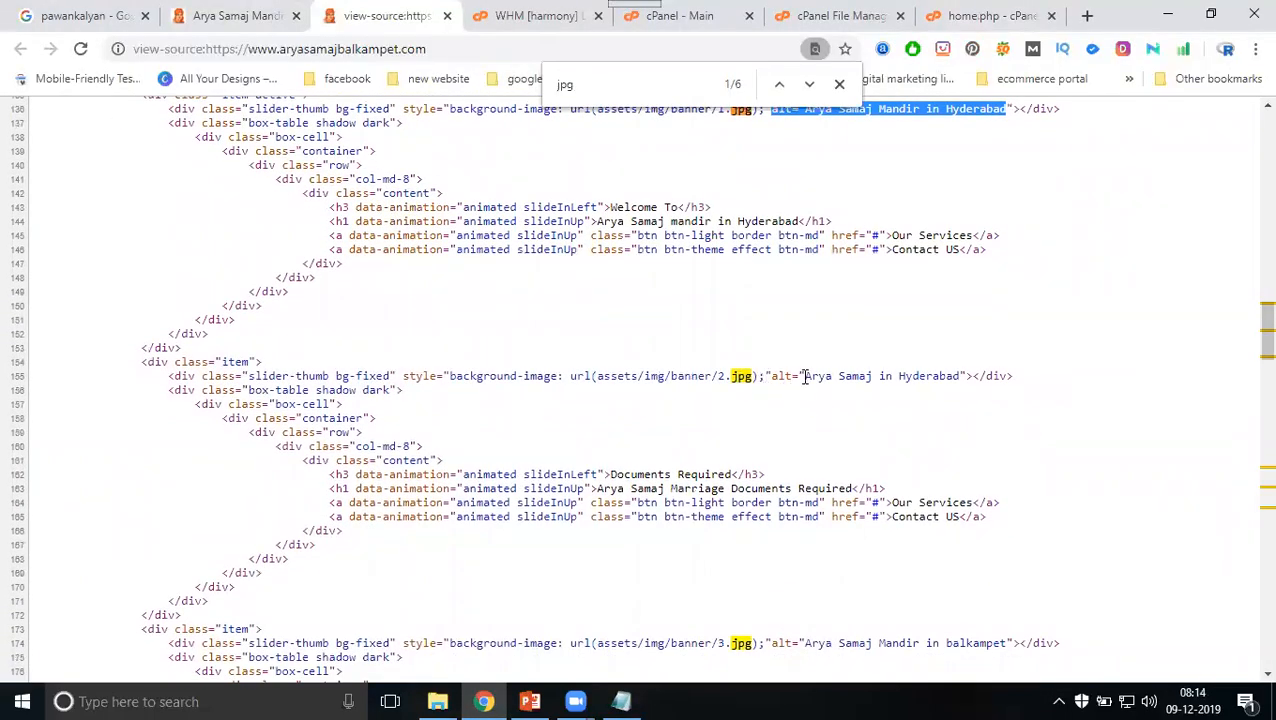
{"action": "scroll", "scroll_direction": "down", "scroll_amount": 3}
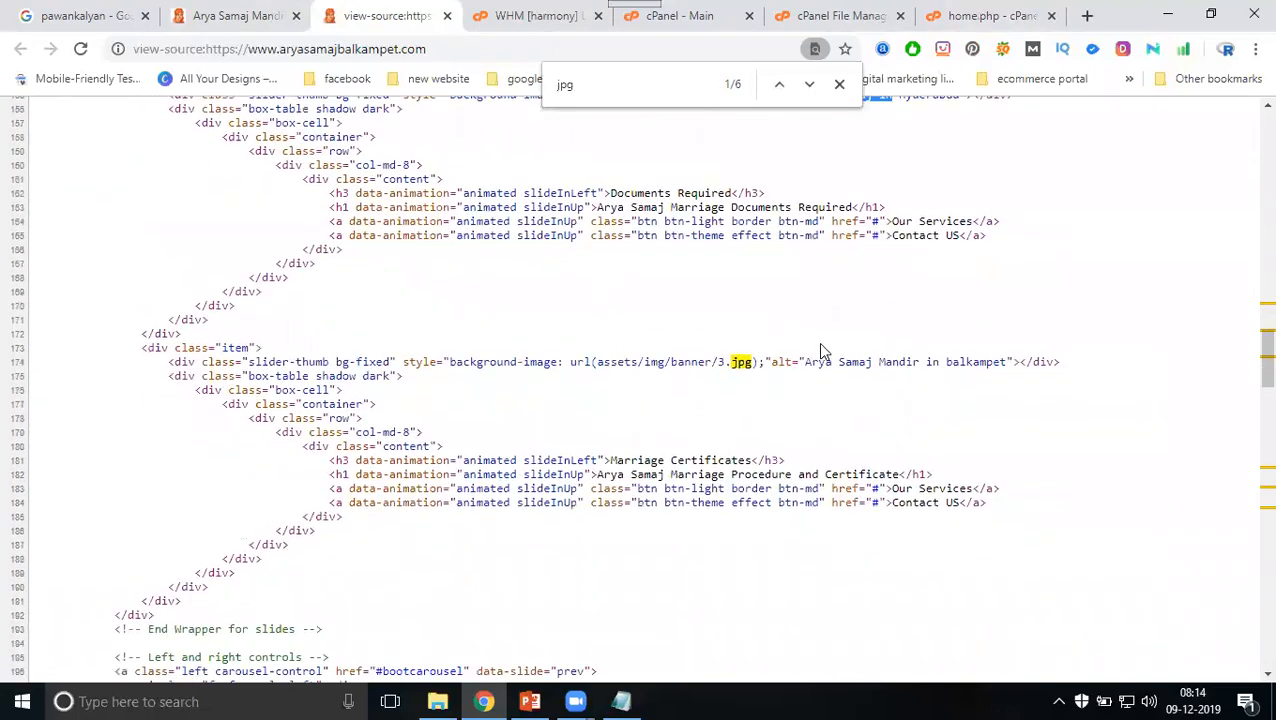
{"action": "scroll", "scroll_direction": "down", "scroll_amount": 3}
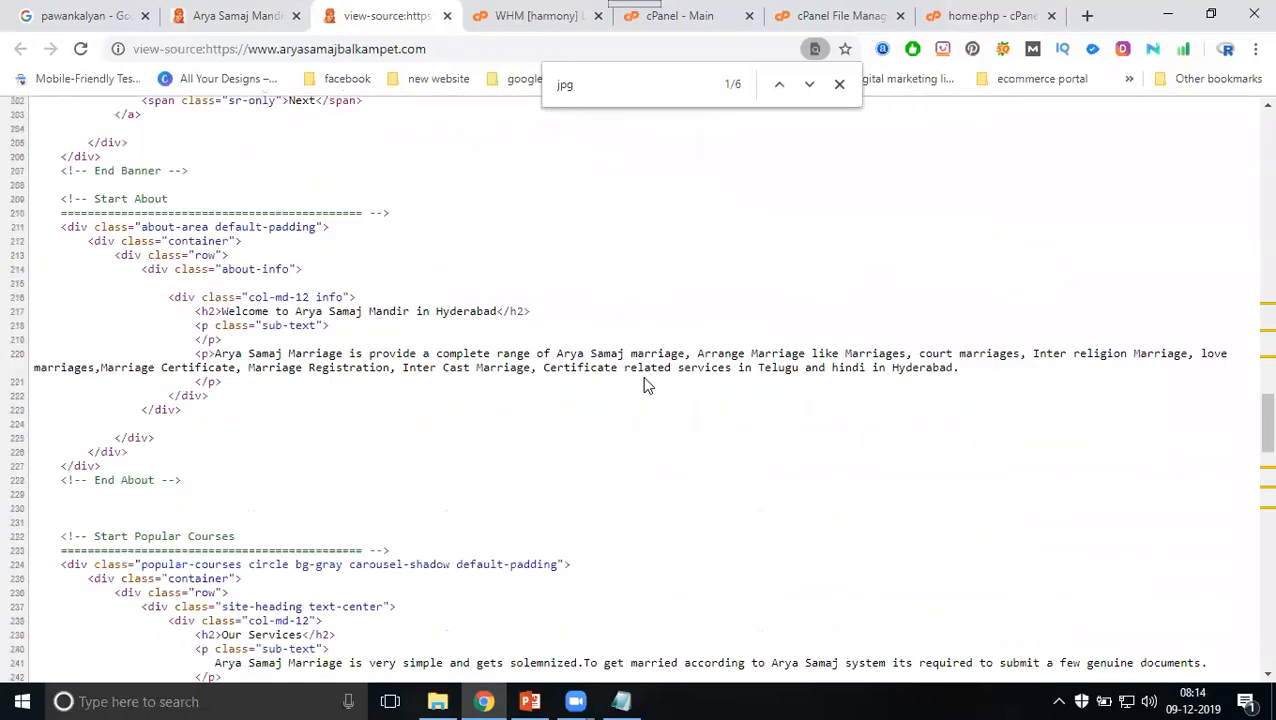
{"action": "scroll", "scroll_direction": "down", "scroll_amount": 3}
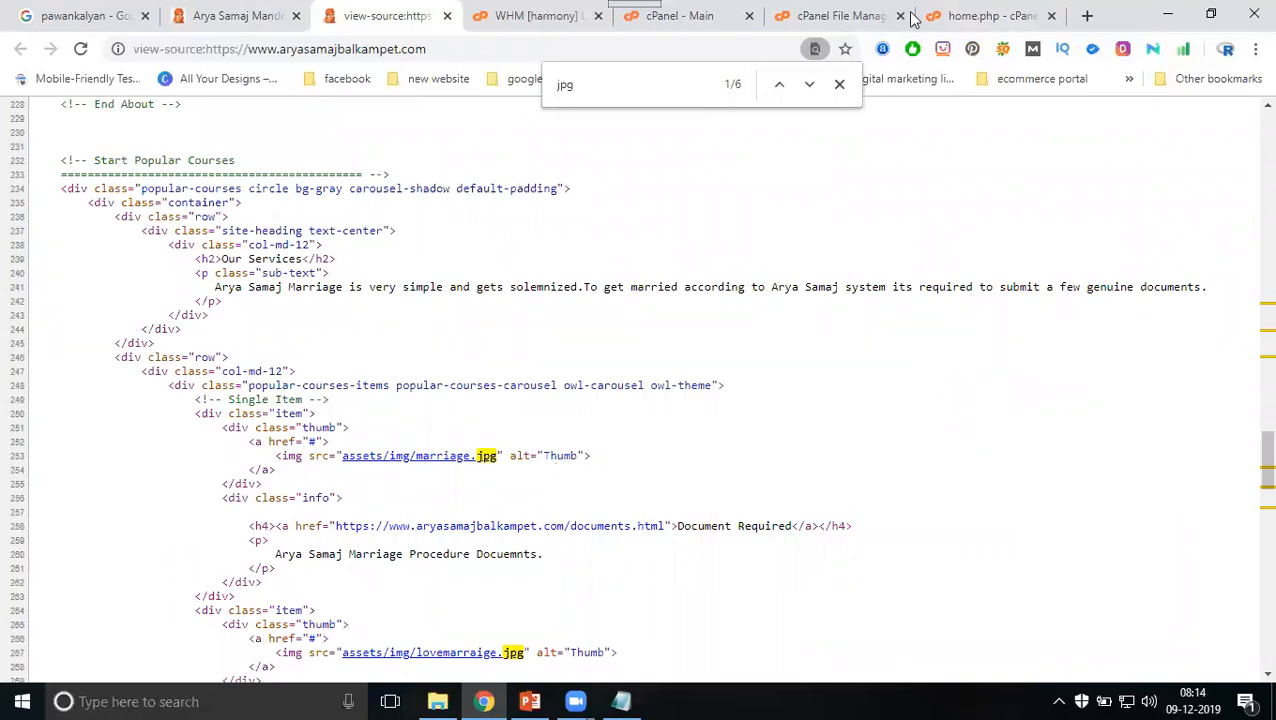
Step: Overwrite marriage.jpg's 'Thumb' alt with the Arya Samaj phrase from the notes, ending in 'services'
{"action": "left_click", "coordinate": [984, 16]}
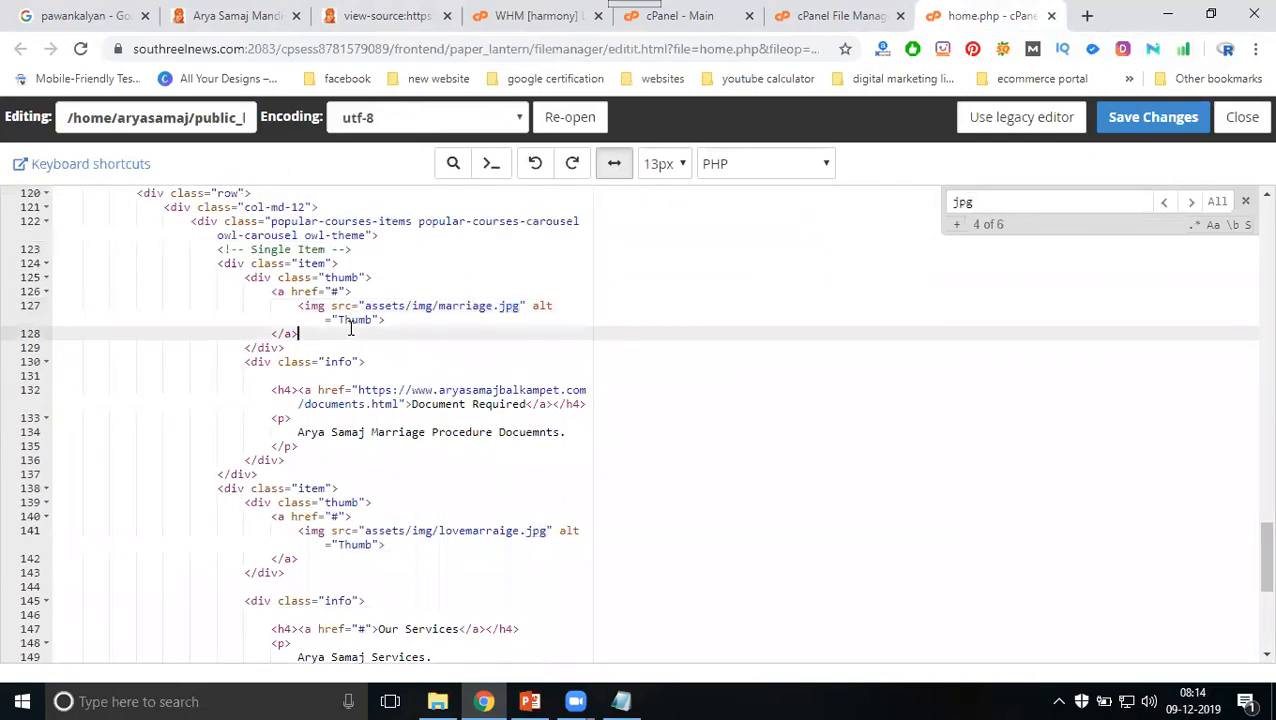
{"action": "double_click", "coordinate": [356, 320]}
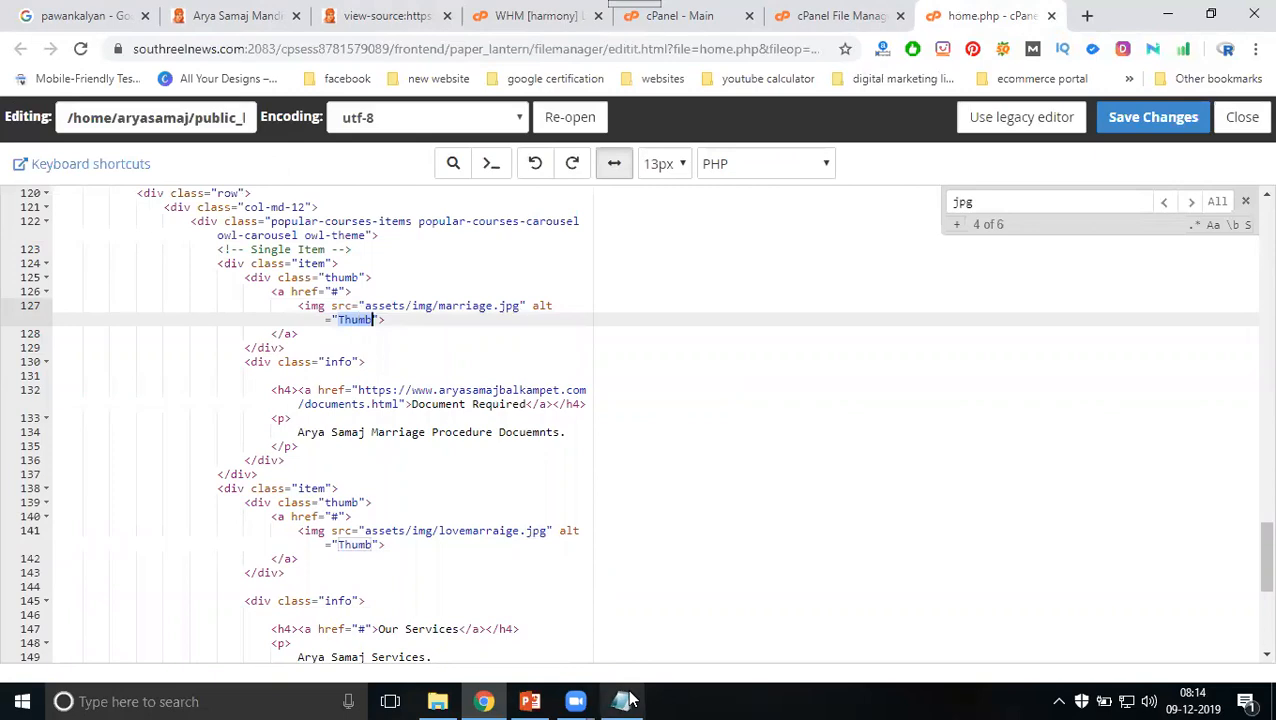
{"action": "left_click", "coordinate": [622, 700]}
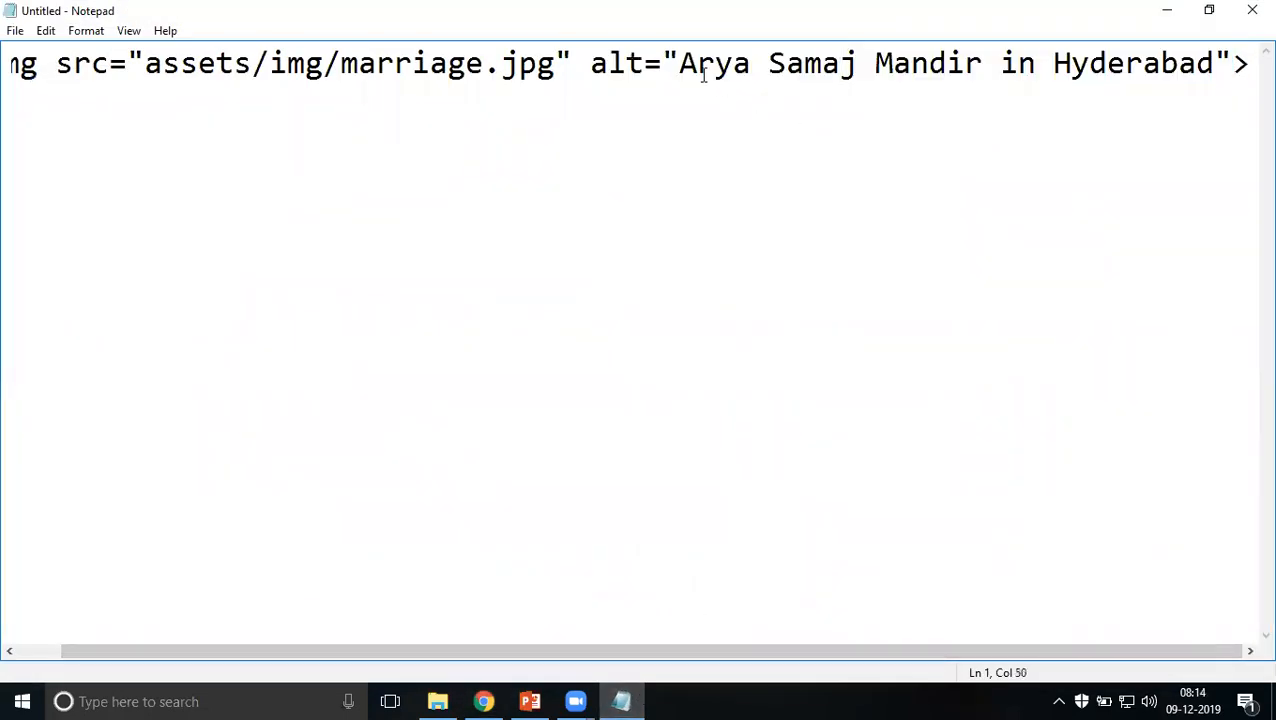
{"action": "left_click_drag", "start_coordinate": [680, 62], "coordinate": [1216, 62]}
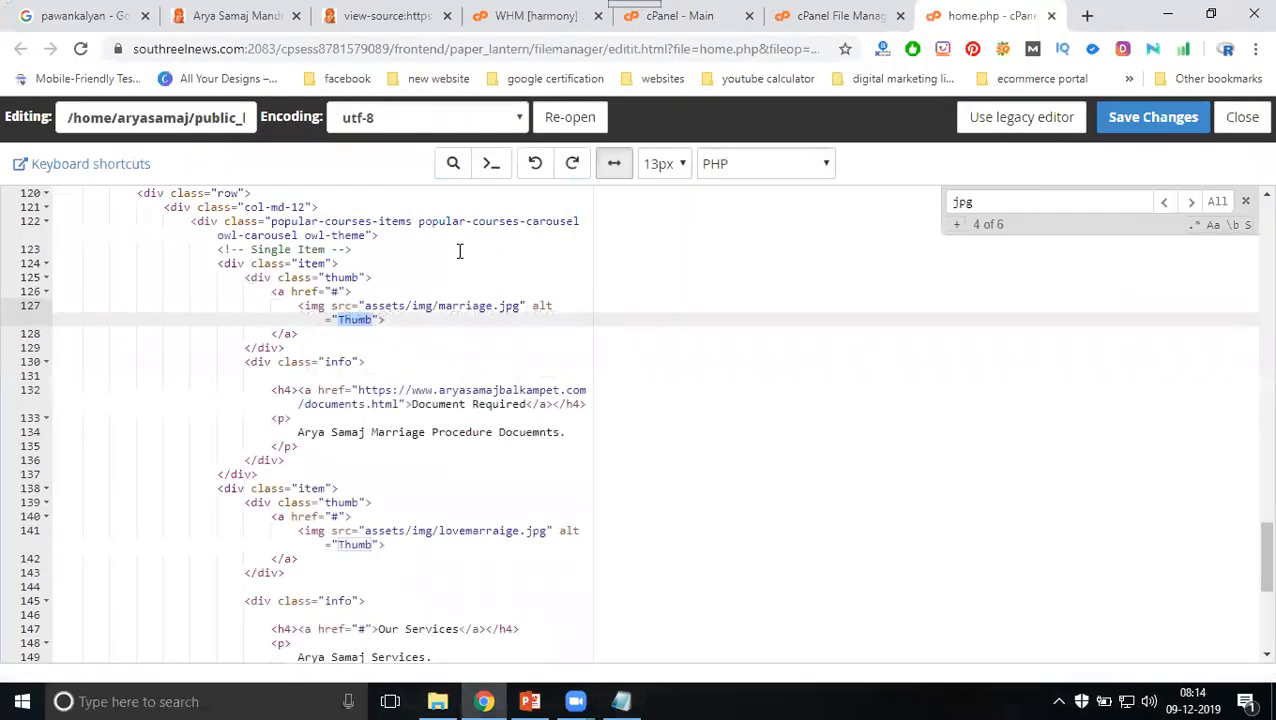
{"action": "type", "text": "Arya Samaj Mandir in Hyderabad"}
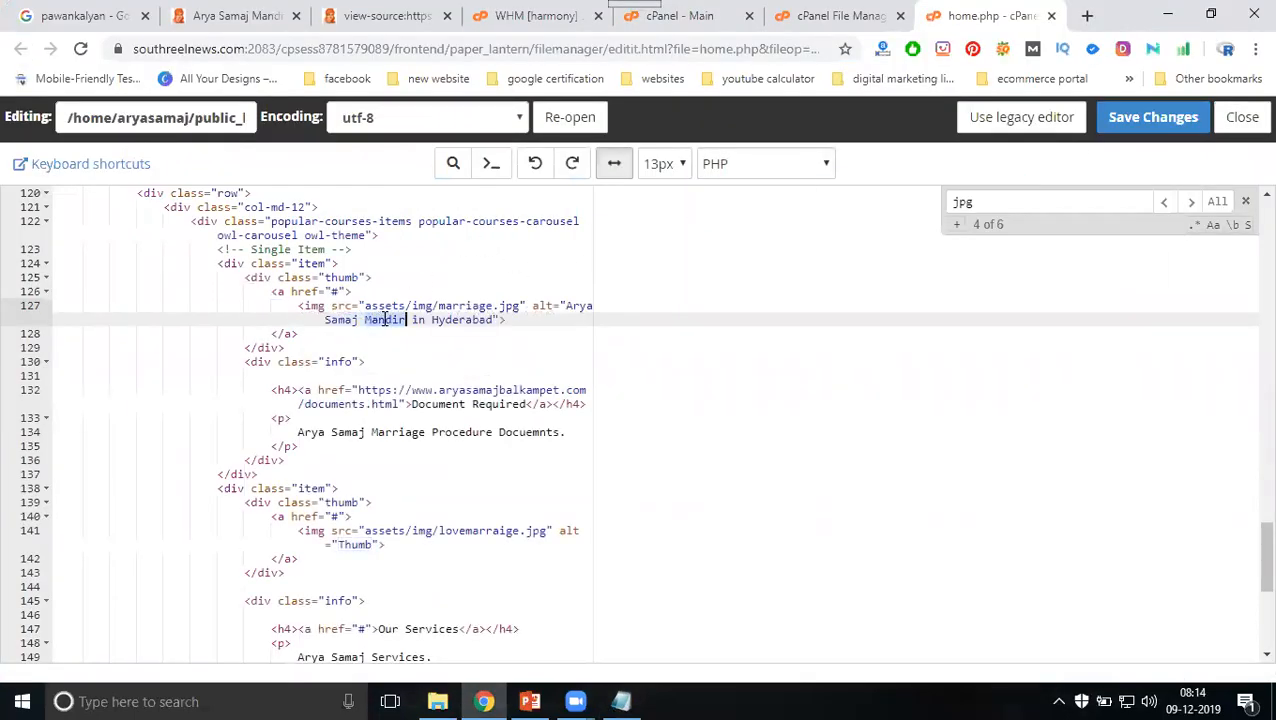
{"action": "type", "text": "service"}
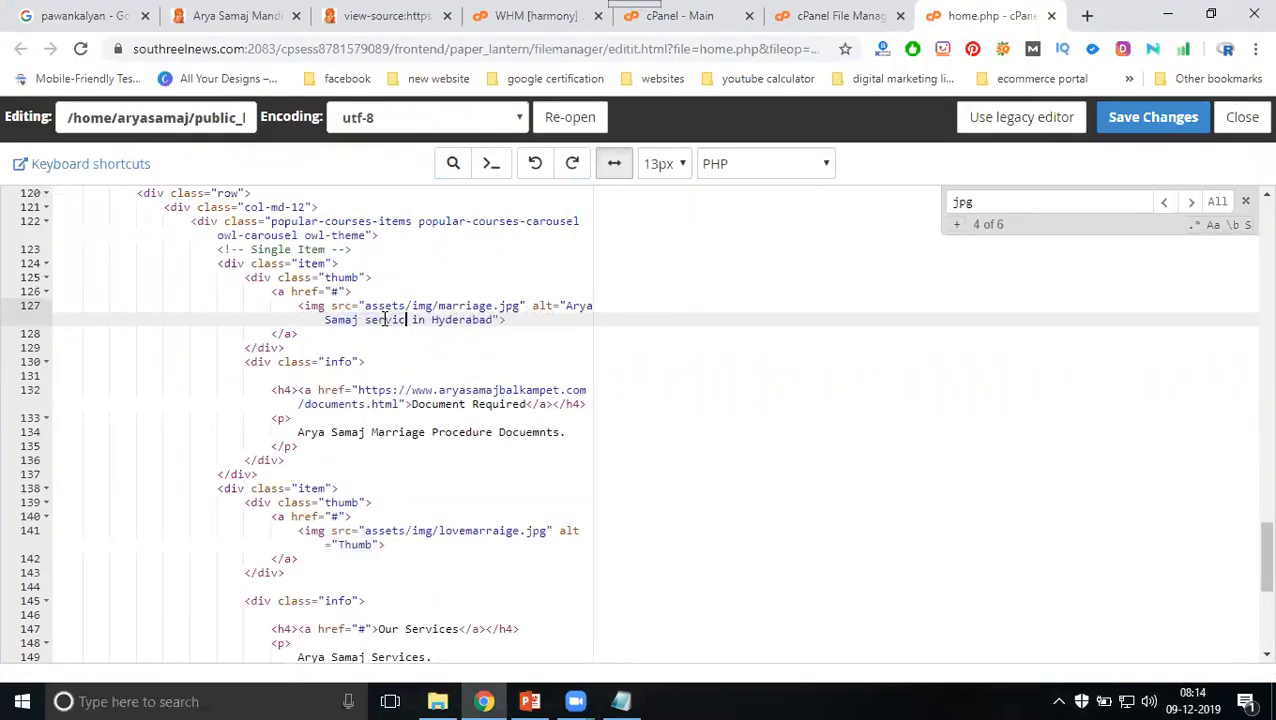
{"action": "type", "text": "es"}
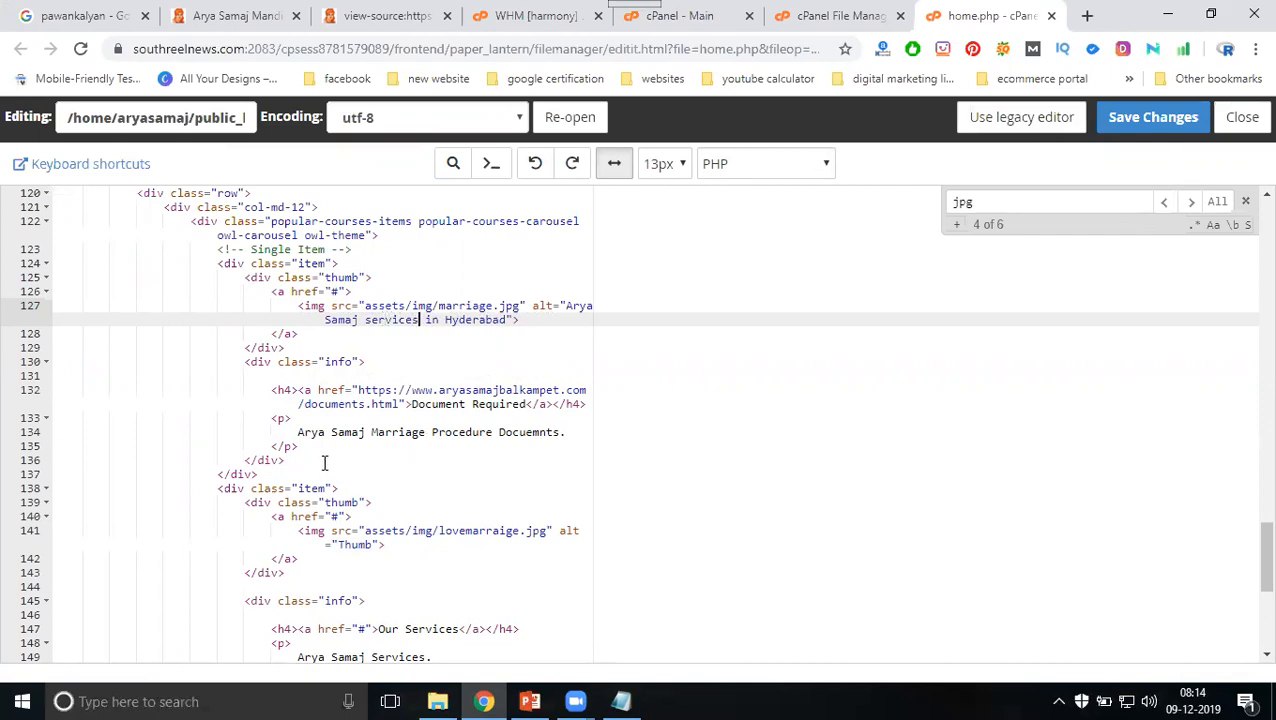
Step: Overwrite lovemarriage.jpg's 'Thumb' alt with 'Arya Samaj Mandir in ameerpet'
{"action": "scroll", "scroll_direction": "down", "scroll_amount": 3}
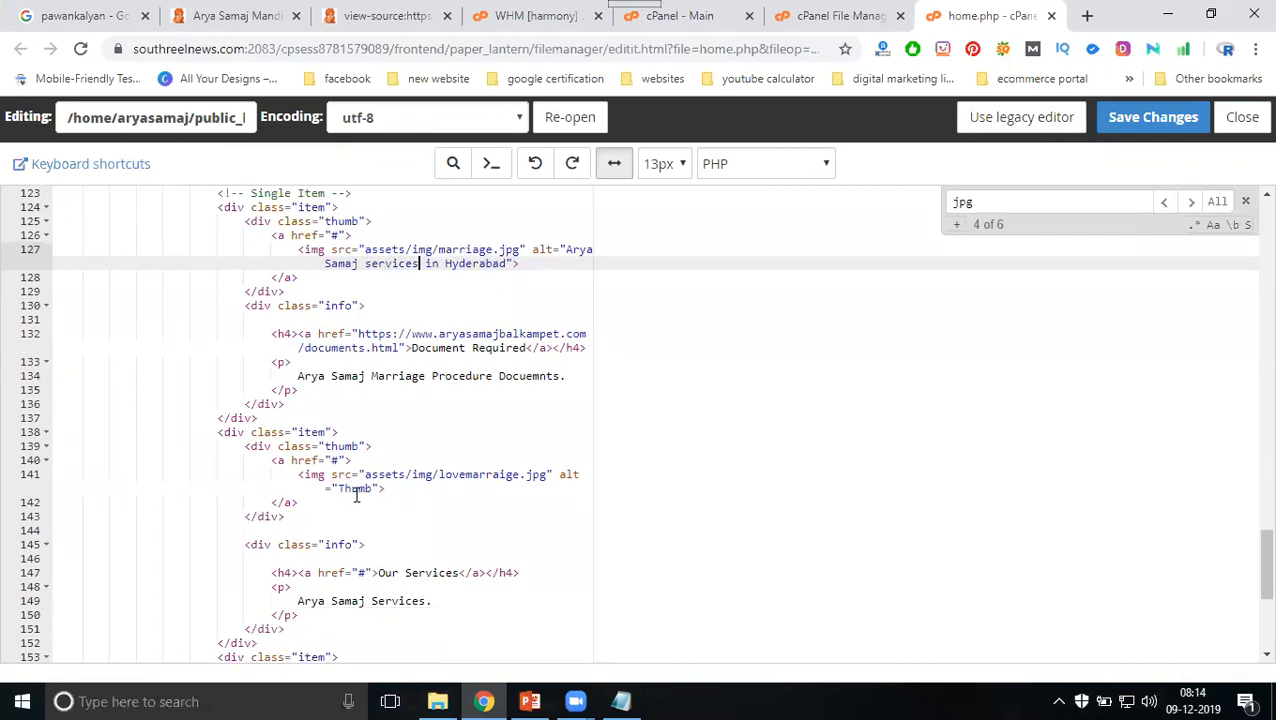
{"action": "type", "text": "Arya Samaj Mandir in Hyderabad"}
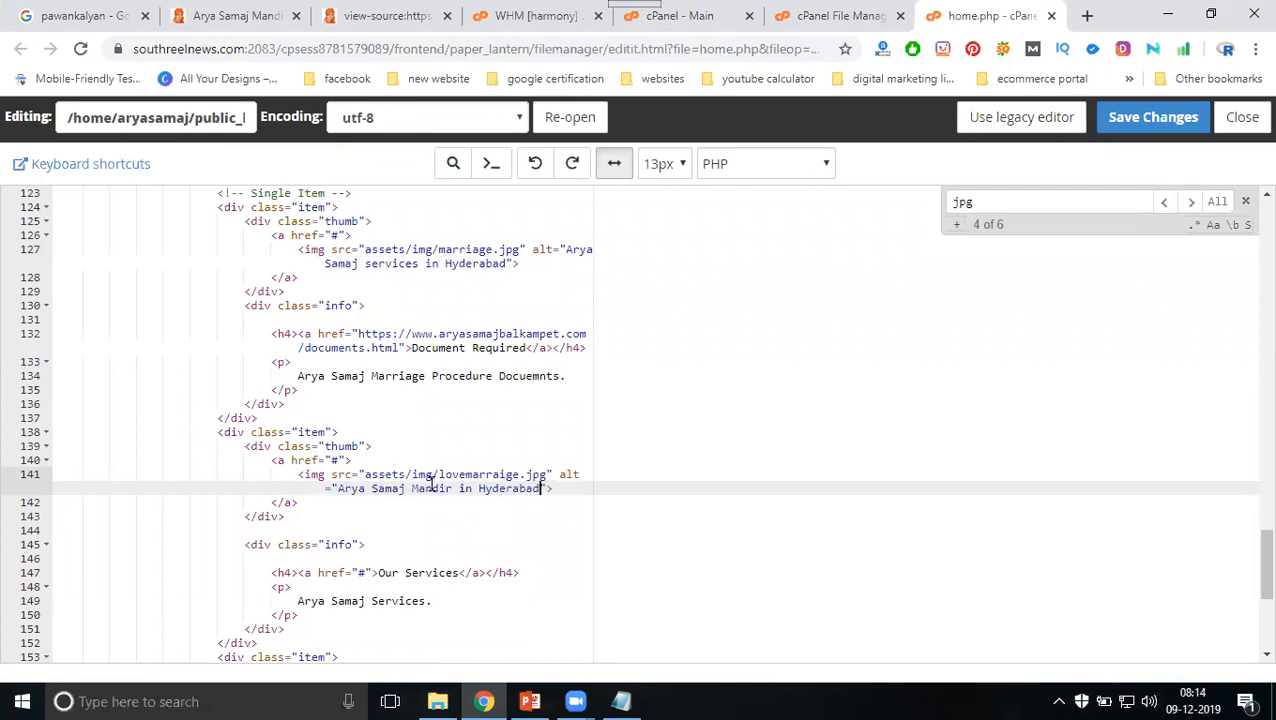
{"action": "type", "text": "am"}
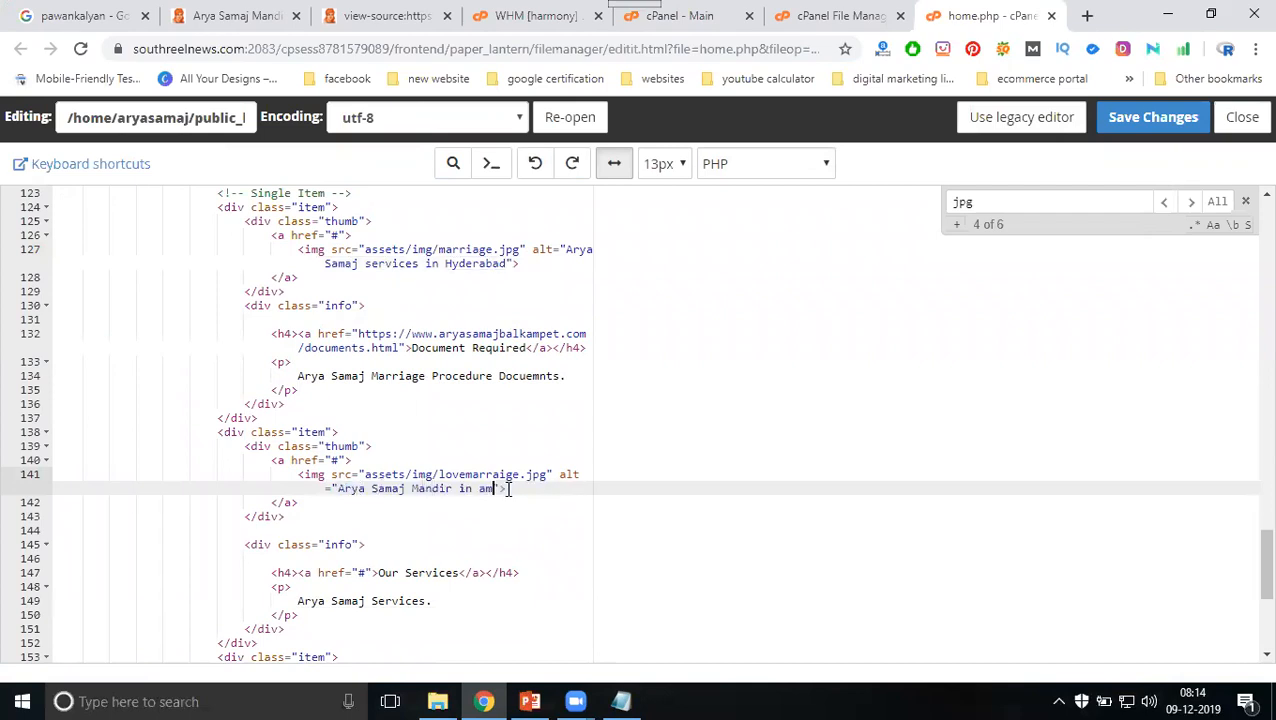
{"action": "type", "text": "eerpet"}
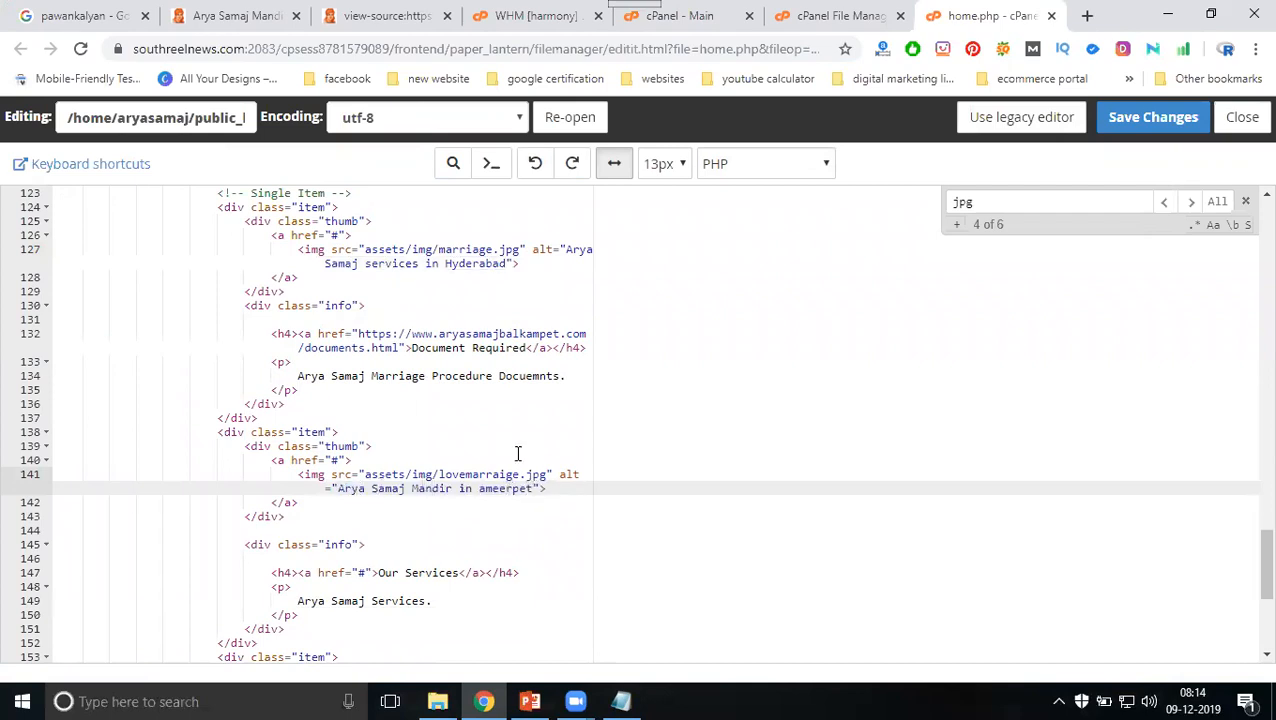
{"action": "left_click", "coordinate": [230, 18]}
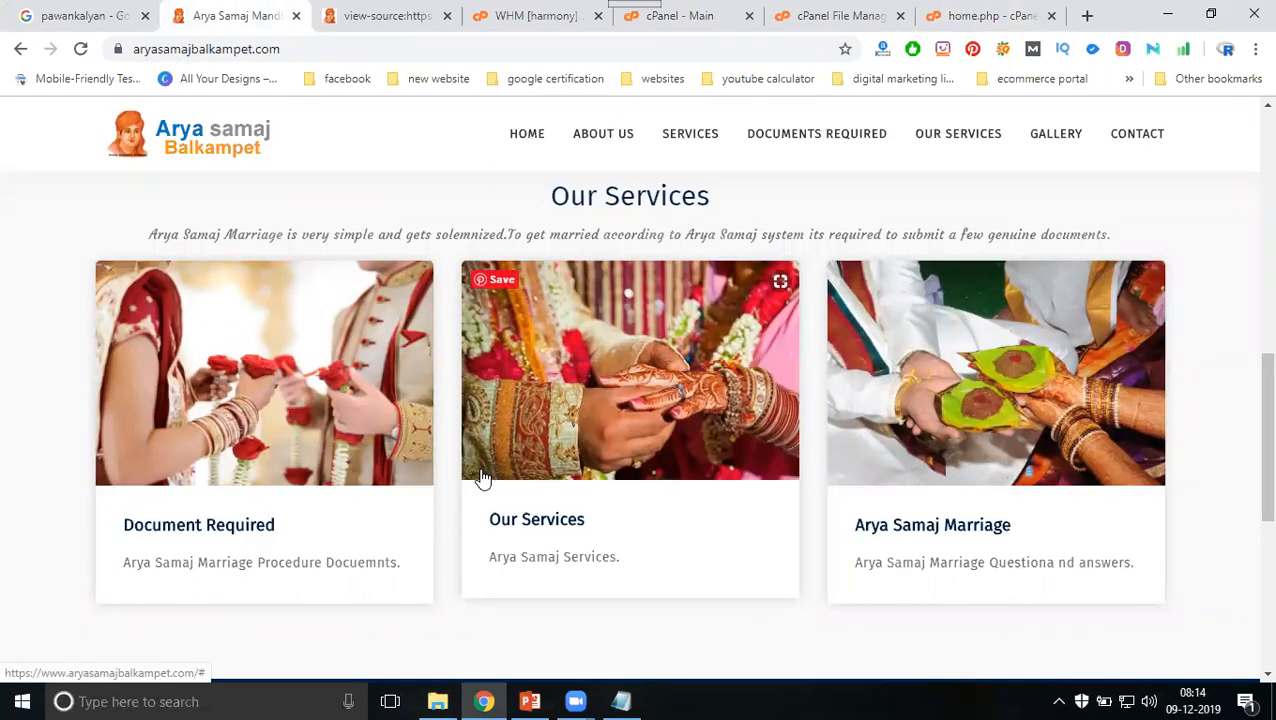
{"action": "mouse_move", "coordinate": [116, 566]}
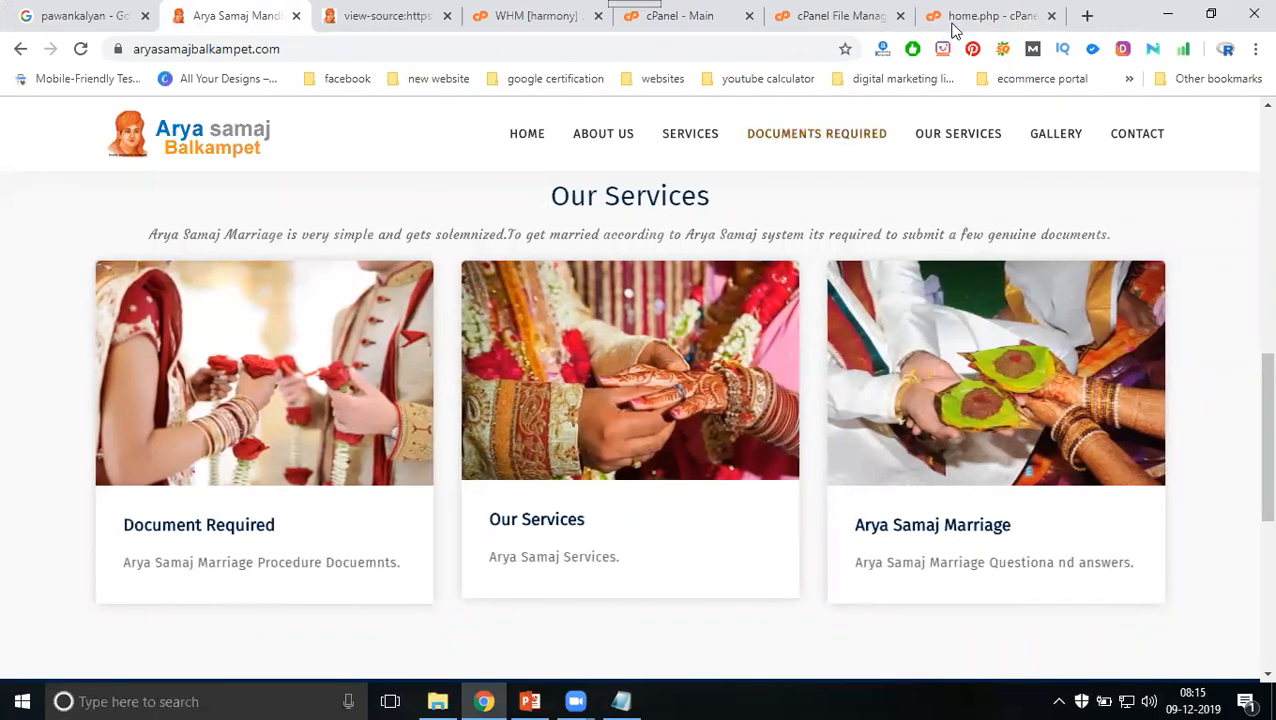
Step: Glance at the Our Services cards on the live site and return to the home.php editor
{"action": "left_click", "coordinate": [996, 16]}
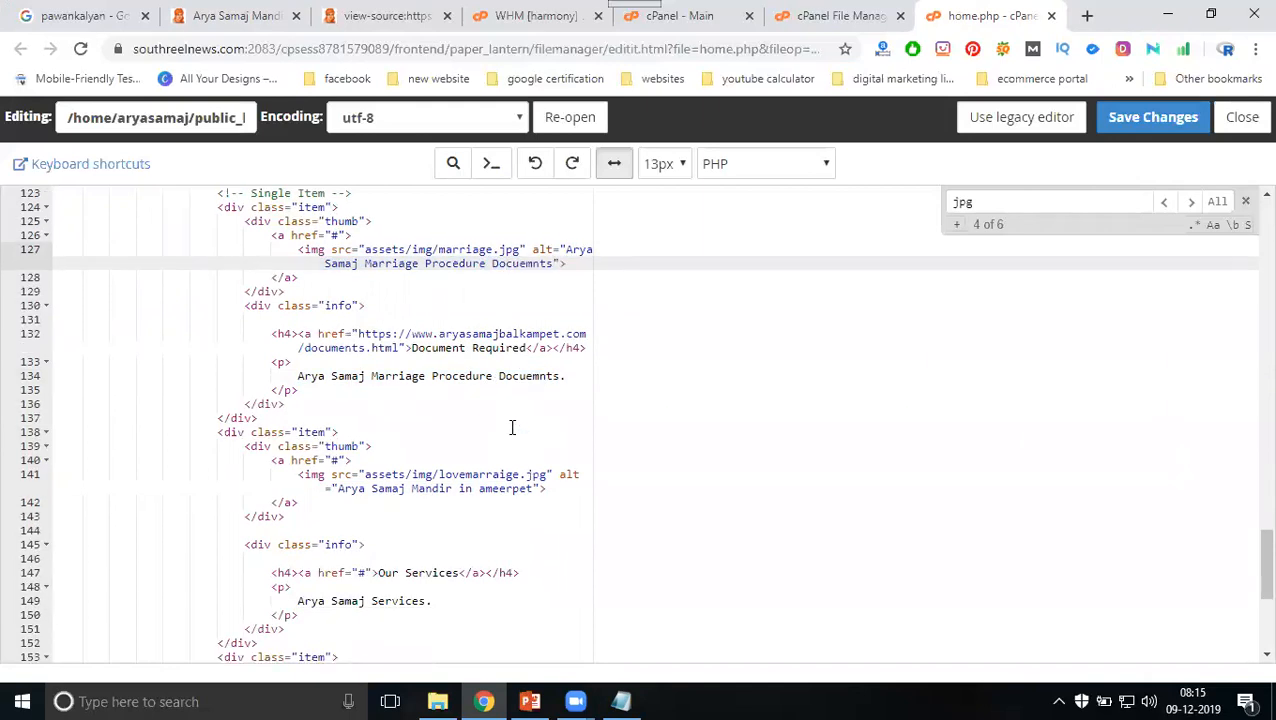
Step: Set lovemarriage.jpg's alt to 'Arya Samaj Services in ameerpet' and save home.php
{"action": "scroll", "scroll_direction": "down", "scroll_amount": 3}
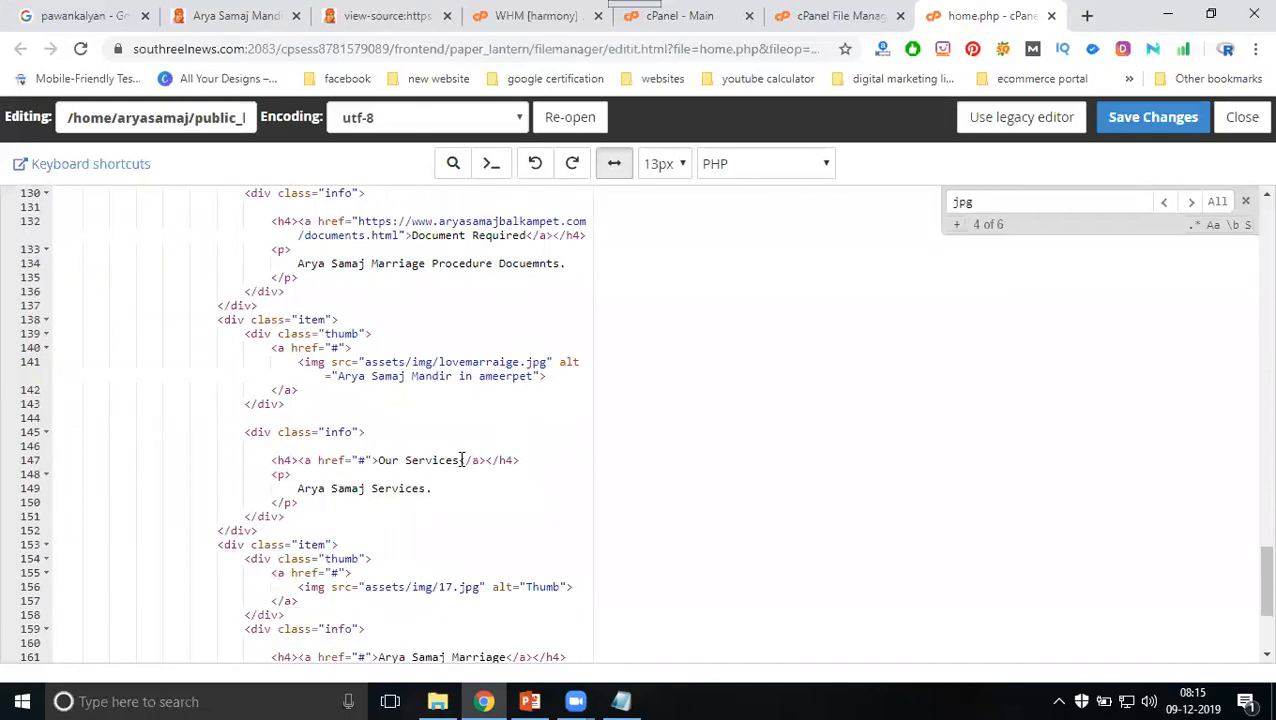
{"action": "left_click", "coordinate": [414, 488]}
{"action": "type", "text": "Services"}
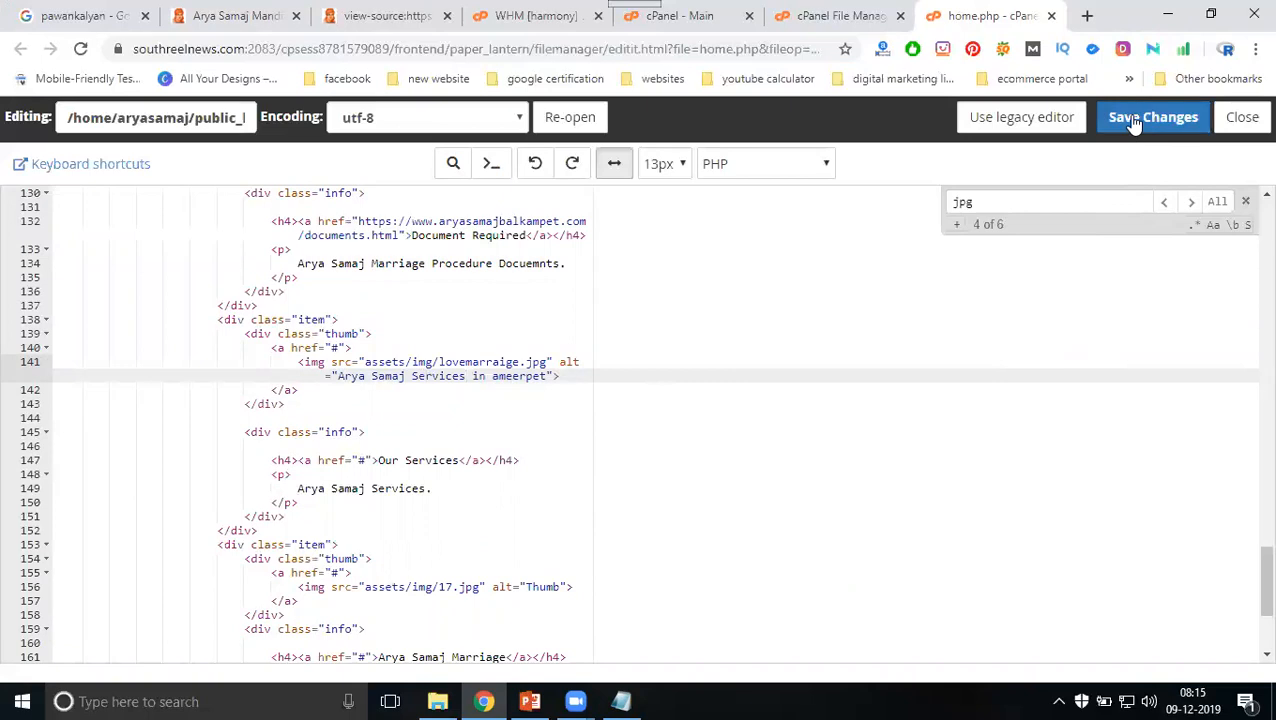
{"action": "left_click", "coordinate": [1152, 116]}
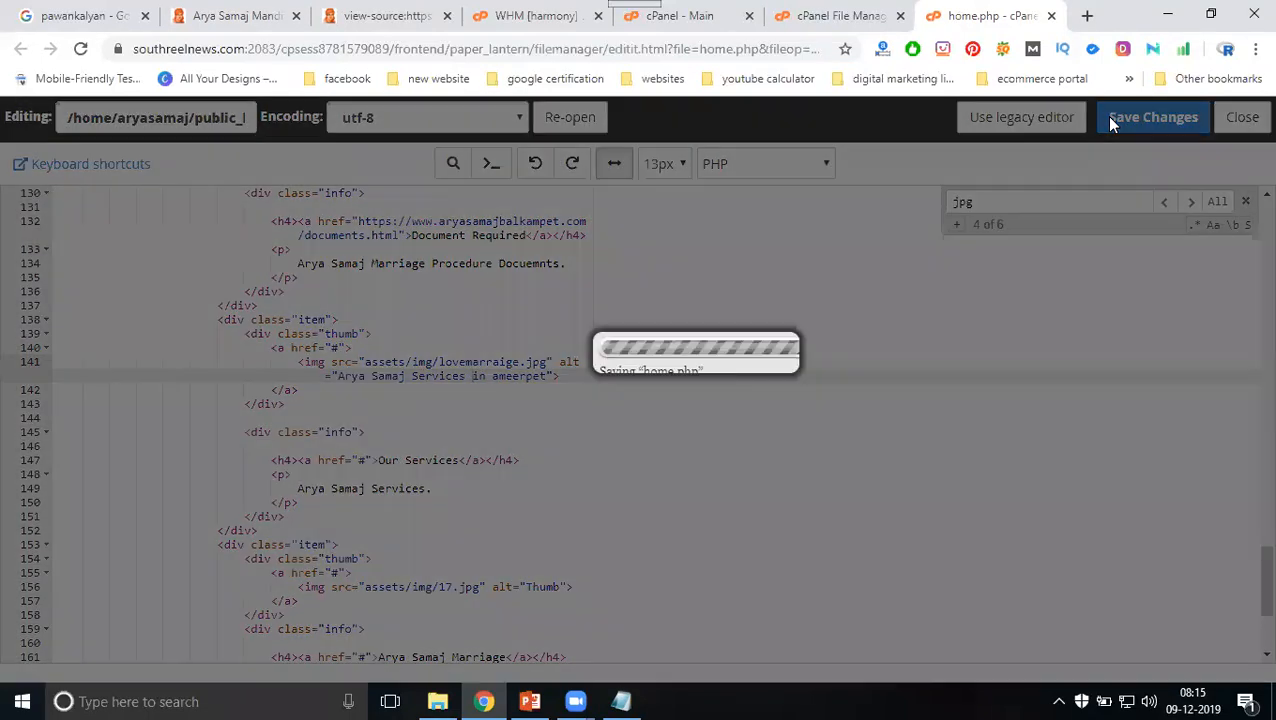
{"action": "left_click", "coordinate": [1152, 116]}
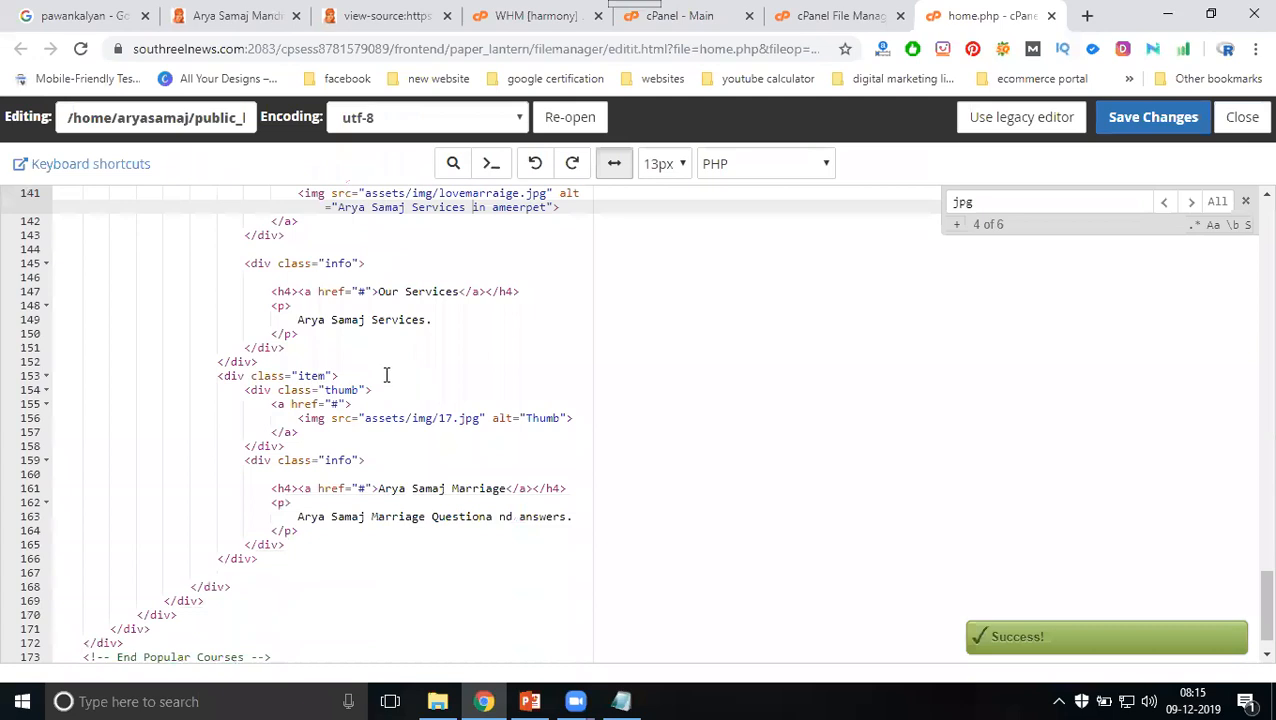
Step: Replace 17.jpg's 'Thumb' alt with 'Arya Samaj Marriage mandir in Hyderabad' and save home.php
{"action": "scroll", "scroll_direction": "down", "scroll_amount": 3}
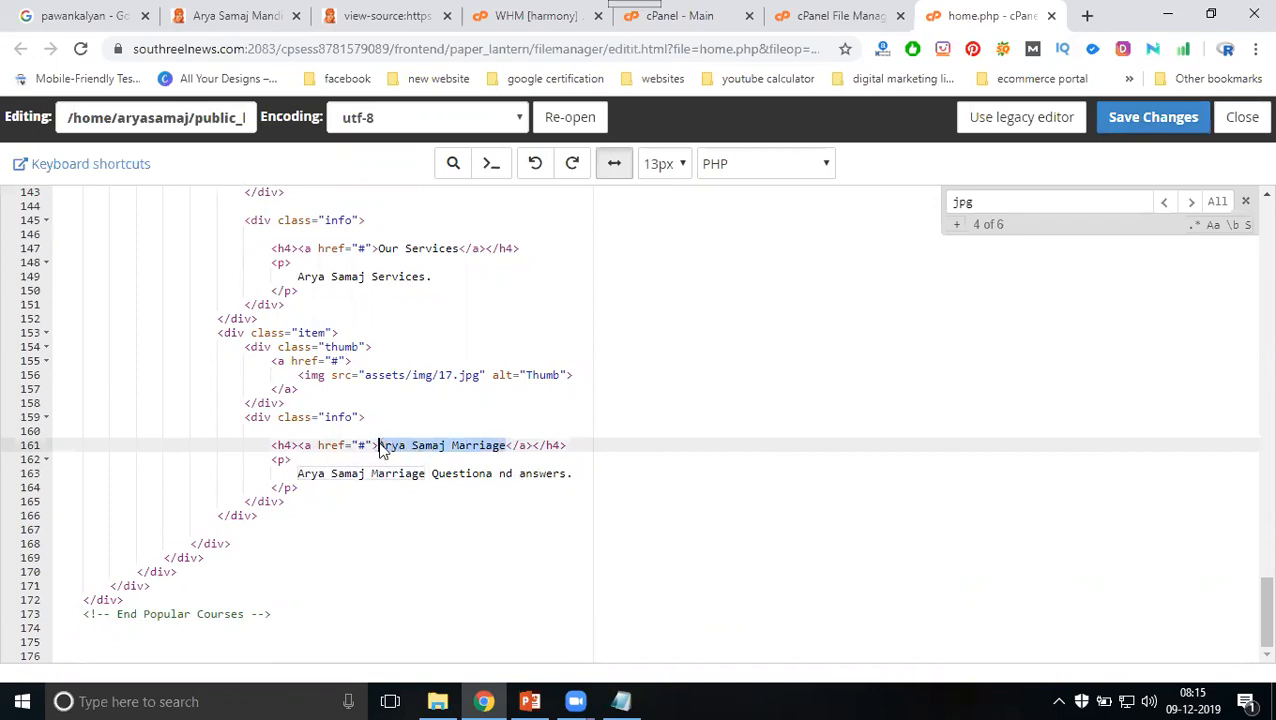
{"action": "mouse_move", "coordinate": [488, 390]}
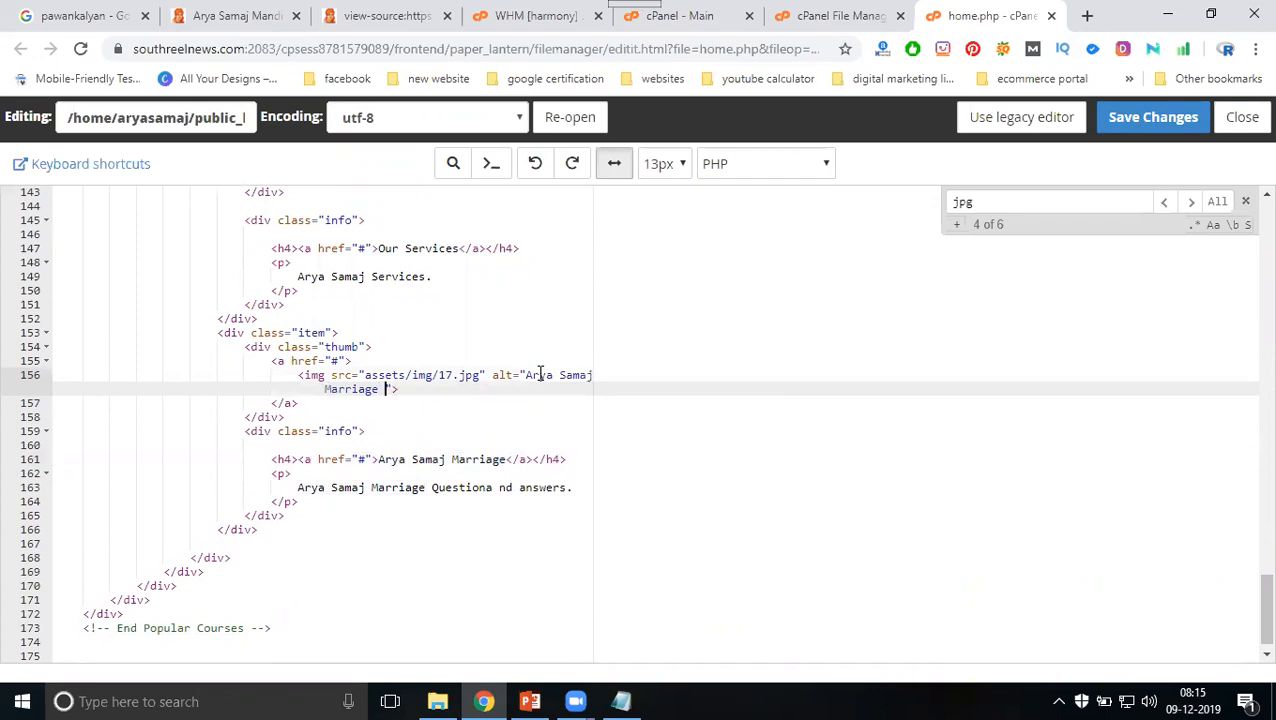
{"action": "type", "text": "mandir in"}
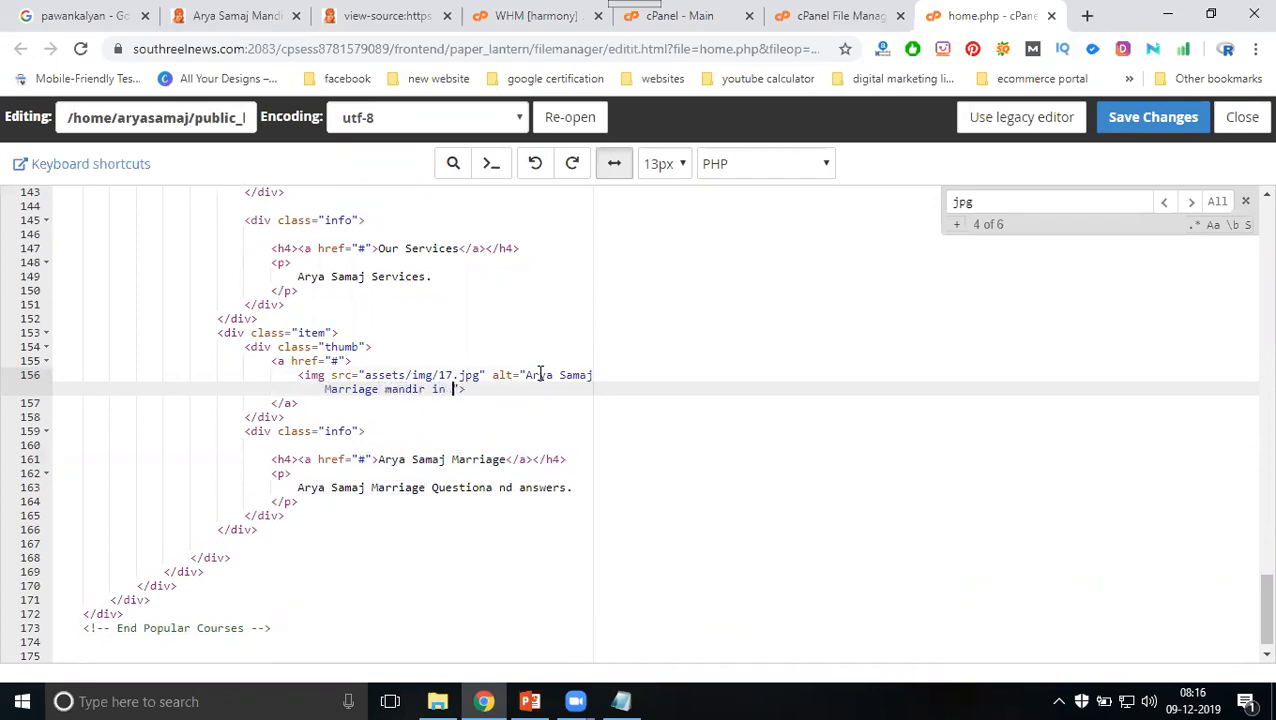
{"action": "type", "text": "Hyderabad"}
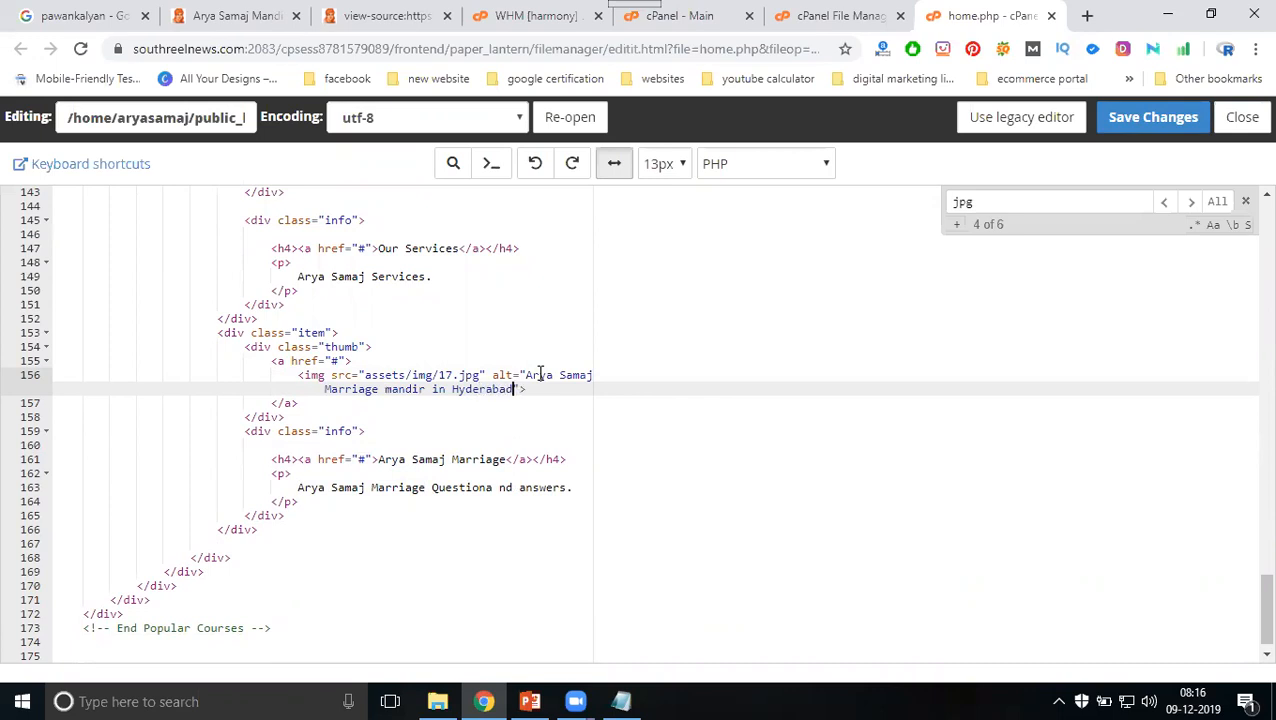
{"action": "left_click", "coordinate": [1152, 116]}
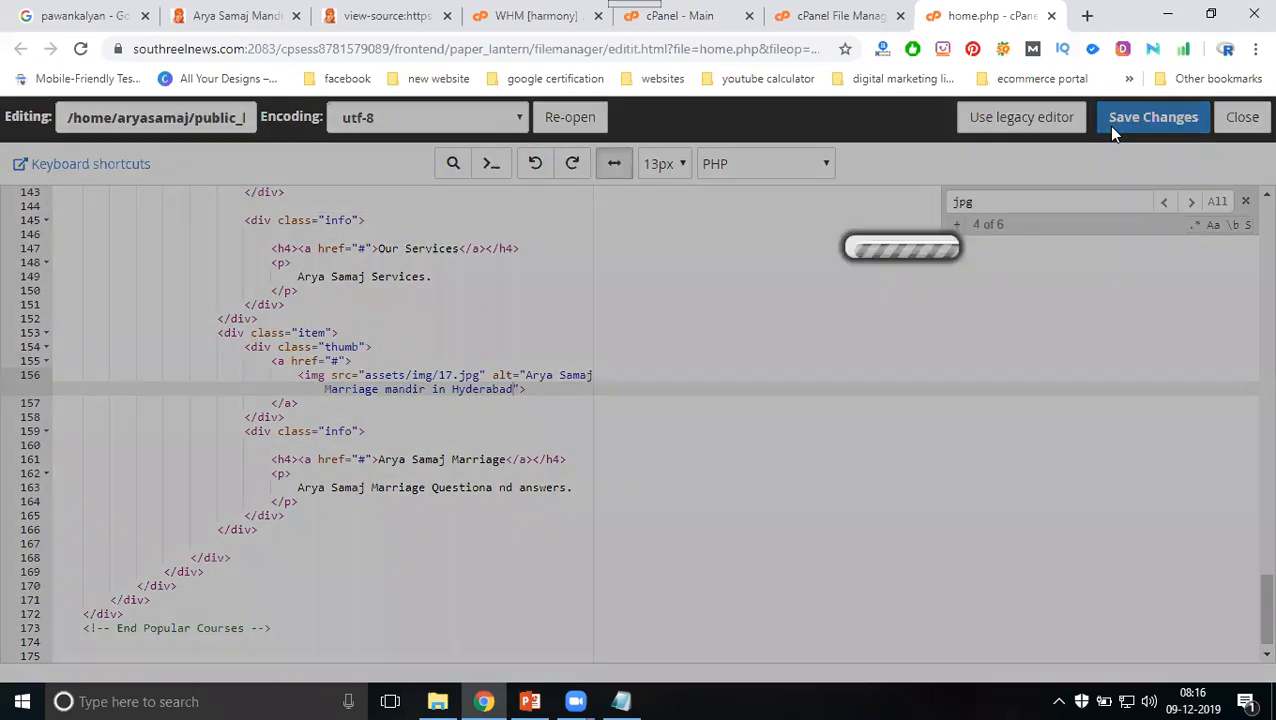
{"action": "left_click", "coordinate": [376, 16]}
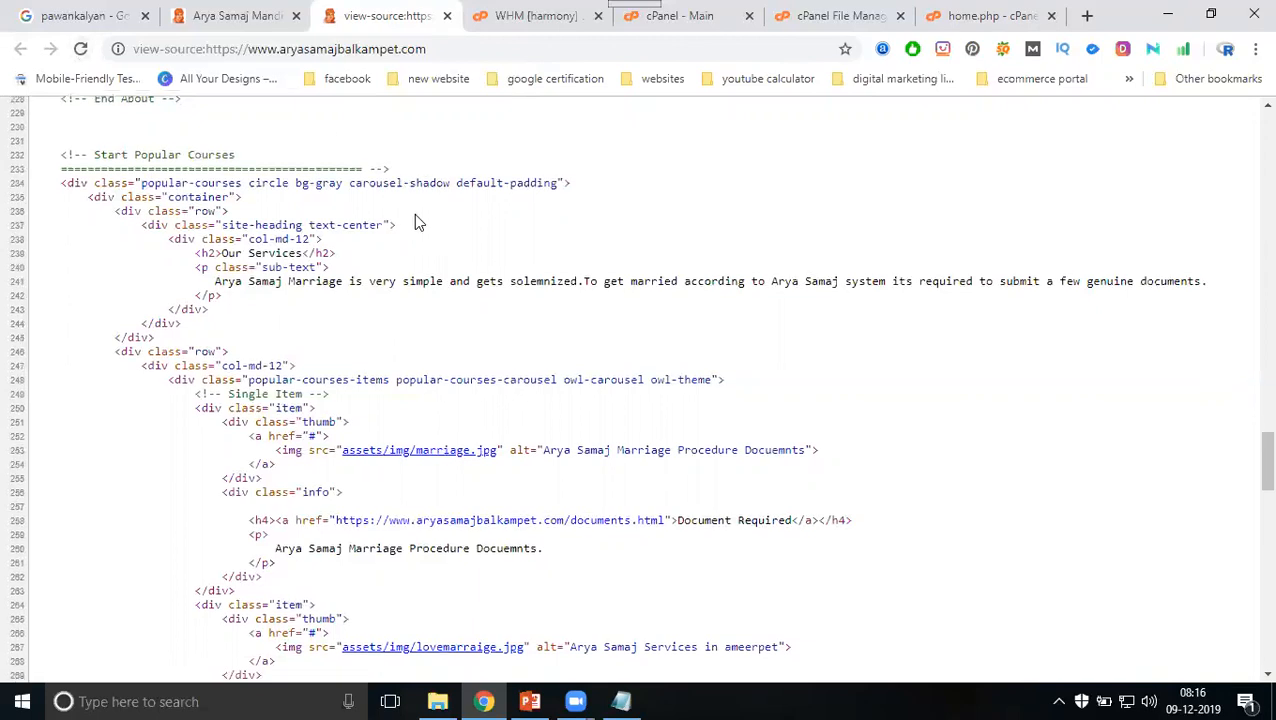
Step: Search the refreshed page source for 'jpg' and step through the matches to the 17.jpg alt
{"action": "left_click", "coordinate": [844, 48]}
{"action": "type", "text": "Arya Samaj in"}
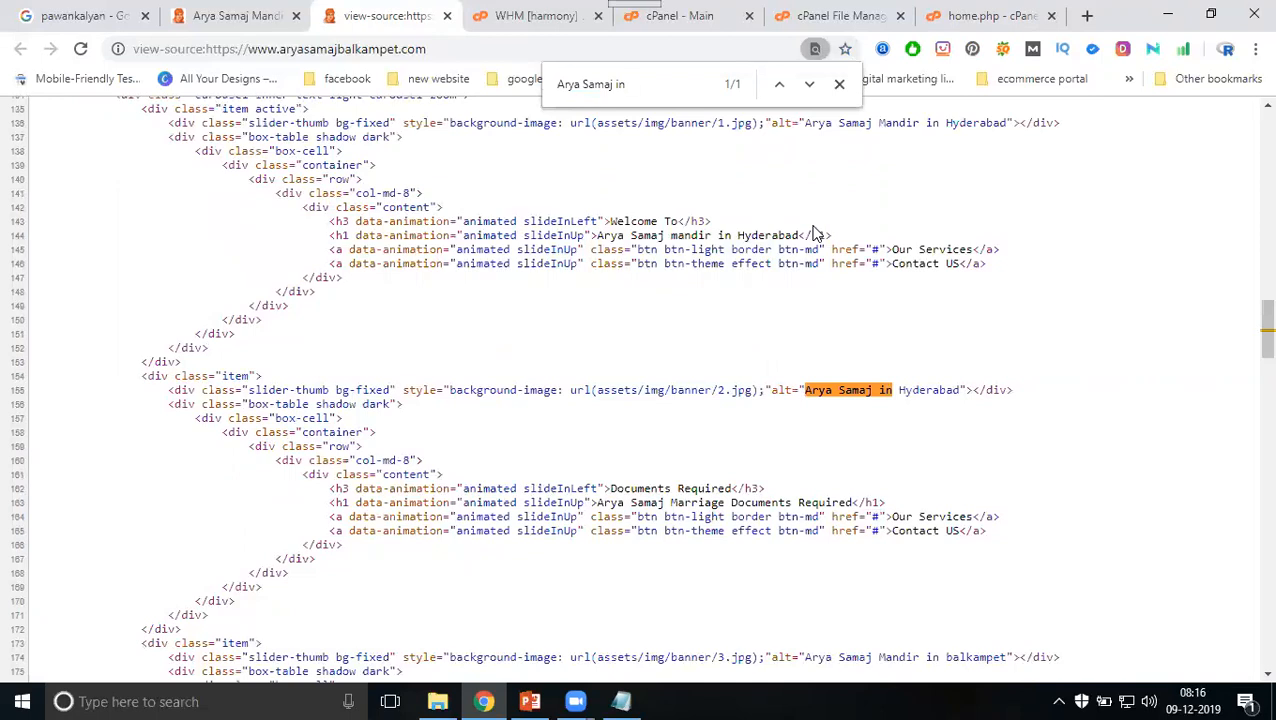
{"action": "type", "text": "jo"}
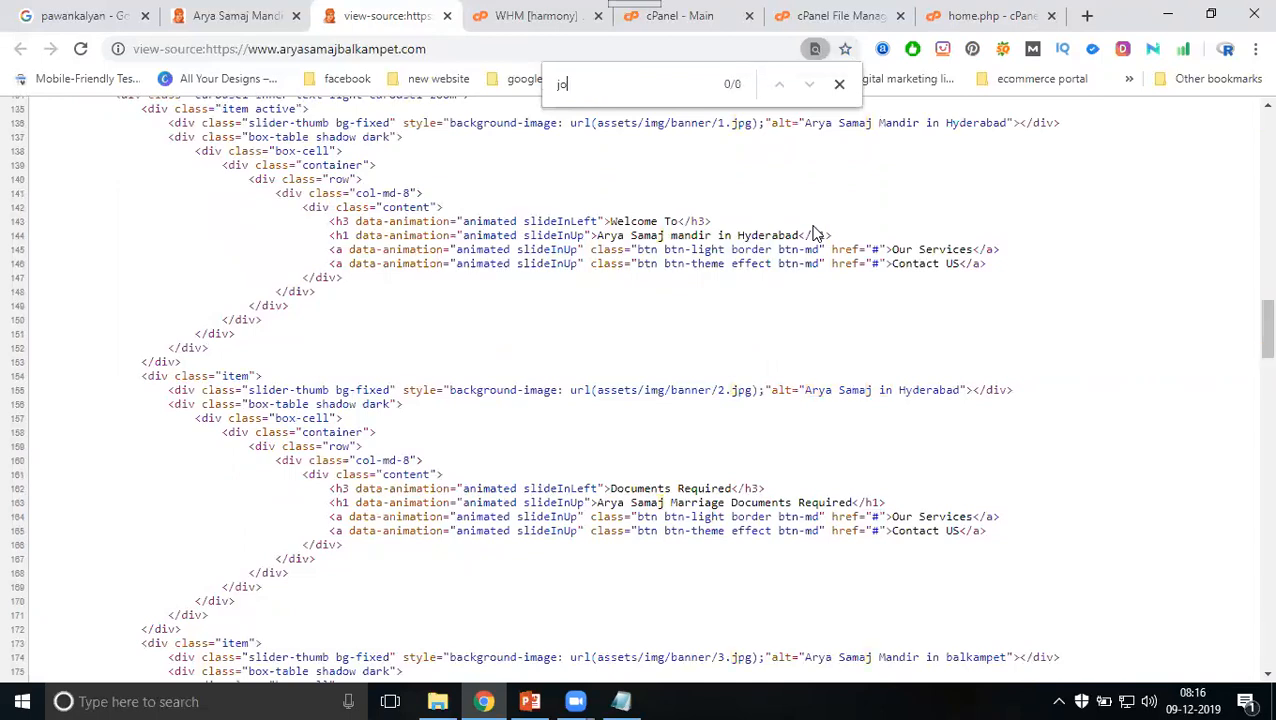
{"action": "type", "text": "jpg"}
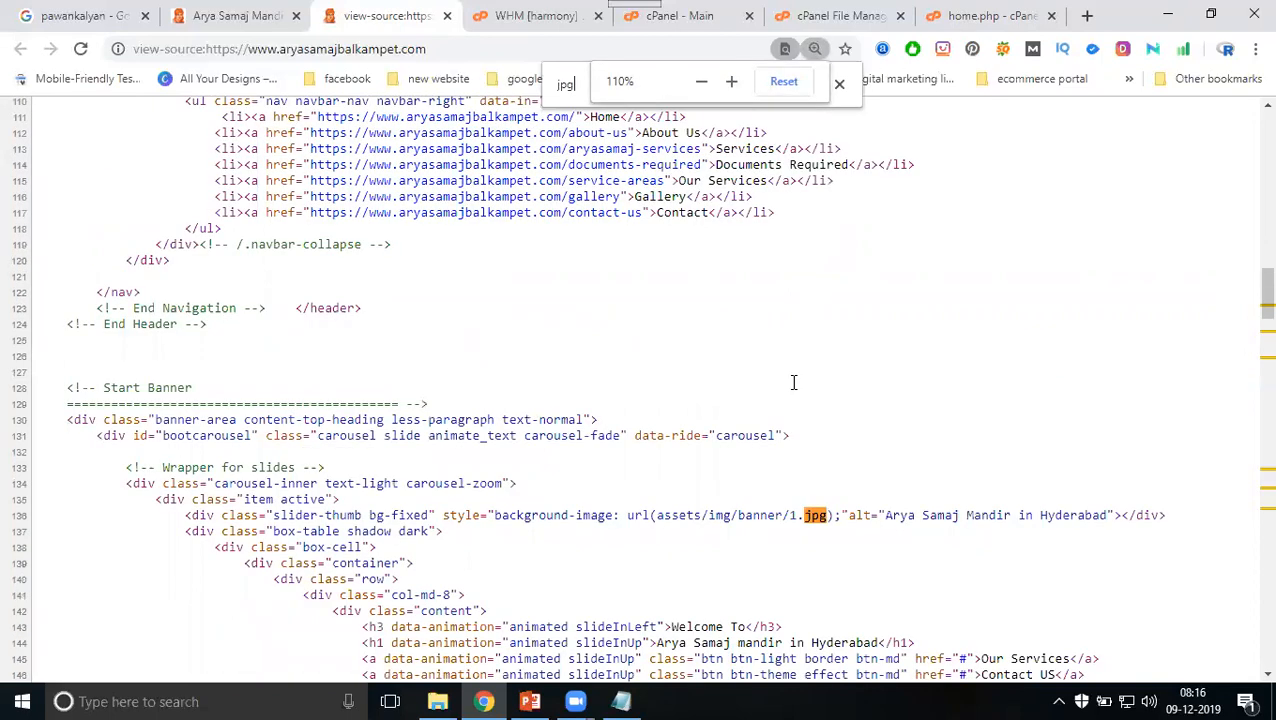
{"action": "key", "text": "Enter"}
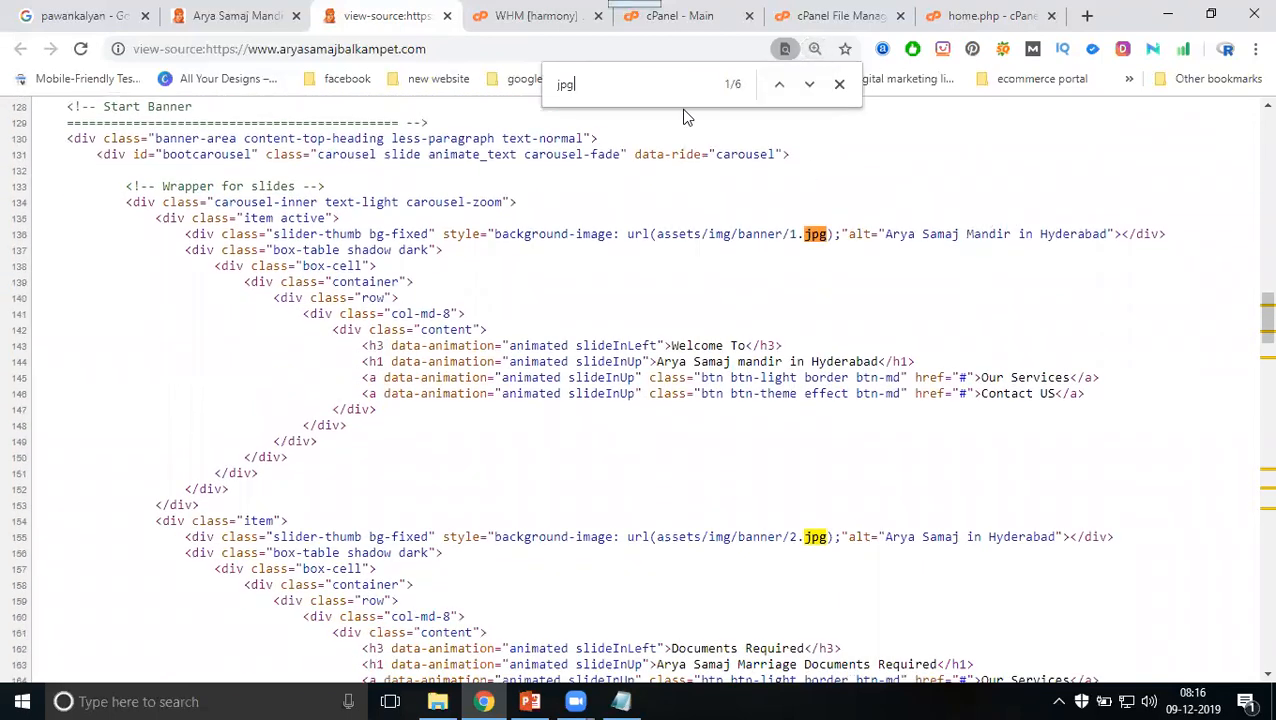
{"action": "left_click", "coordinate": [808, 84]}
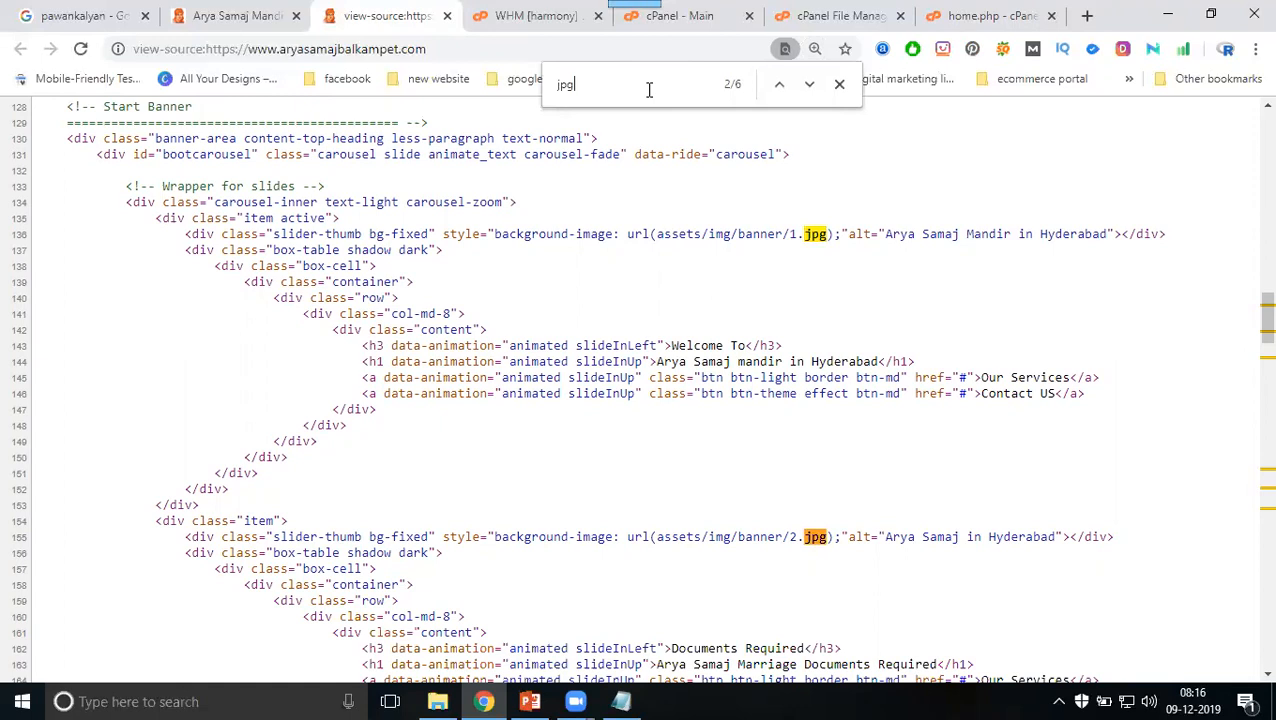
{"action": "left_click", "coordinate": [808, 84]}
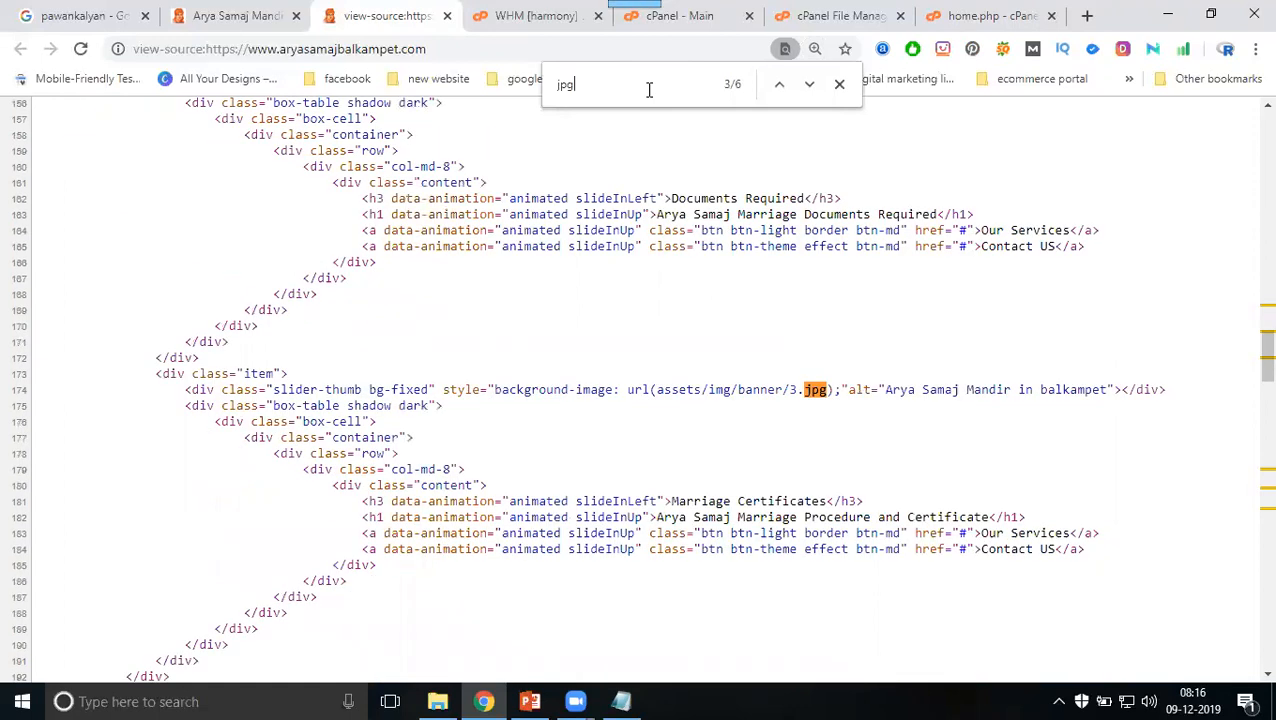
{"action": "left_click", "coordinate": [808, 84]}
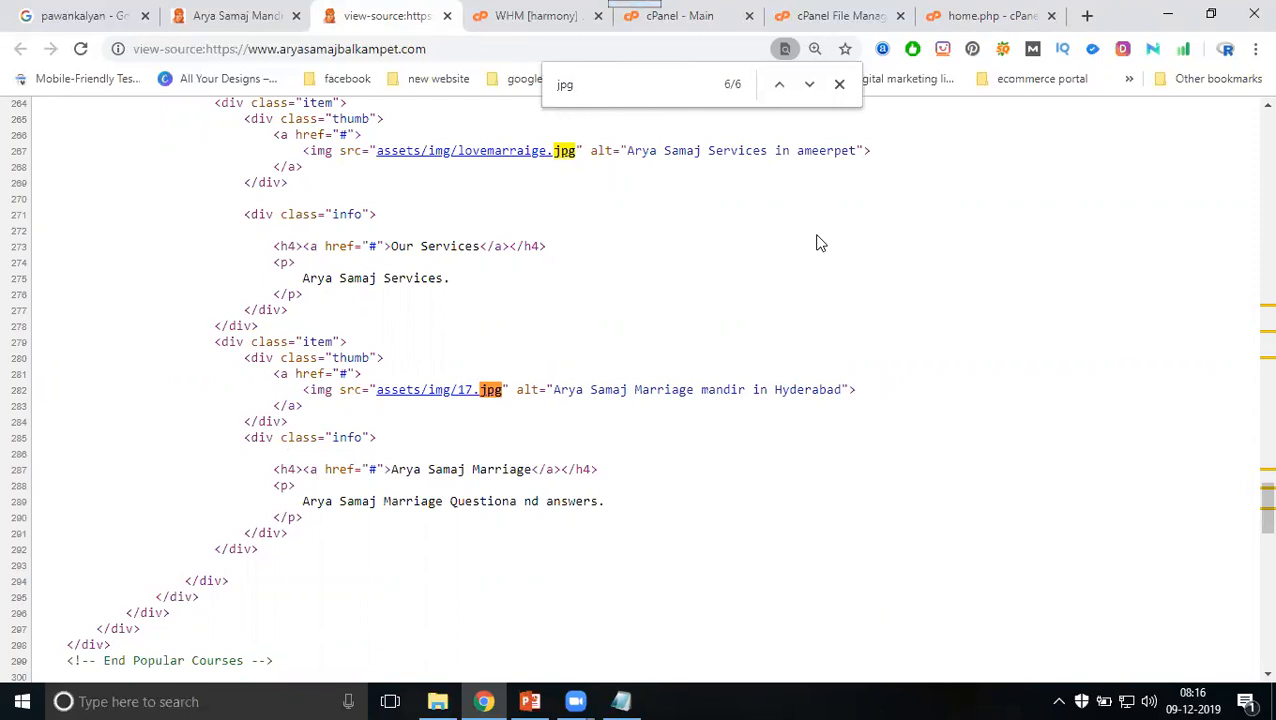
{"action": "mouse_move", "coordinate": [816, 244]}
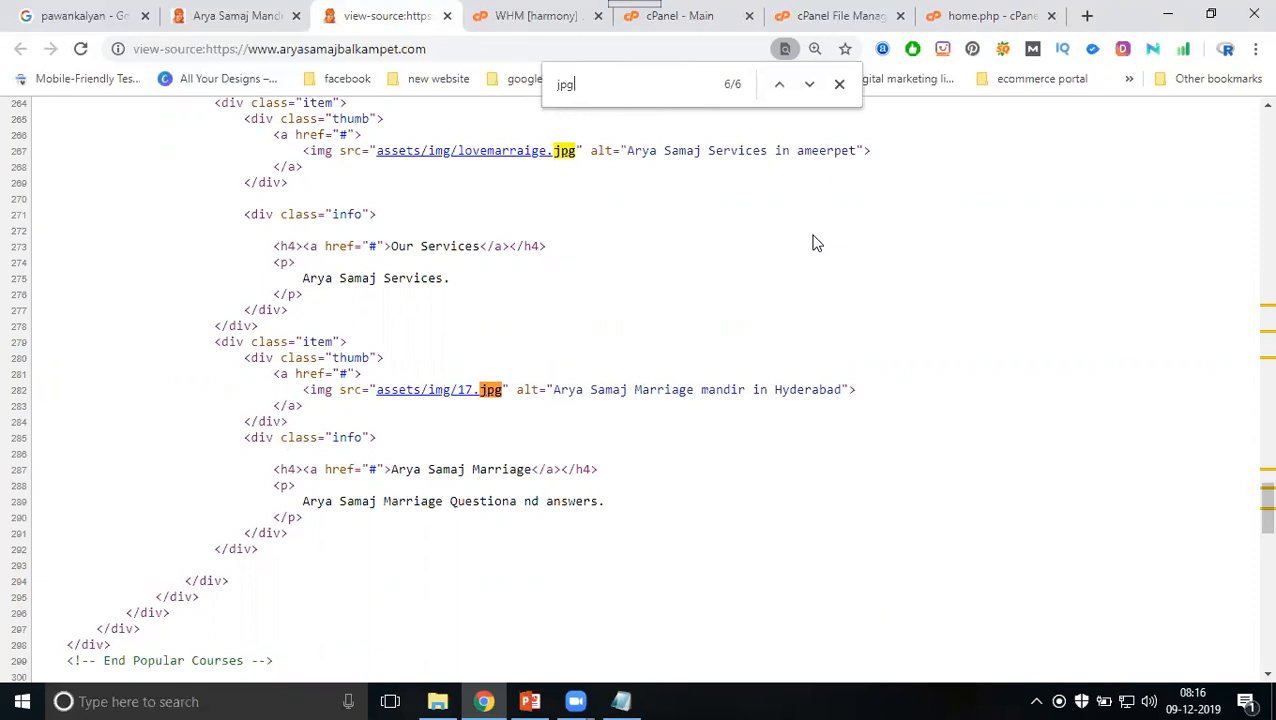
{"action": "mouse_move", "coordinate": [492, 392]}
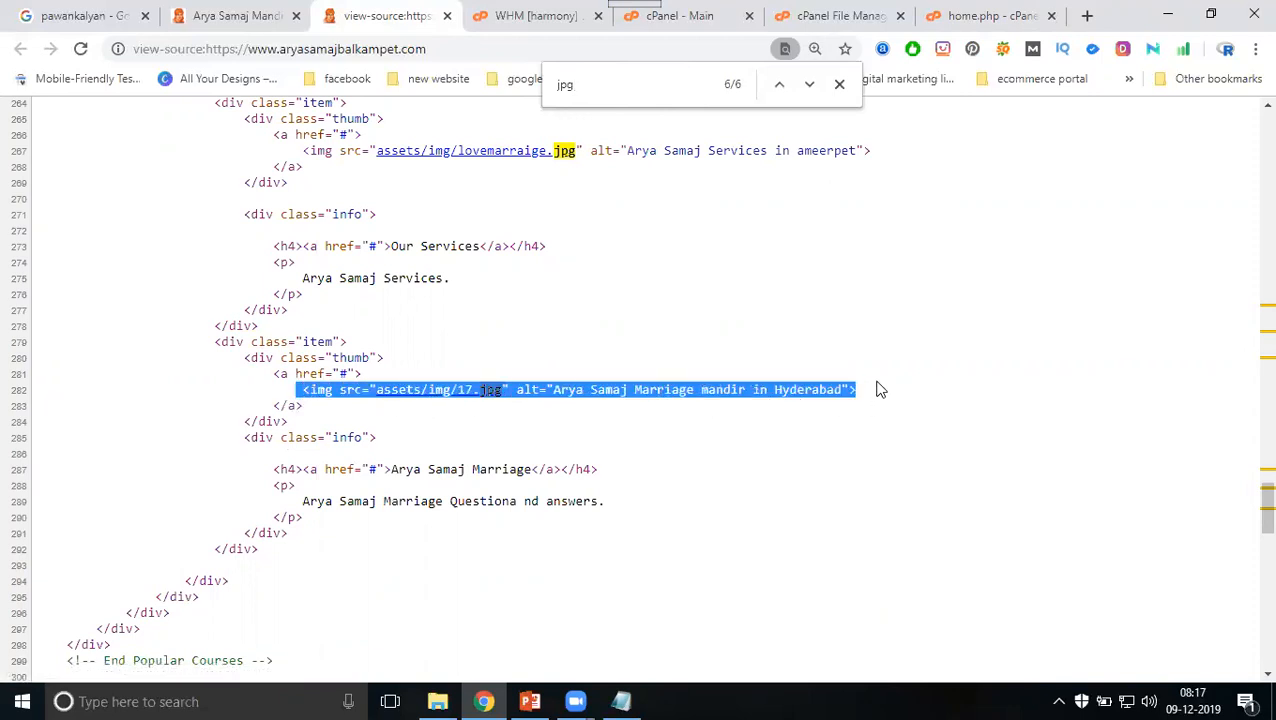
Step: Mark the 17.jpg 'Marriage mandir' alt as old and add a 'Marriage services in Hyderabad' version marked new
{"action": "left_click", "coordinate": [620, 700]}
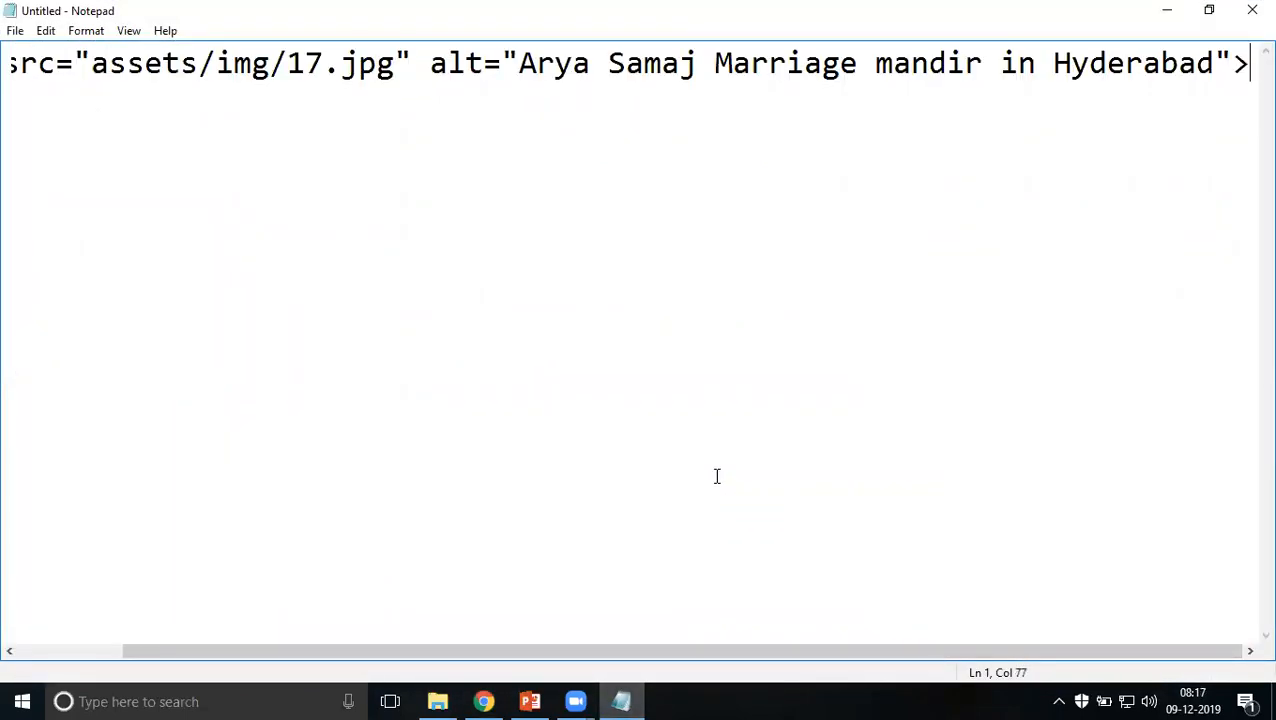
{"action": "type", "text": "- old"}
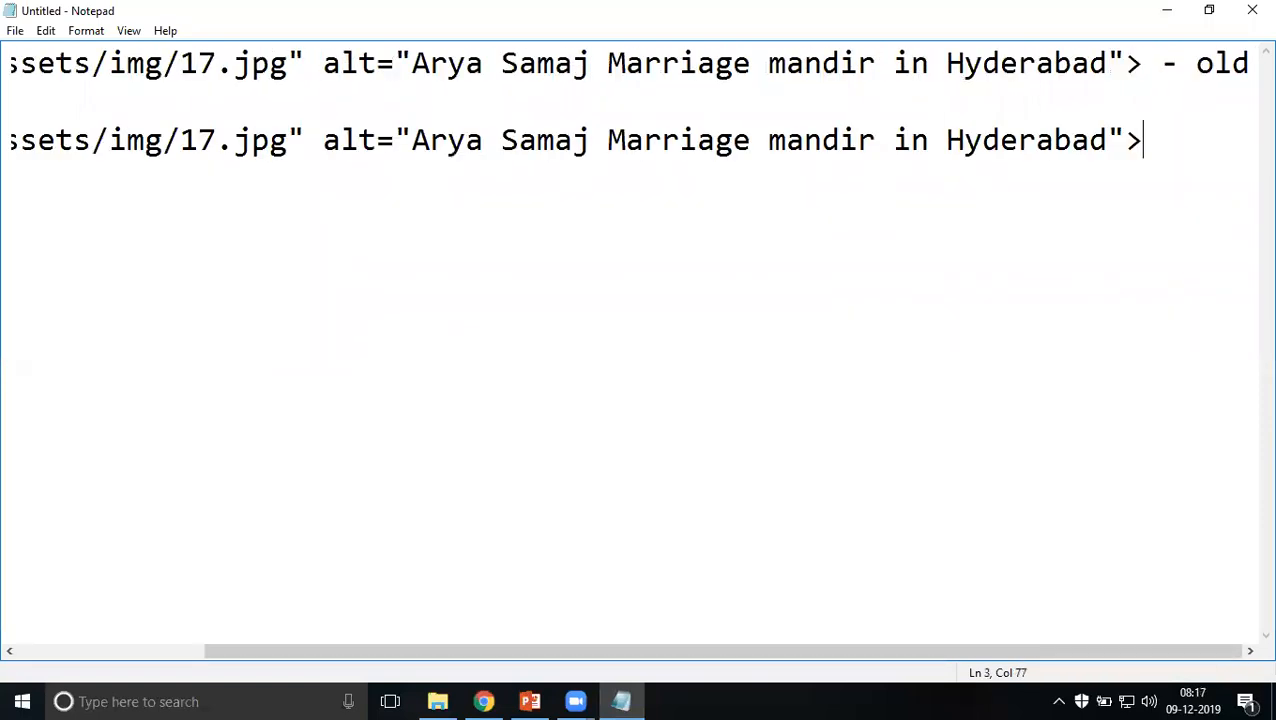
{"action": "mouse_move", "coordinate": [764, 140]}
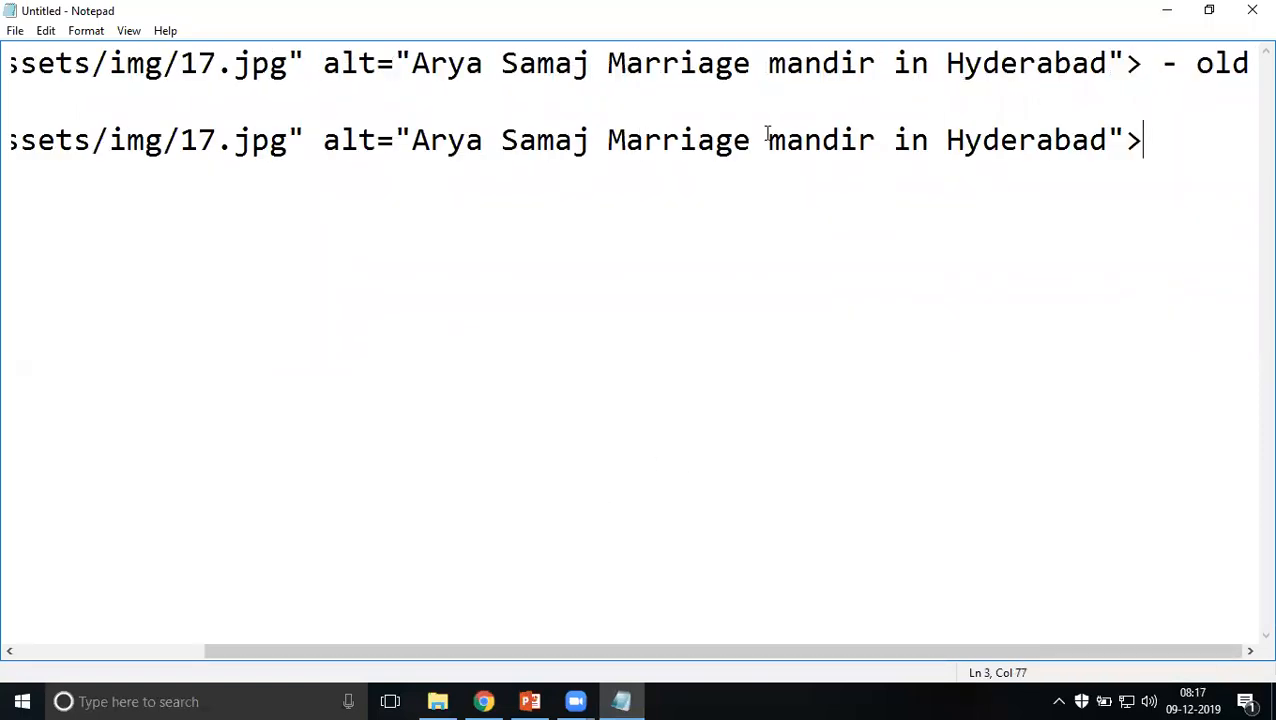
{"action": "double_click", "coordinate": [676, 140]}
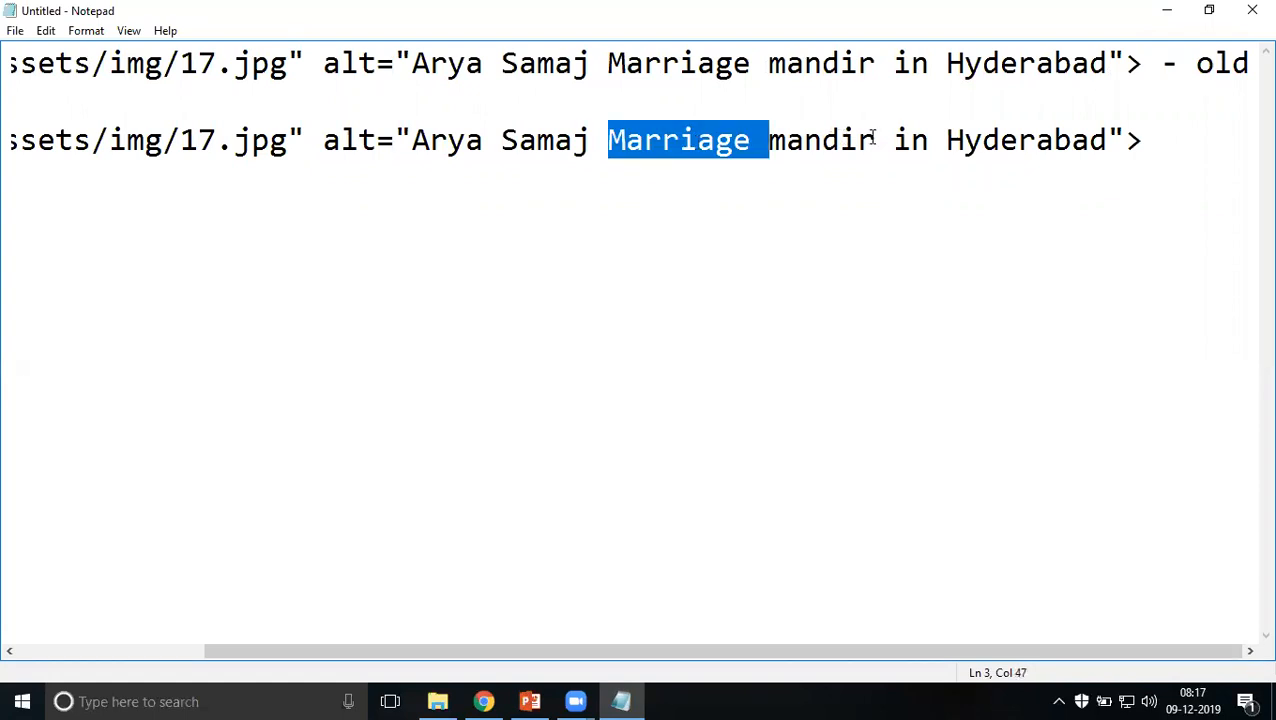
{"action": "type", "text": "ser"}
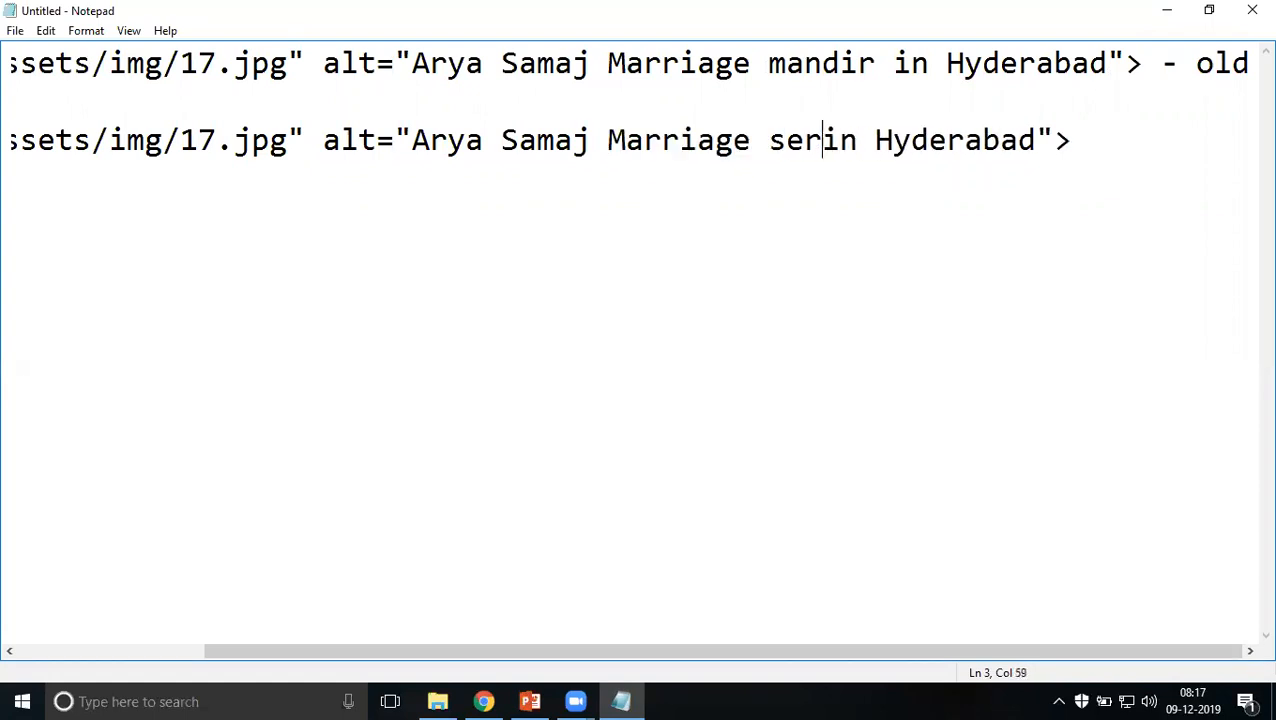
{"action": "type", "text": "vices"}
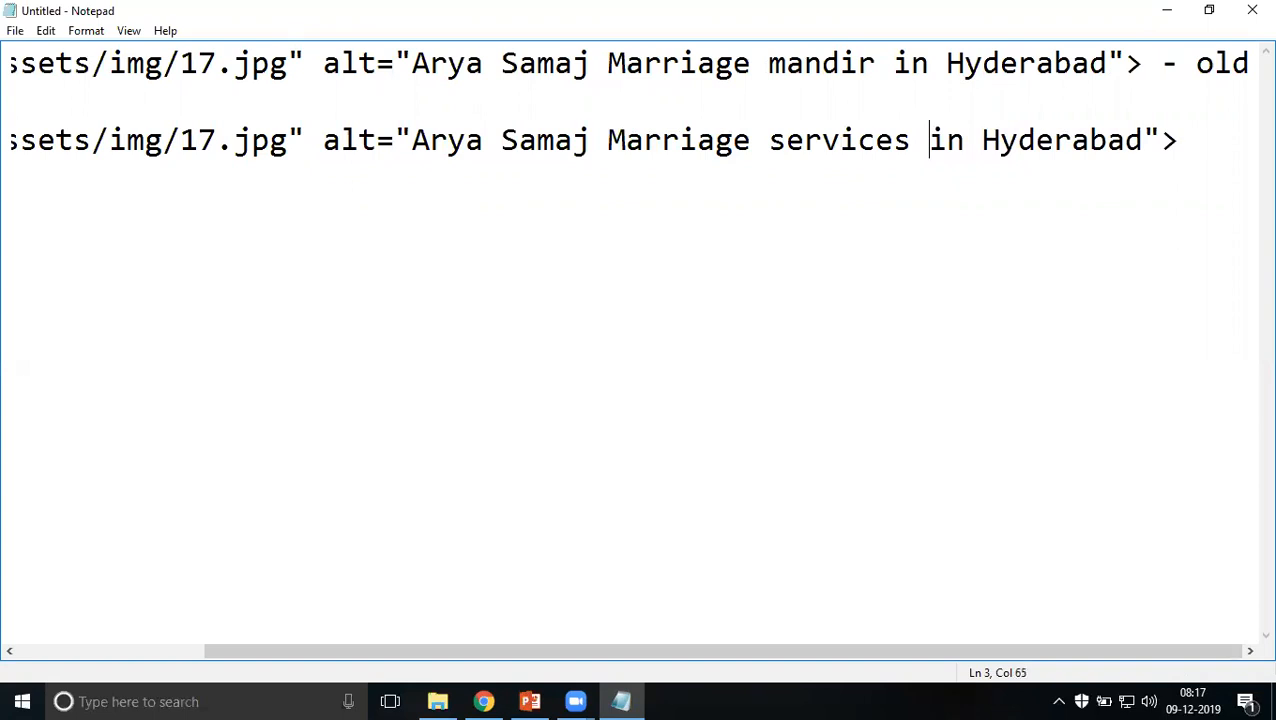
{"action": "mouse_move", "coordinate": [876, 28]}
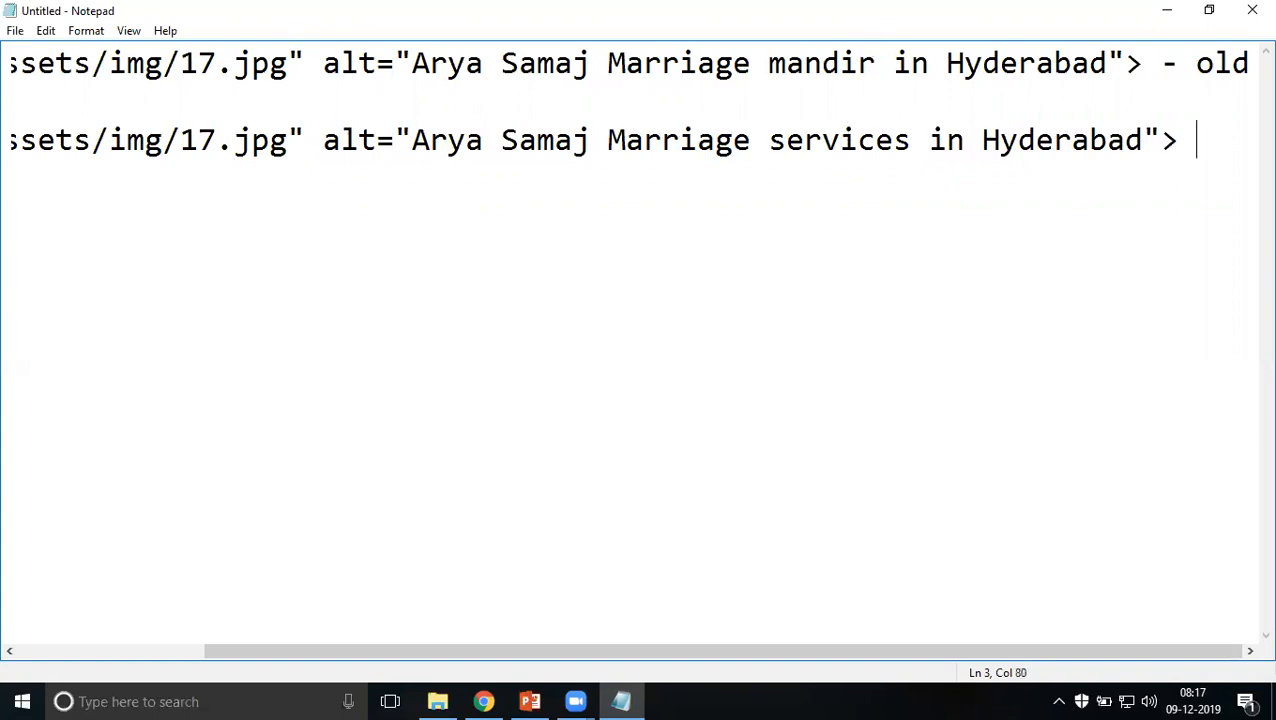
{"action": "type", "text": "- new"}
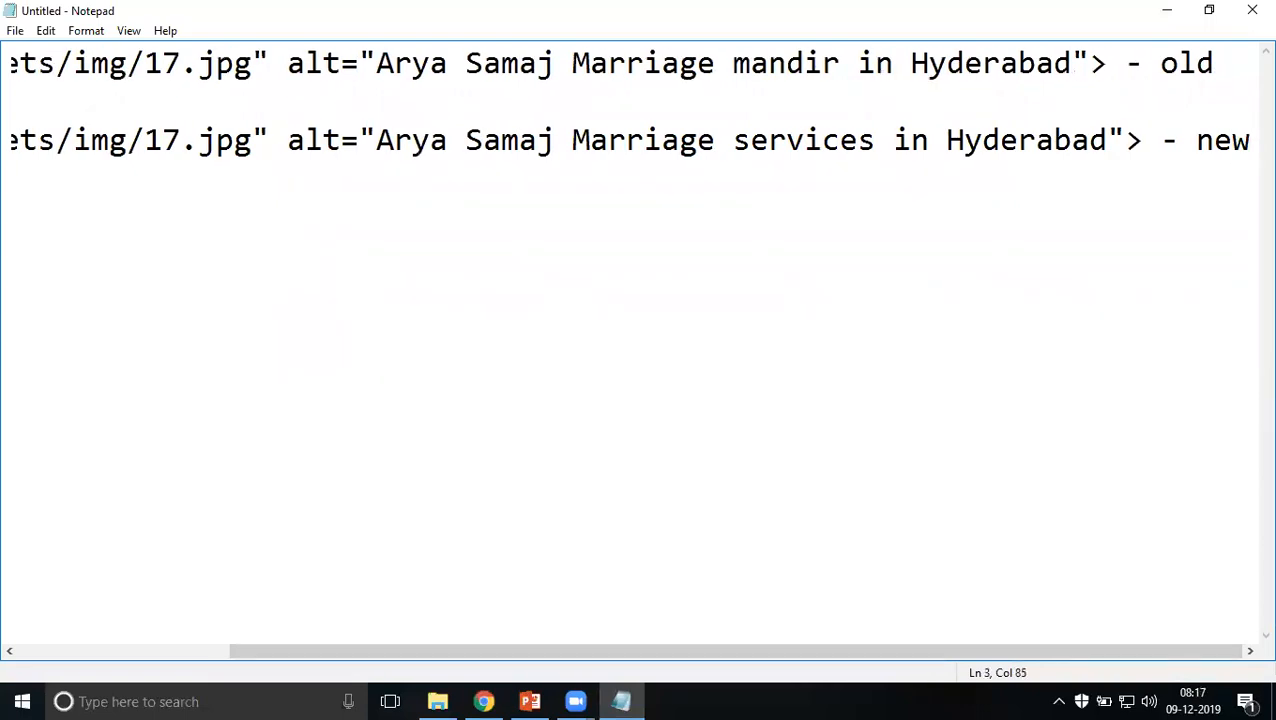
{"action": "mouse_move", "coordinate": [1182, 332]}
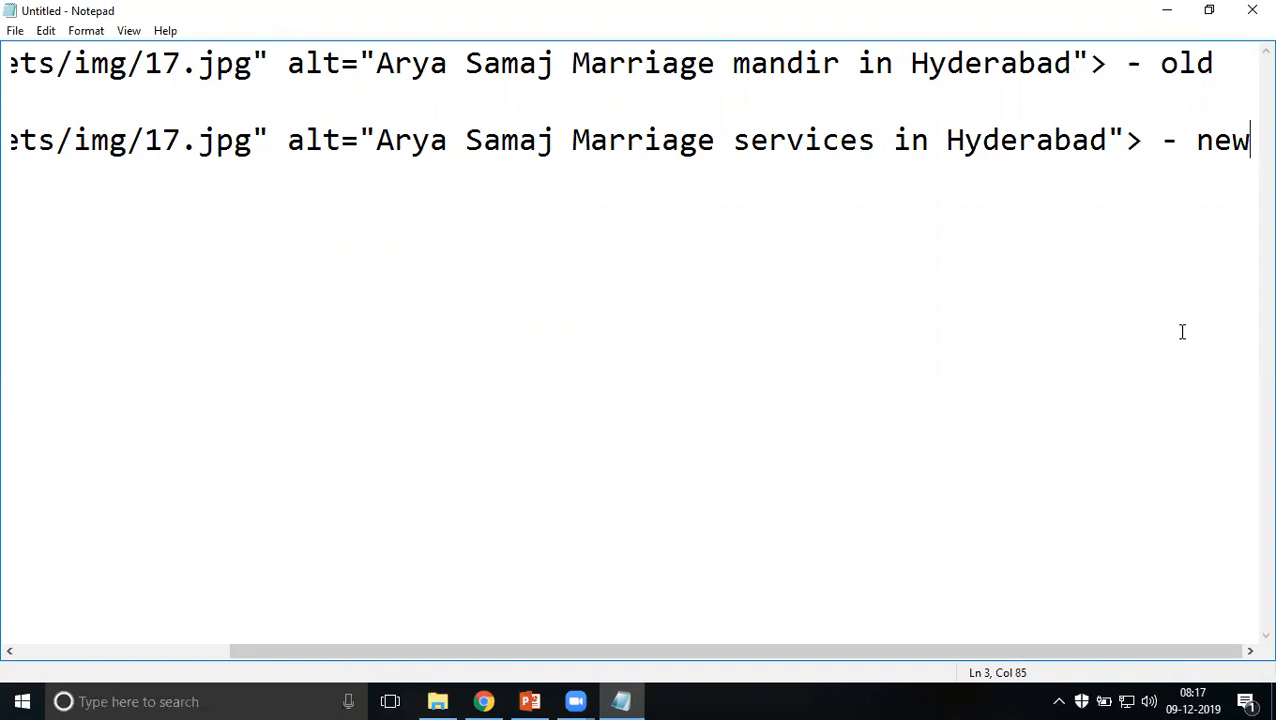
{"action": "mouse_move", "coordinate": [1174, 326]}
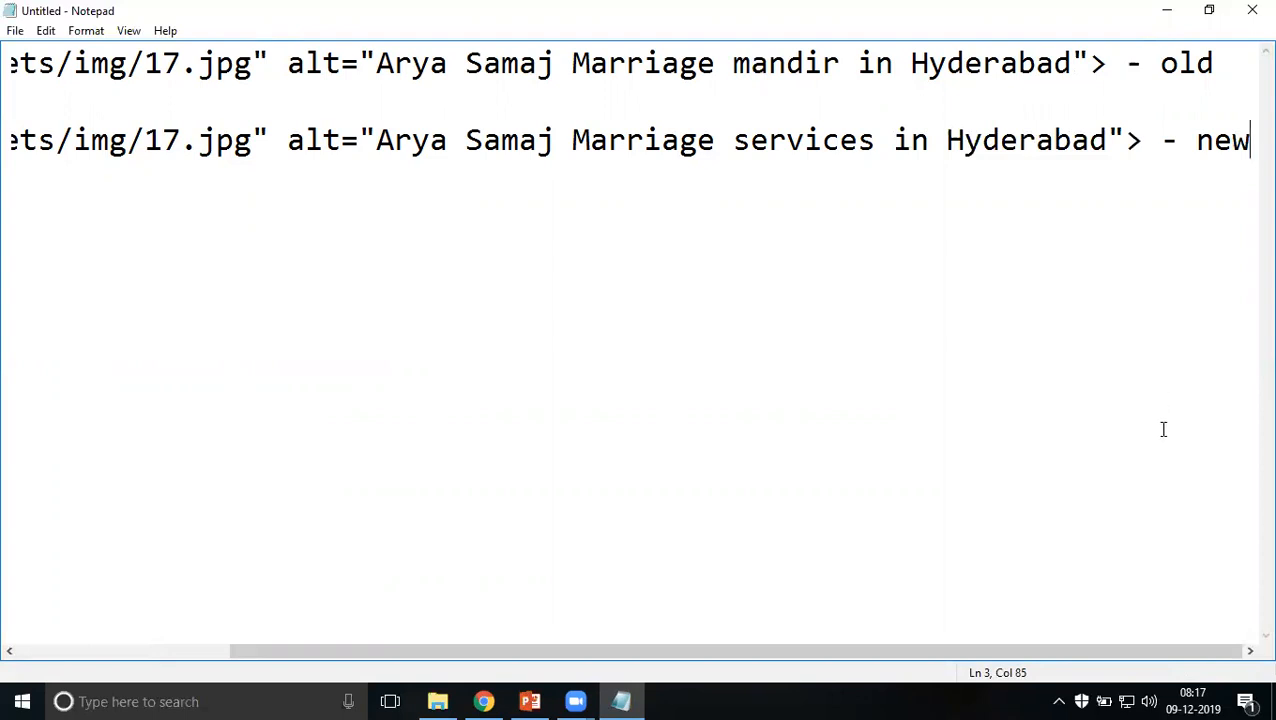
{"action": "mouse_move", "coordinate": [964, 476]}
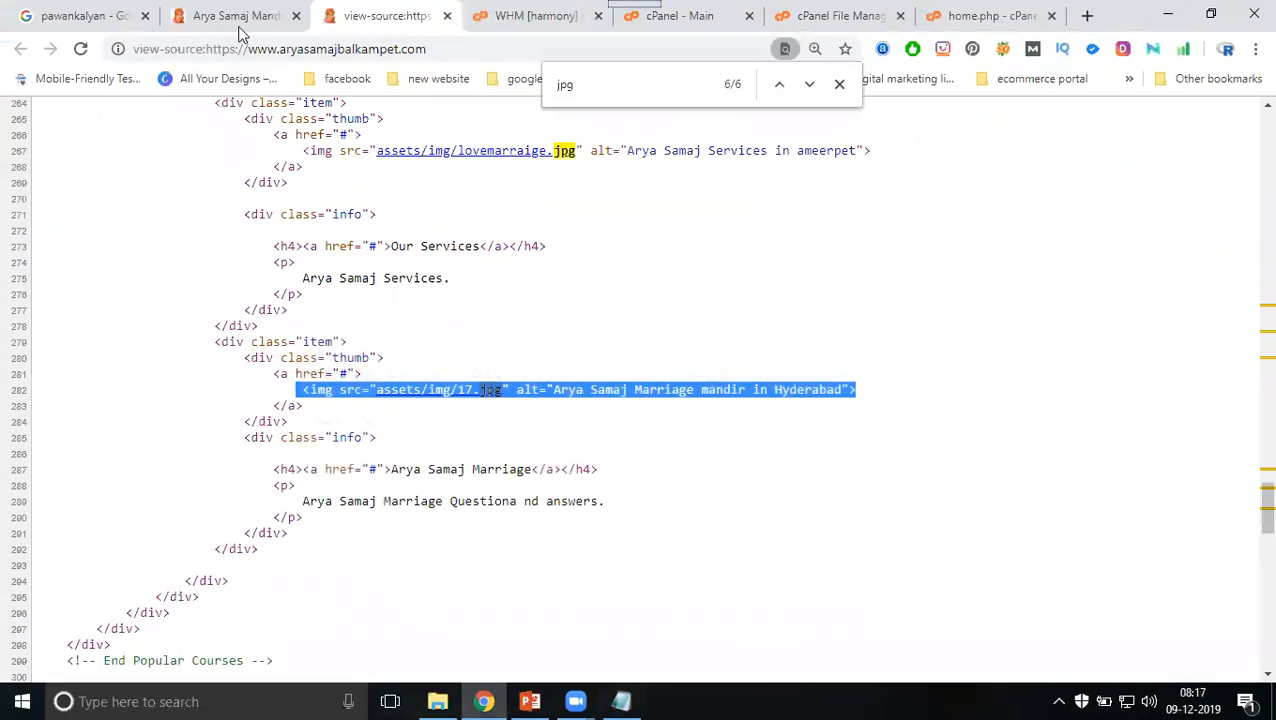
Step: Check the About Us page source for its as.jpg banner image, then return to the File Manager file list
{"action": "left_click", "coordinate": [236, 16]}
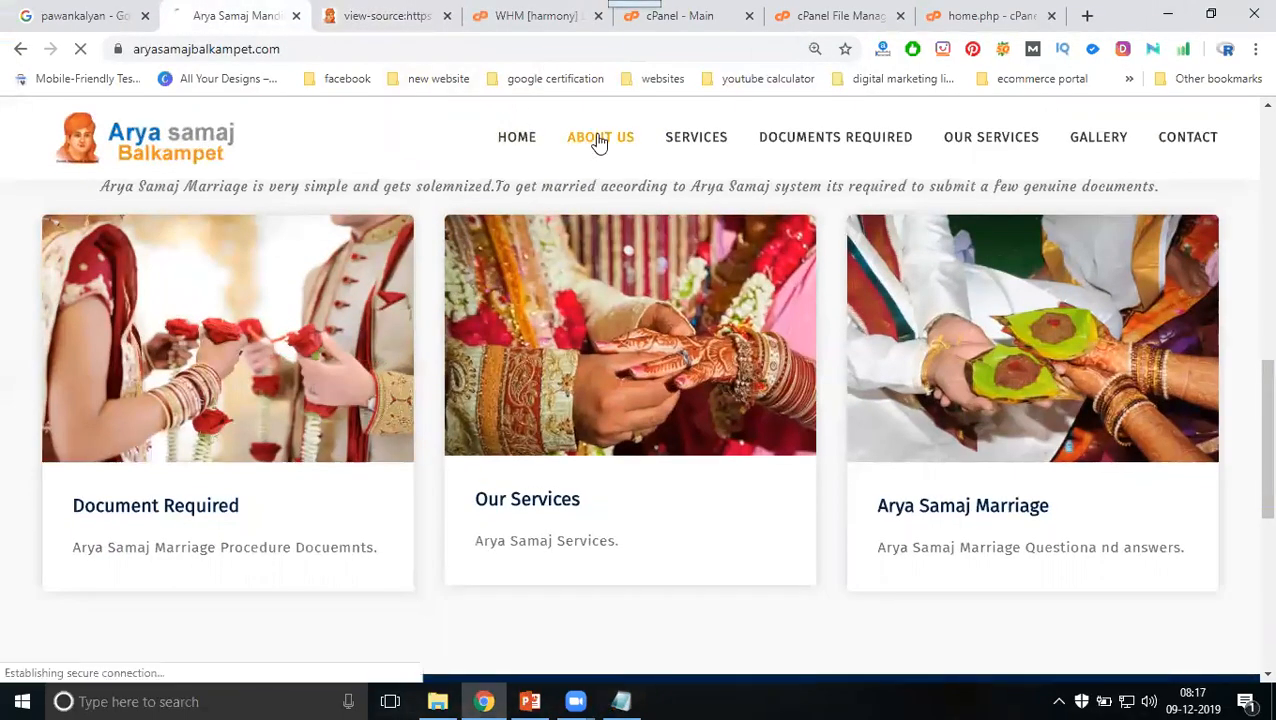
{"action": "left_click", "coordinate": [600, 136]}
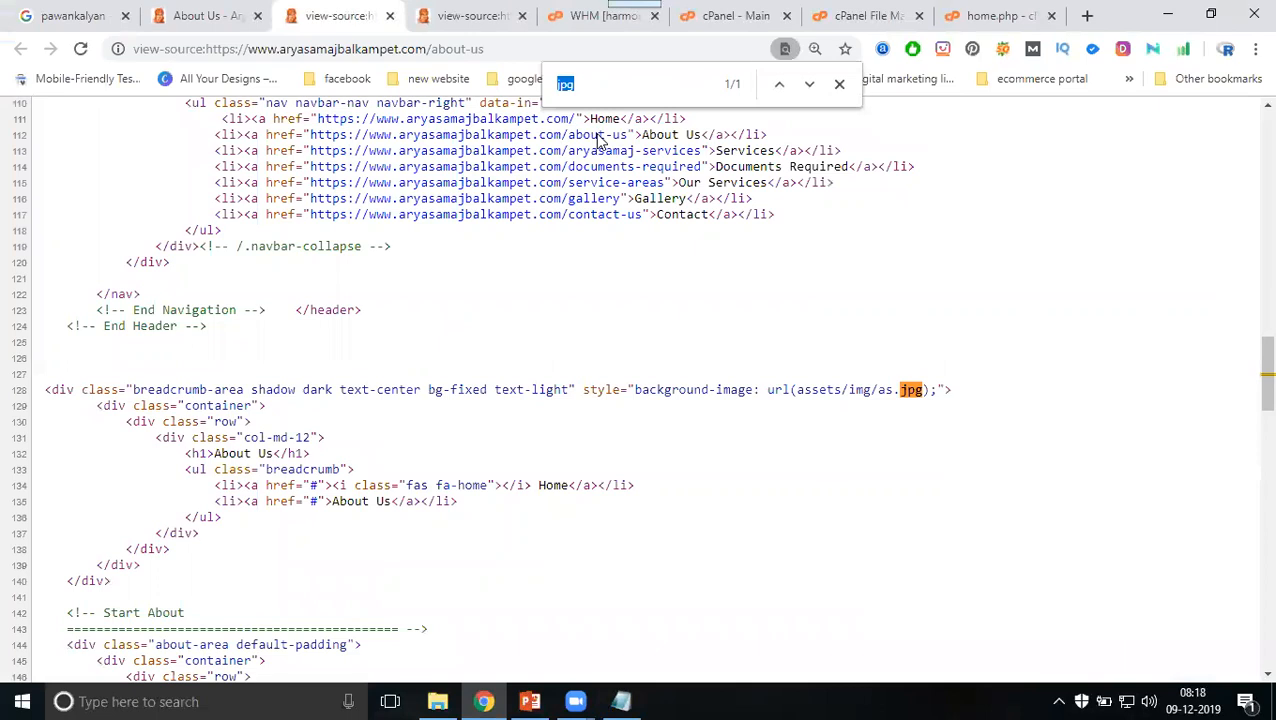
{"action": "mouse_move", "coordinate": [886, 388]}
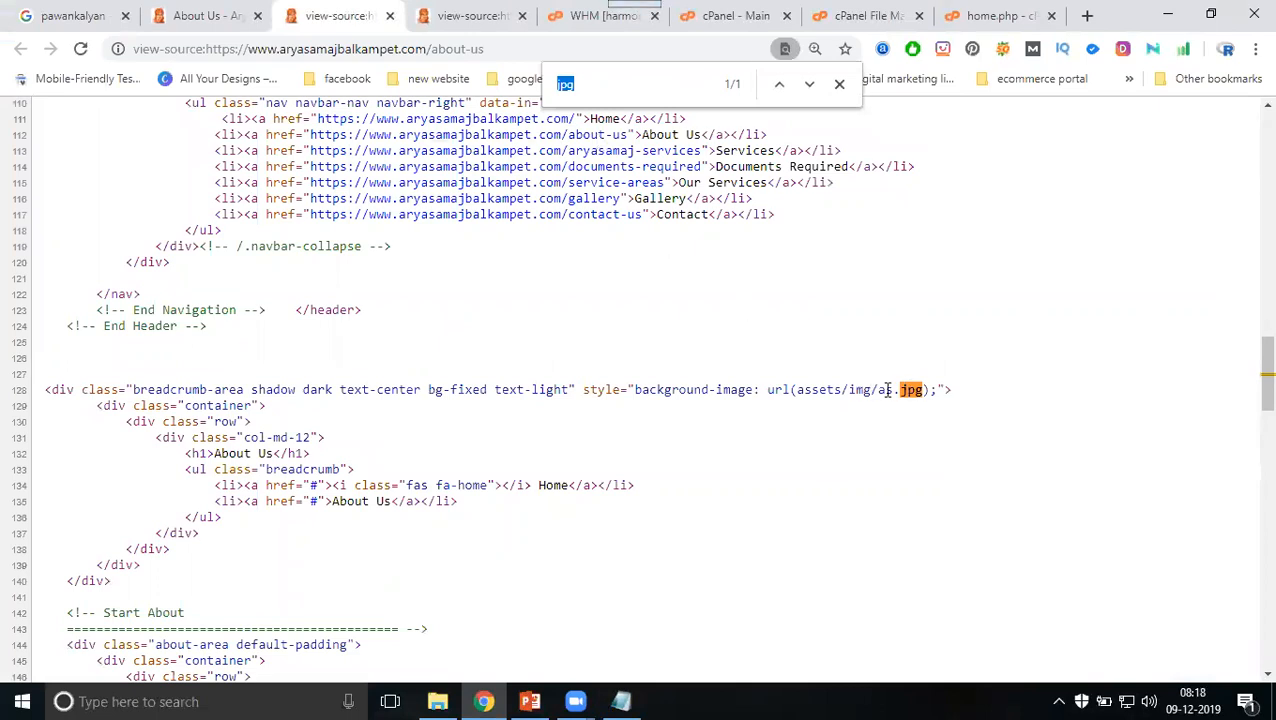
{"action": "left_click", "coordinate": [622, 84]}
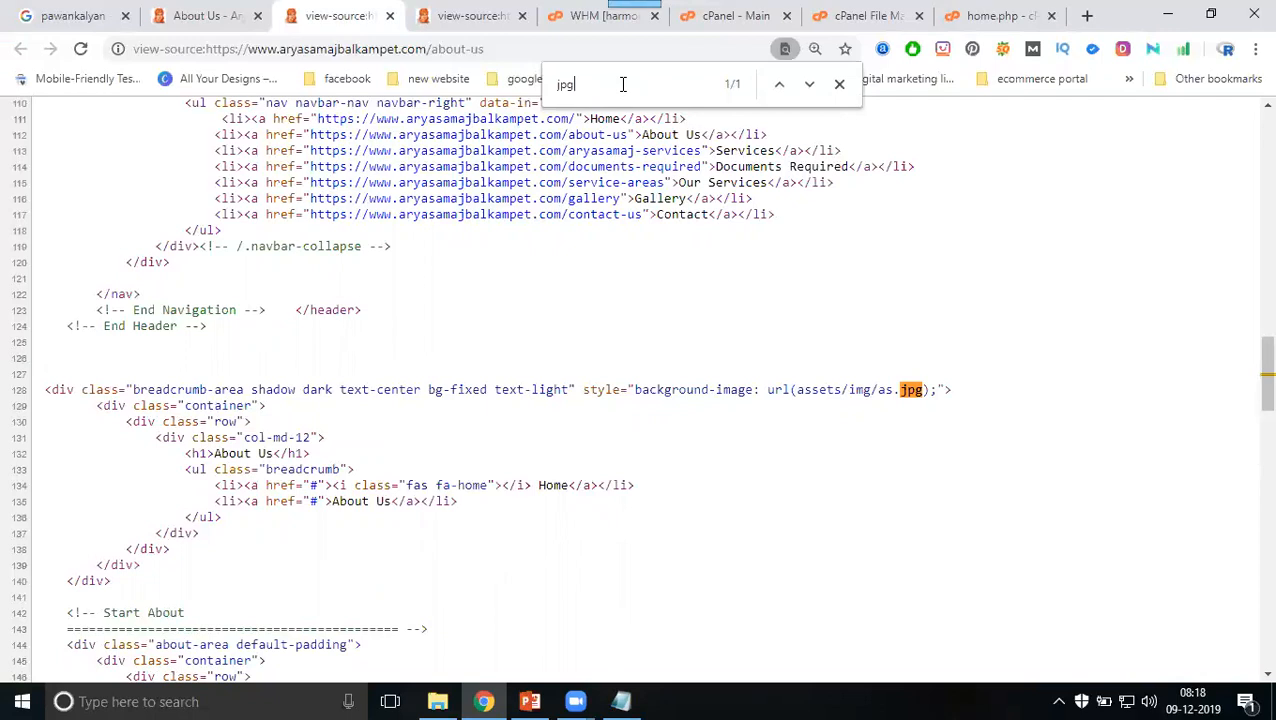
{"action": "left_click", "coordinate": [1000, 16]}
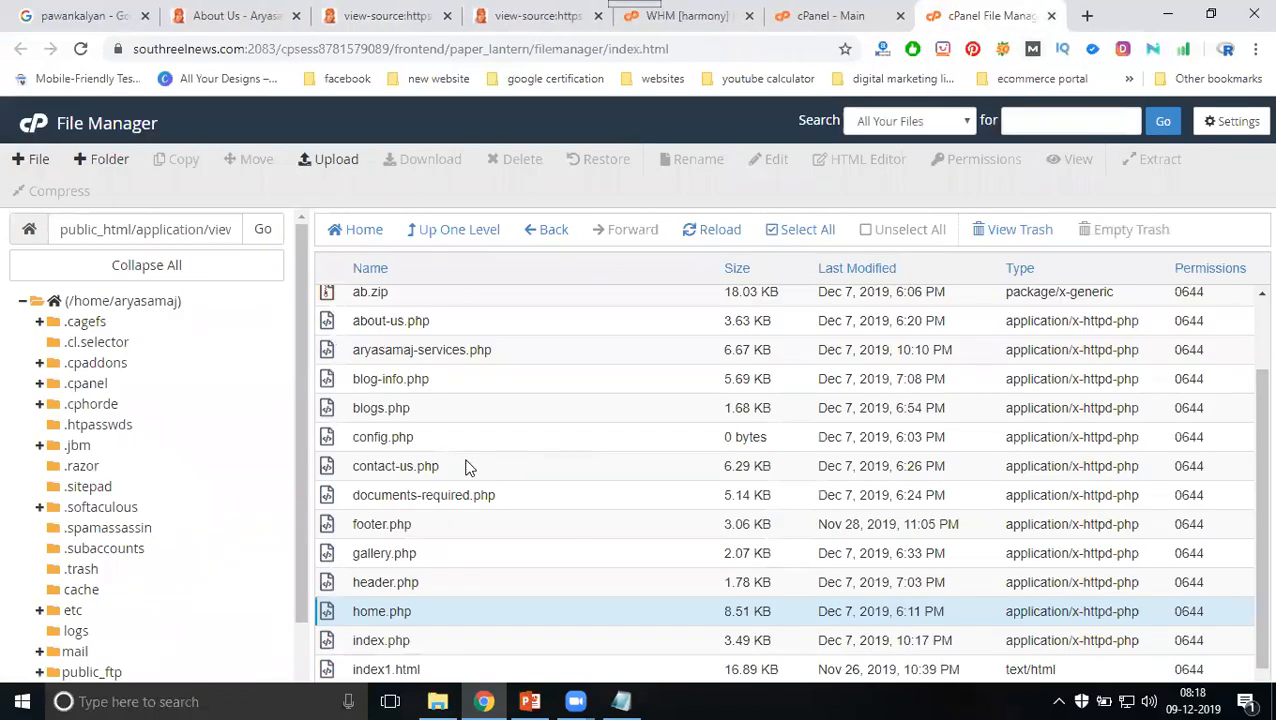
Step: Bring about-us.php into the cPanel editor and locate the as.jpg banner by searching "jpg"
{"action": "right_click", "coordinate": [390, 320]}
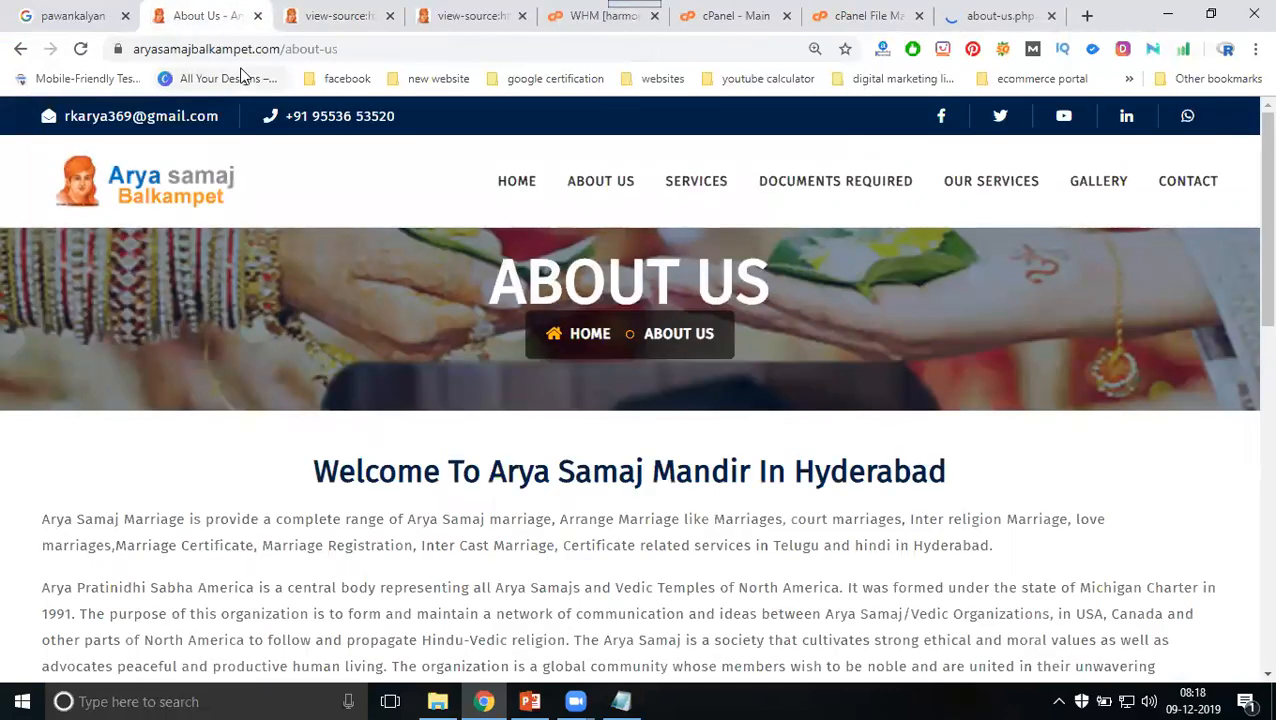
{"action": "left_click", "coordinate": [996, 16]}
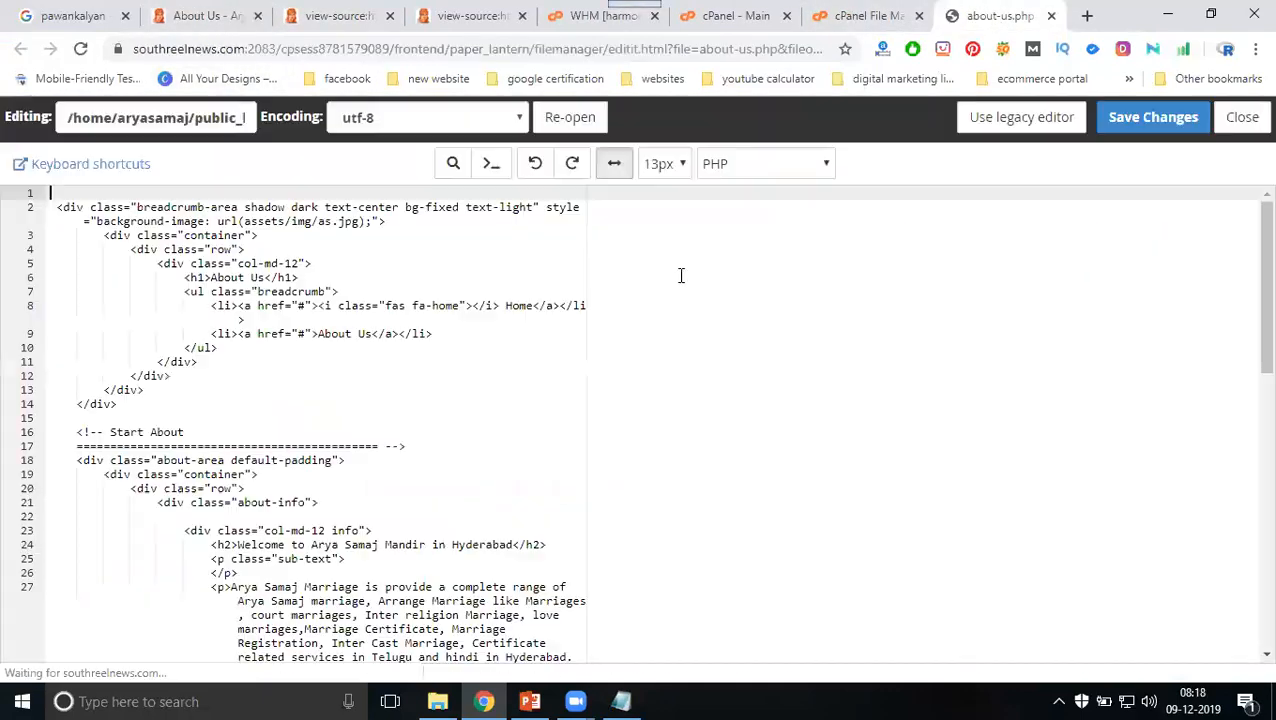
{"action": "left_click", "coordinate": [452, 164]}
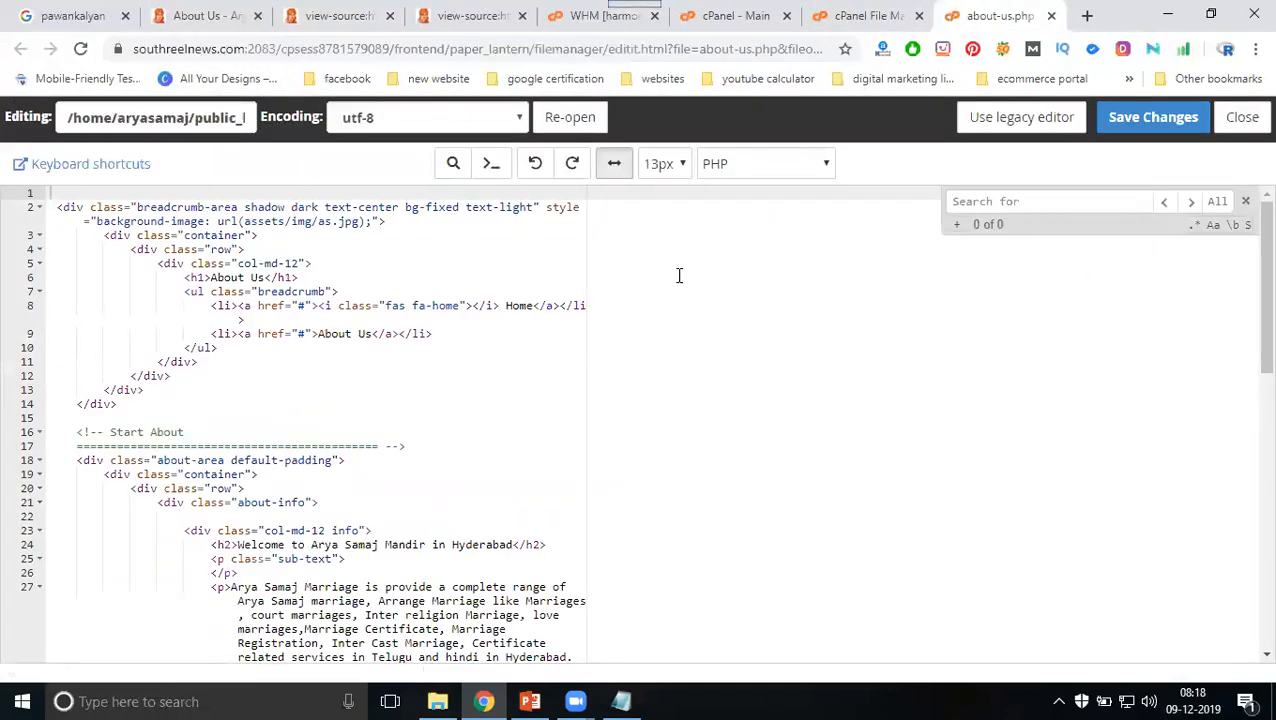
{"action": "type", "text": "jpg"}
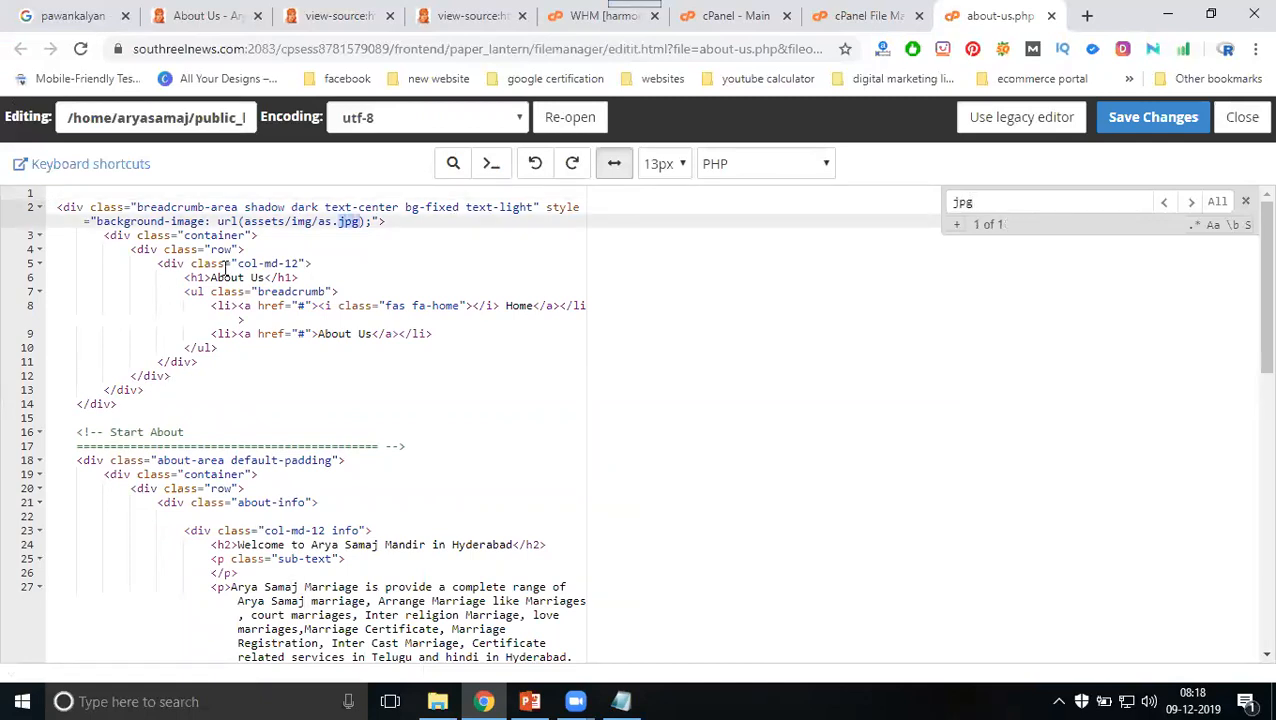
{"action": "mouse_move", "coordinate": [632, 520]}
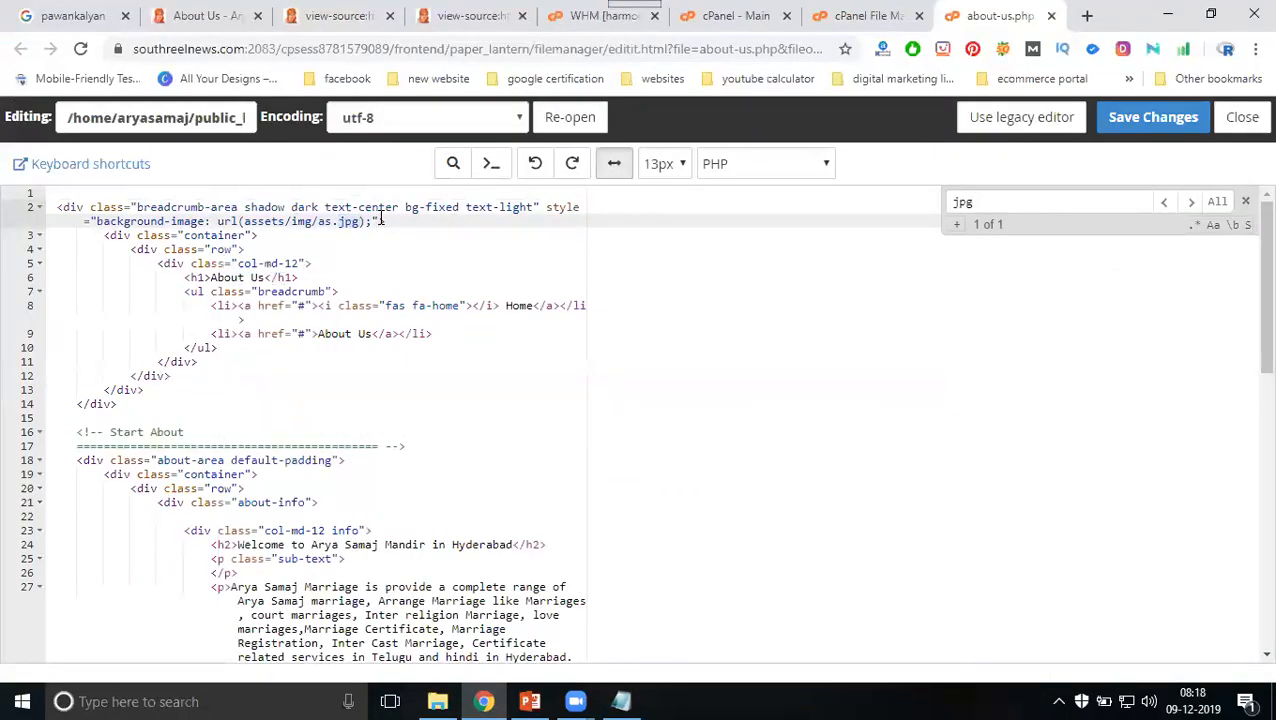
Step: Add alt="Arya Samaj Marriage services in sr nagar ameerpet" to the banner and save the file
{"action": "type", "text": "alt=\"Arya Samaj Marriage services in Hyderabad\""}
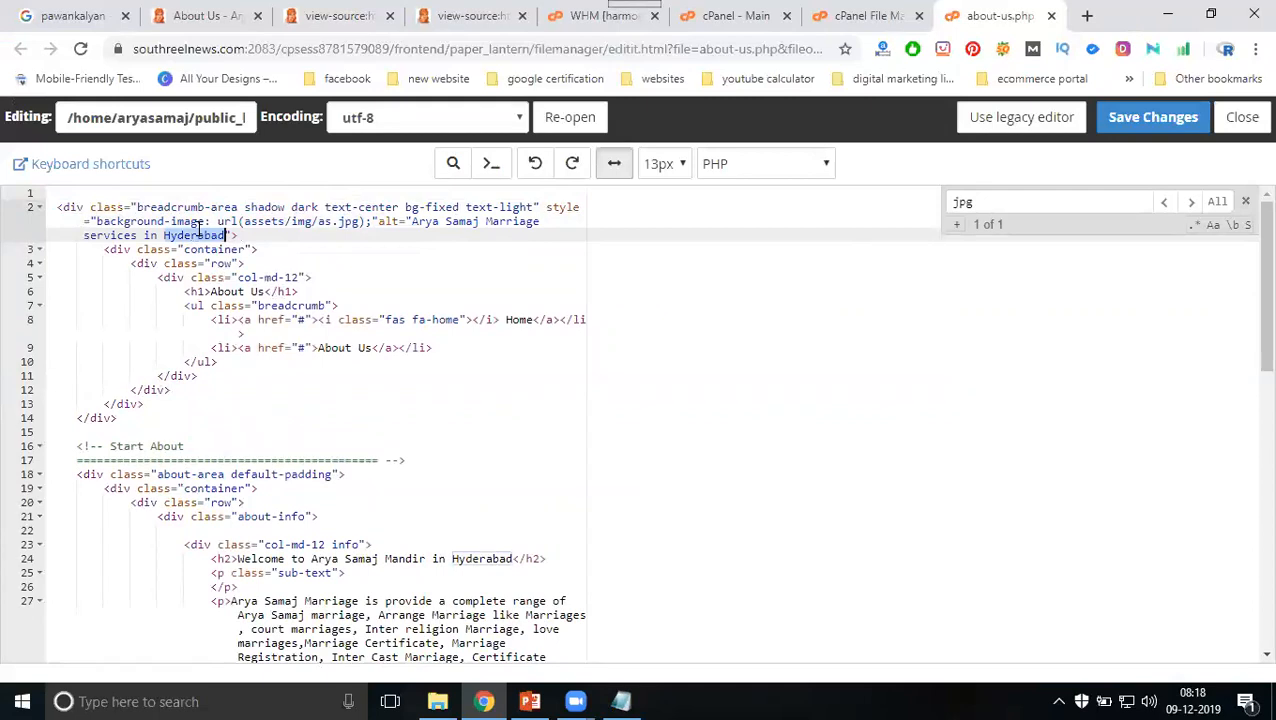
{"action": "type", "text": "sr nagar"}
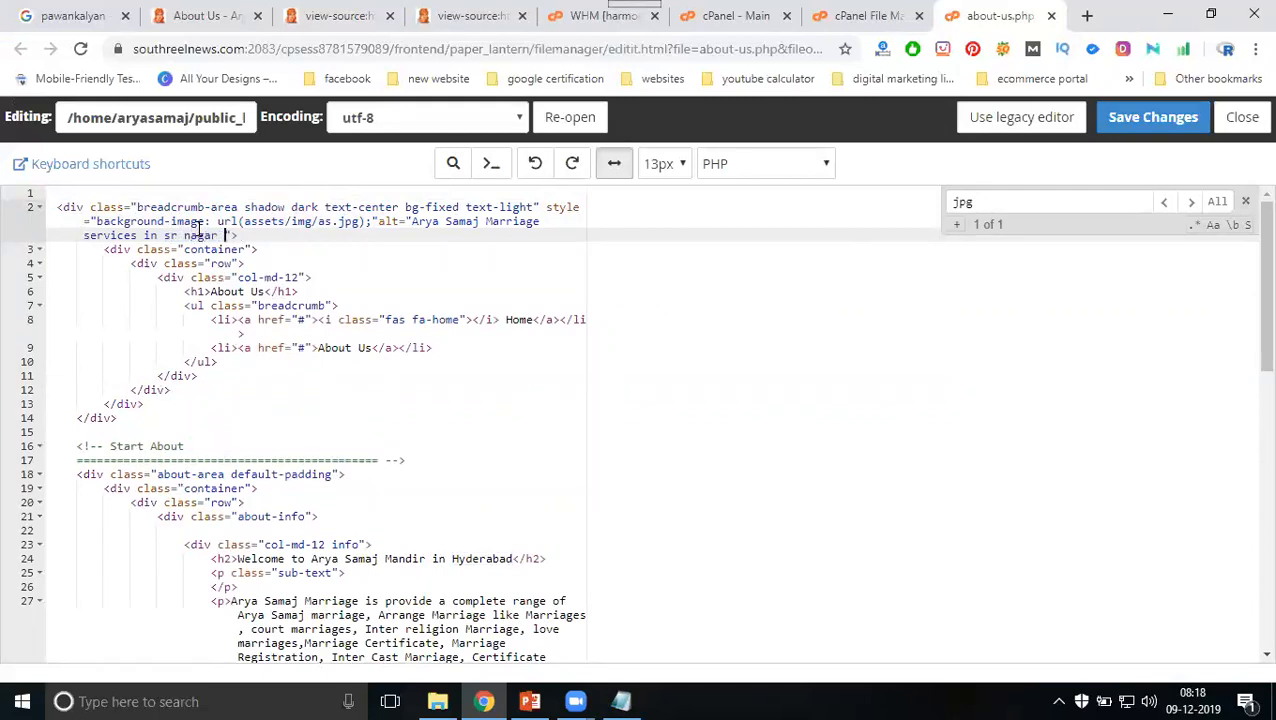
{"action": "type", "text": "ameerpet"}
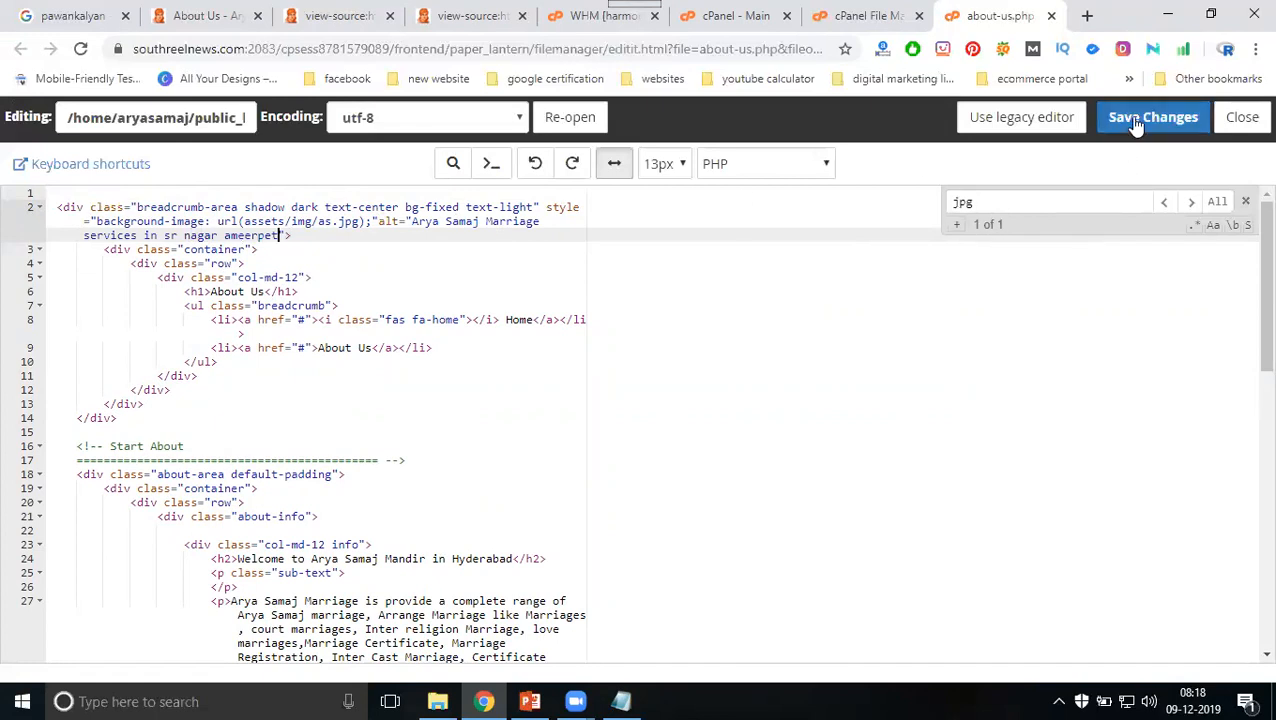
{"action": "left_click", "coordinate": [450, 16]}
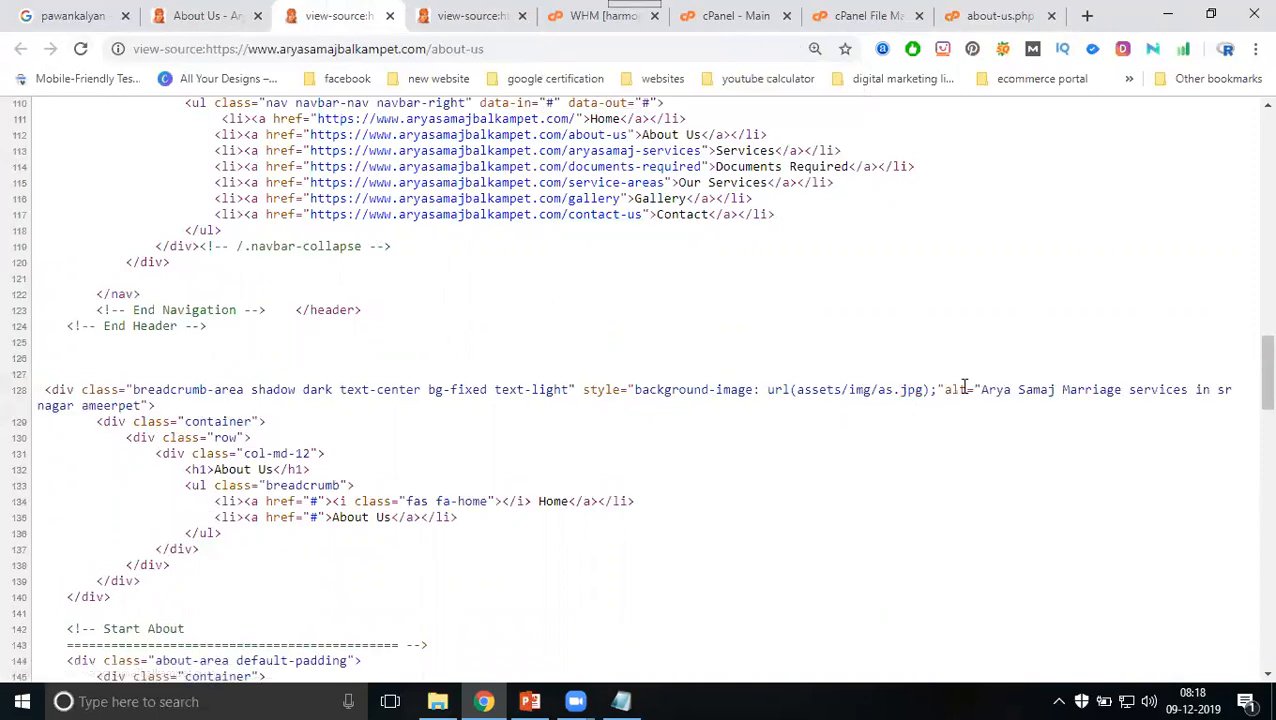
Step: Highlight the new "sr nagar ameerpet" alt attribute on line 138 of the About Us source
{"action": "left_click_drag", "start_coordinate": [940, 388], "coordinate": [1230, 388]}
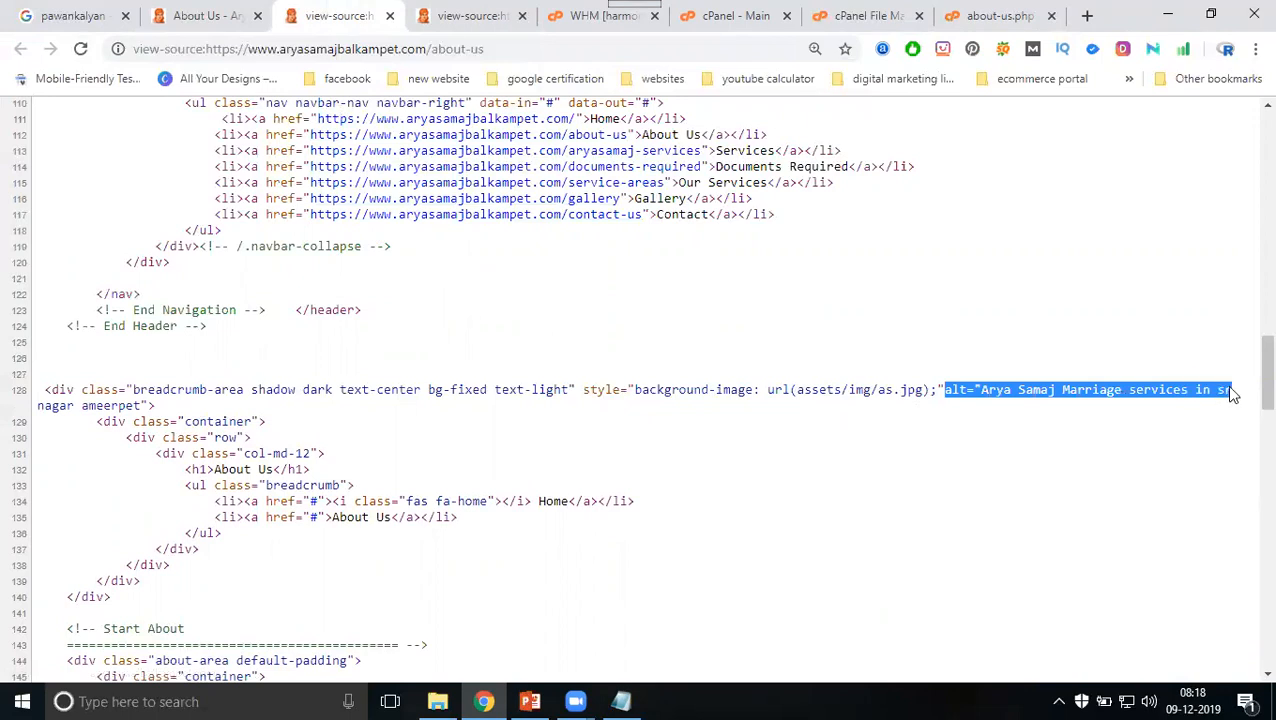
{"action": "mouse_move", "coordinate": [1180, 420]}
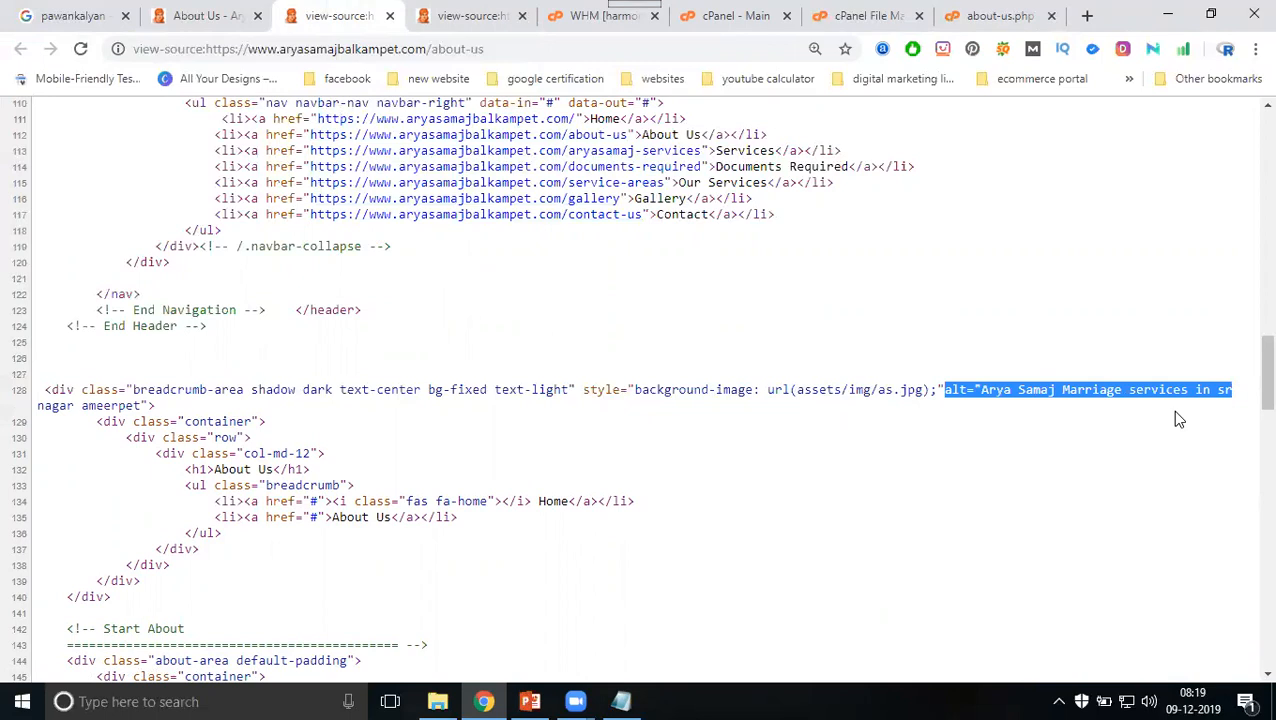
{"action": "mouse_move", "coordinate": [1170, 452]}
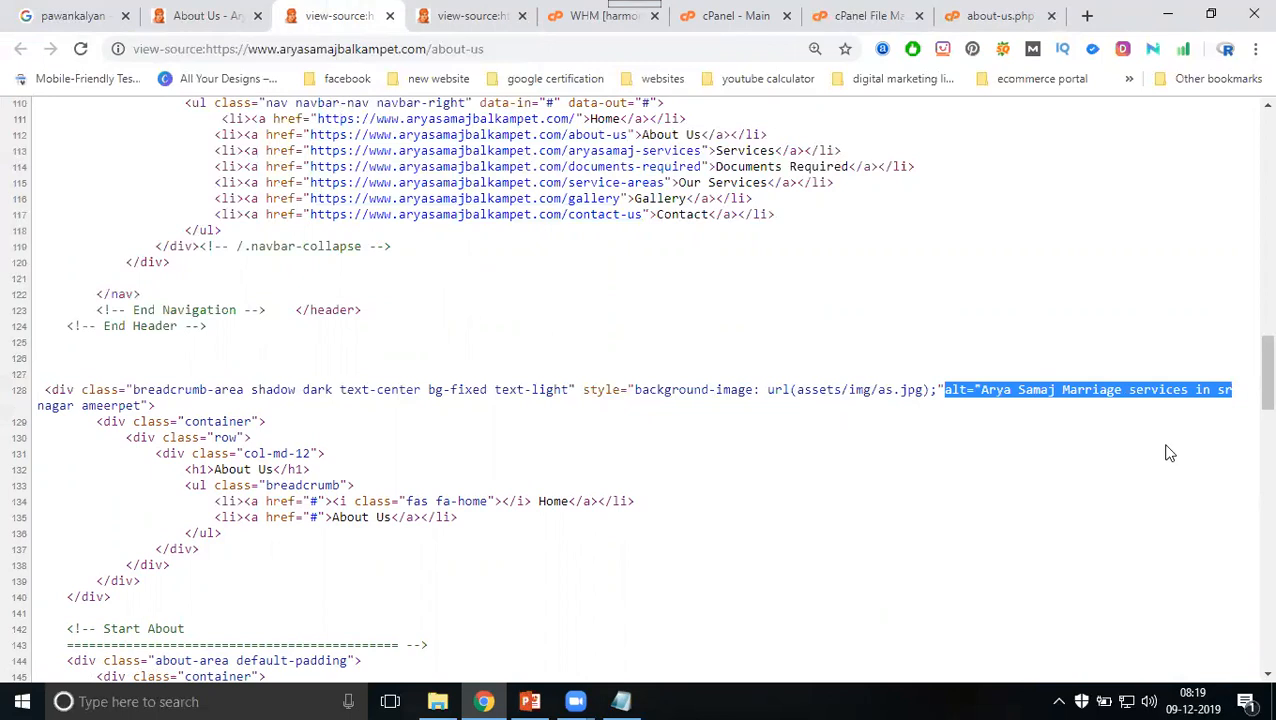
{"action": "mouse_move", "coordinate": [1172, 464]}
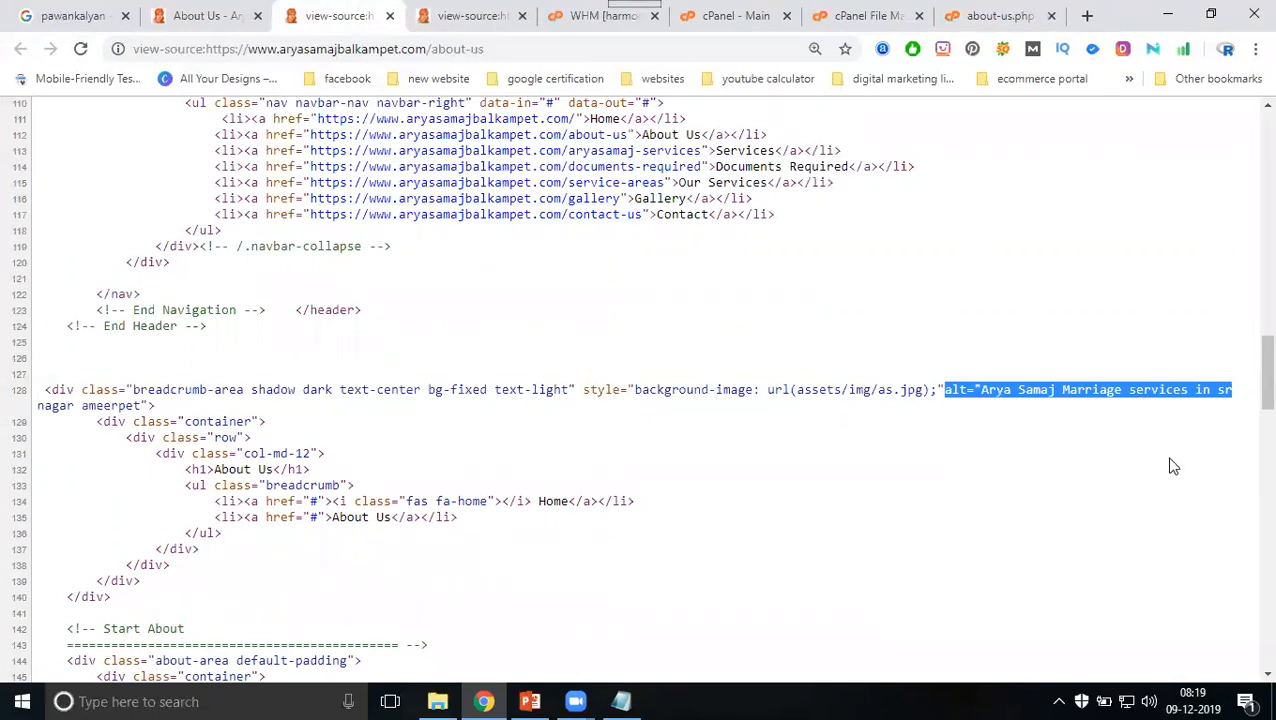